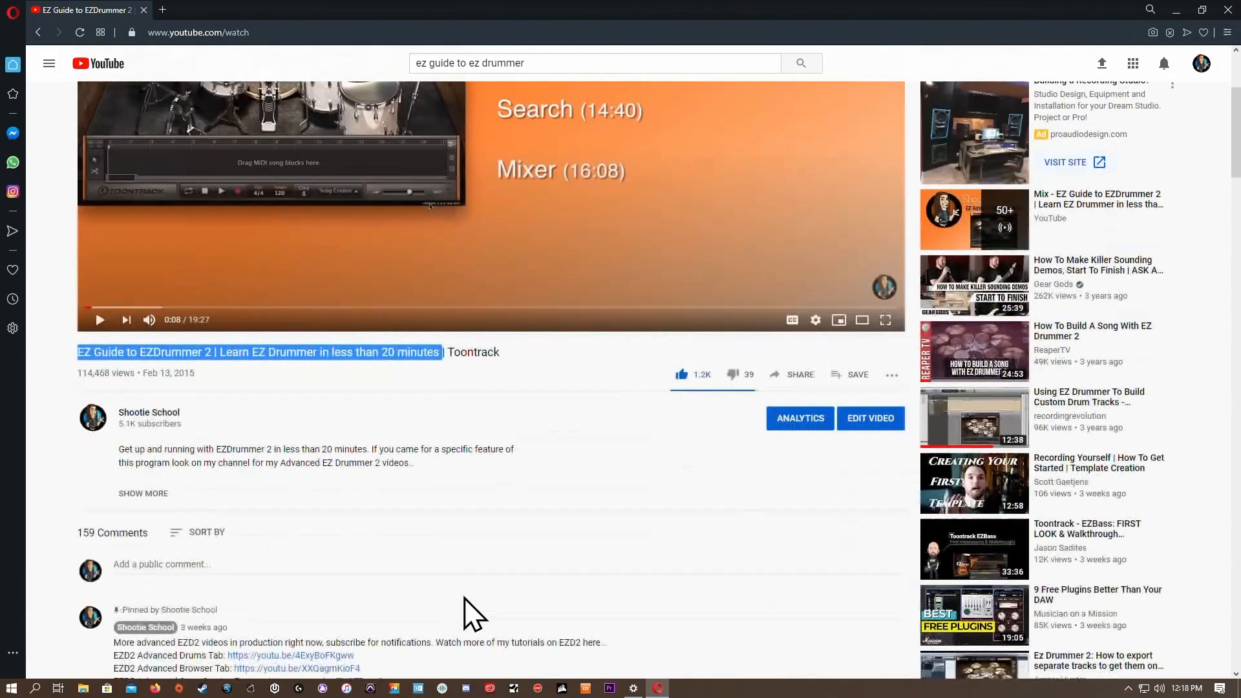
# Step: Scroll the page and bring up options for the THANK YOU! comment text
pyautogui.scroll(-3)
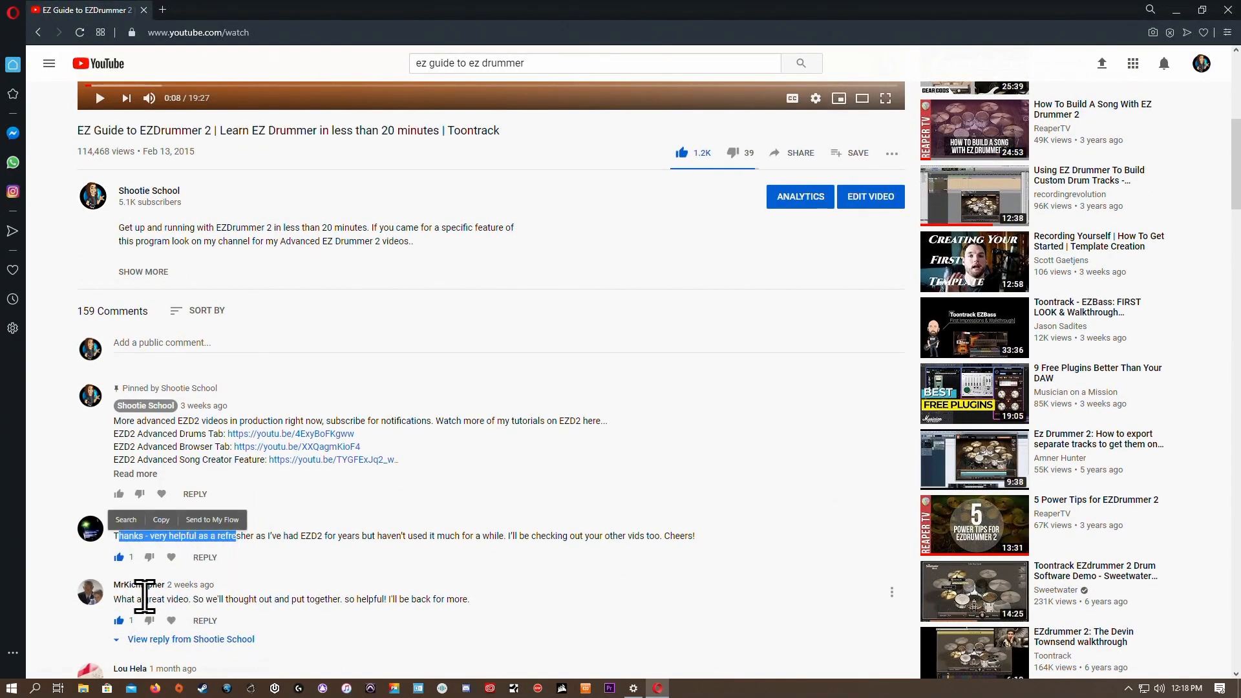
pyautogui.scroll(-3)
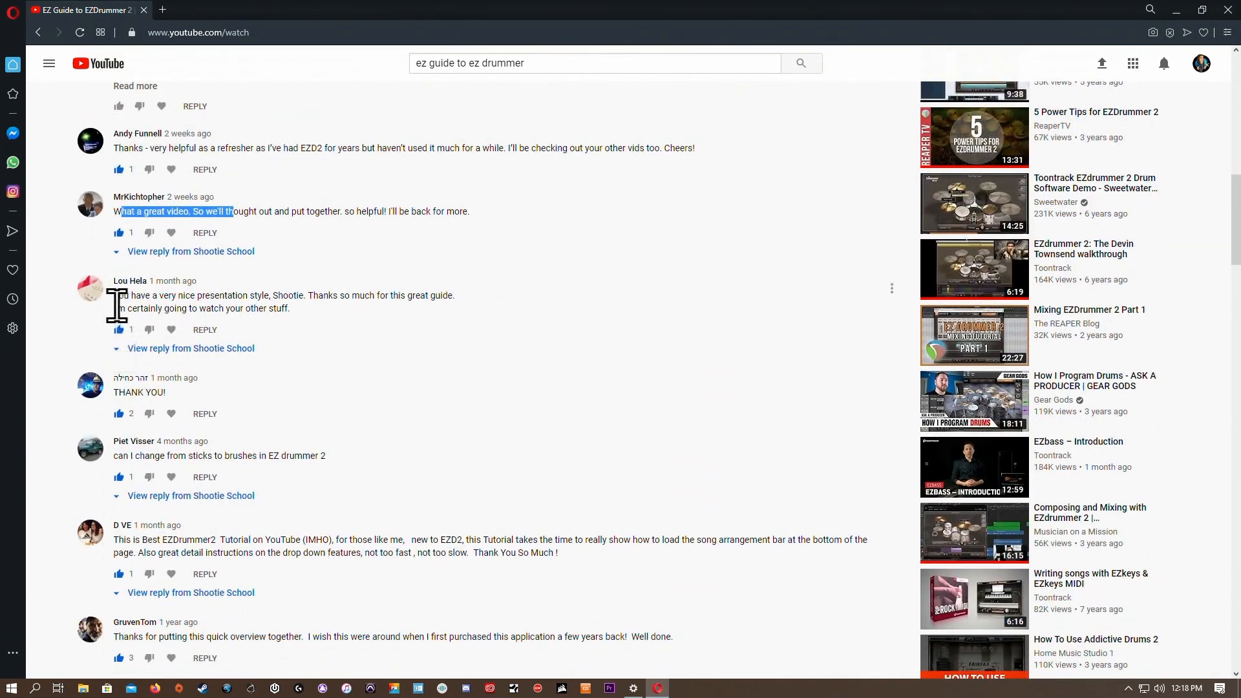
pyautogui.doubleClick(138, 392)
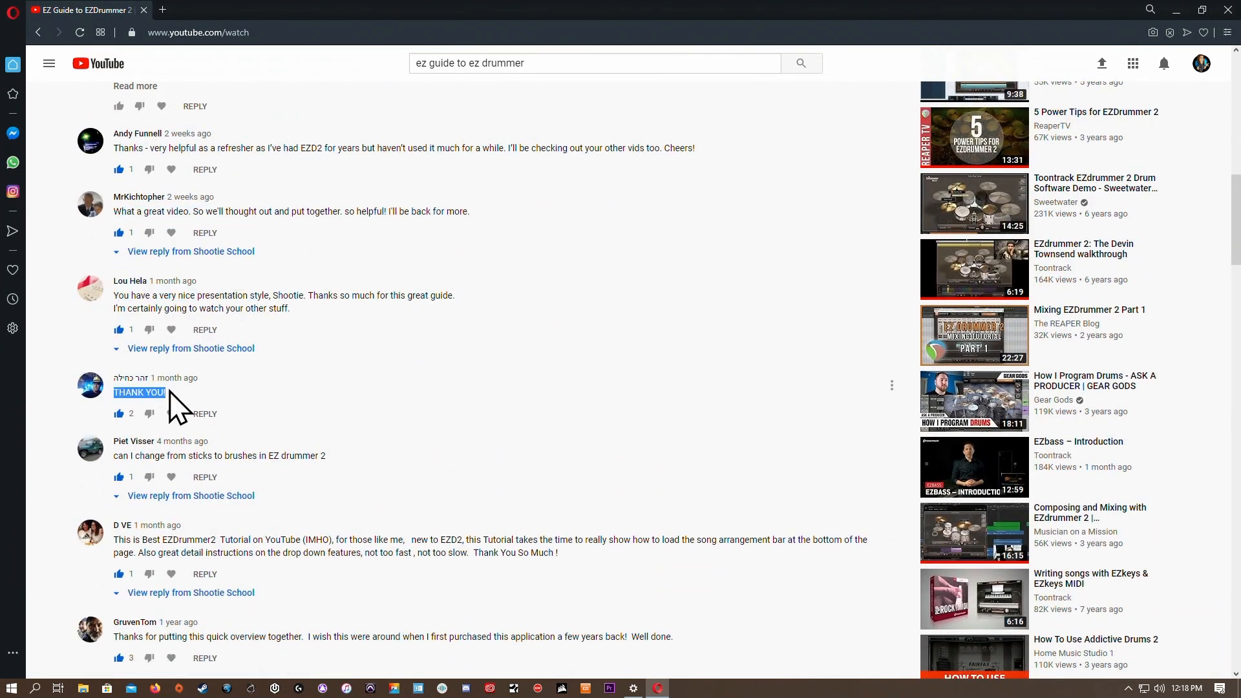
pyautogui.rightClick(138, 391)
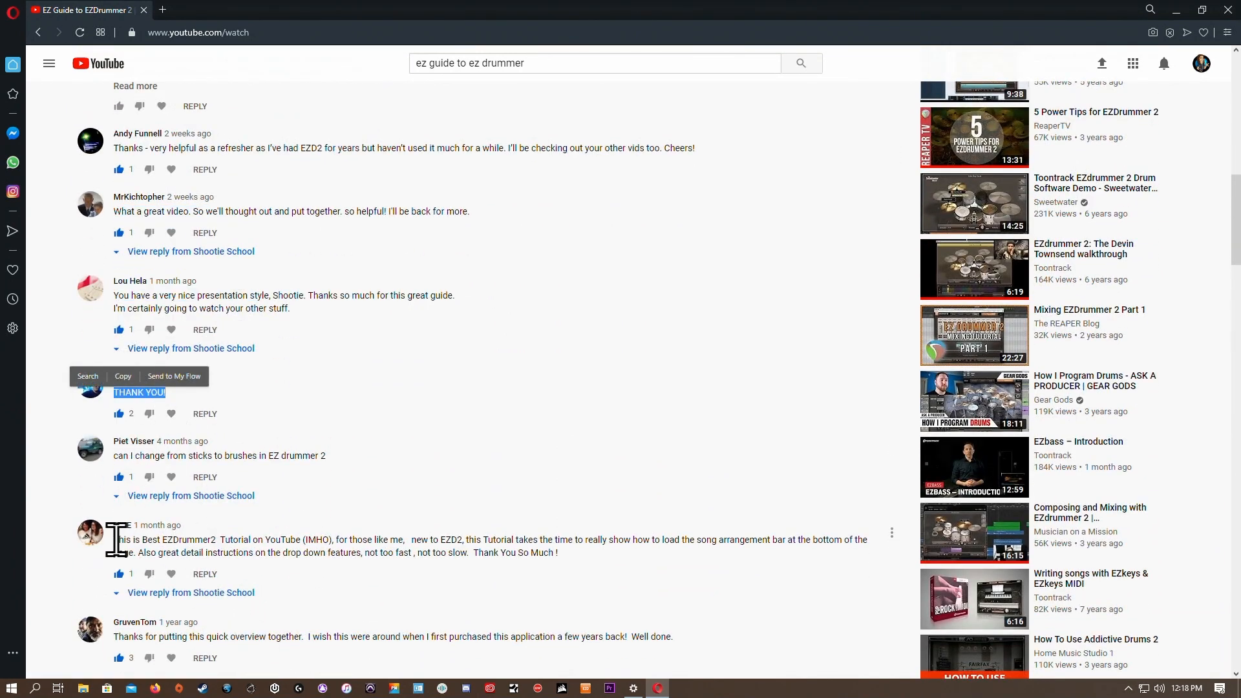
pyautogui.scroll(-3)
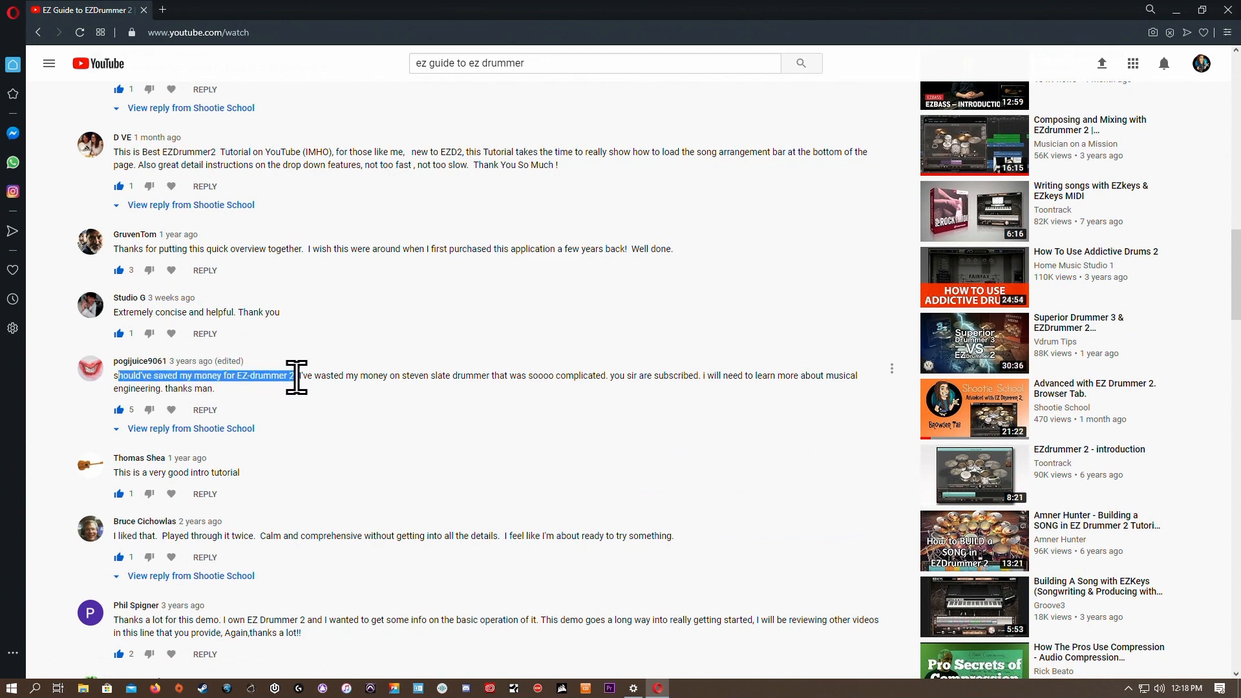
pyautogui.scroll(-3)
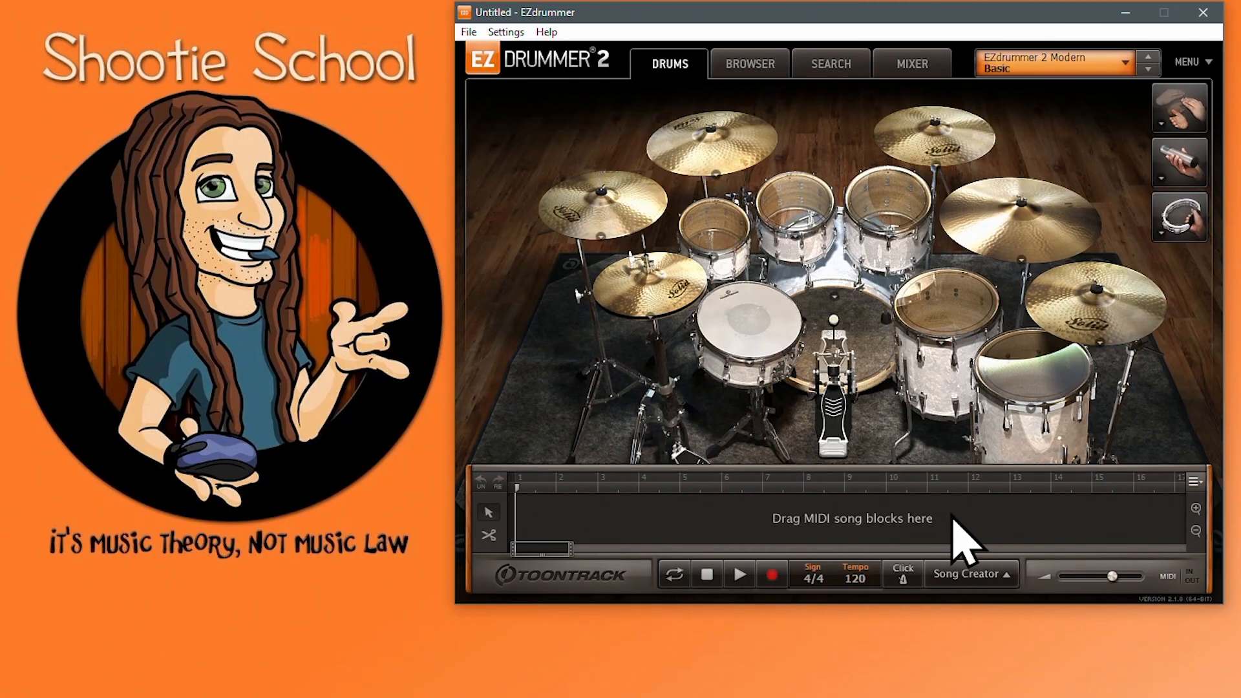
# Step: Add the Halftime Pushy Rock verse groove from Search, then remove it from the track
pyautogui.click(748, 63)
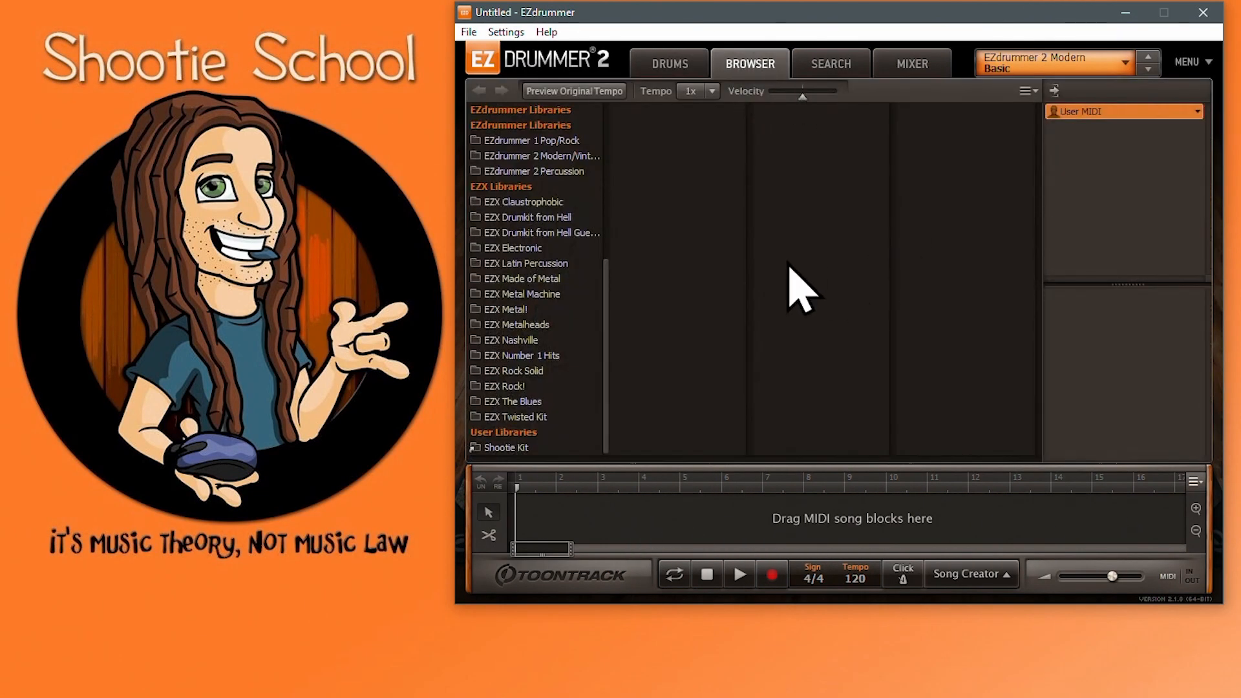
pyautogui.click(829, 64)
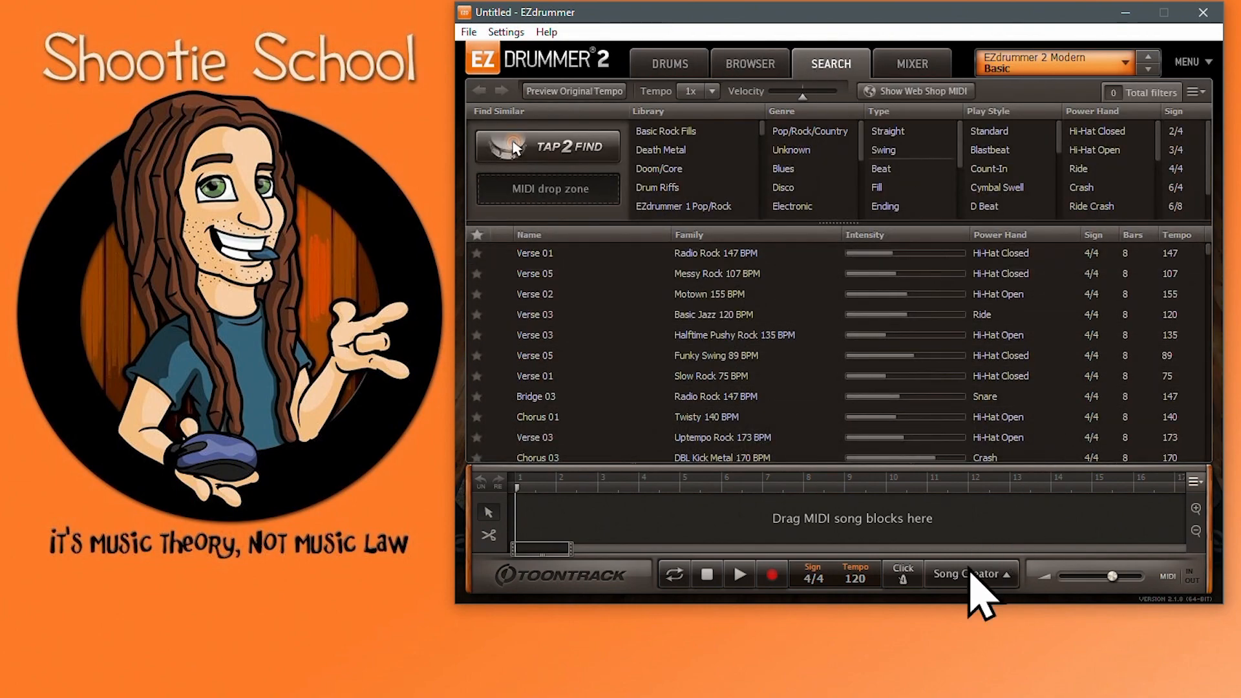
pyautogui.click(969, 573)
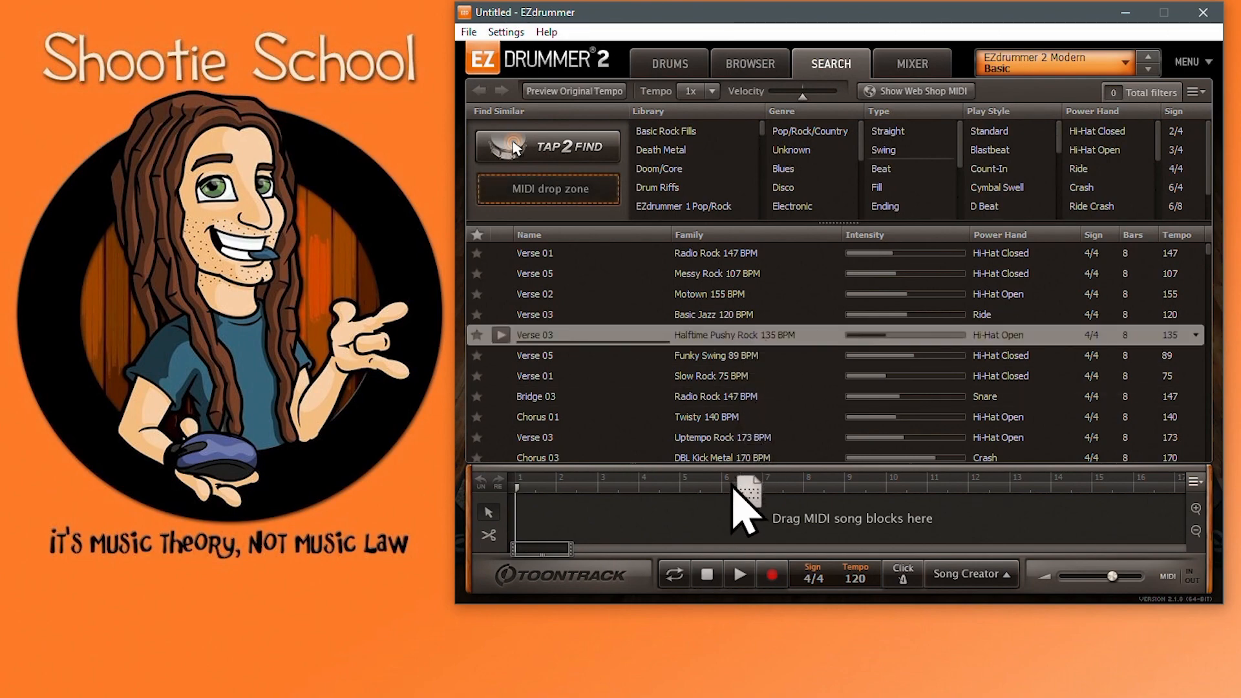
pyautogui.rightClick(665, 431)
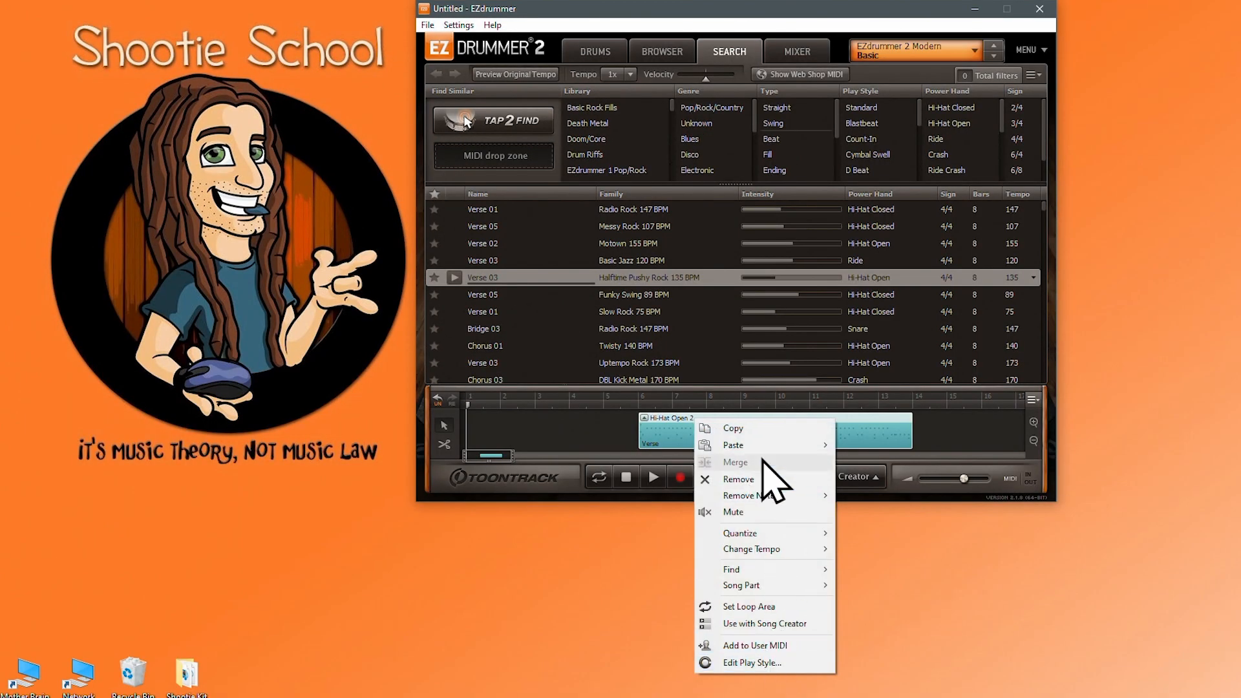
pyautogui.click(737, 478)
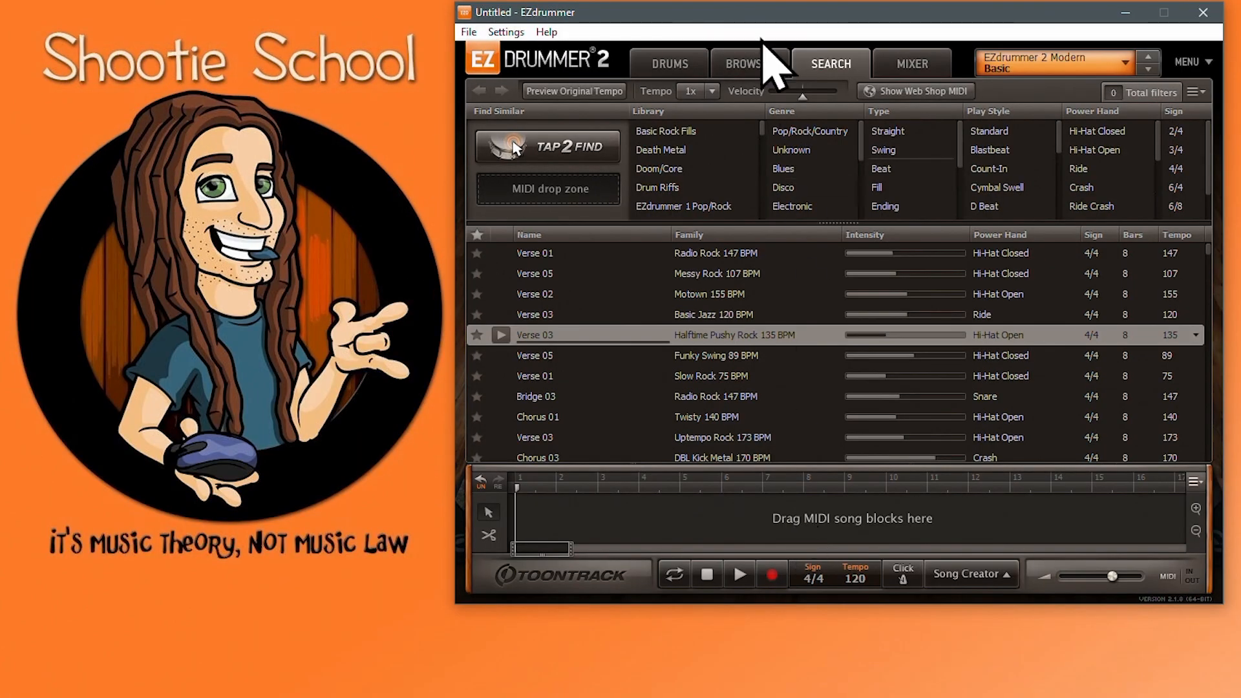
# Step: Find beats matching a rhythm tapped on the snare with Tap2Find
pyautogui.click(748, 64)
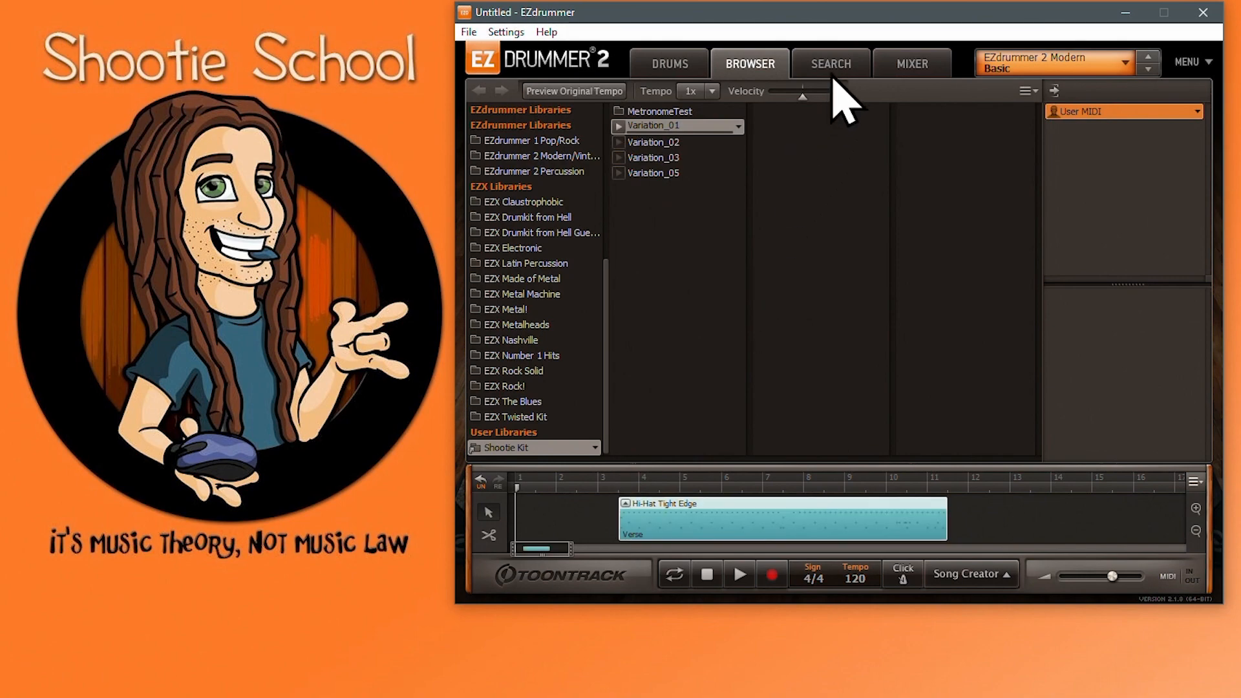
pyautogui.click(830, 63)
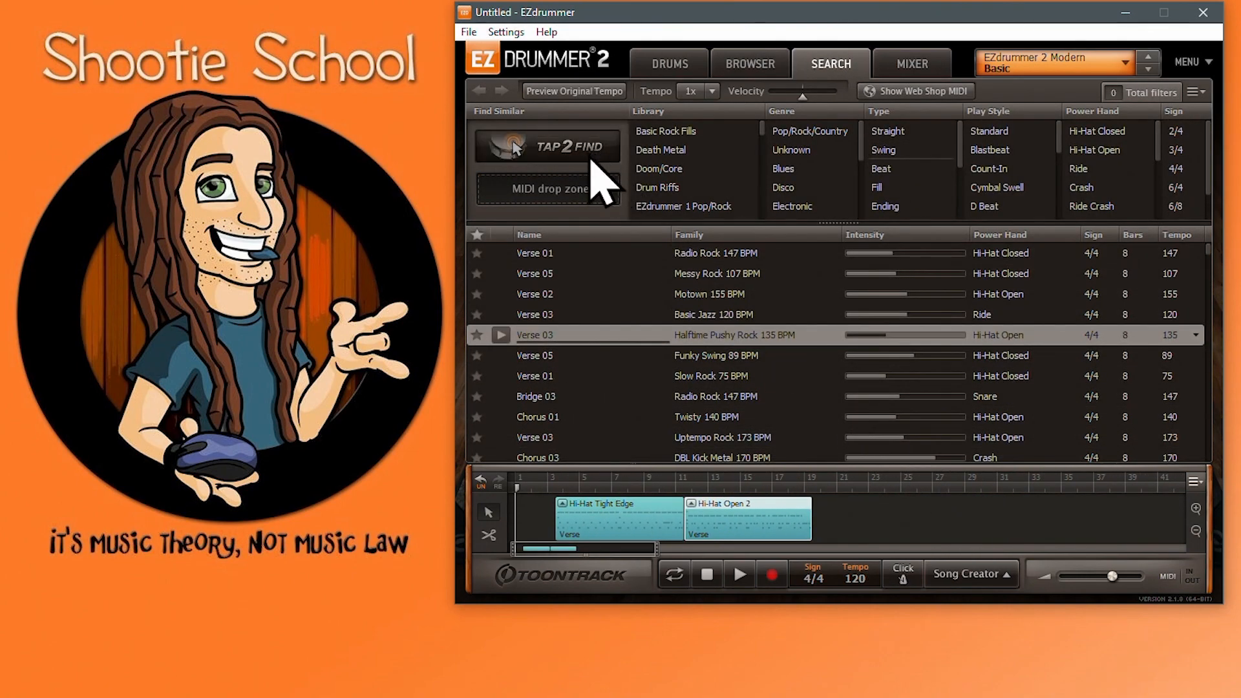
pyautogui.click(548, 147)
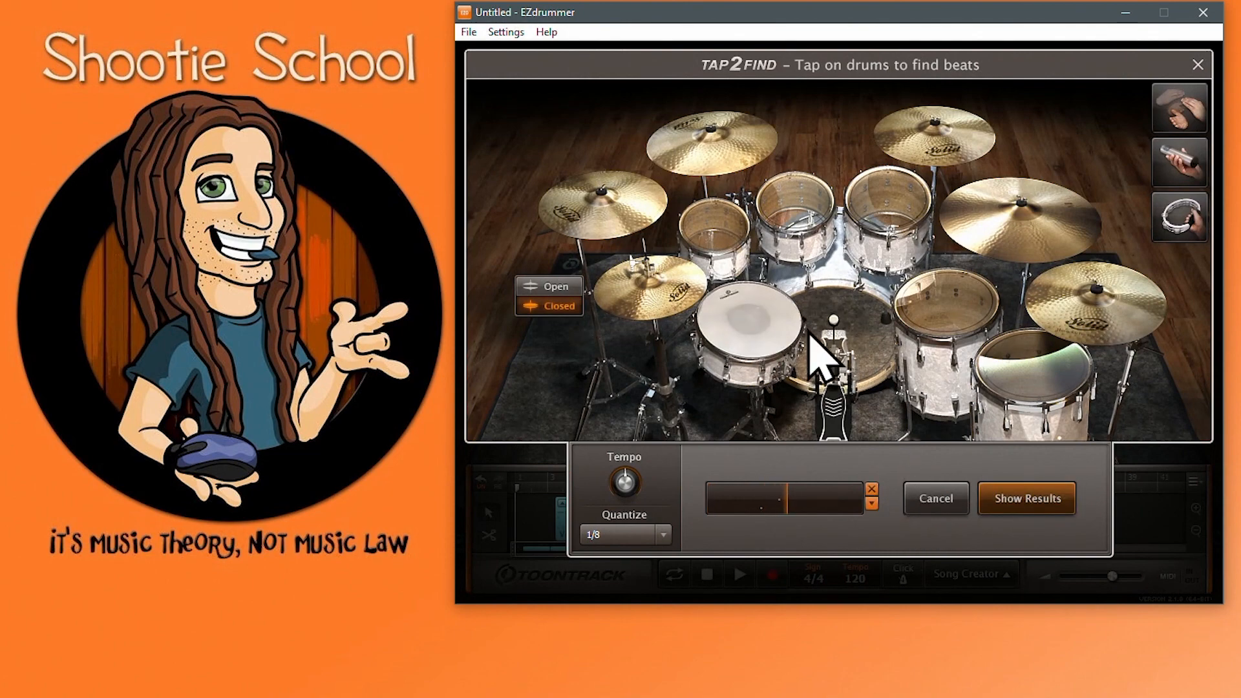
pyautogui.click(1025, 498)
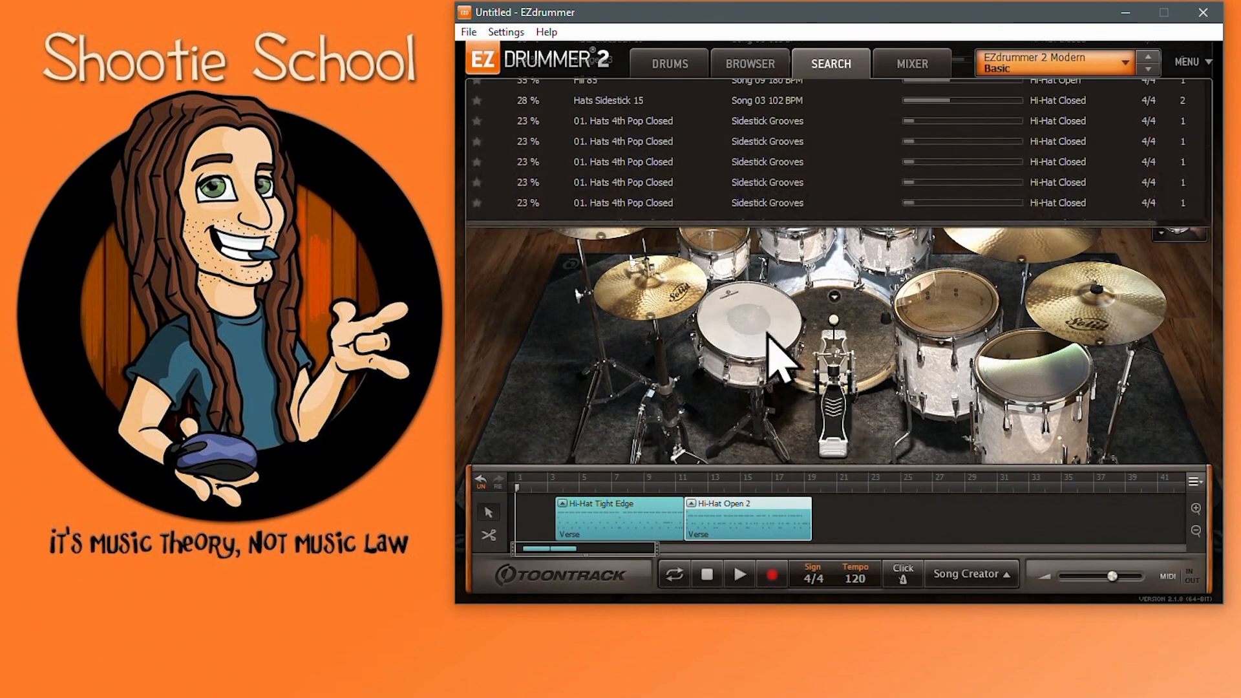
pyautogui.click(829, 63)
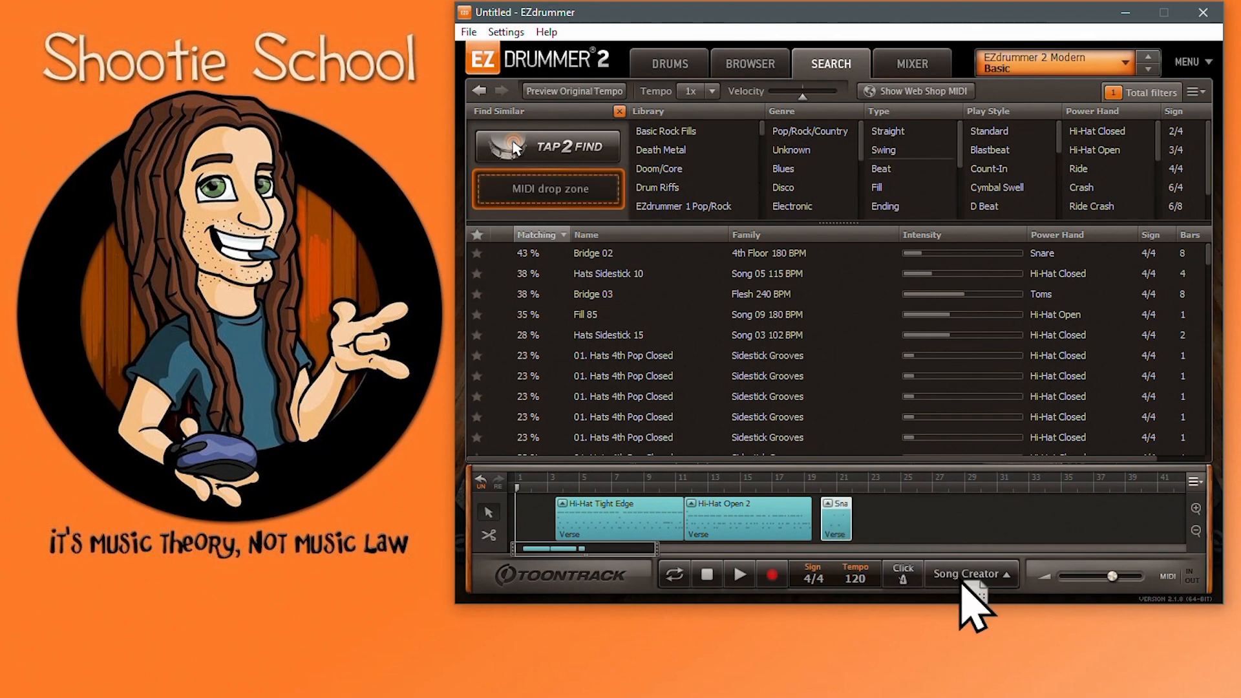
# Step: Add a Bridge part from Song Creator and record a short snare clip
pyautogui.click(967, 573)
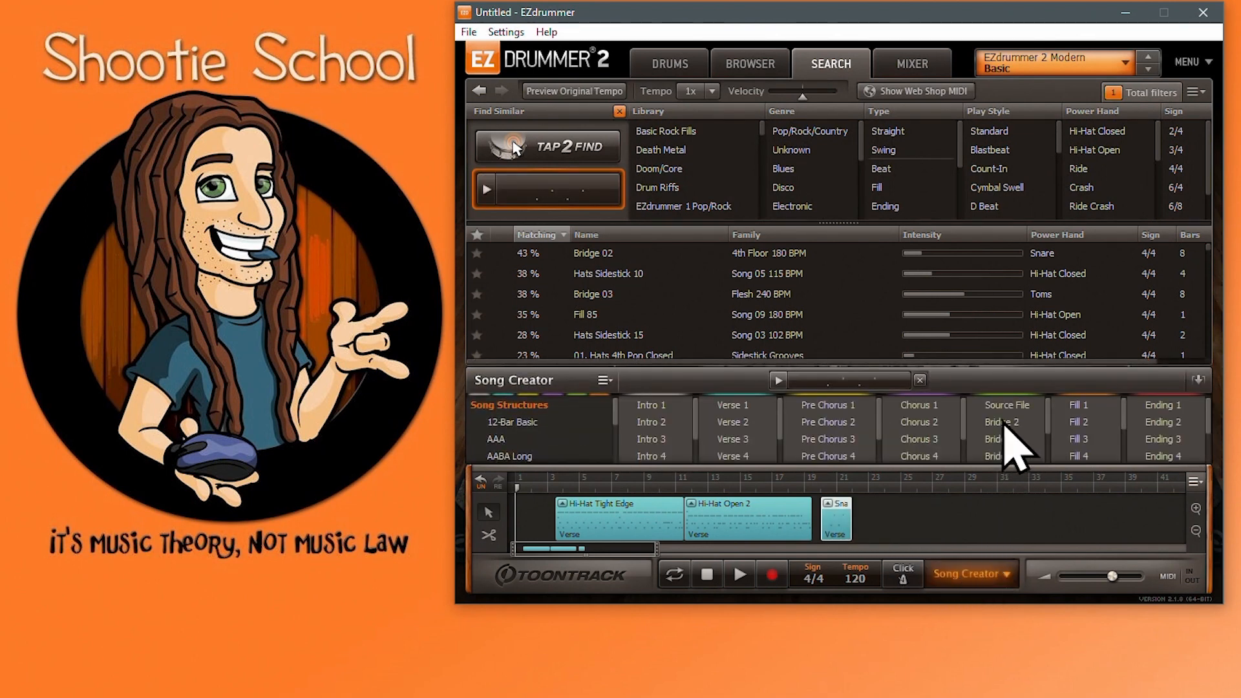
pyautogui.click(1005, 421)
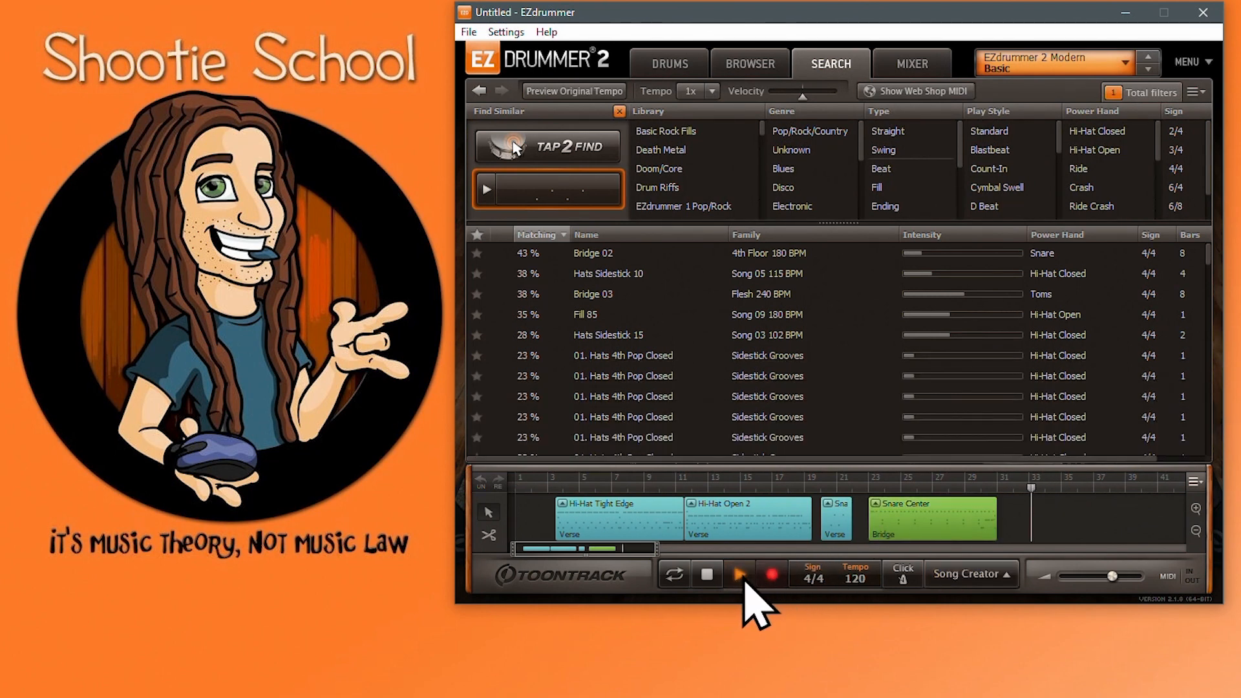
pyautogui.click(740, 574)
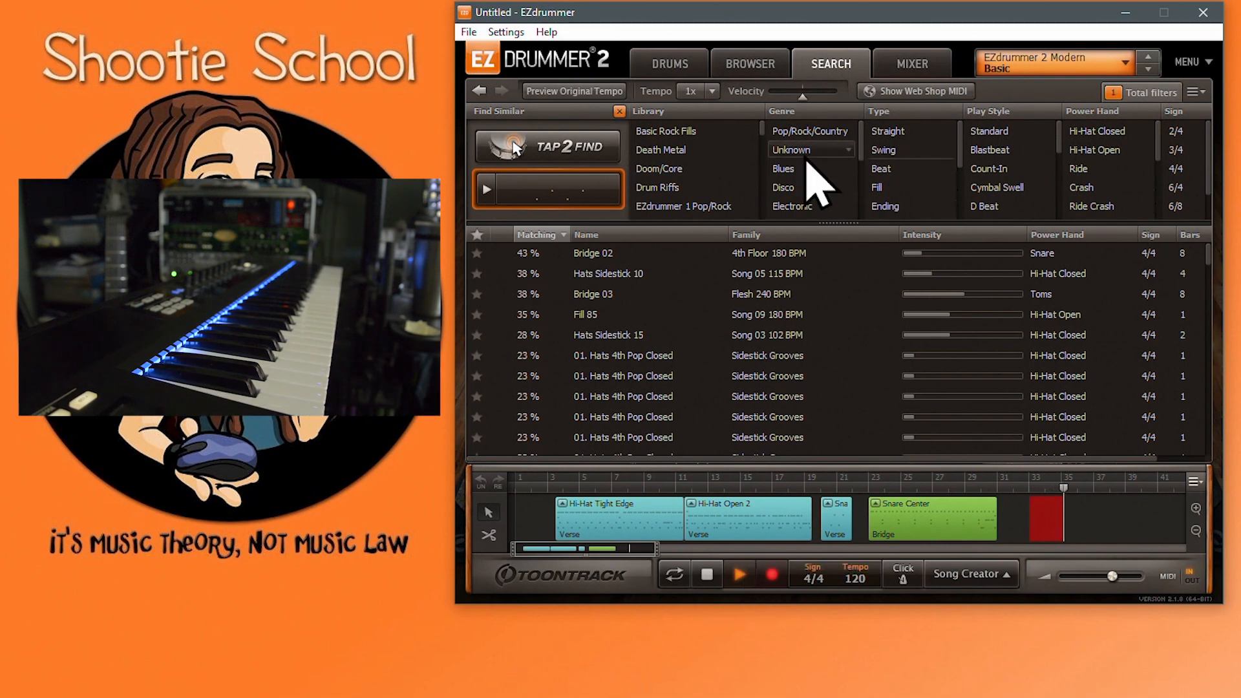
pyautogui.click(738, 574)
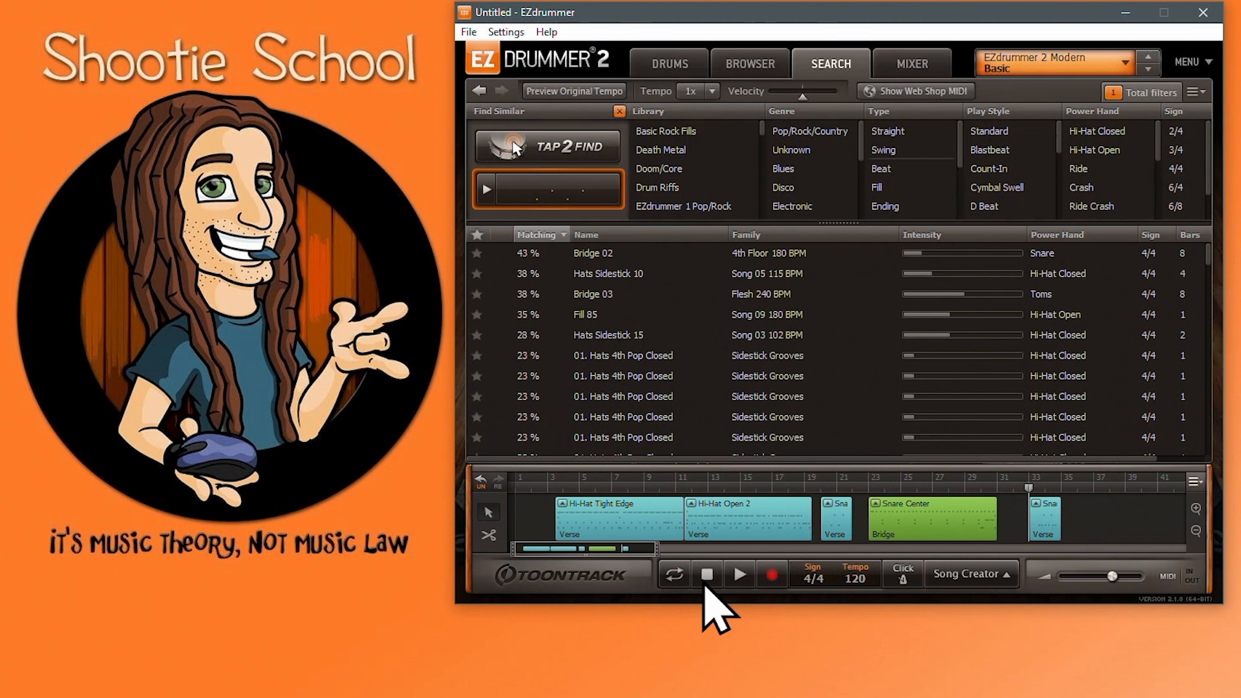
pyautogui.moveTo(790, 546)
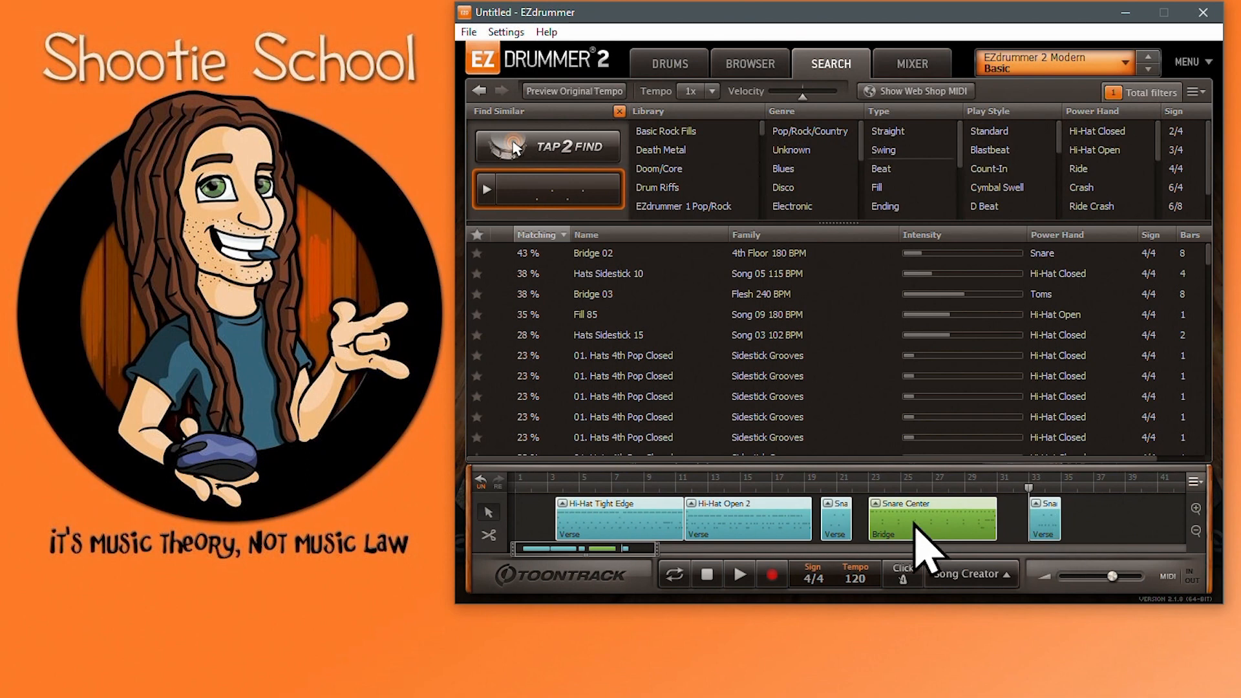
pyautogui.moveTo(1107, 550)
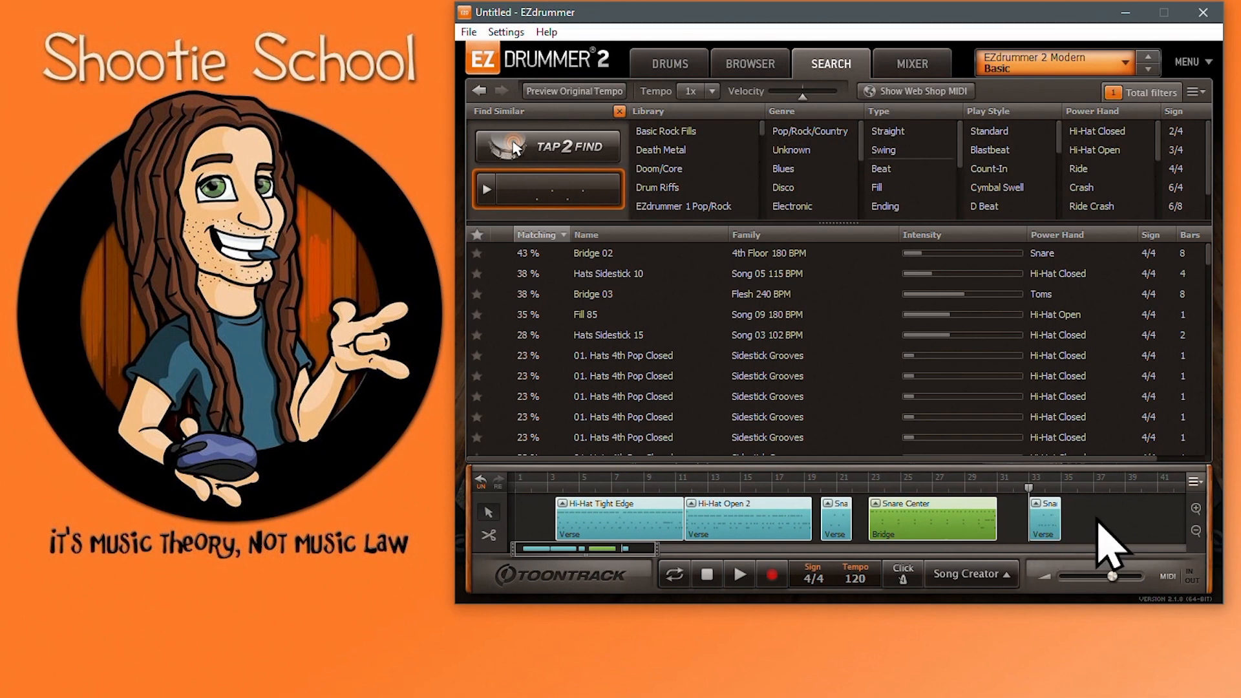
pyautogui.rightClick(1100, 546)
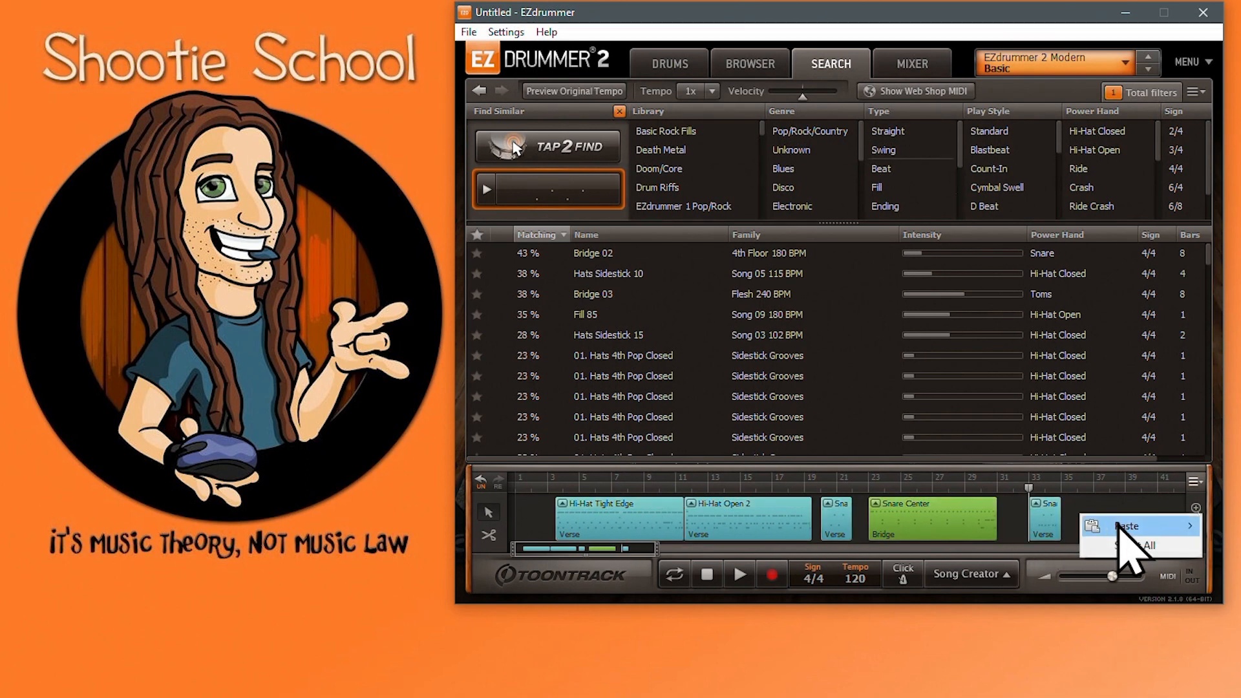
pyautogui.moveTo(1134, 545)
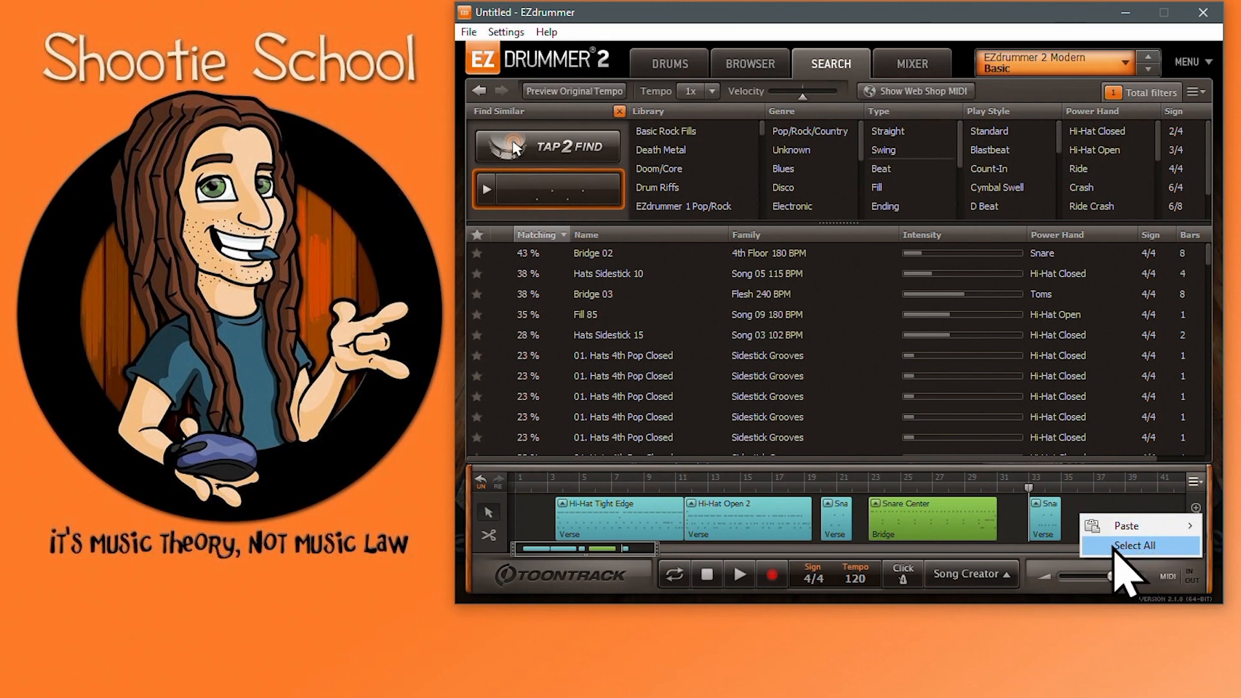
pyautogui.click(1134, 545)
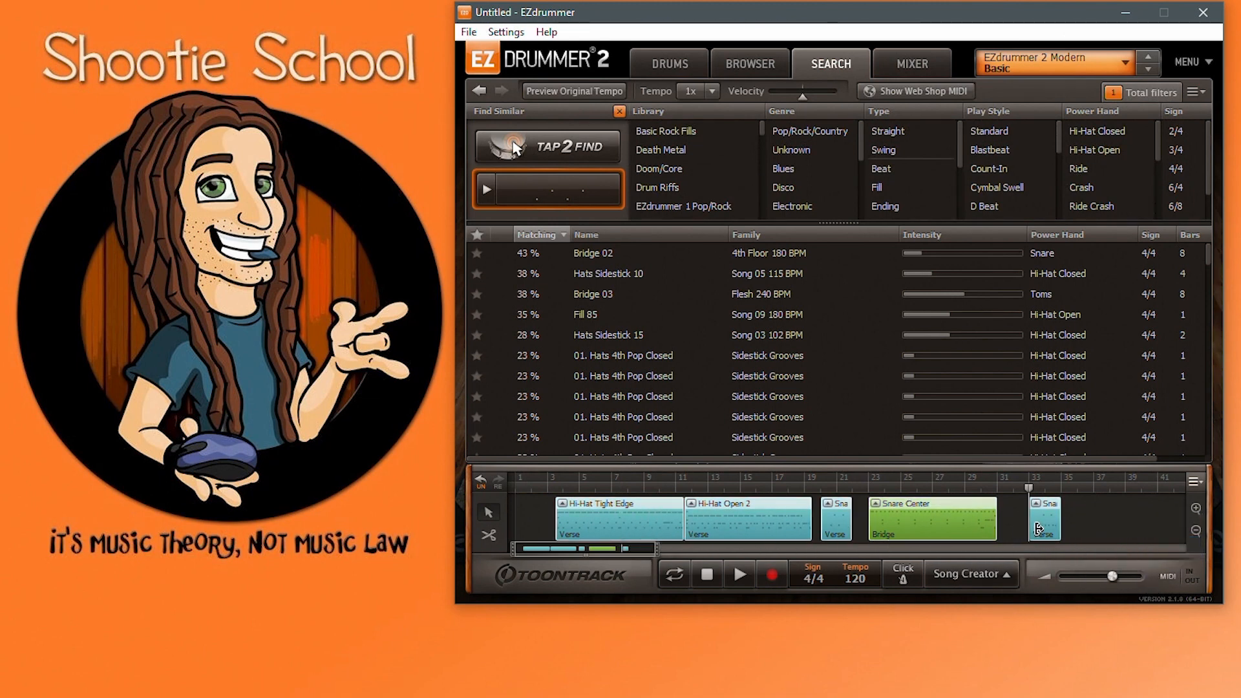
pyautogui.moveTo(1044, 546)
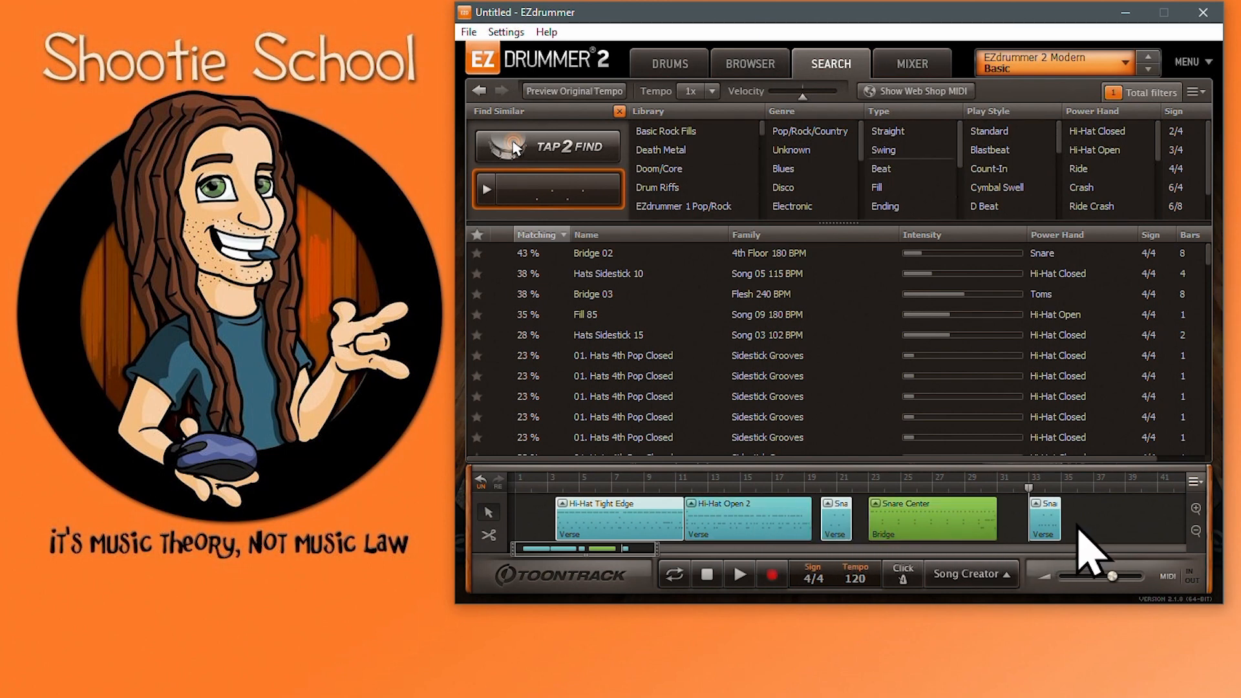
pyautogui.moveTo(772, 546)
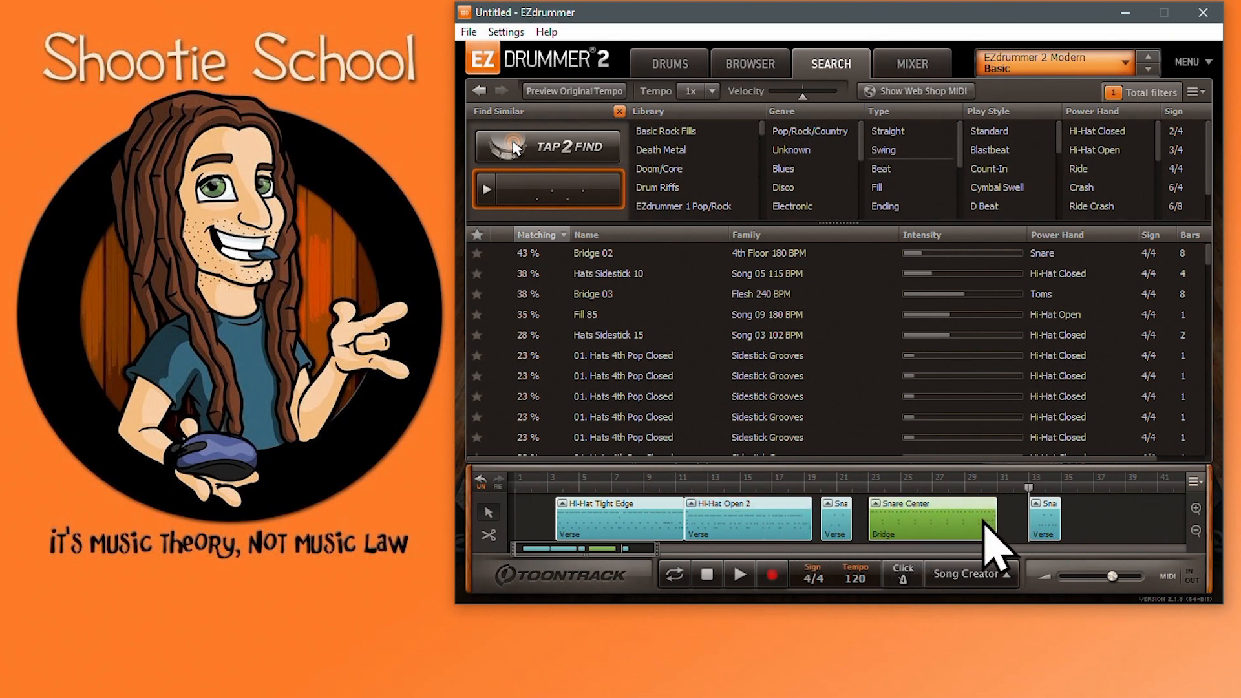
pyautogui.moveTo(663, 530)
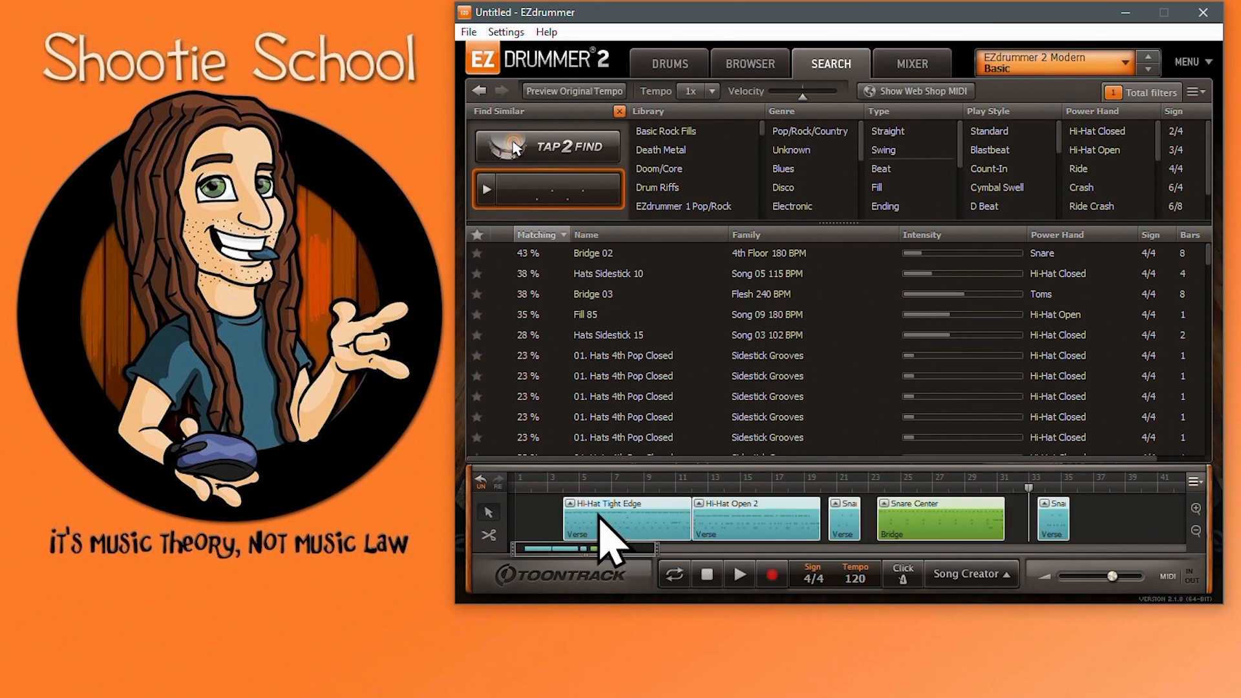
pyautogui.moveTo(602, 515)
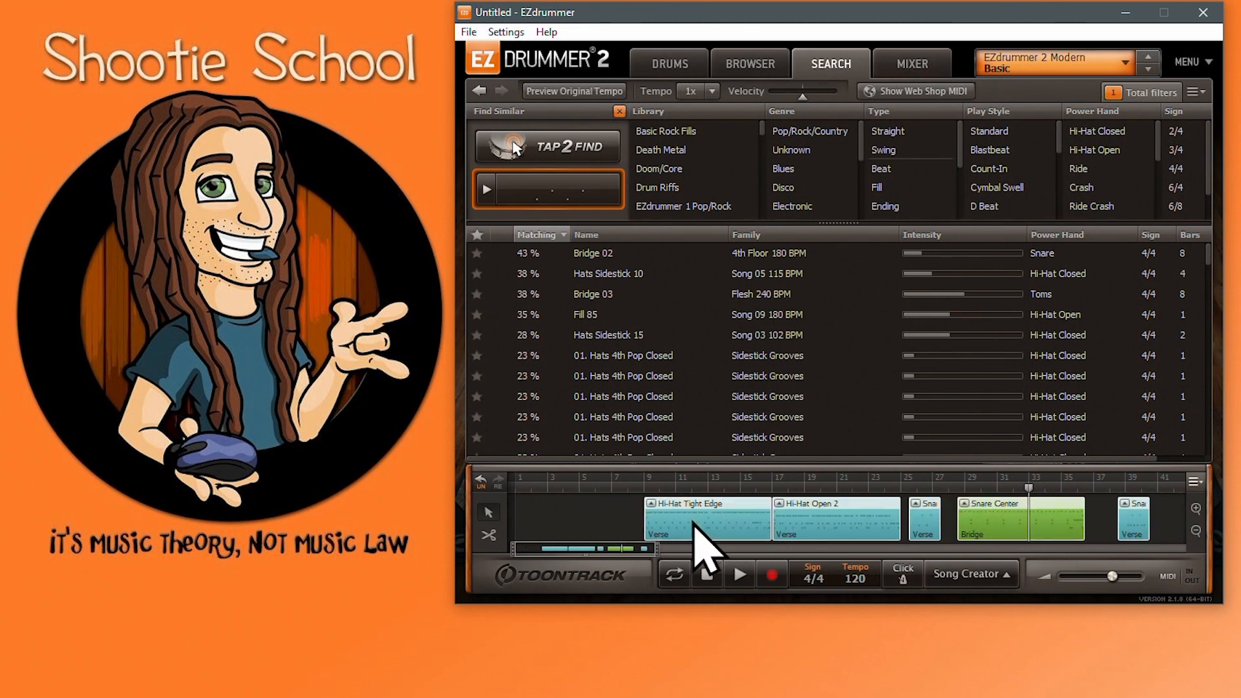
# Step: Select the Hi-Hat Tight Edge block and zoom out the song track to view the arrangement
pyautogui.click(738, 574)
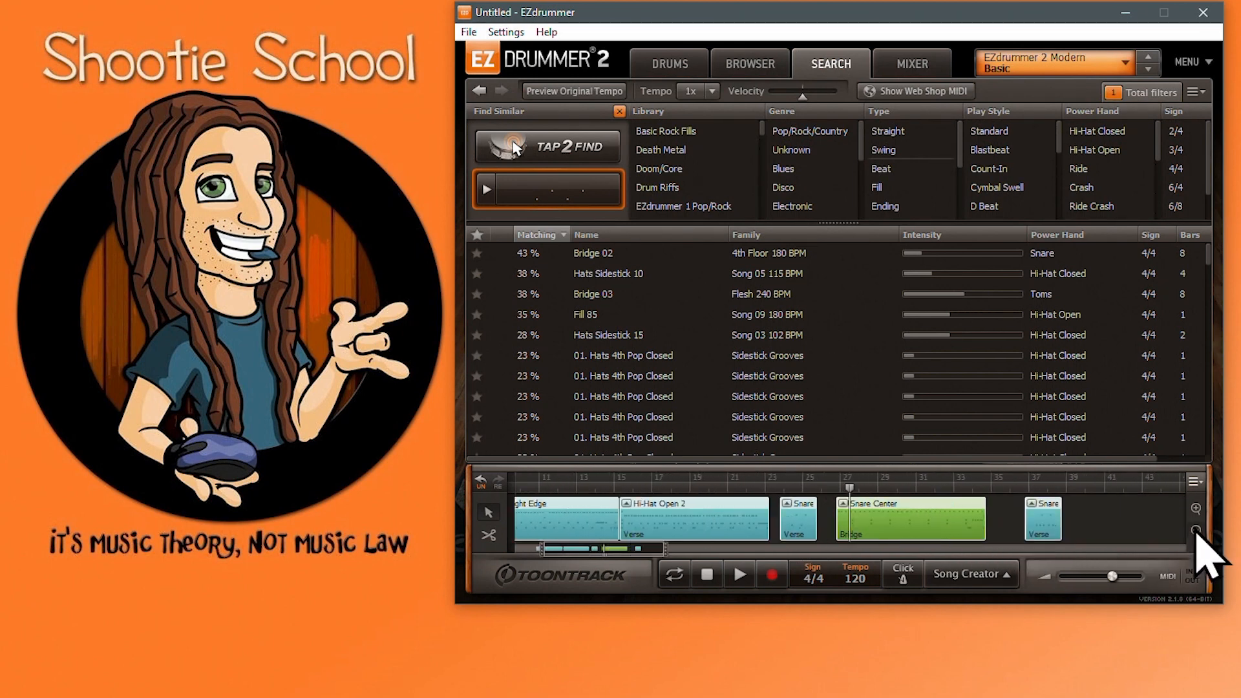
pyautogui.click(1196, 530)
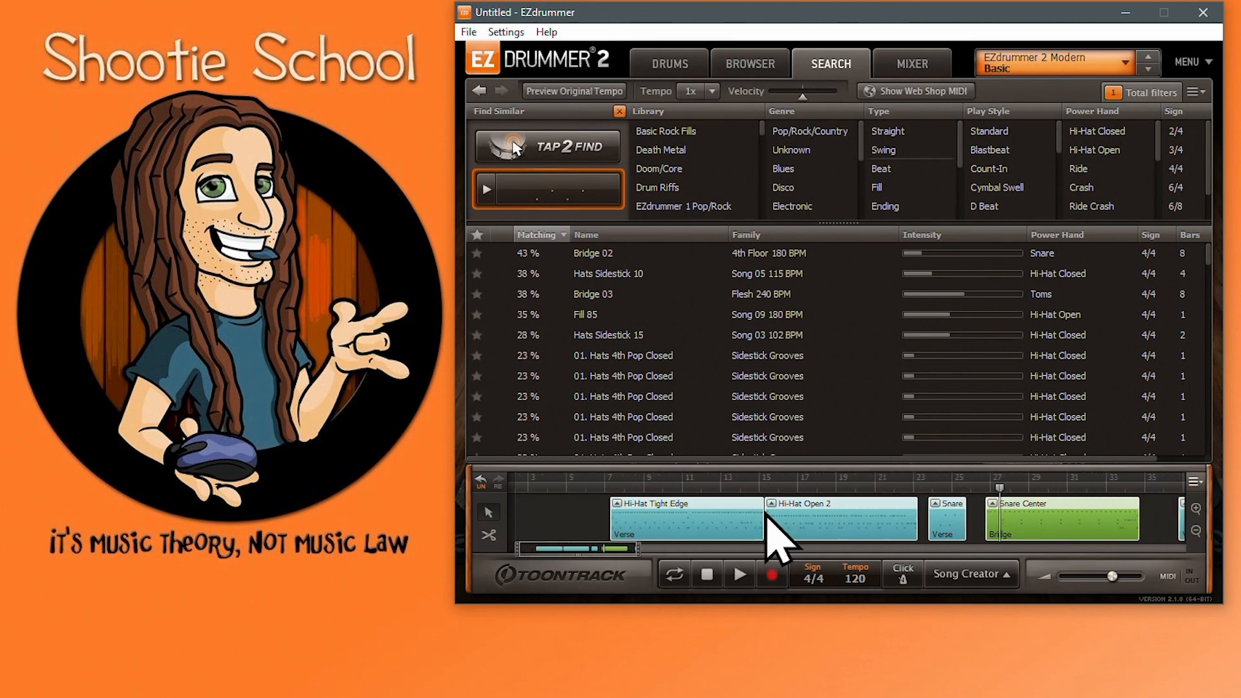
pyautogui.hscroll(3)
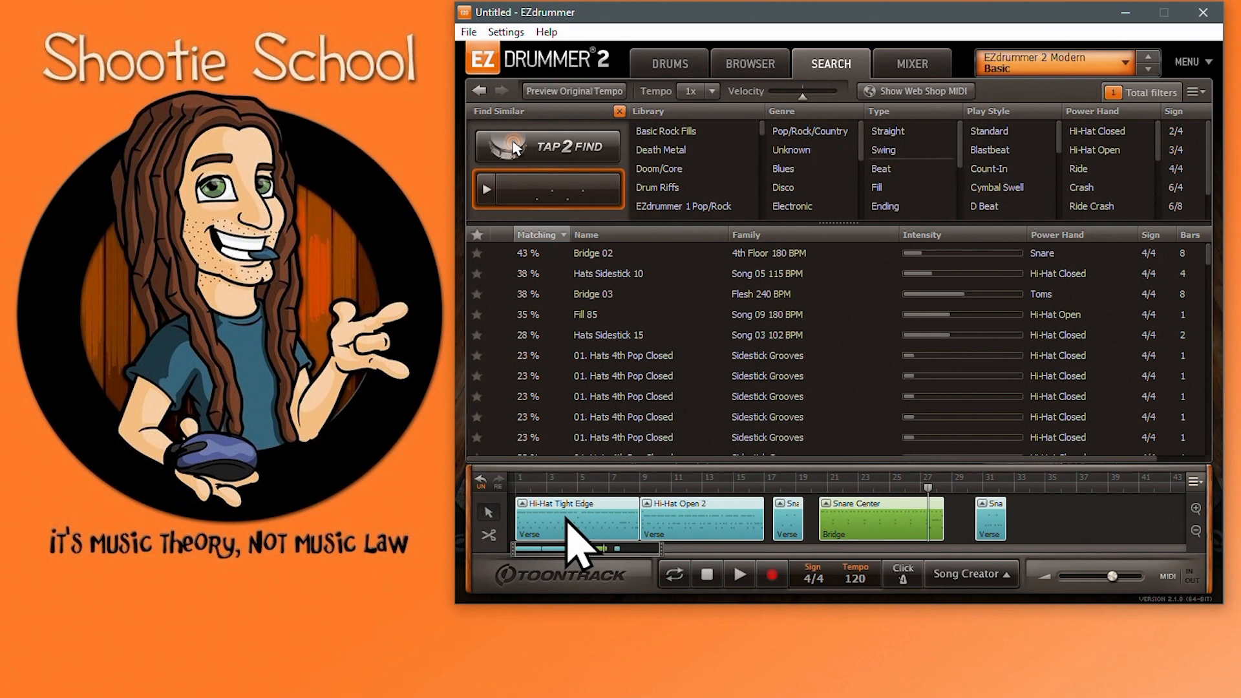
pyautogui.moveTo(704, 539)
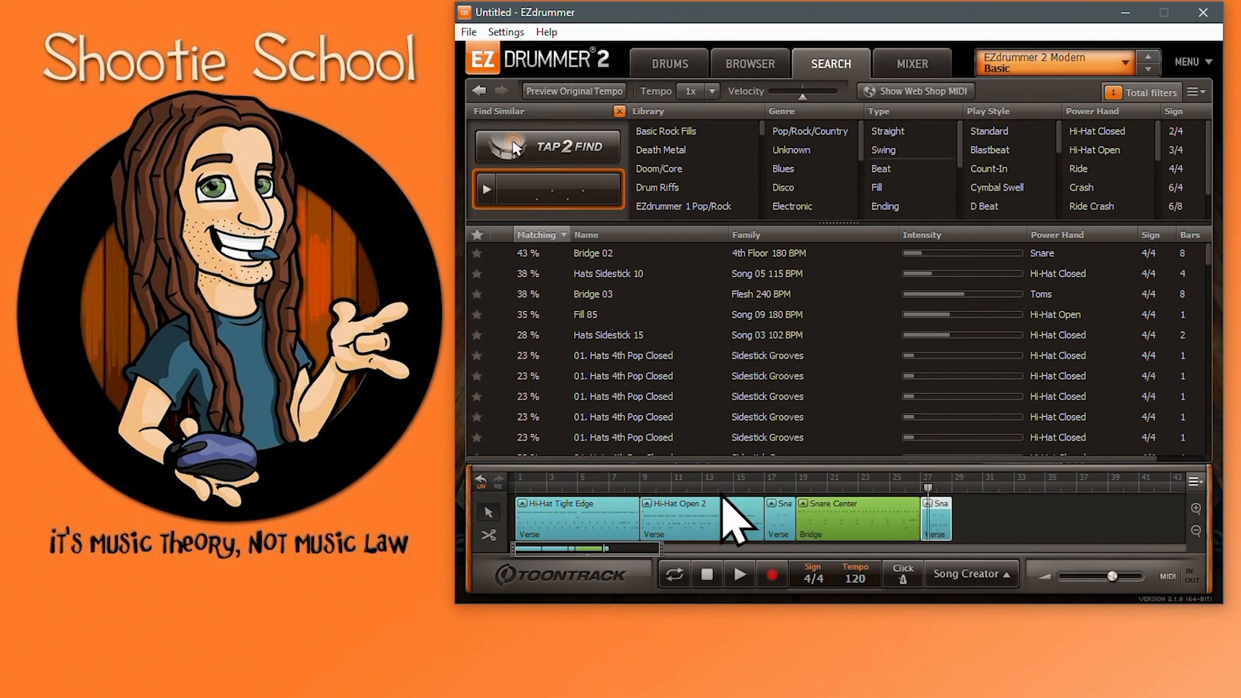
pyautogui.moveTo(538, 498)
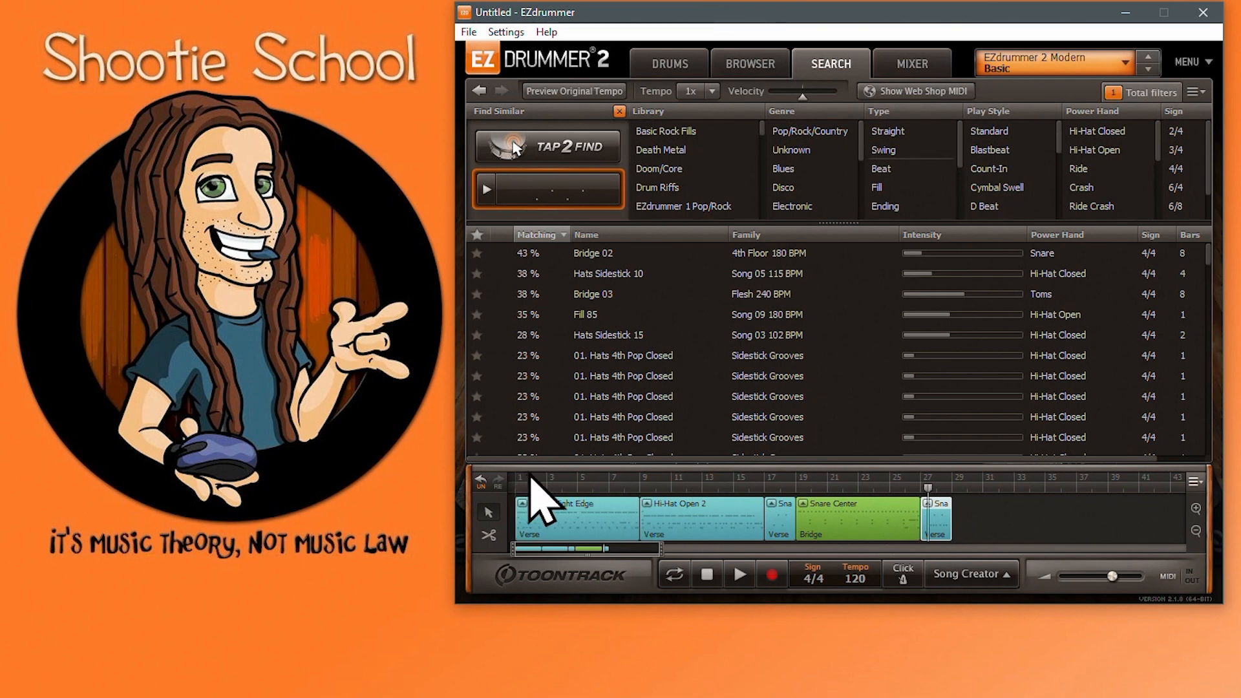
pyautogui.rightClick(530, 491)
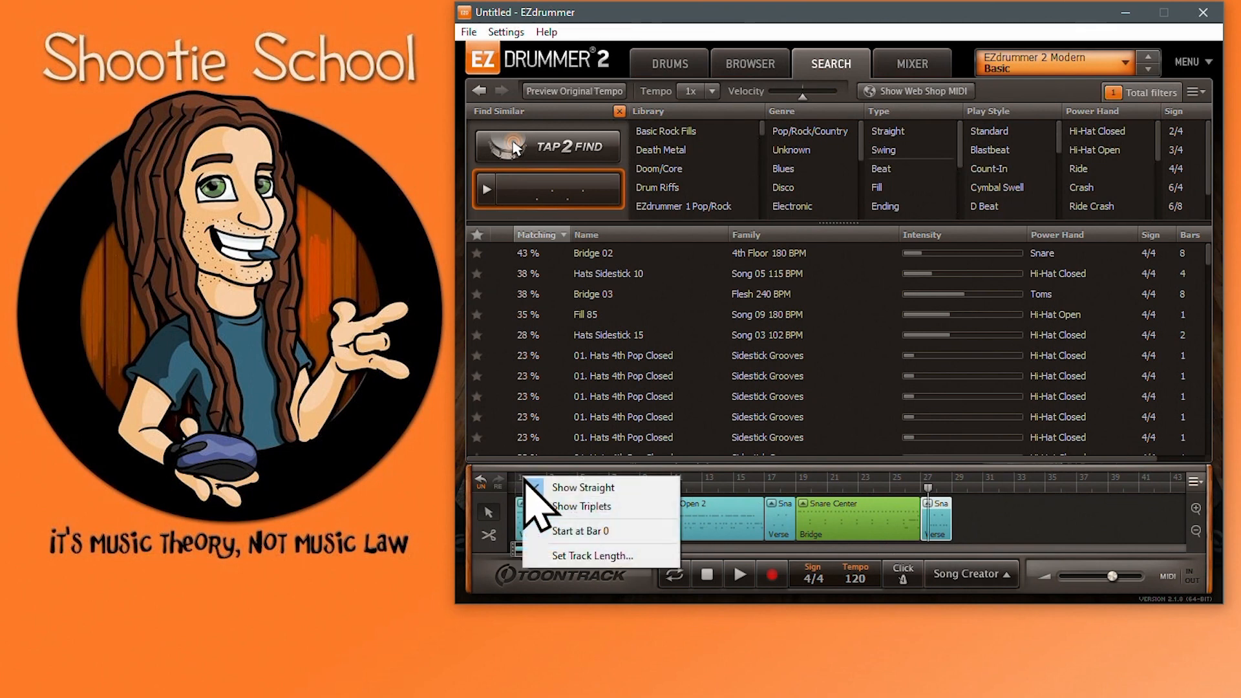
pyautogui.moveTo(576, 530)
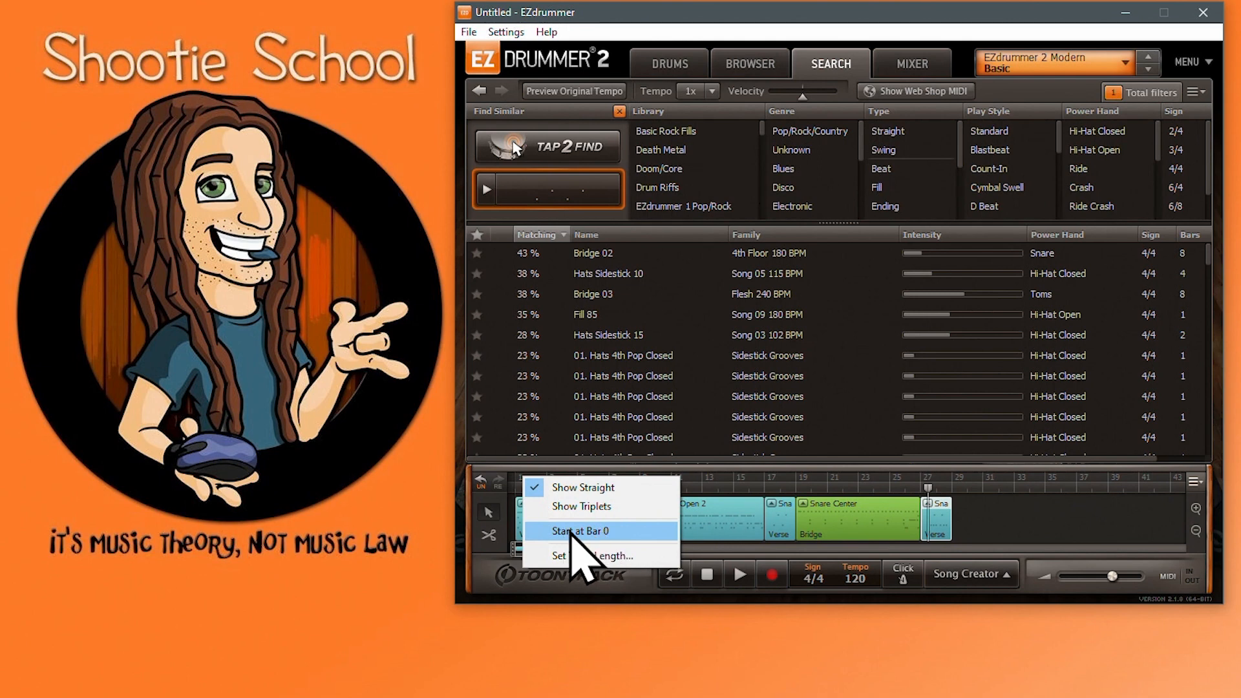
pyautogui.click(576, 532)
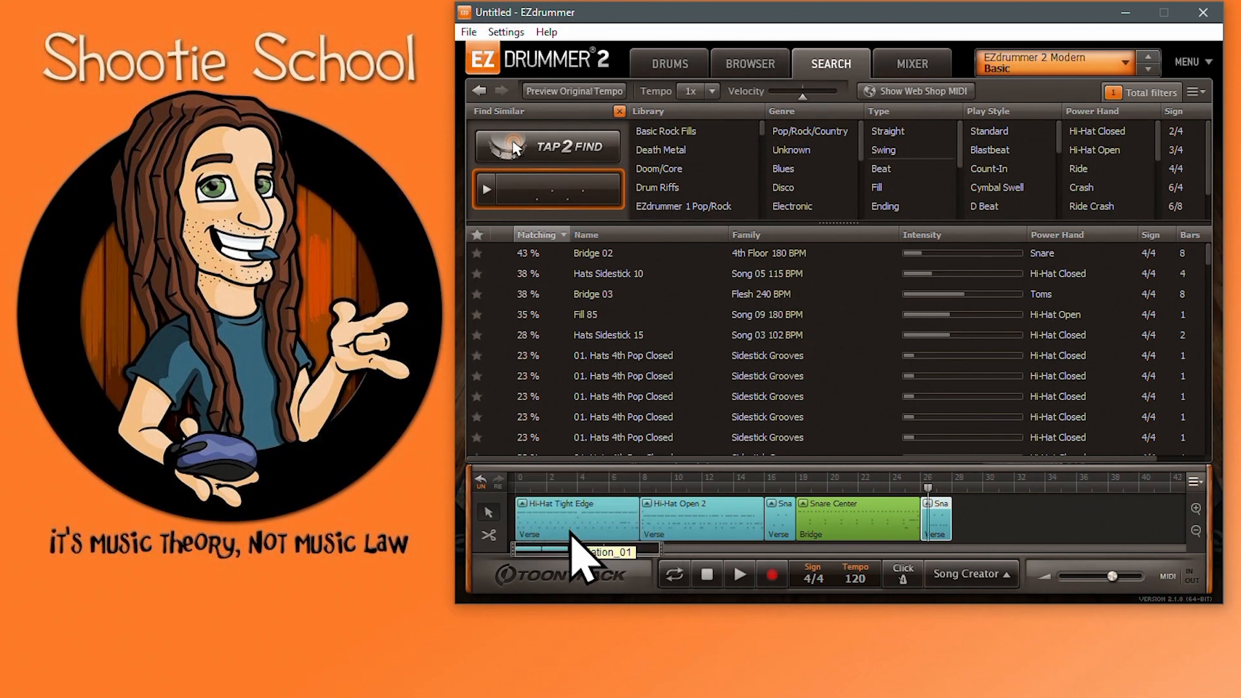
pyautogui.moveTo(530, 498)
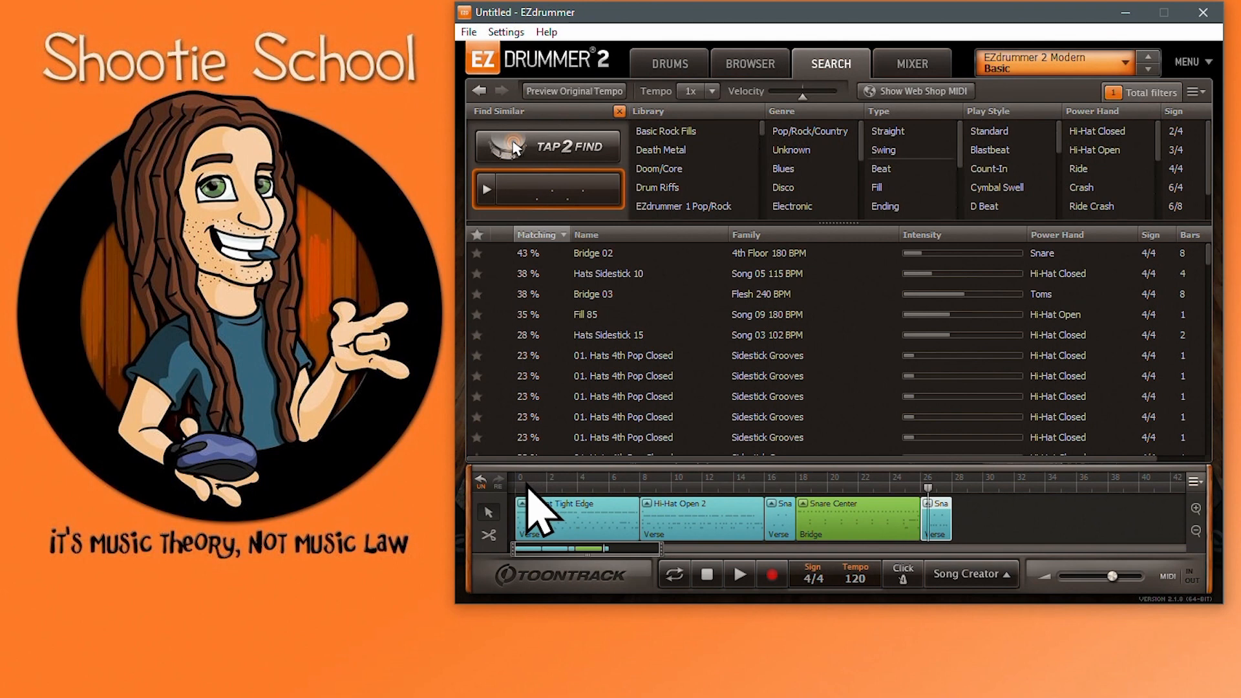
pyautogui.moveTo(537, 514)
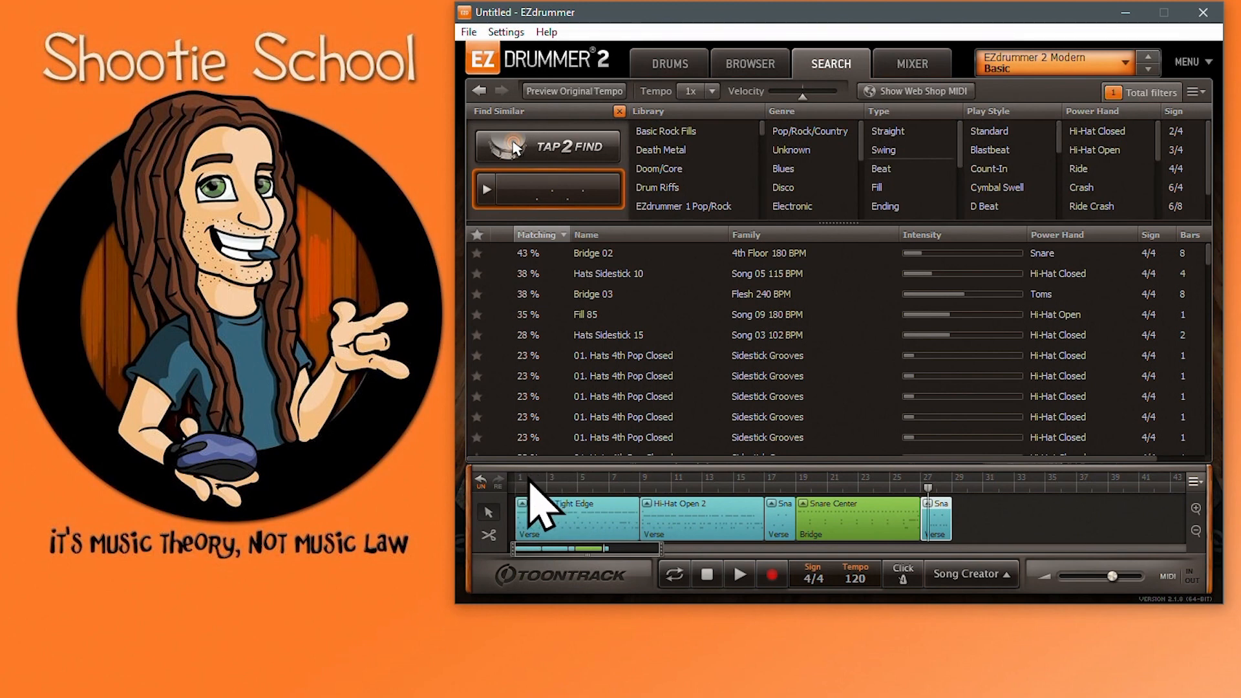
pyautogui.rightClick(546, 519)
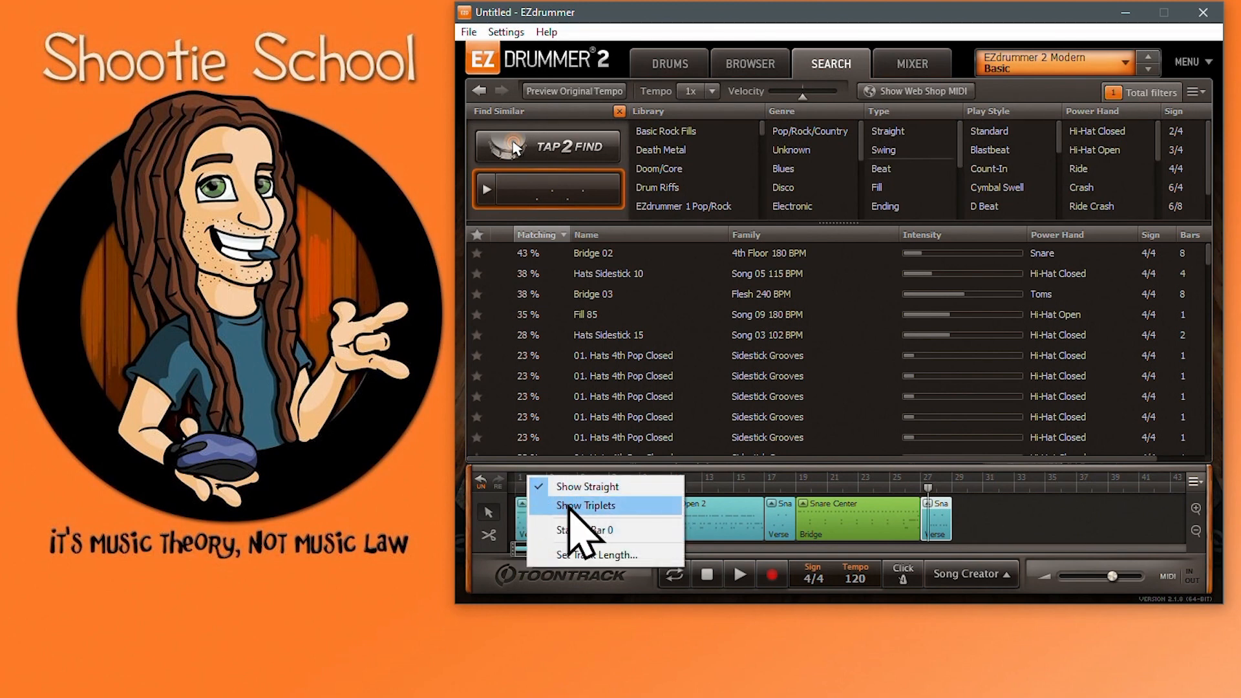
pyautogui.click(585, 505)
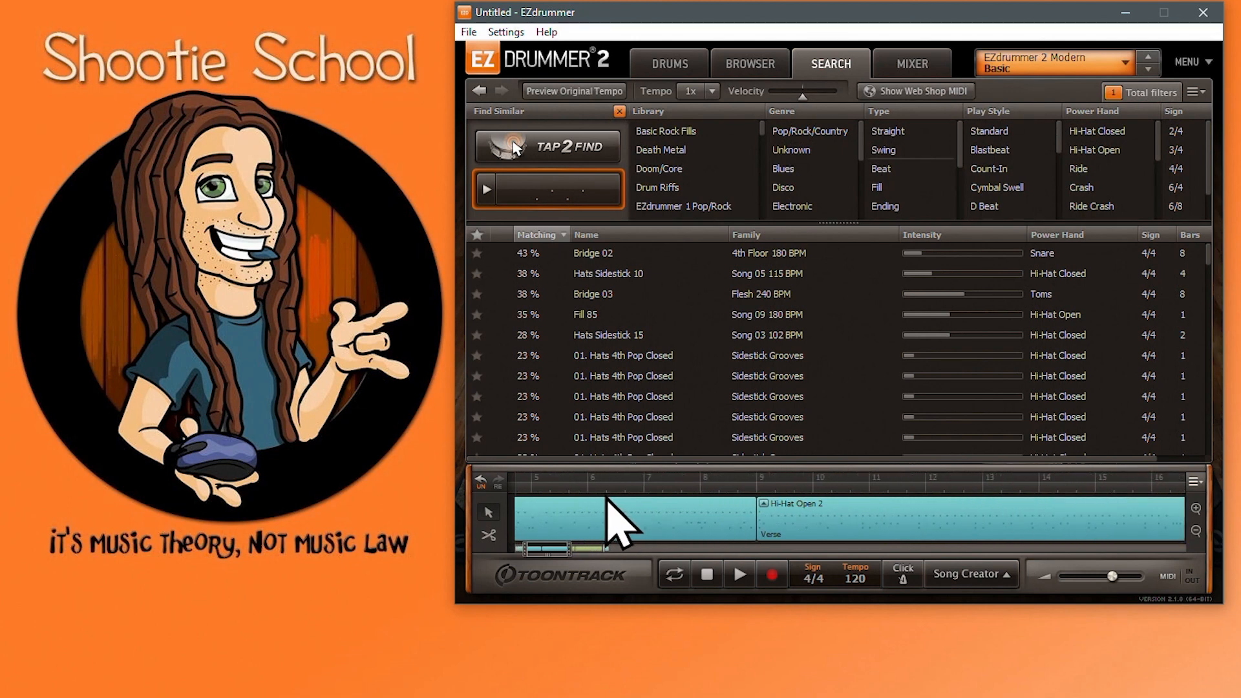
pyautogui.moveTo(613, 546)
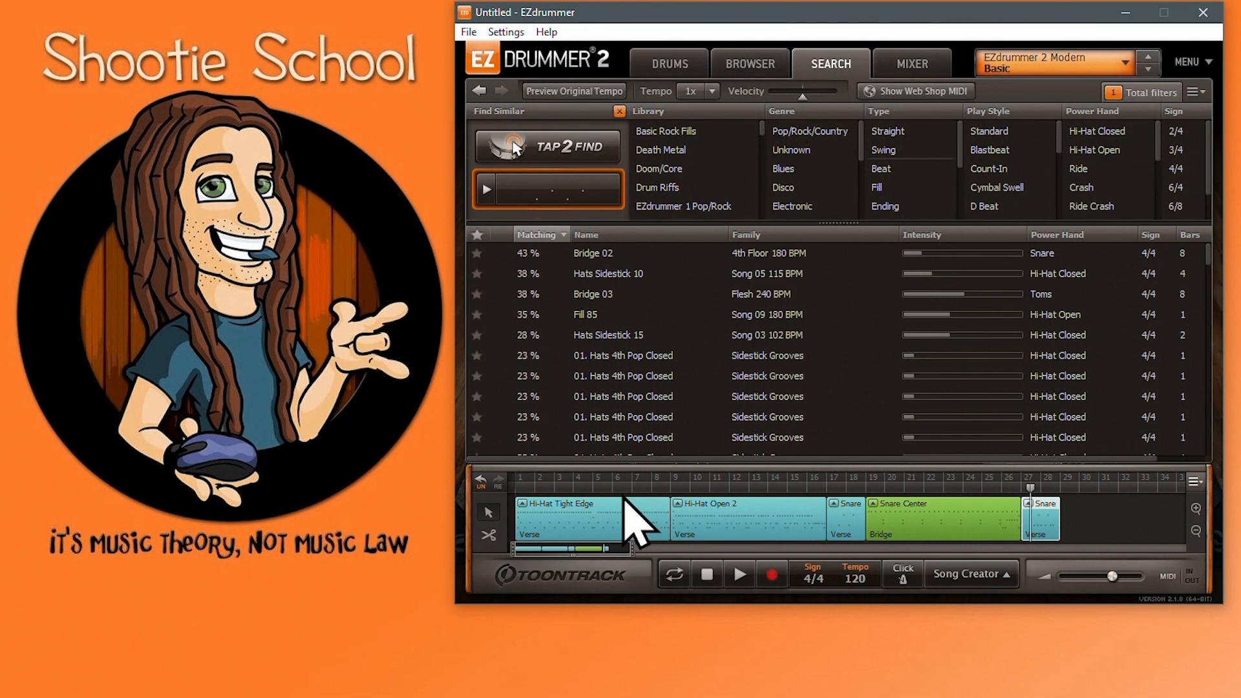
pyautogui.moveTo(593, 507)
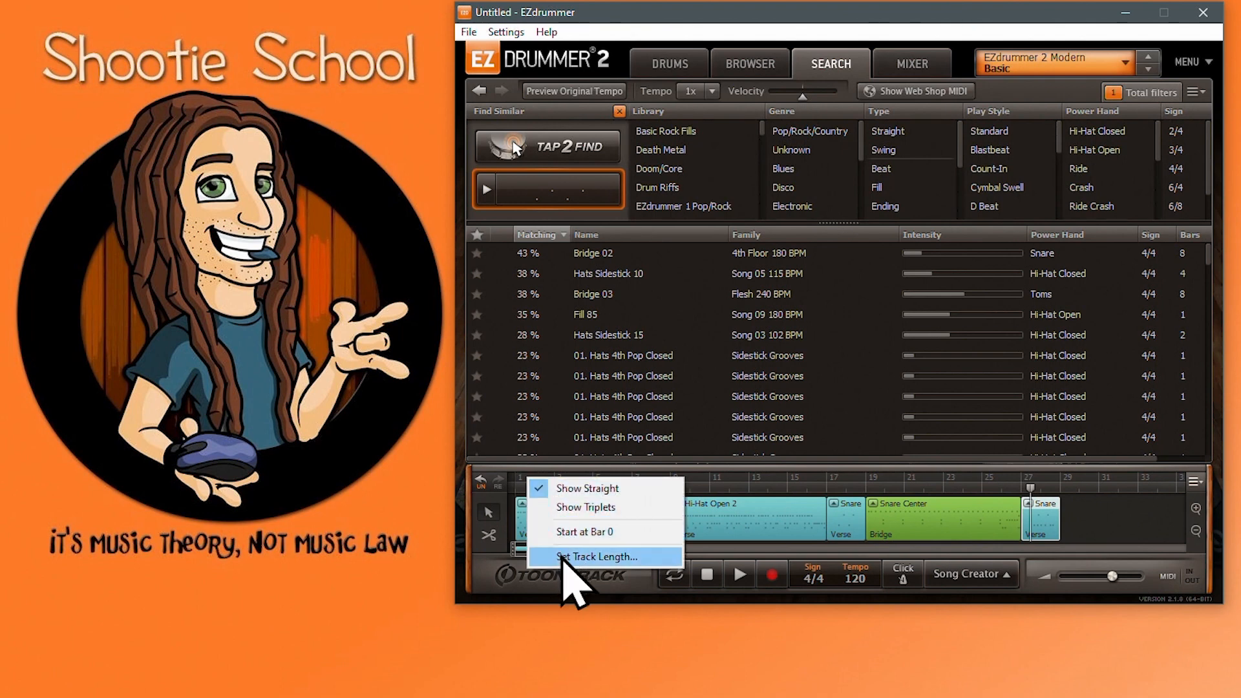
pyautogui.click(597, 556)
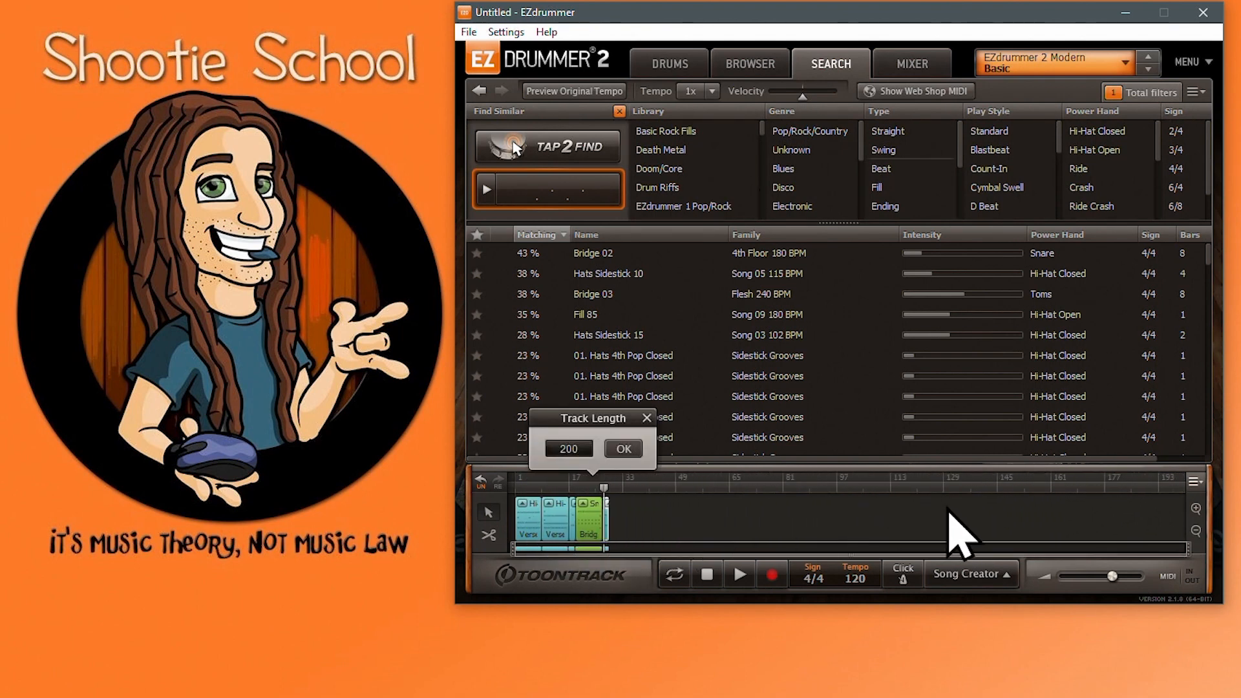
pyautogui.tripleClick(568, 448)
pyautogui.write('20')
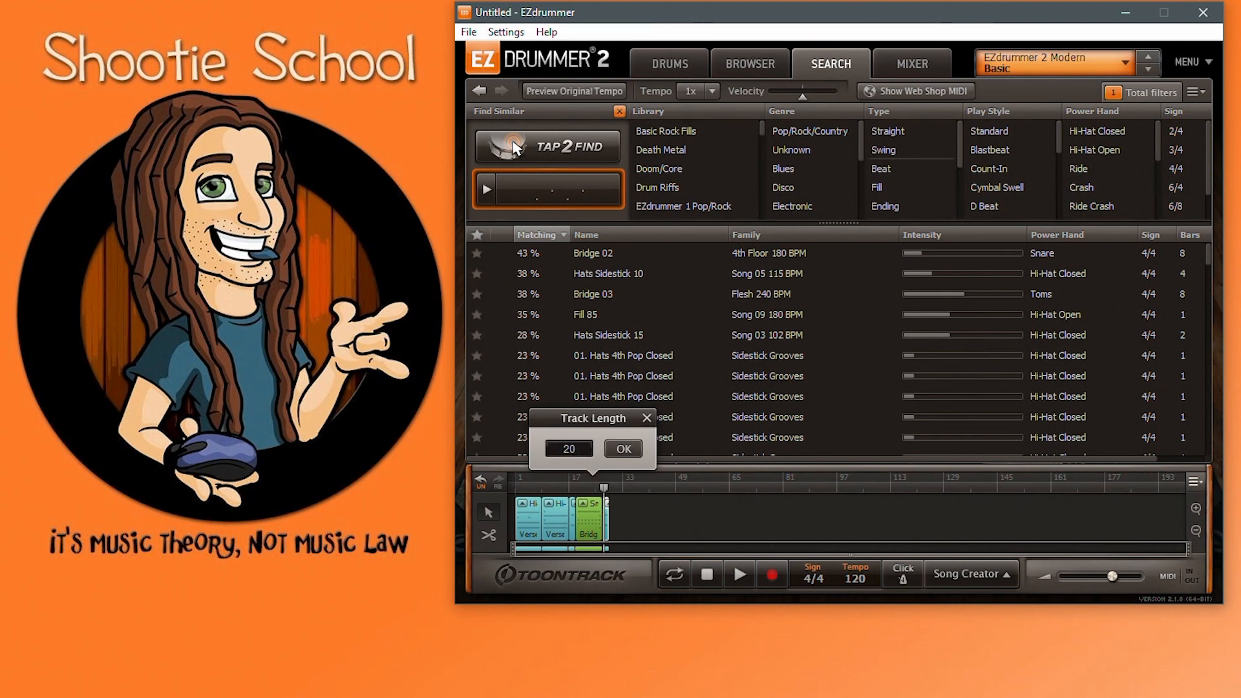
pyautogui.click(622, 449)
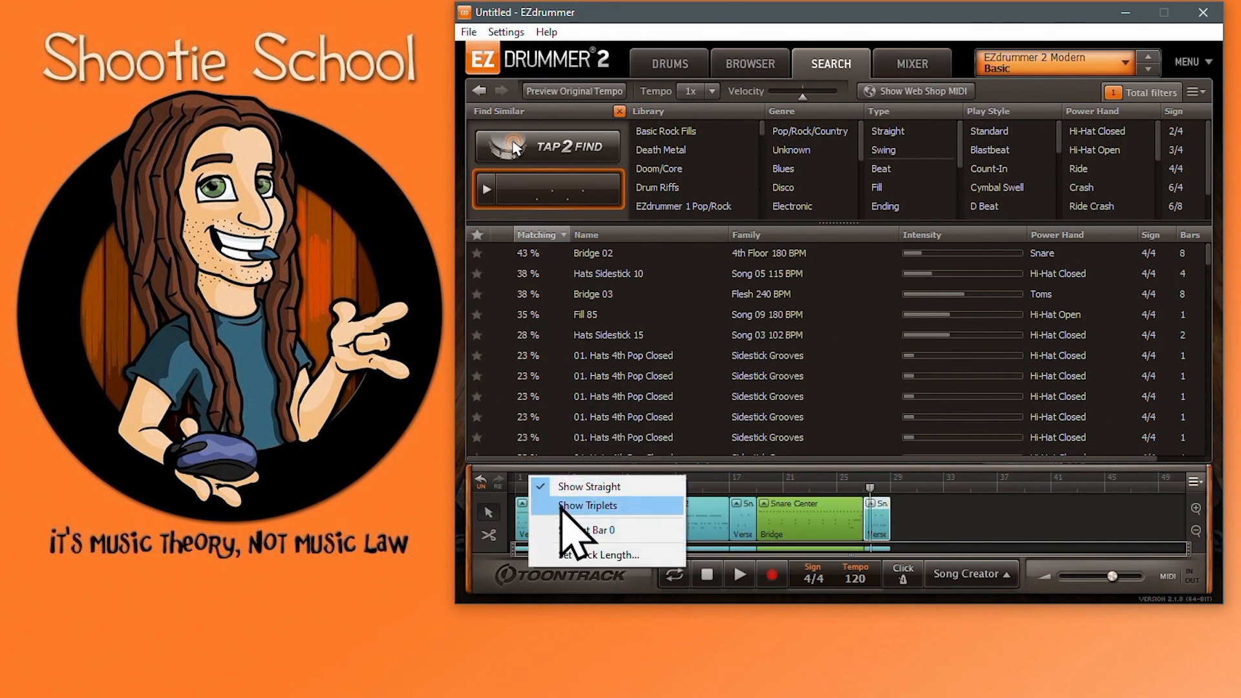
pyautogui.click(597, 553)
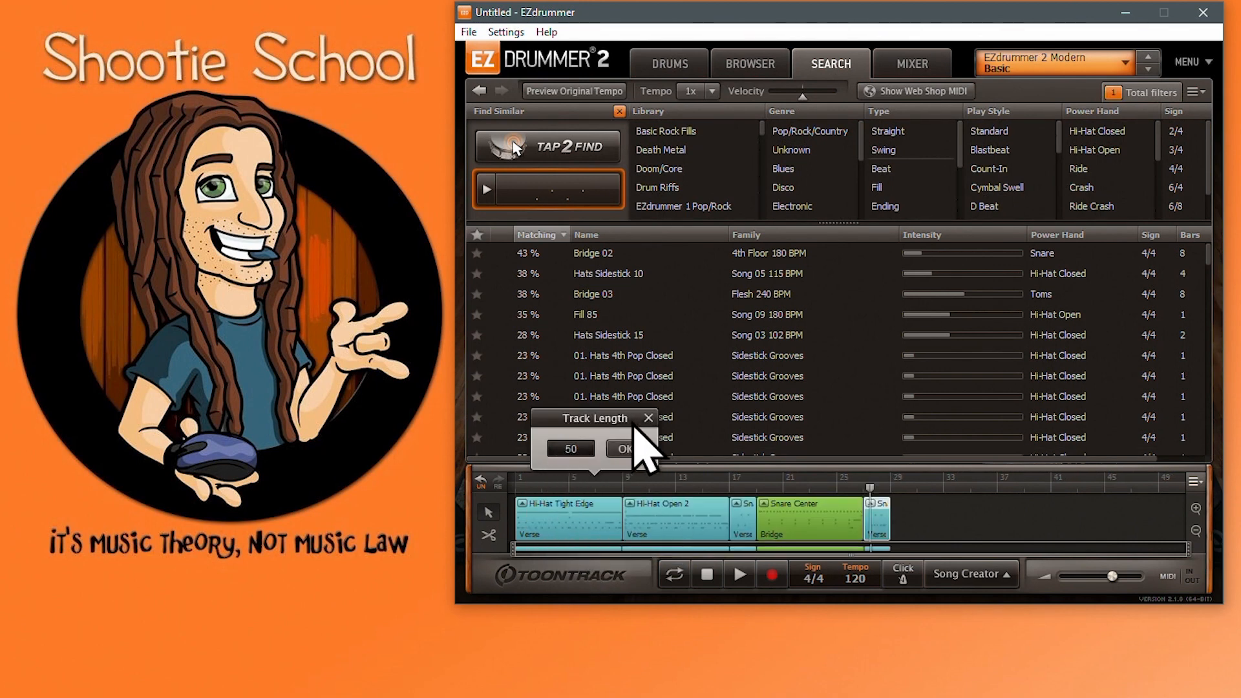
pyautogui.click(625, 448)
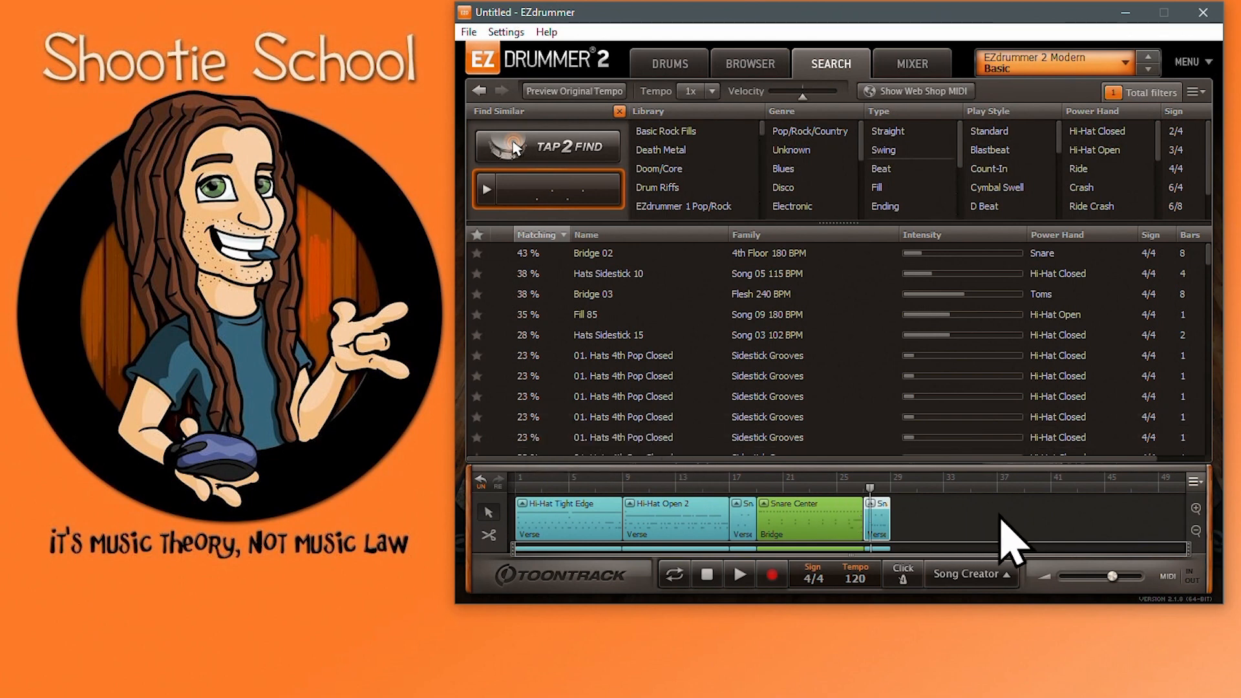
pyautogui.moveTo(1064, 550)
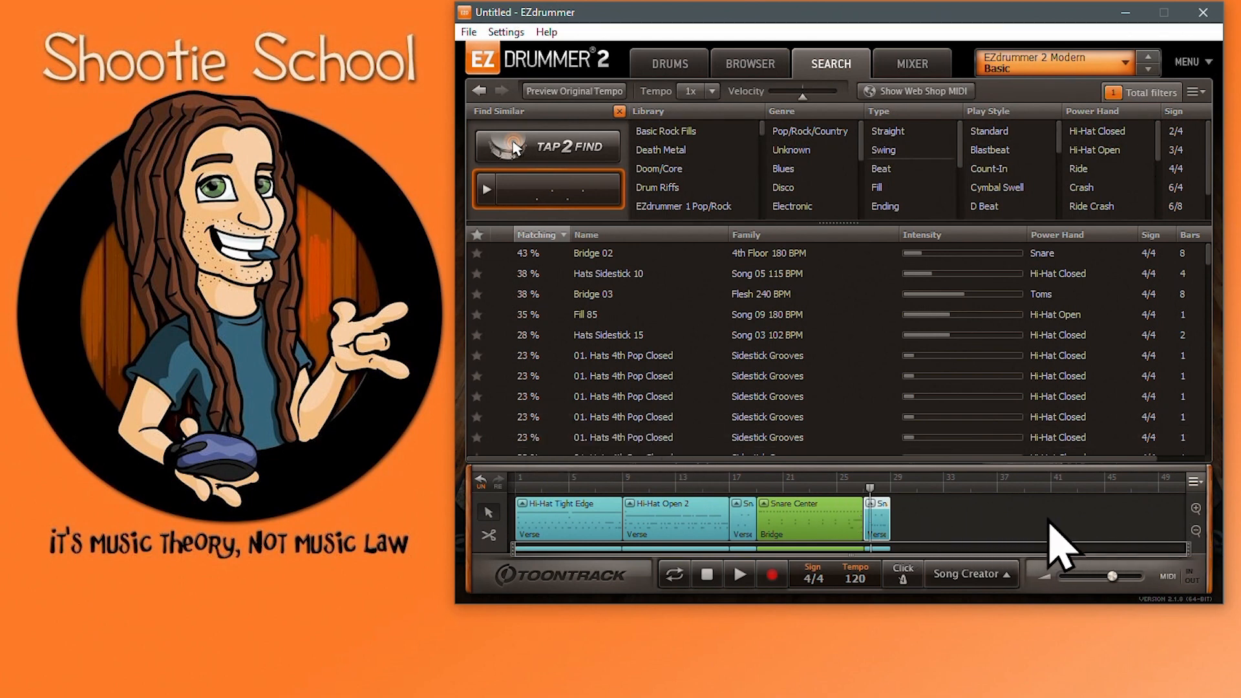
pyautogui.moveTo(1174, 578)
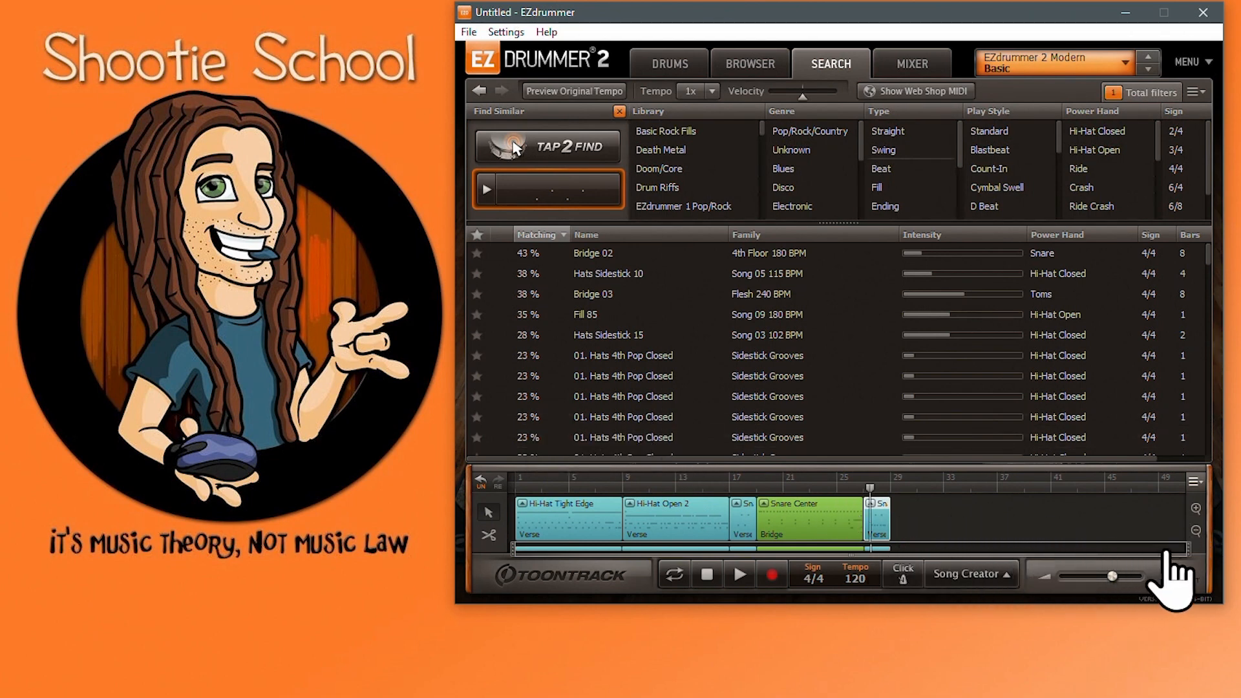
pyautogui.moveTo(1194, 550)
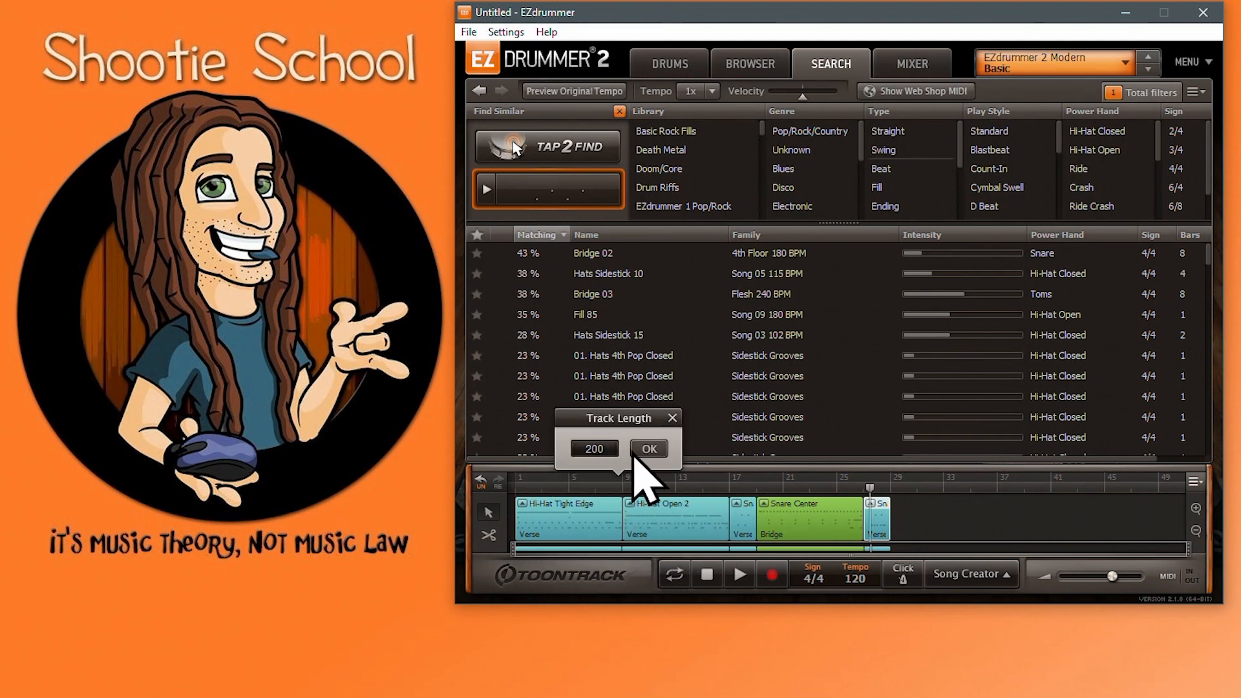
pyautogui.click(648, 448)
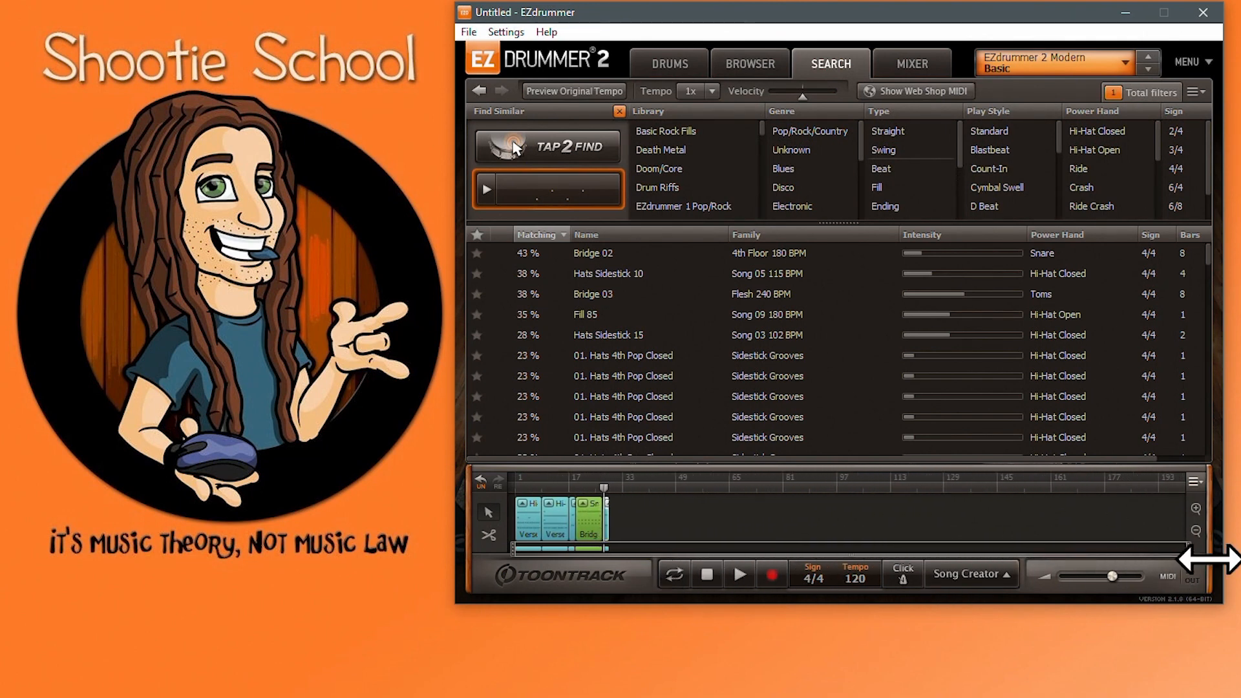
pyautogui.moveTo(1147, 589)
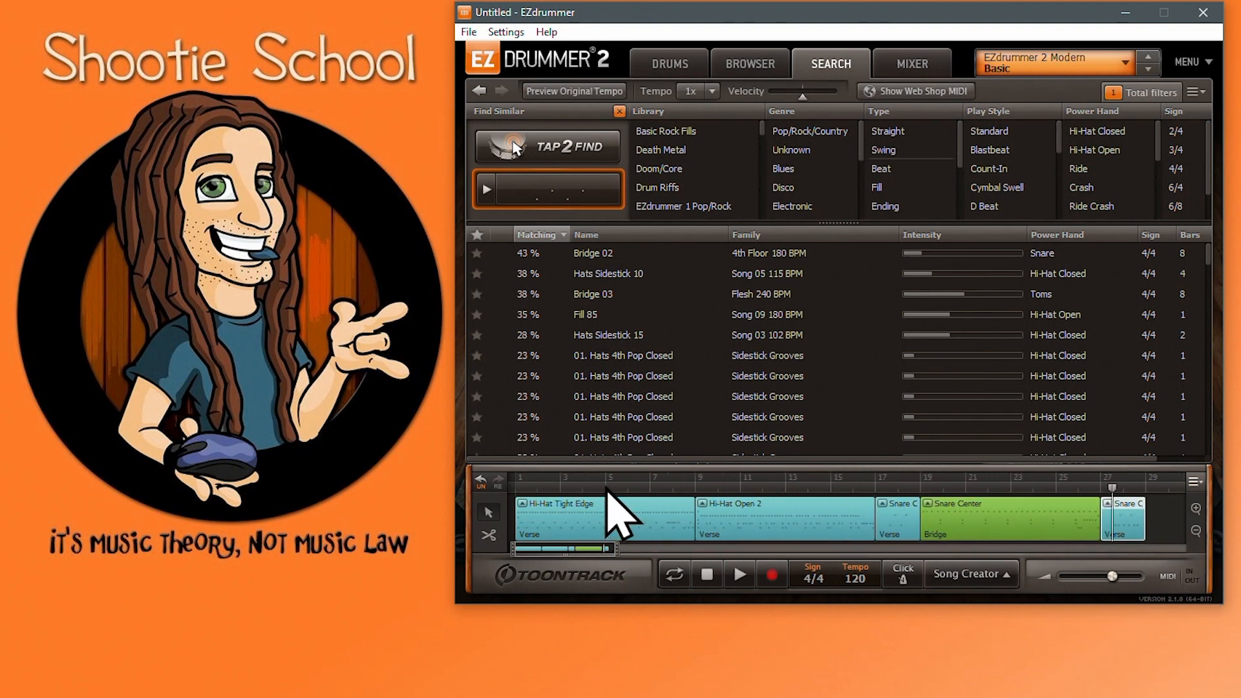
pyautogui.moveTo(748, 507)
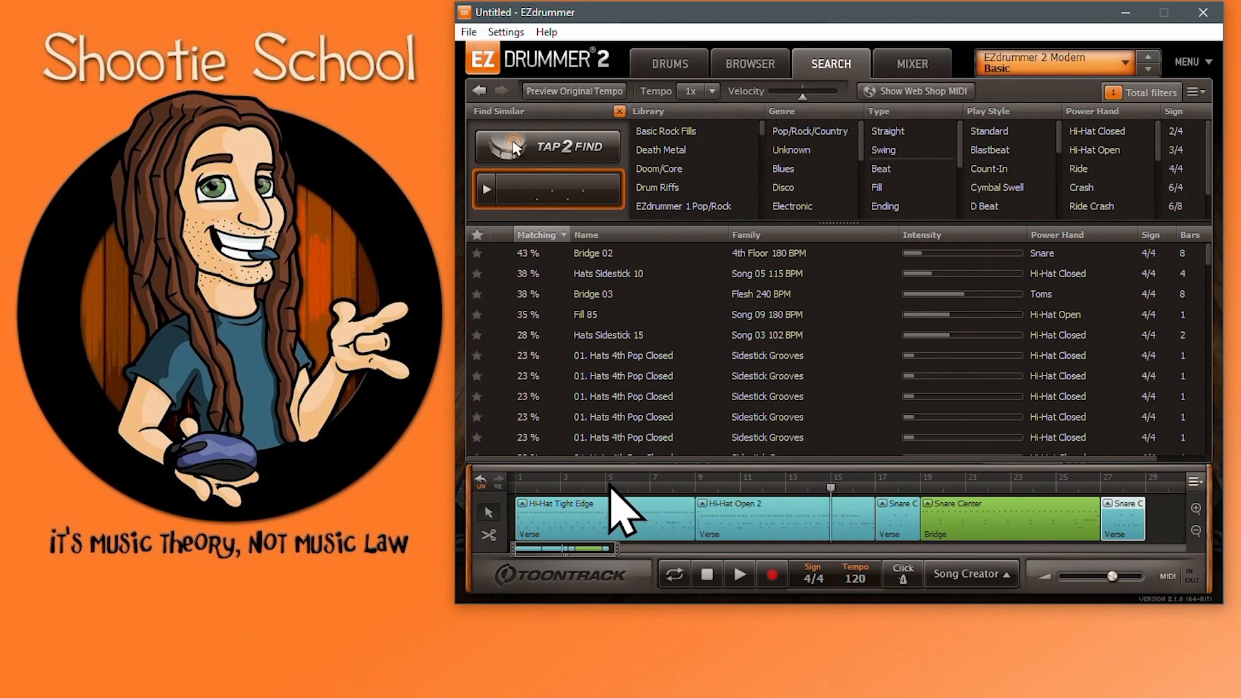
pyautogui.moveTo(676, 538)
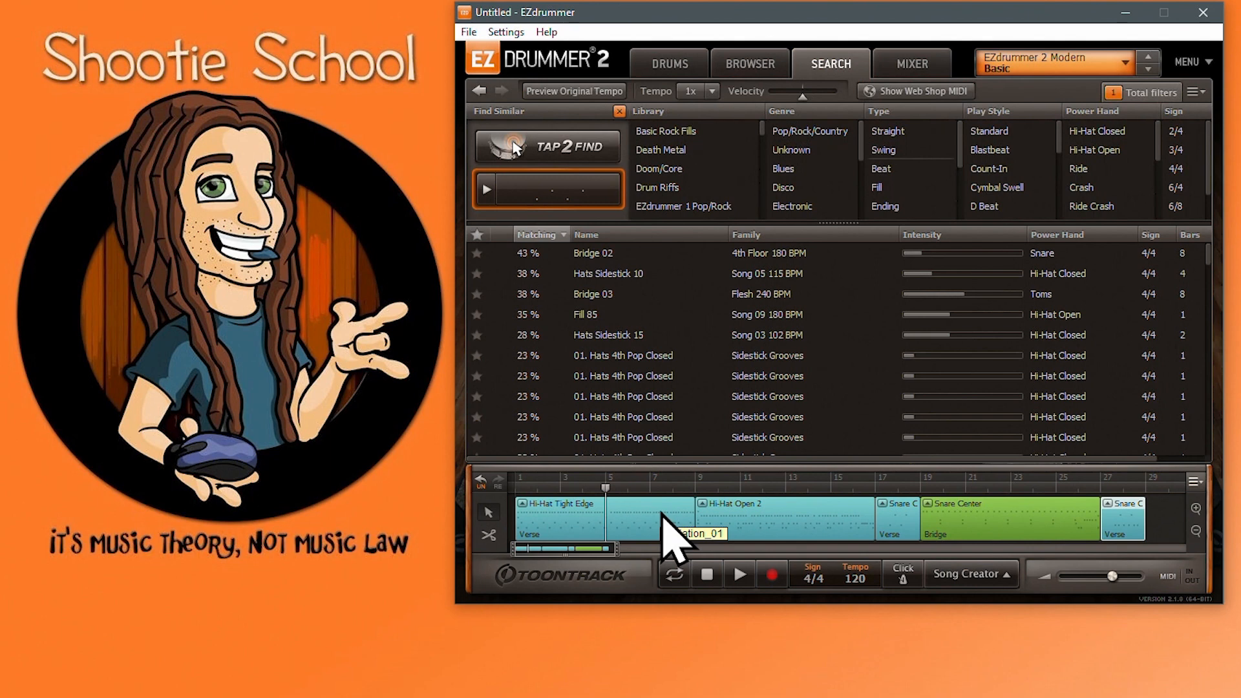
pyautogui.moveTo(673, 538)
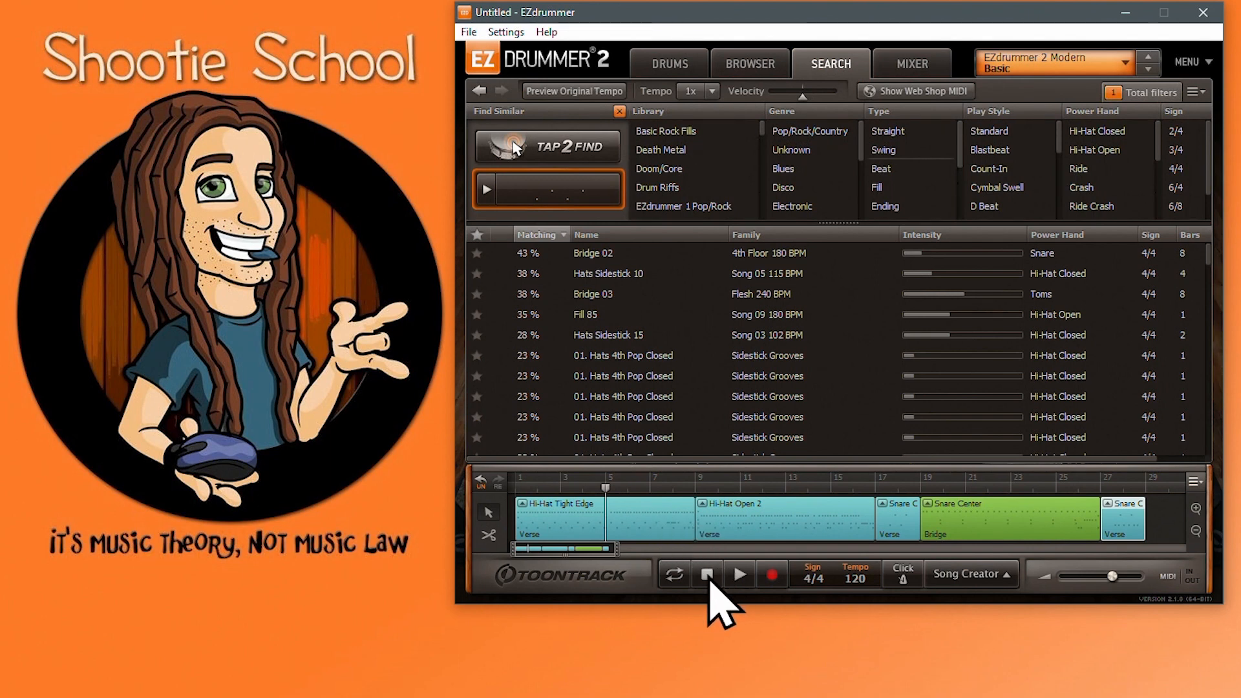
# Step: Stop playback so the song returns to bar 1
pyautogui.click(706, 573)
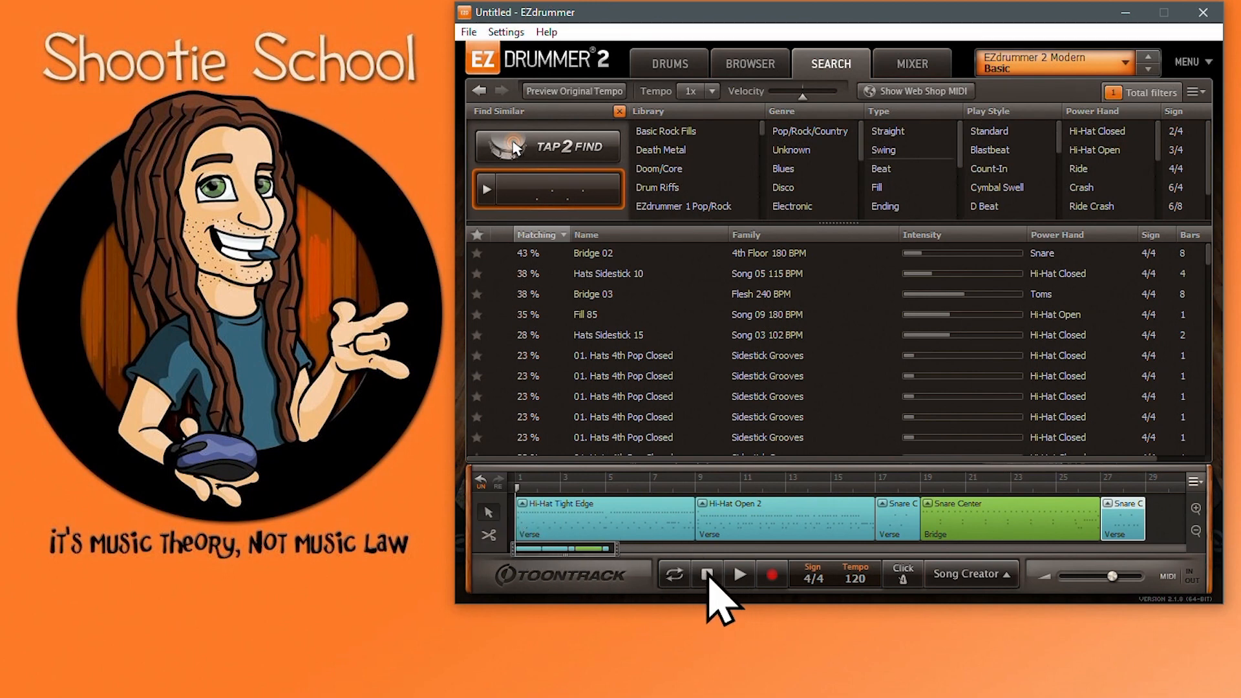
pyautogui.moveTo(706, 574)
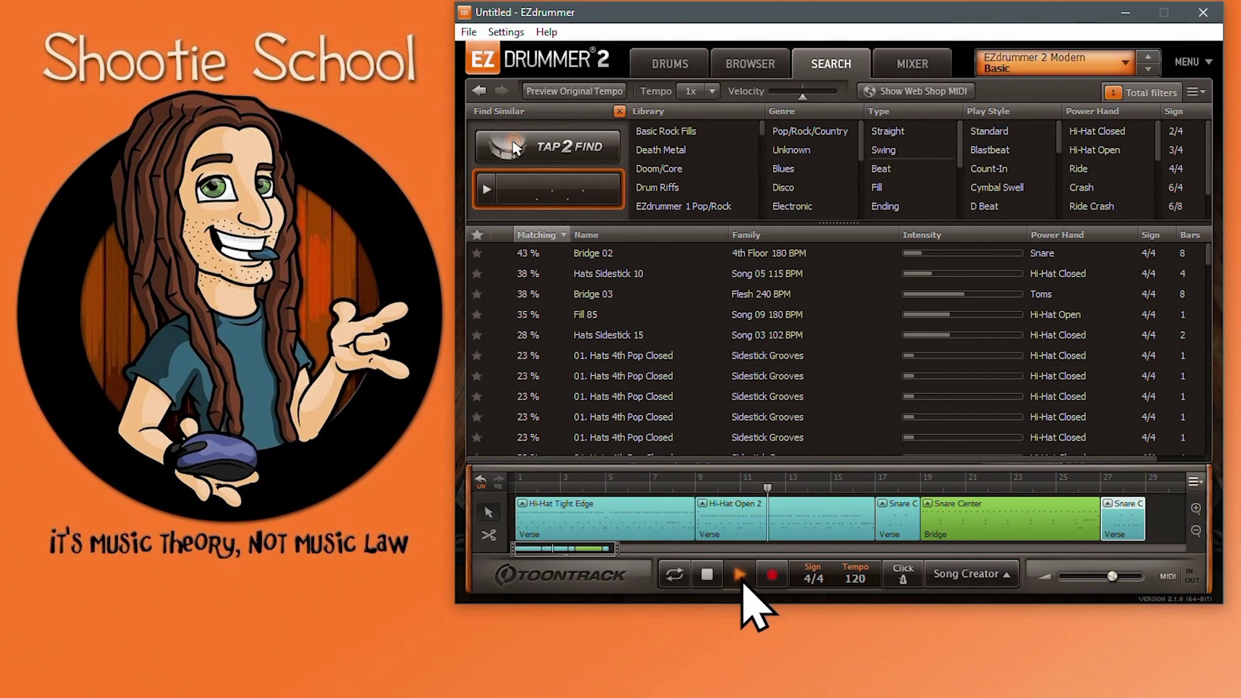
pyautogui.click(741, 574)
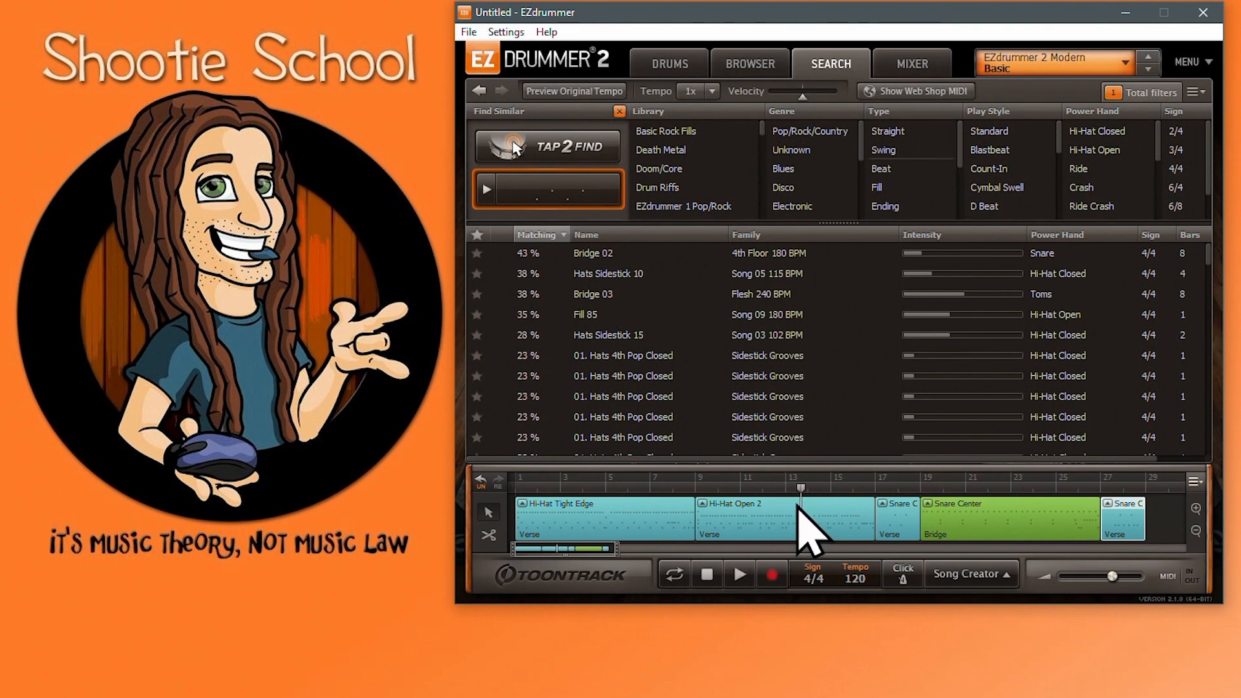
pyautogui.moveTo(807, 546)
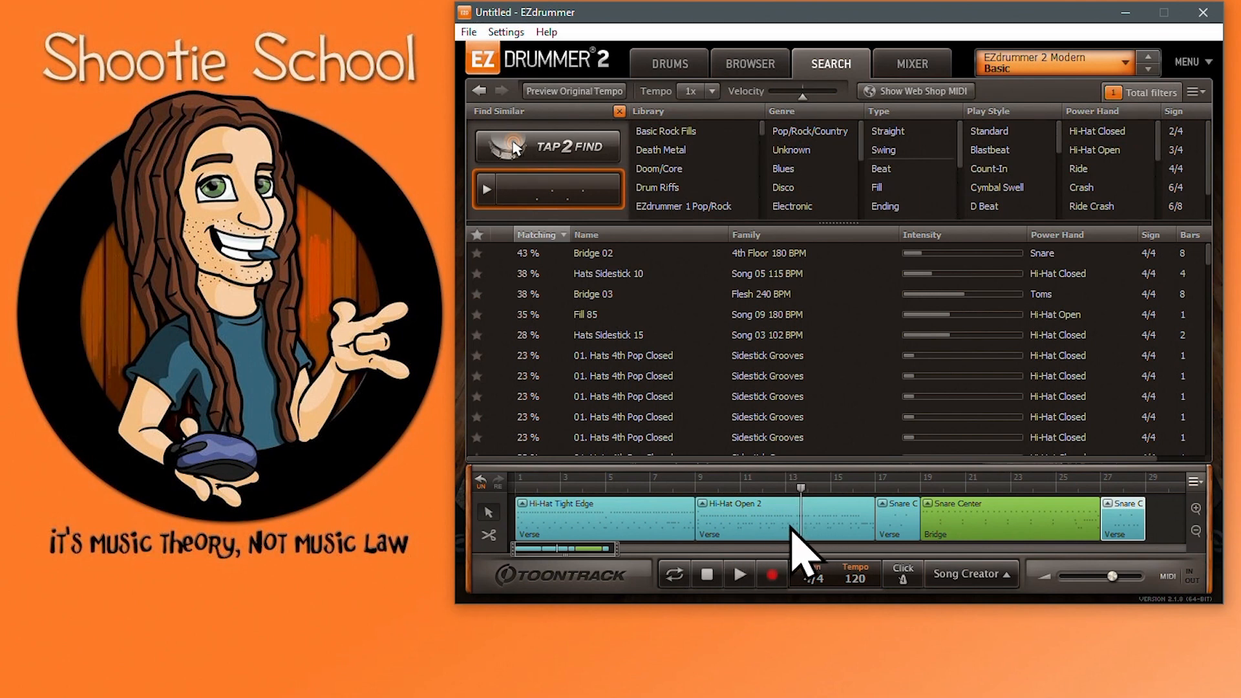
pyautogui.moveTo(799, 554)
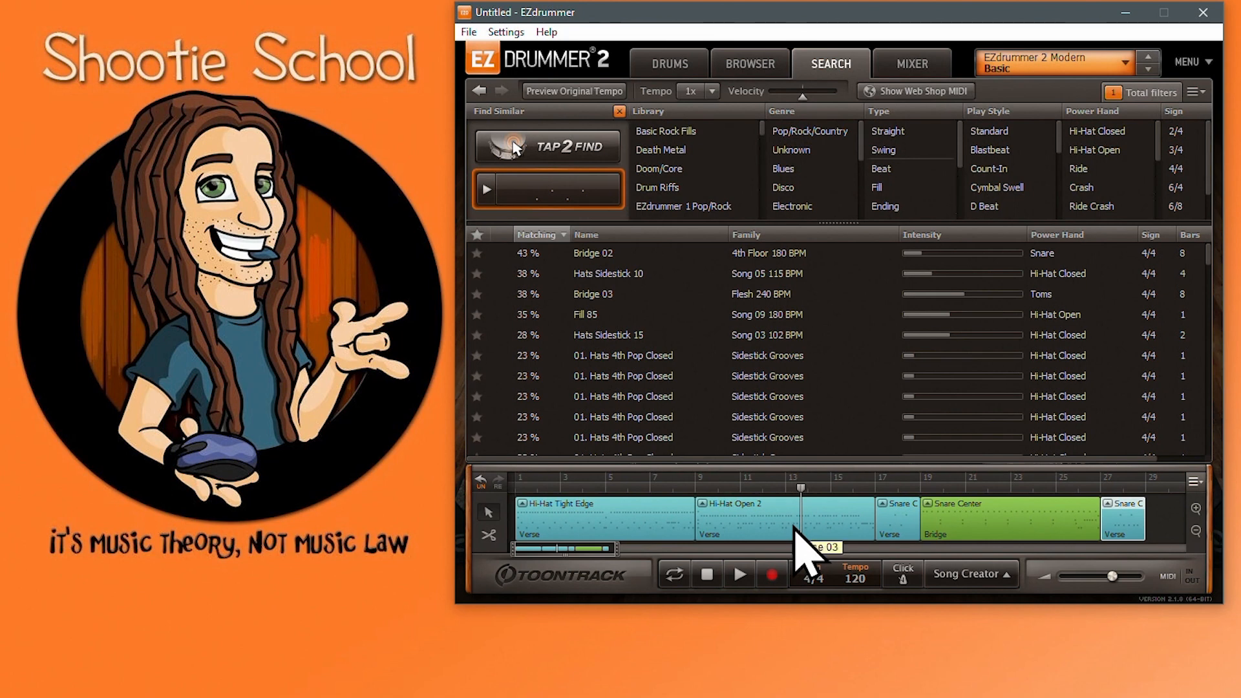
pyautogui.moveTo(772, 538)
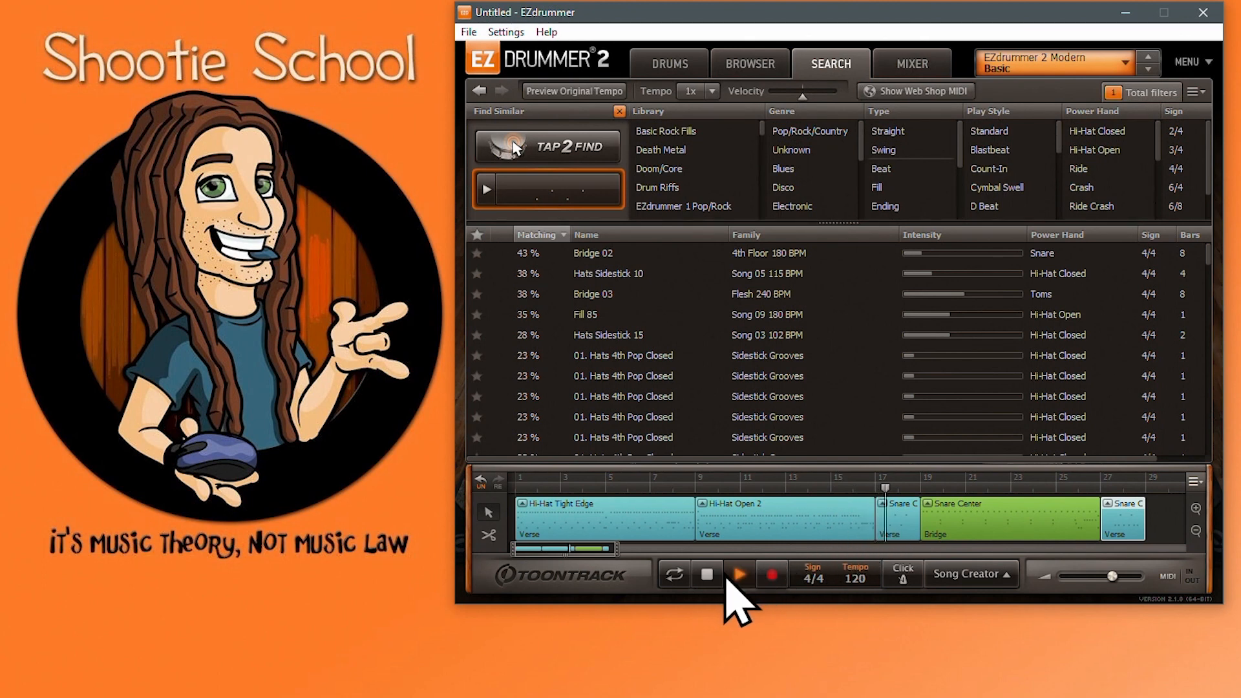
pyautogui.moveTo(800, 538)
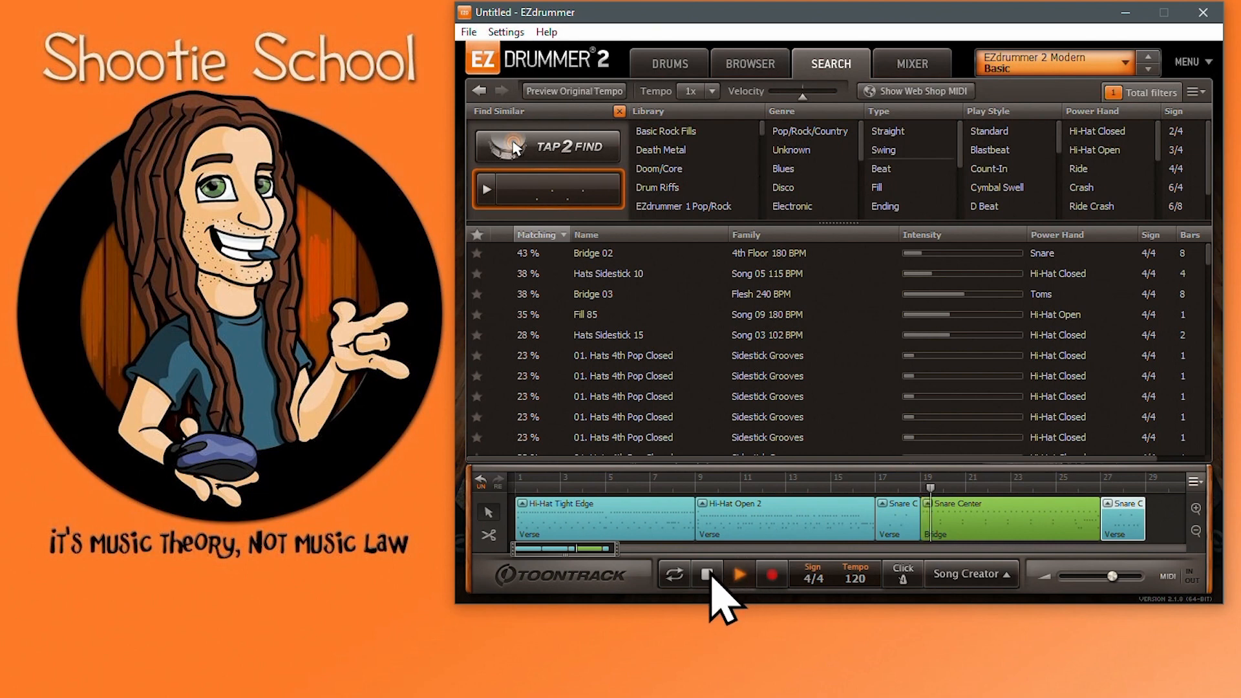
pyautogui.click(705, 574)
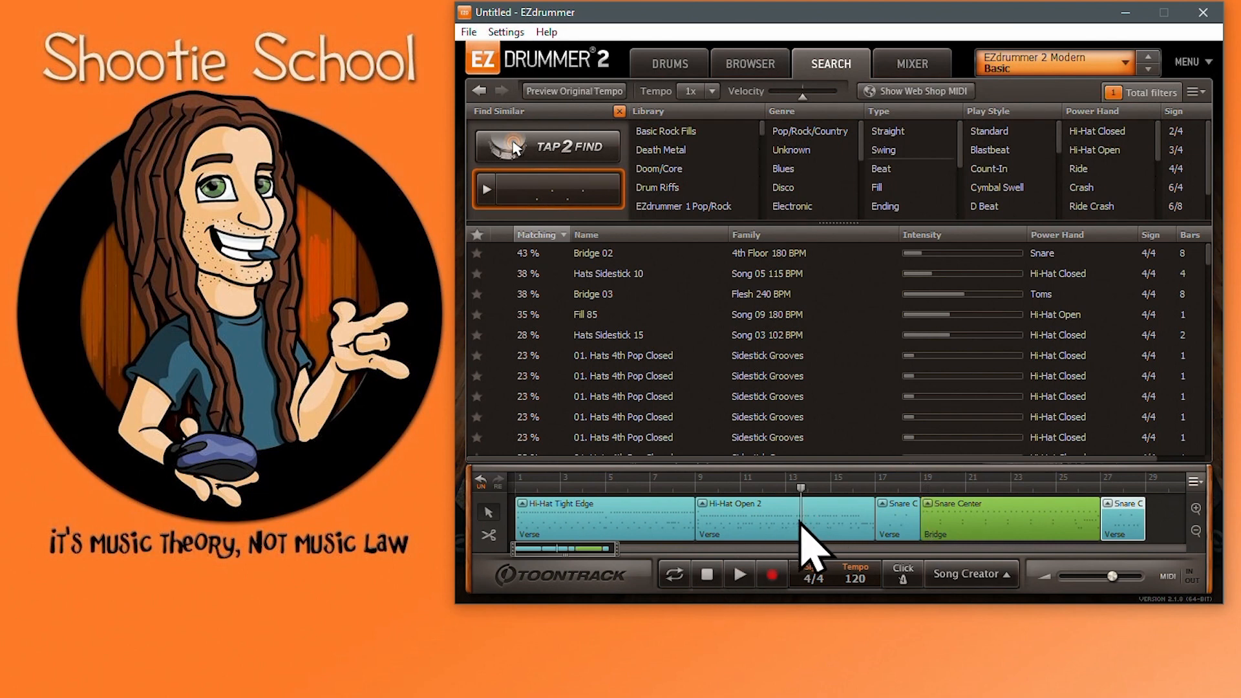
pyautogui.moveTo(739, 574)
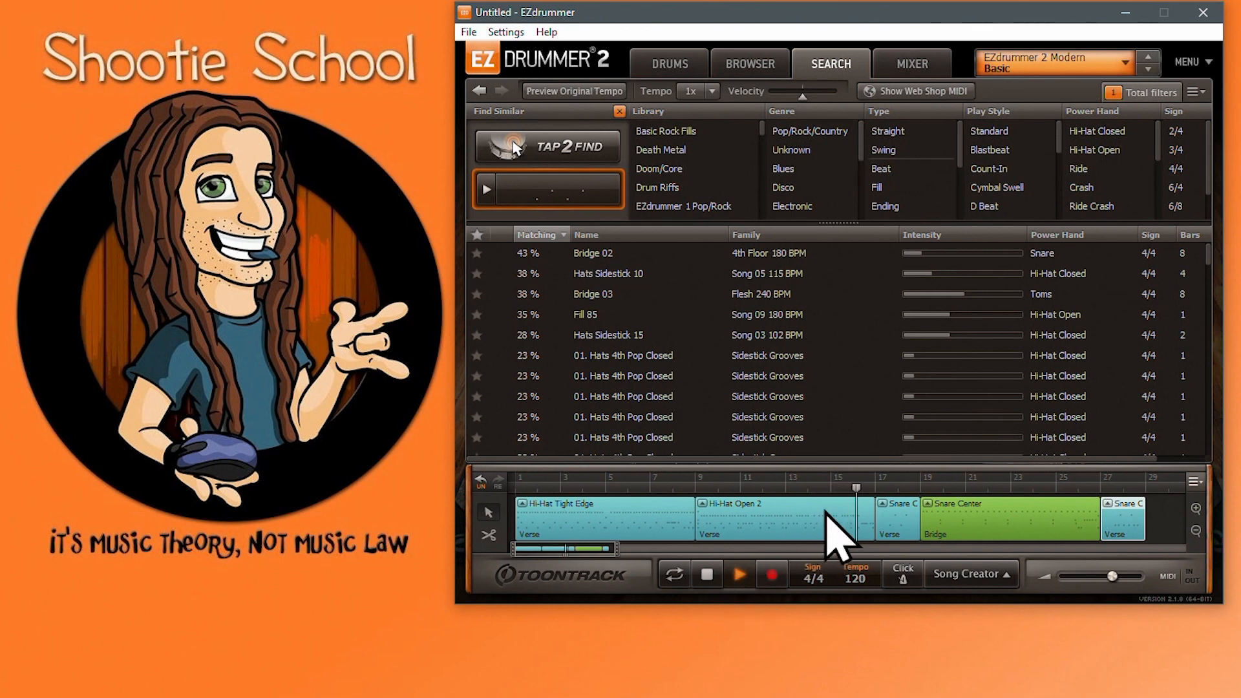
pyautogui.click(705, 573)
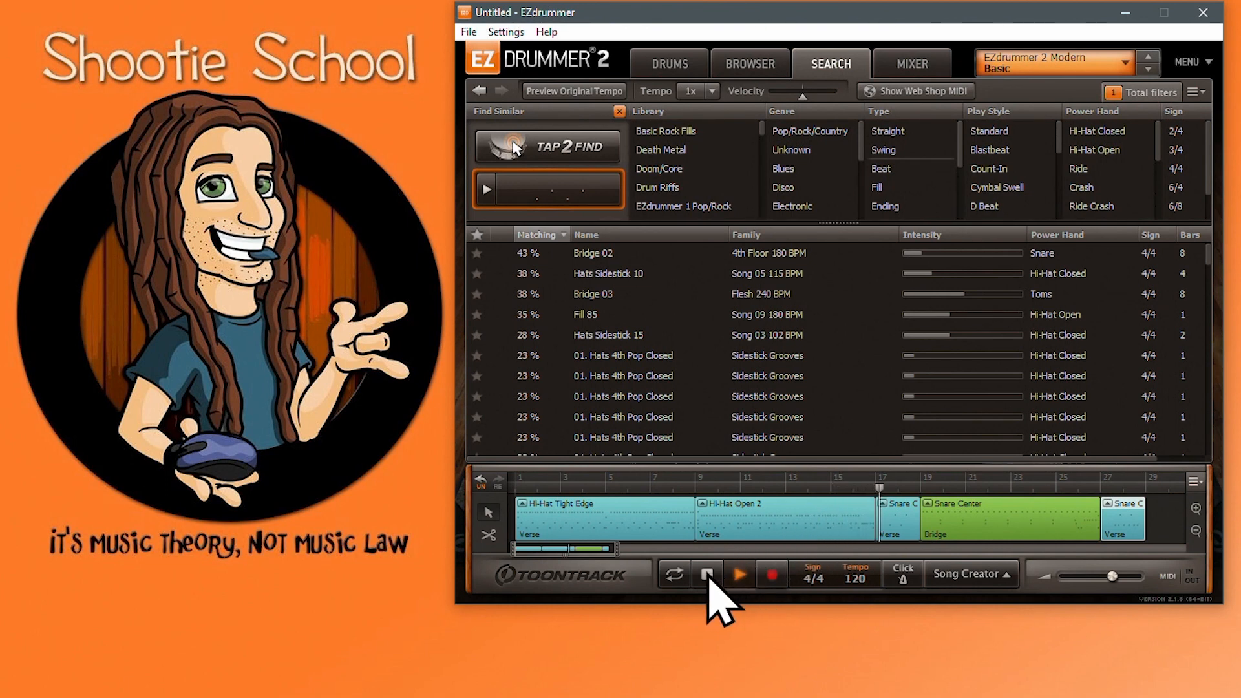
pyautogui.click(705, 574)
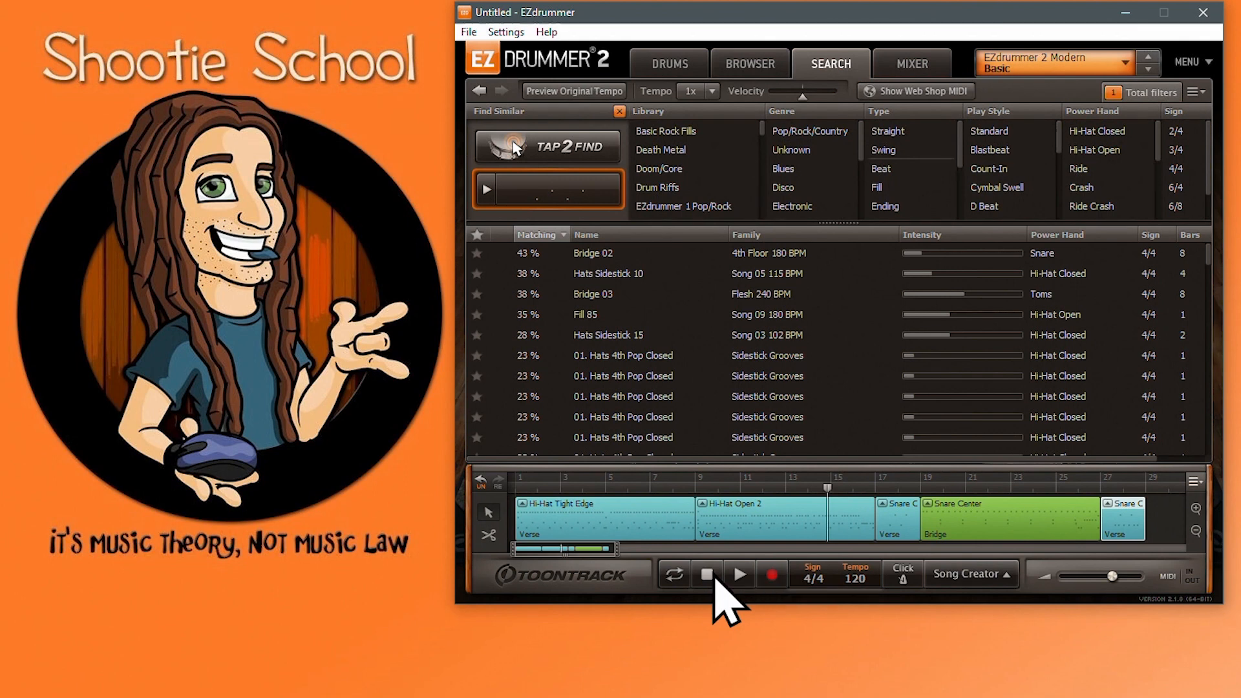
pyautogui.moveTo(716, 602)
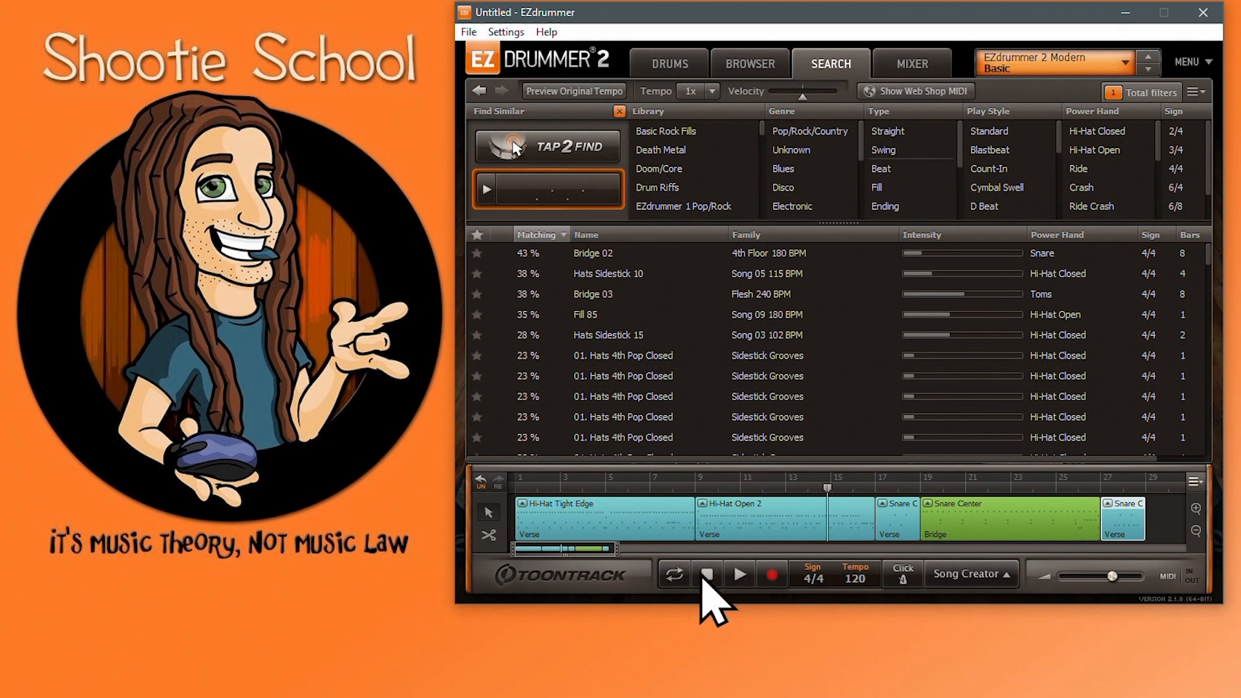
pyautogui.click(704, 574)
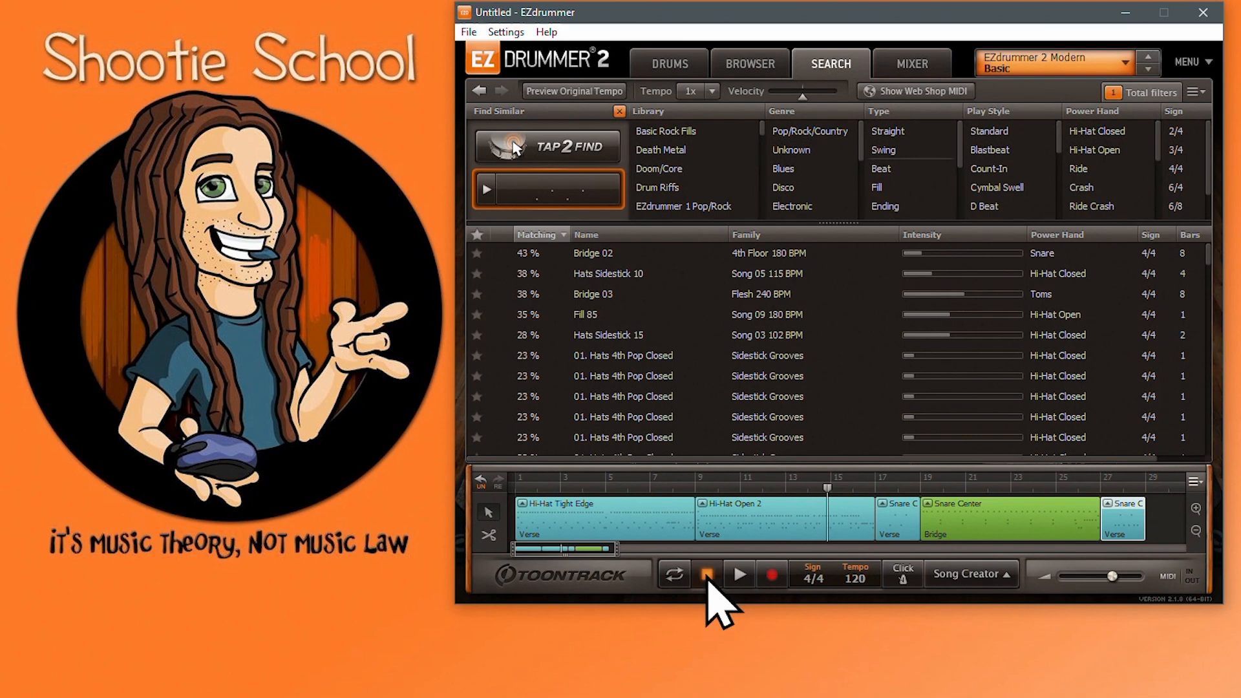
pyautogui.click(705, 574)
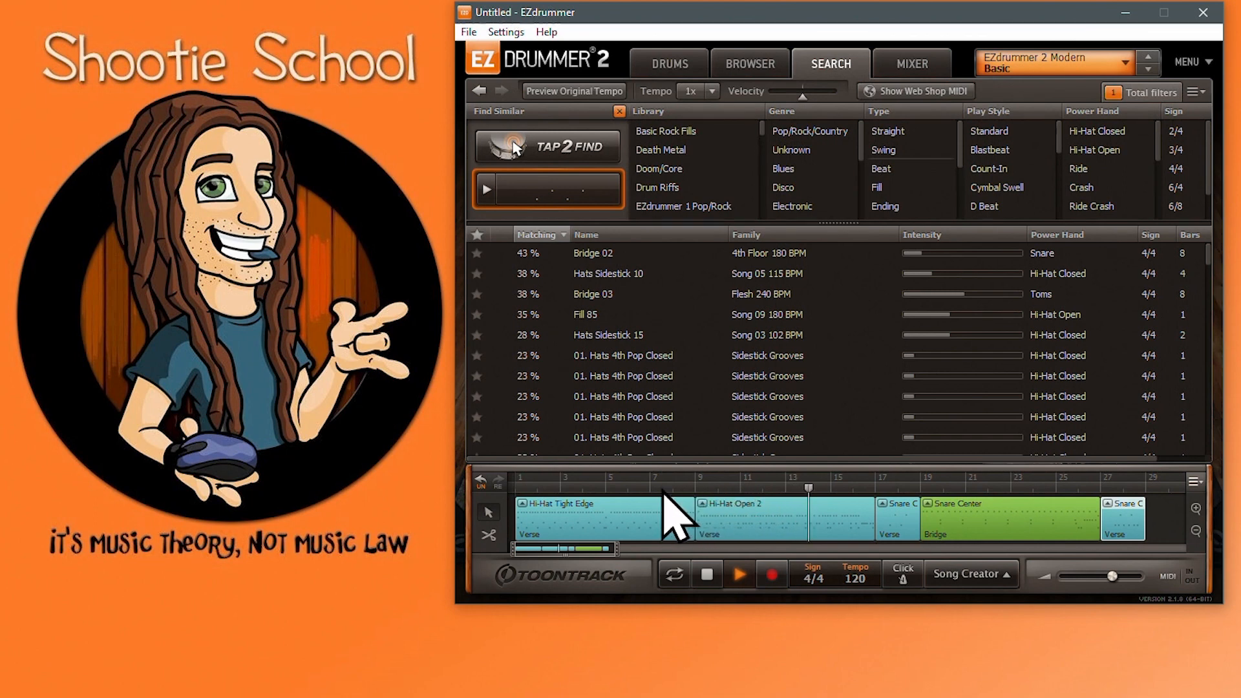
pyautogui.moveTo(937, 515)
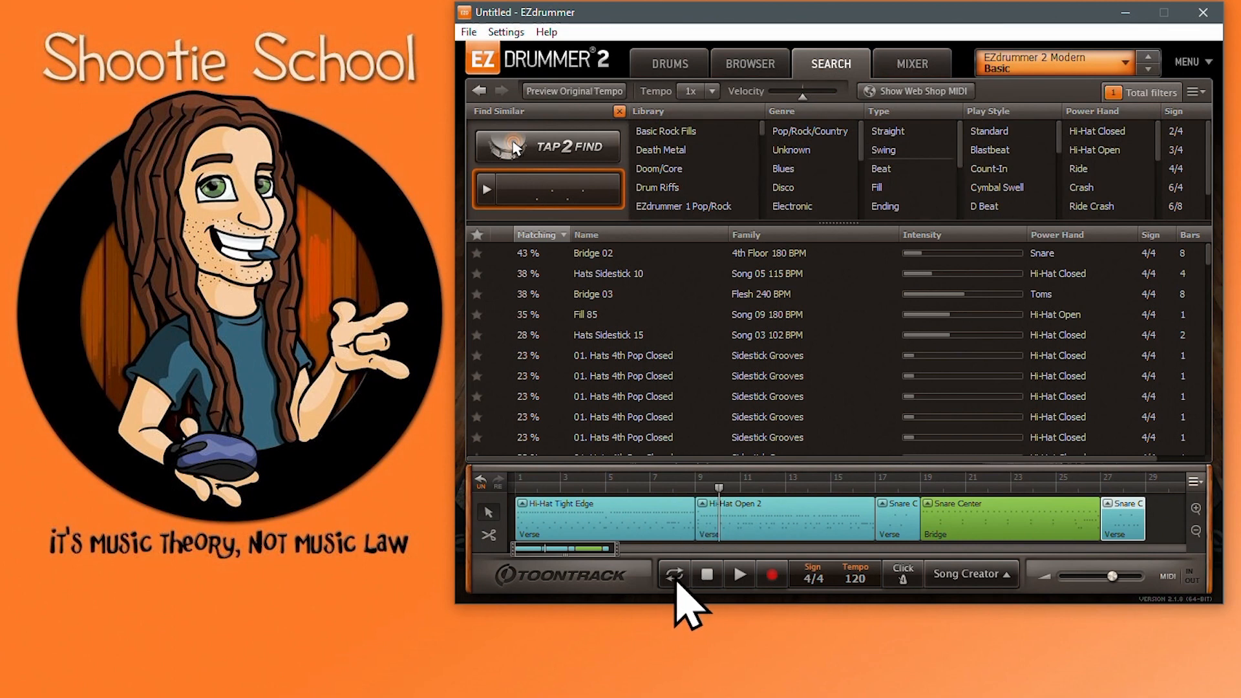
pyautogui.moveTo(674, 574)
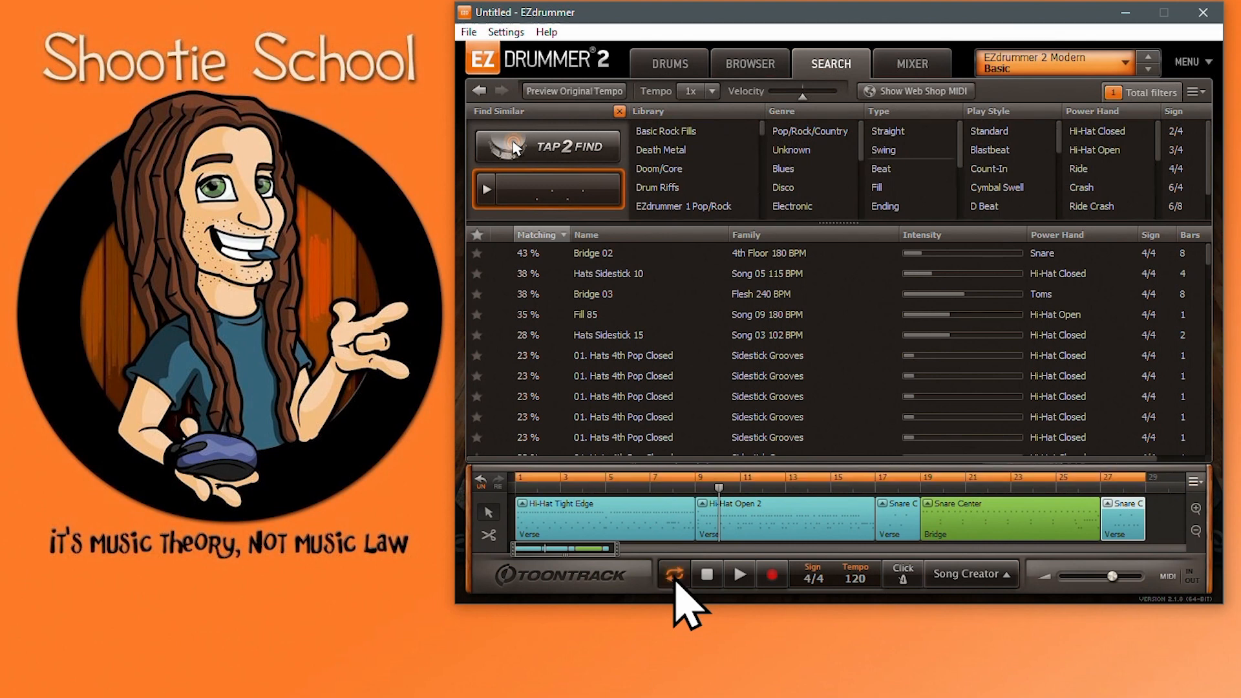
pyautogui.moveTo(1136, 476)
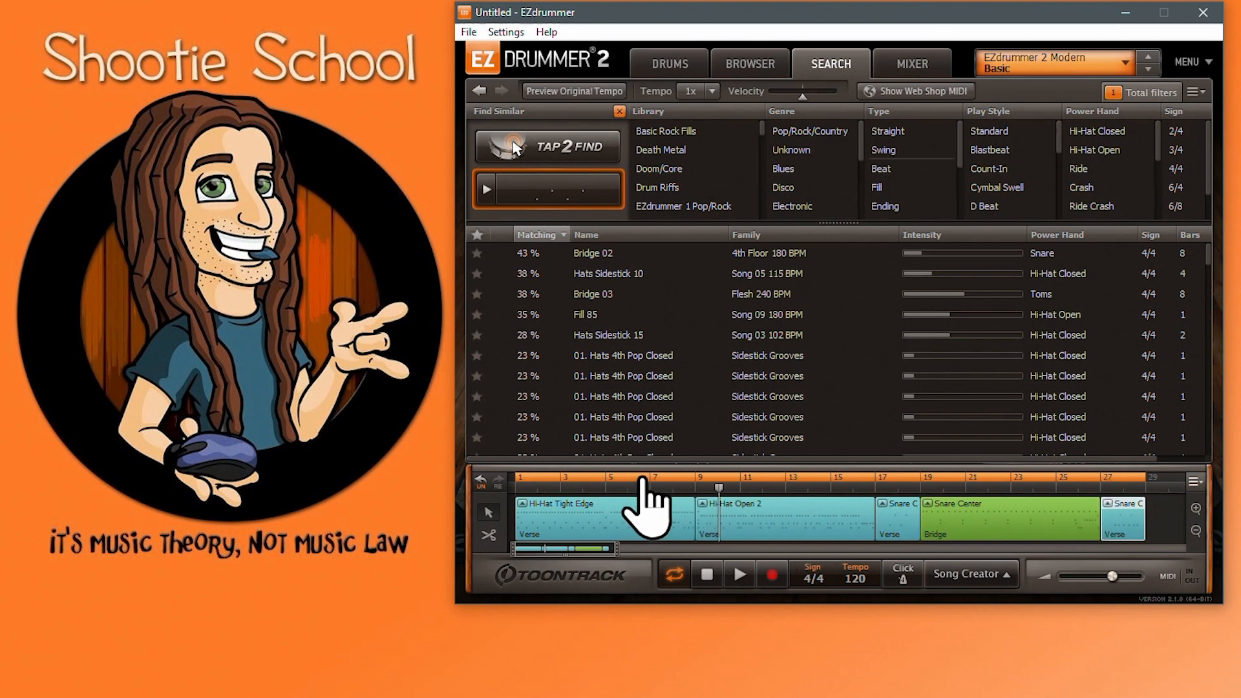
pyautogui.moveTo(836, 501)
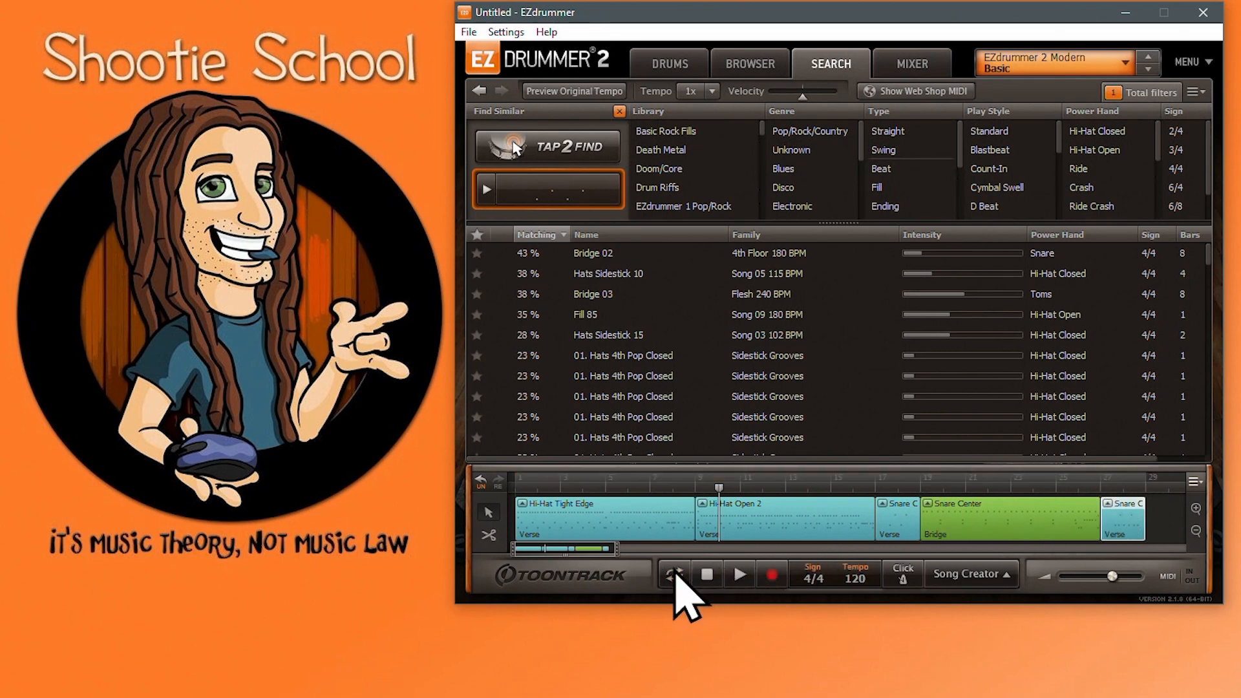
pyautogui.moveTo(673, 574)
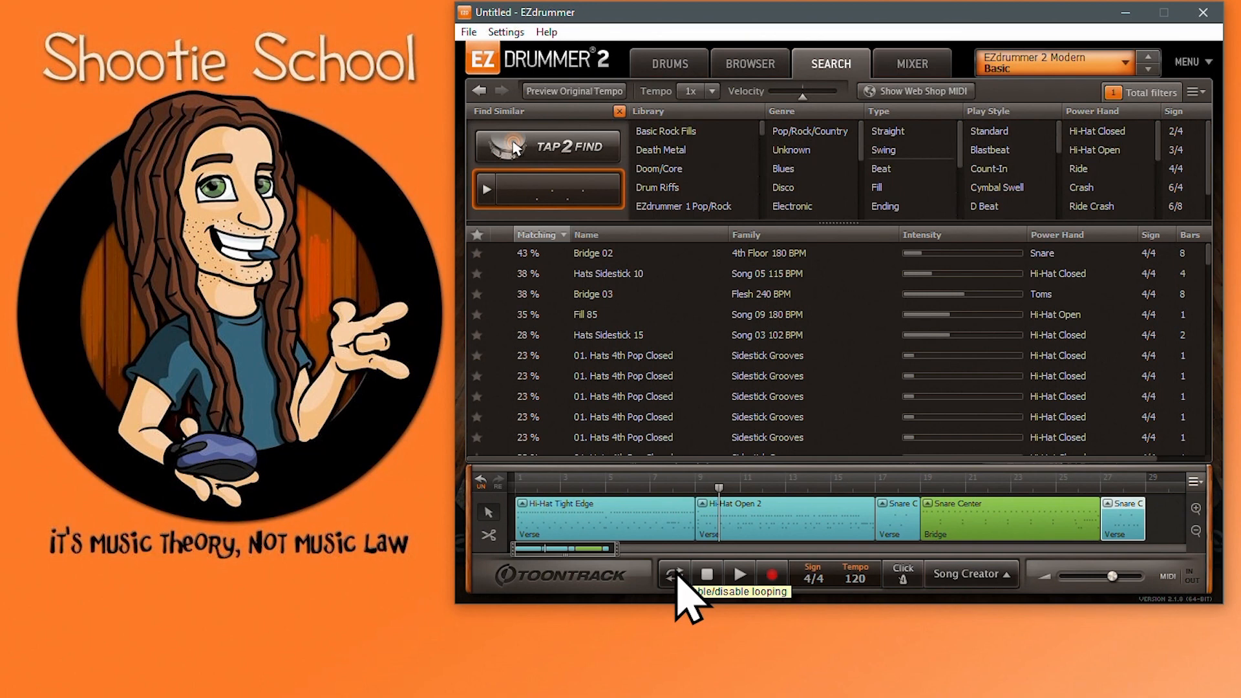
pyautogui.moveTo(619, 511)
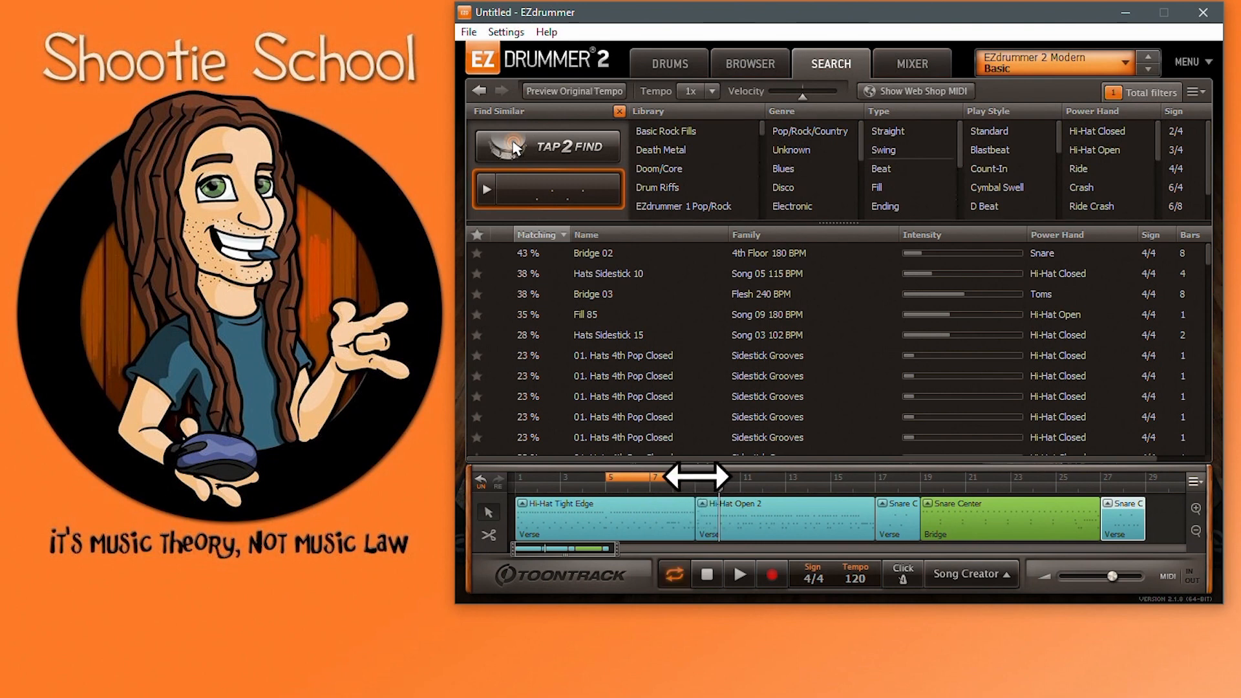
pyautogui.moveTo(678, 498)
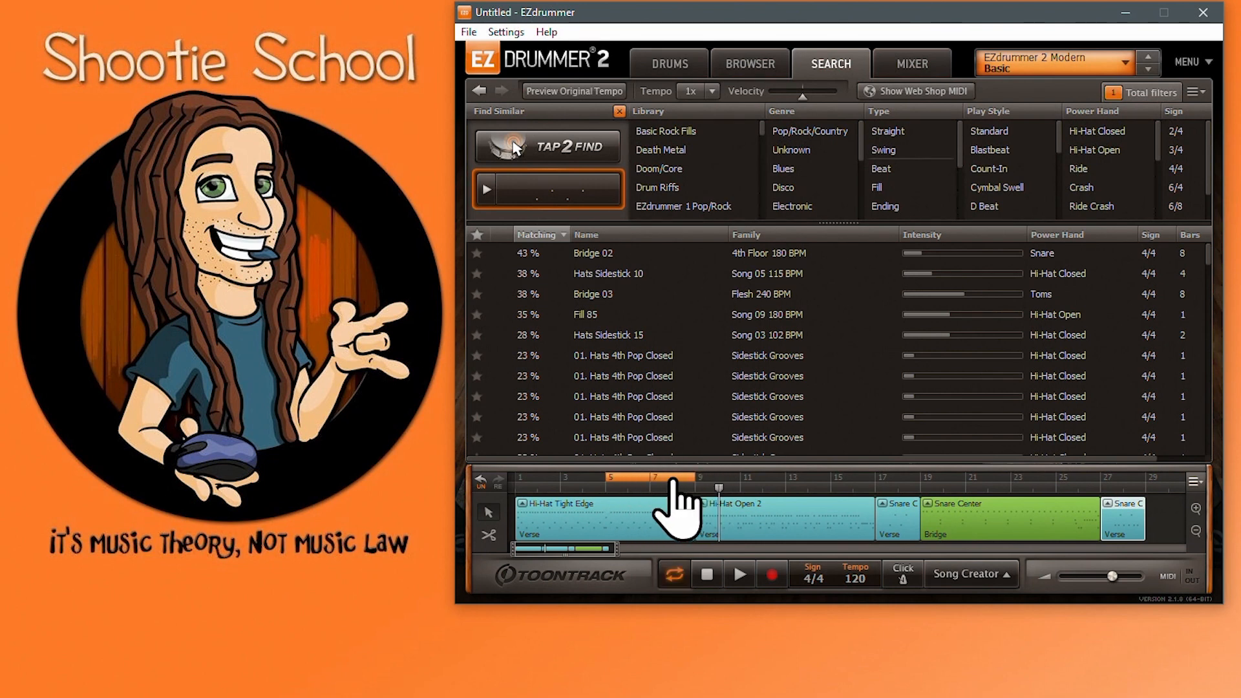
pyautogui.moveTo(656, 506)
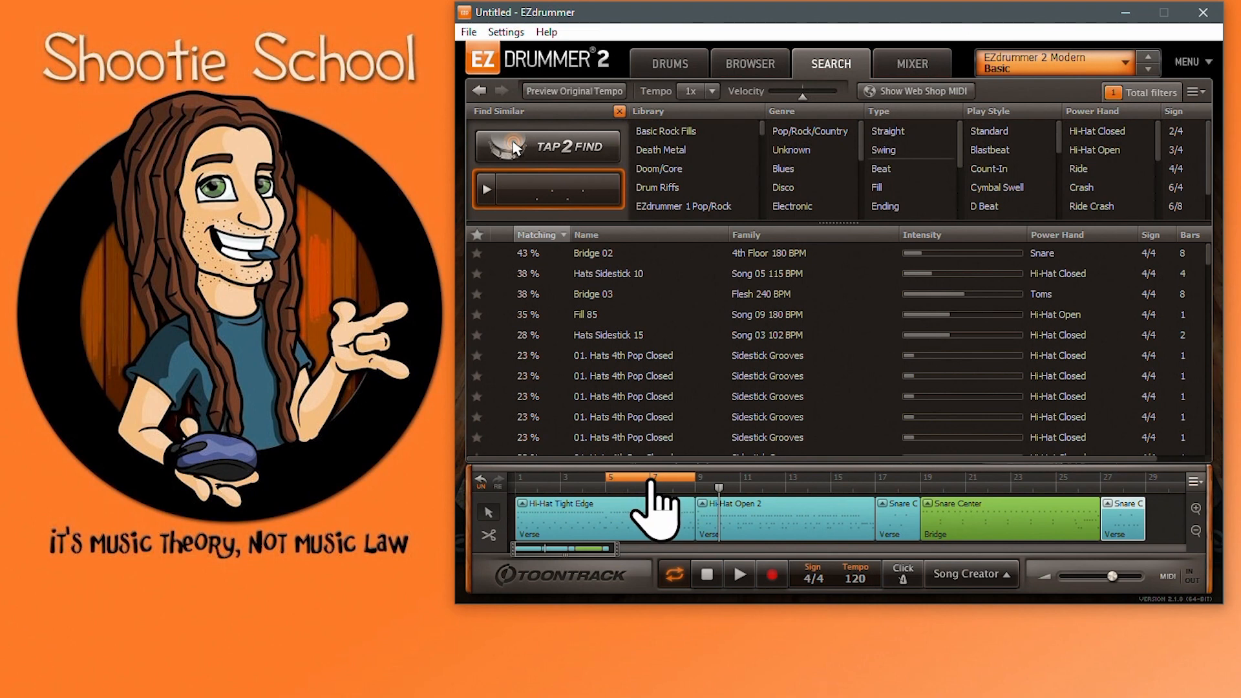
pyautogui.moveTo(625, 481)
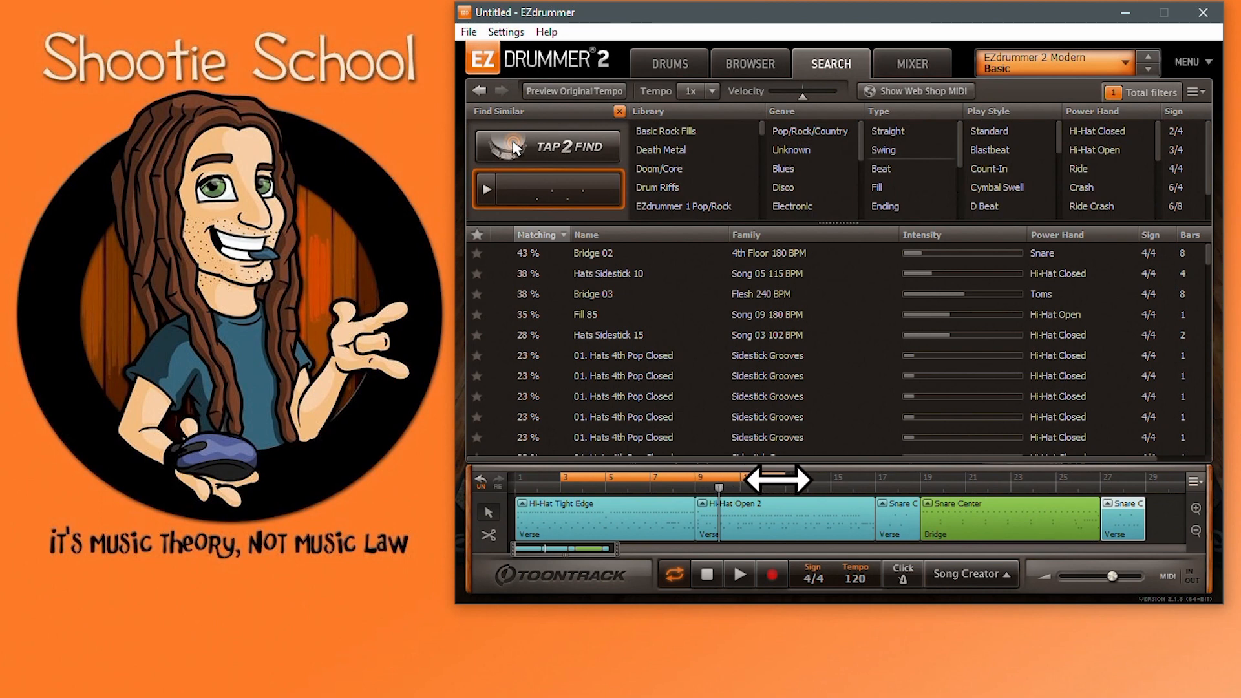
pyautogui.moveTo(719, 550)
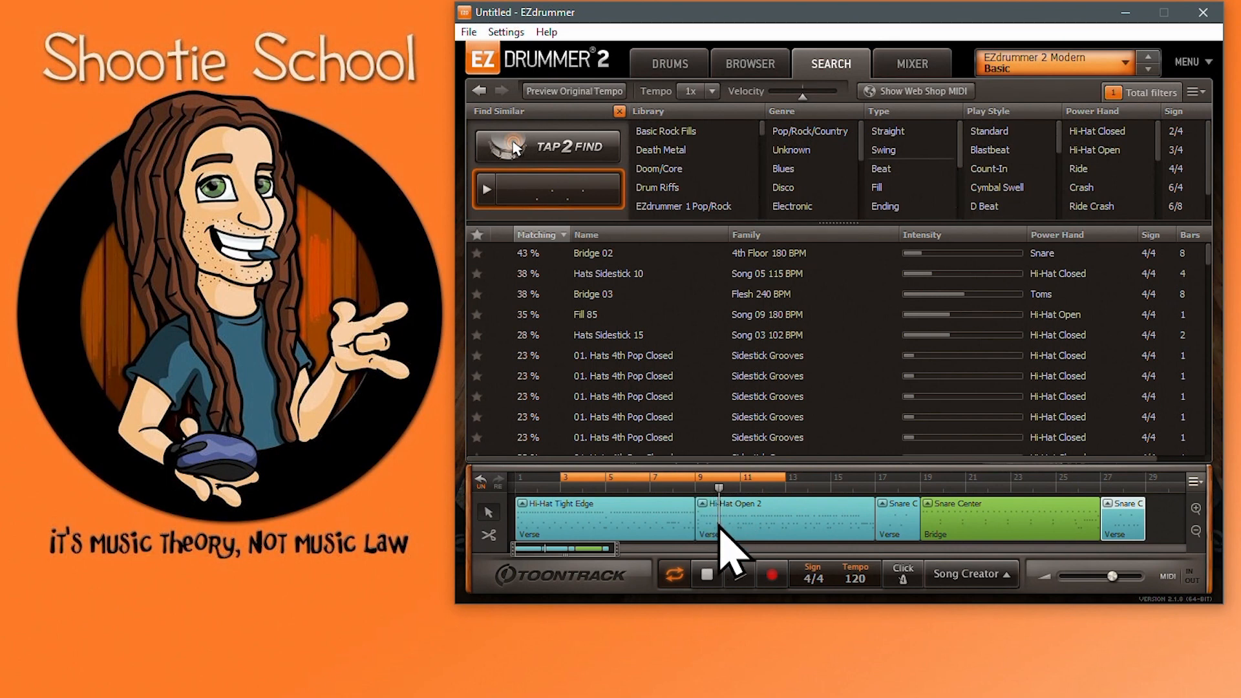
pyautogui.click(705, 574)
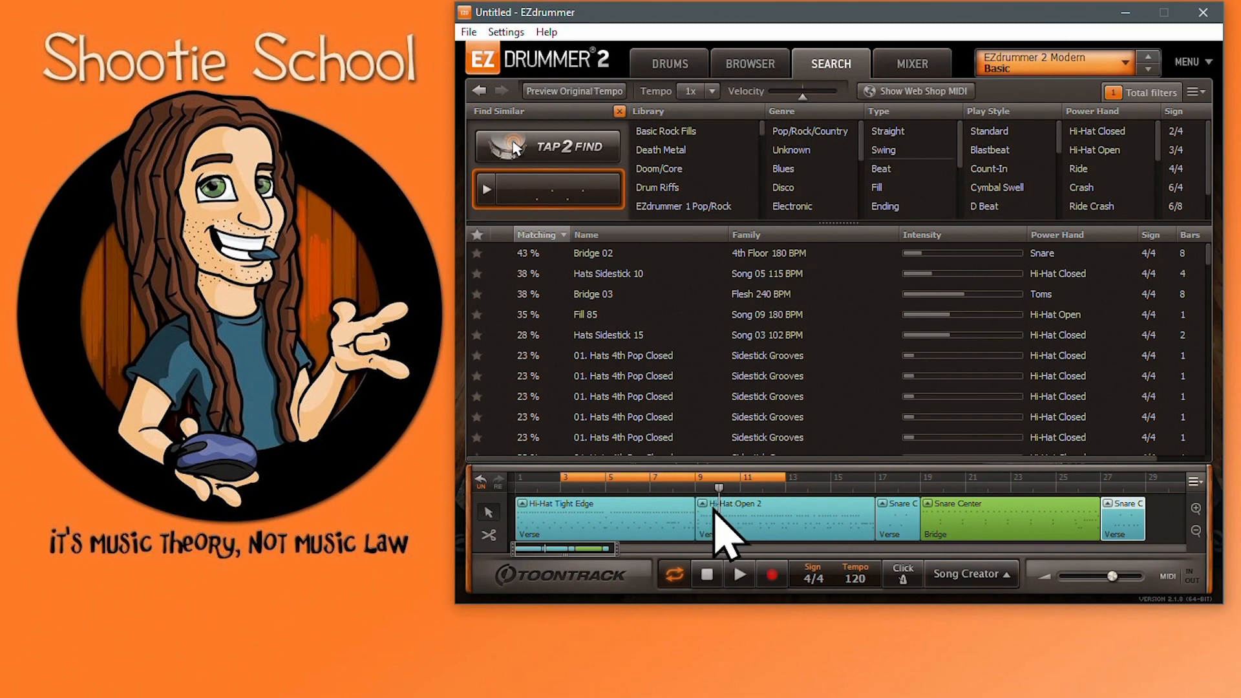
pyautogui.click(705, 574)
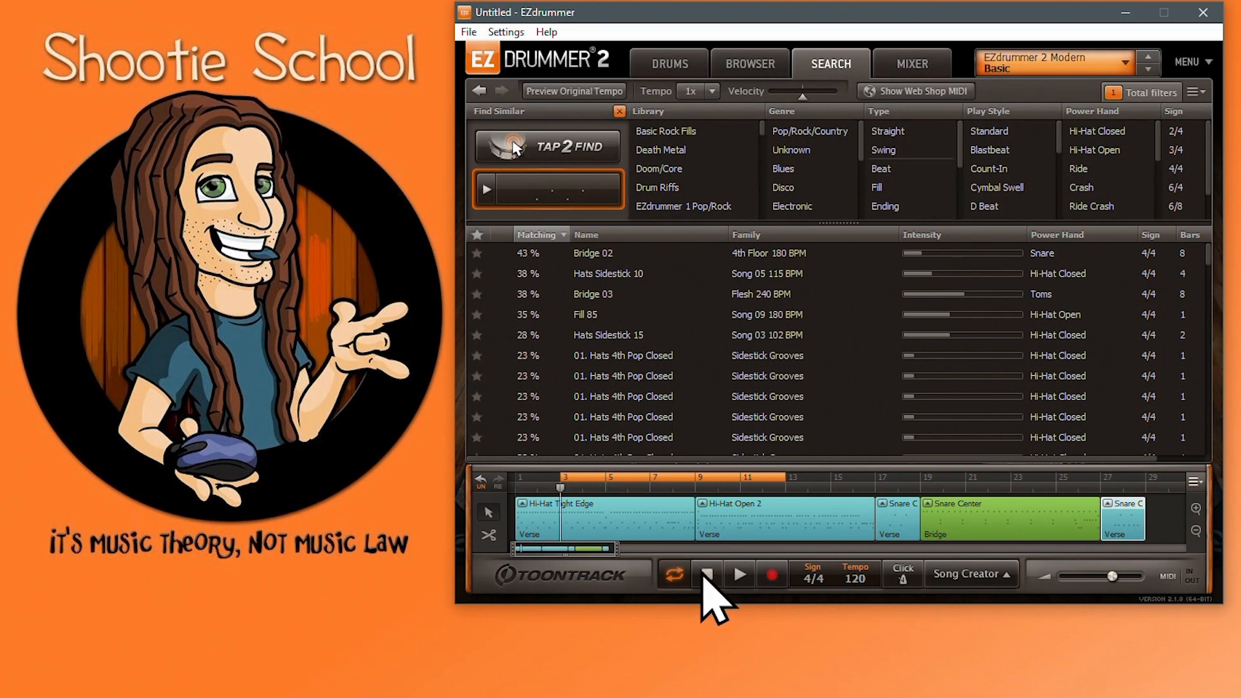
pyautogui.click(738, 574)
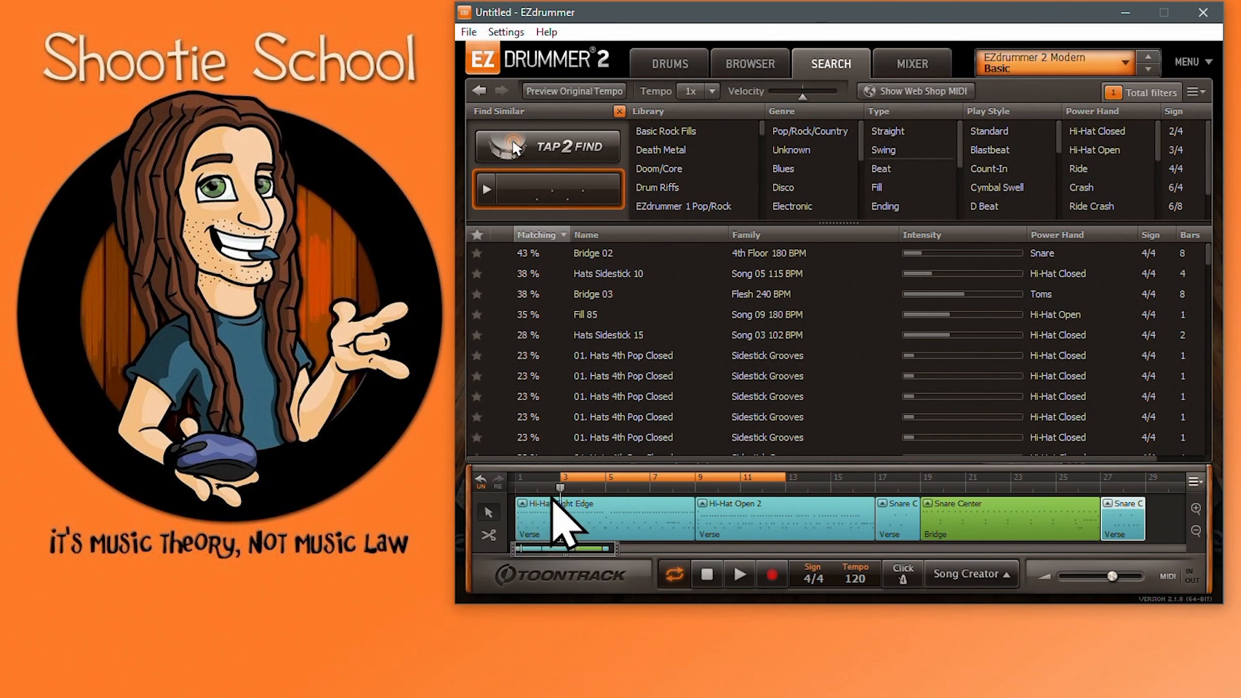
pyautogui.moveTo(574, 519)
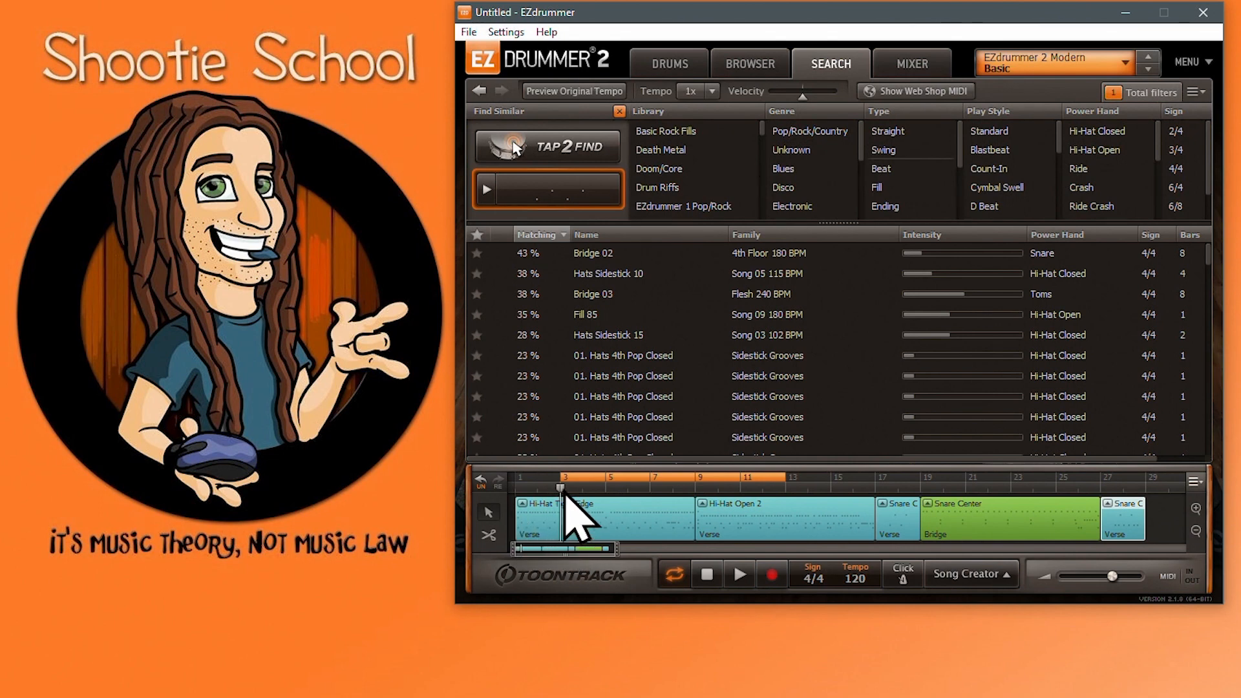
pyautogui.moveTo(700, 553)
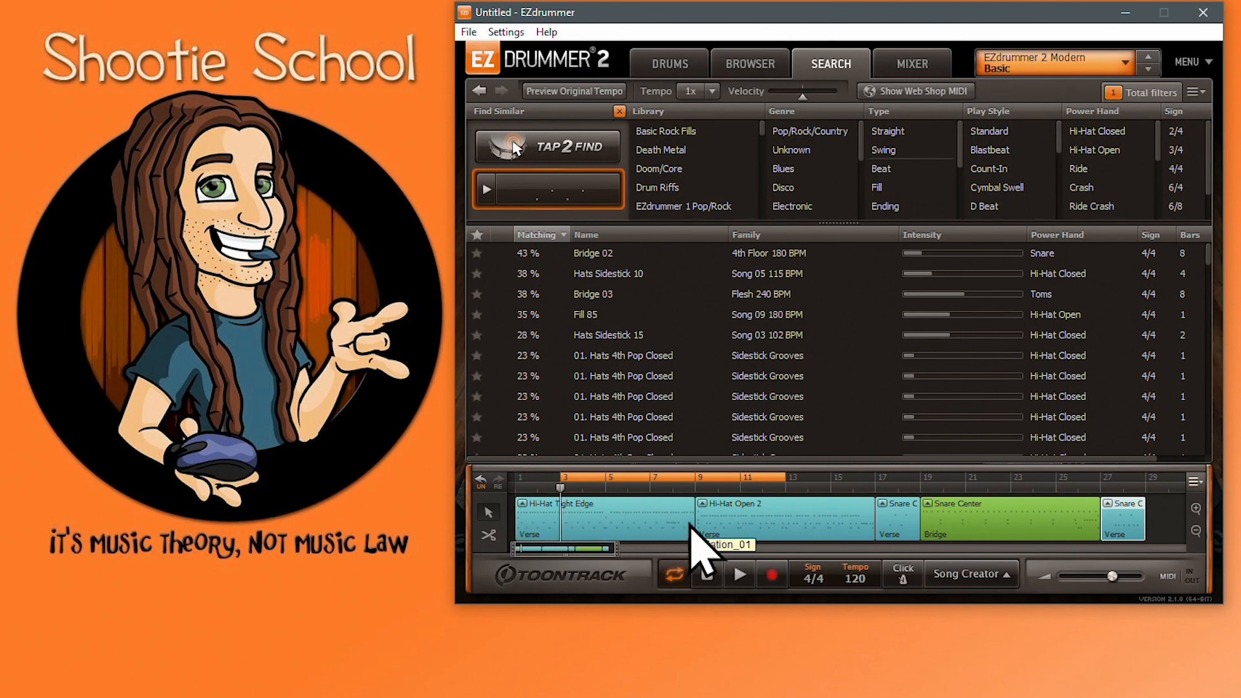
pyautogui.click(737, 574)
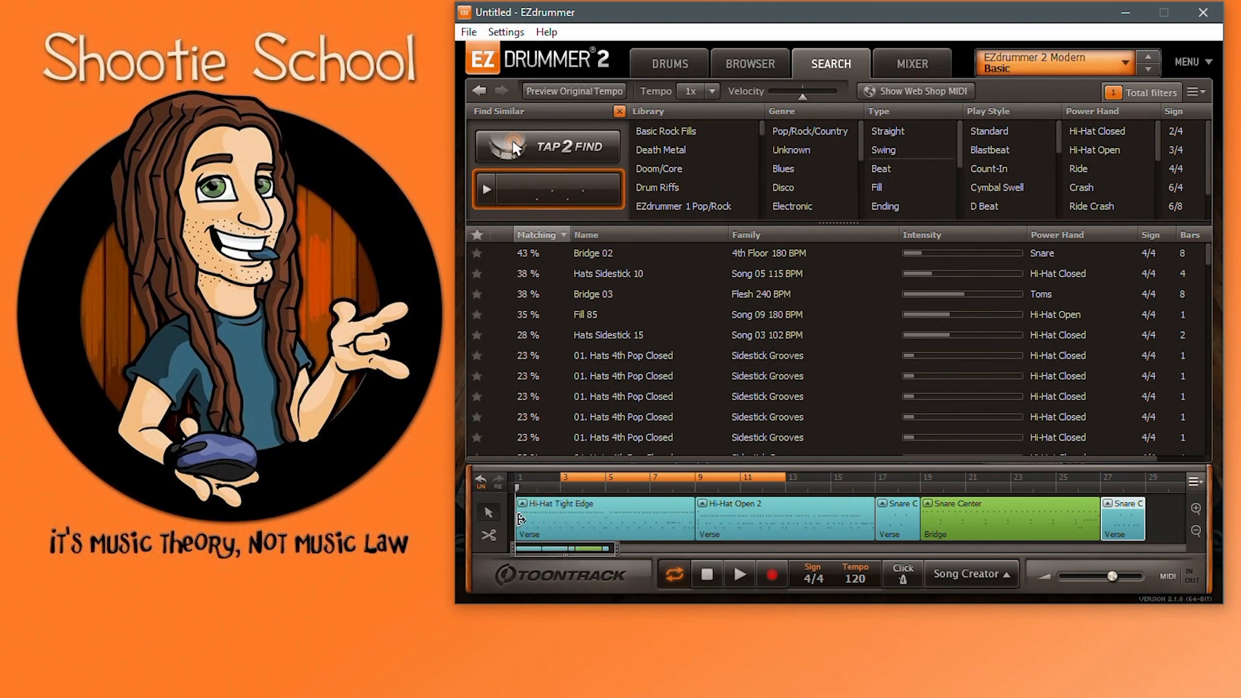
pyautogui.click(737, 573)
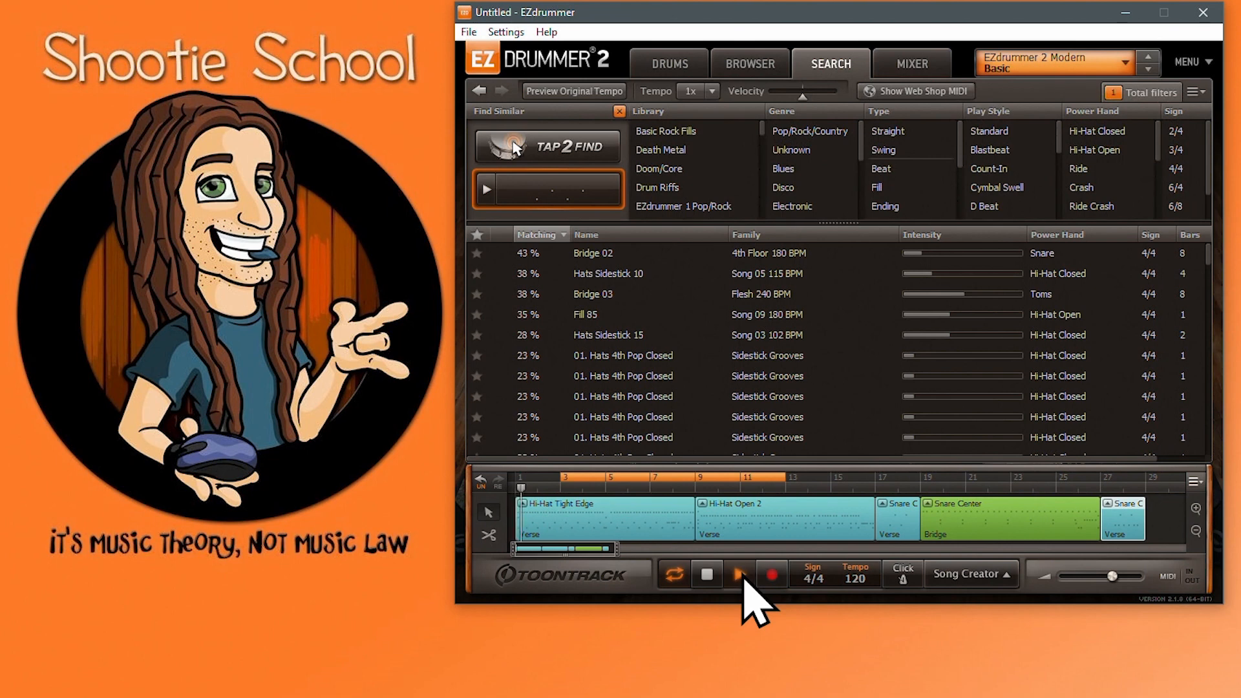
pyautogui.click(738, 574)
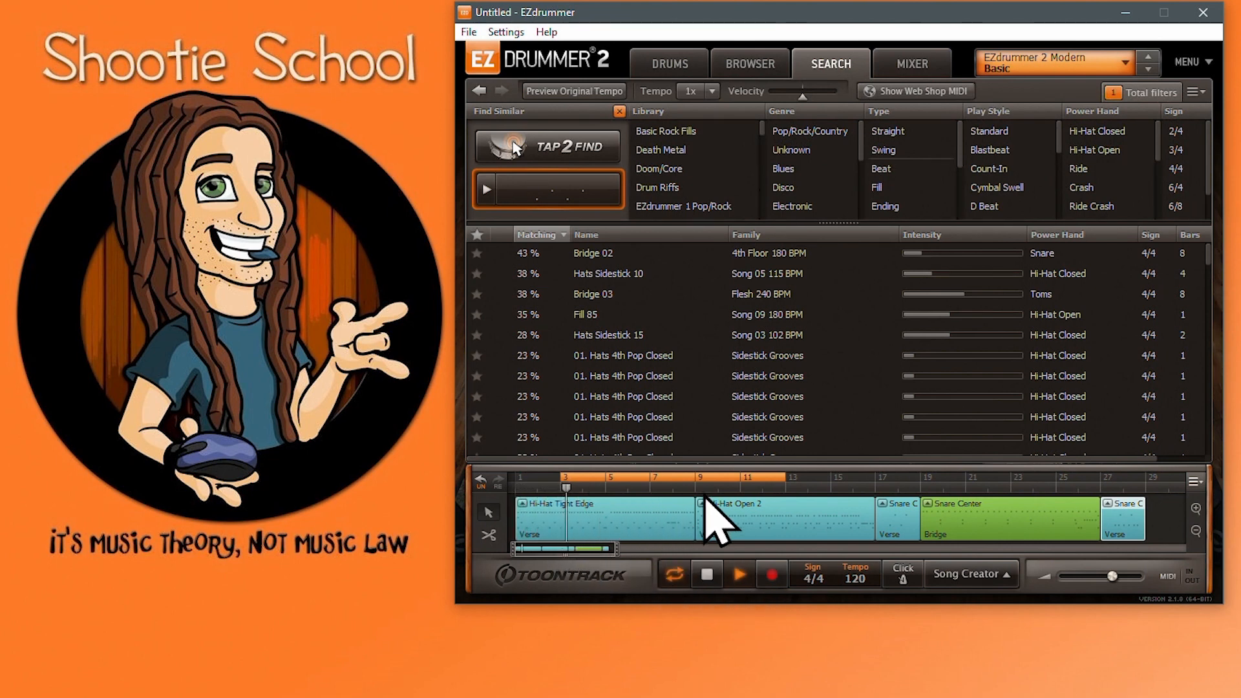
pyautogui.moveTo(775, 480)
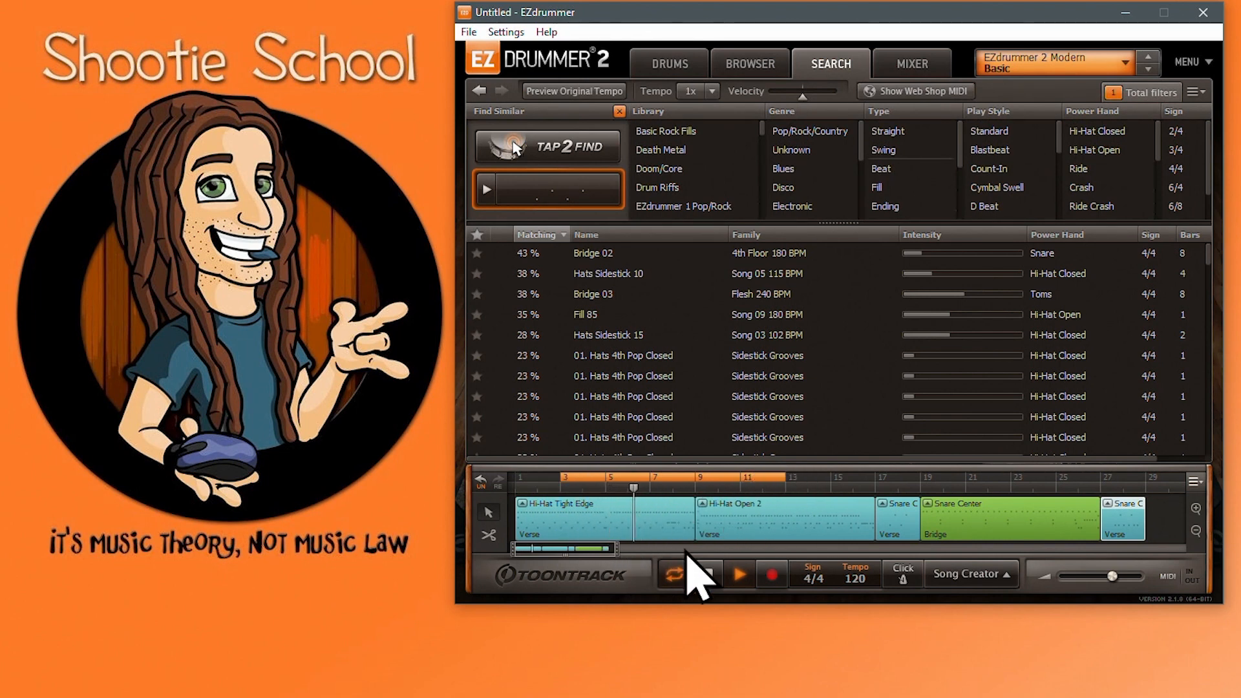
pyautogui.click(740, 574)
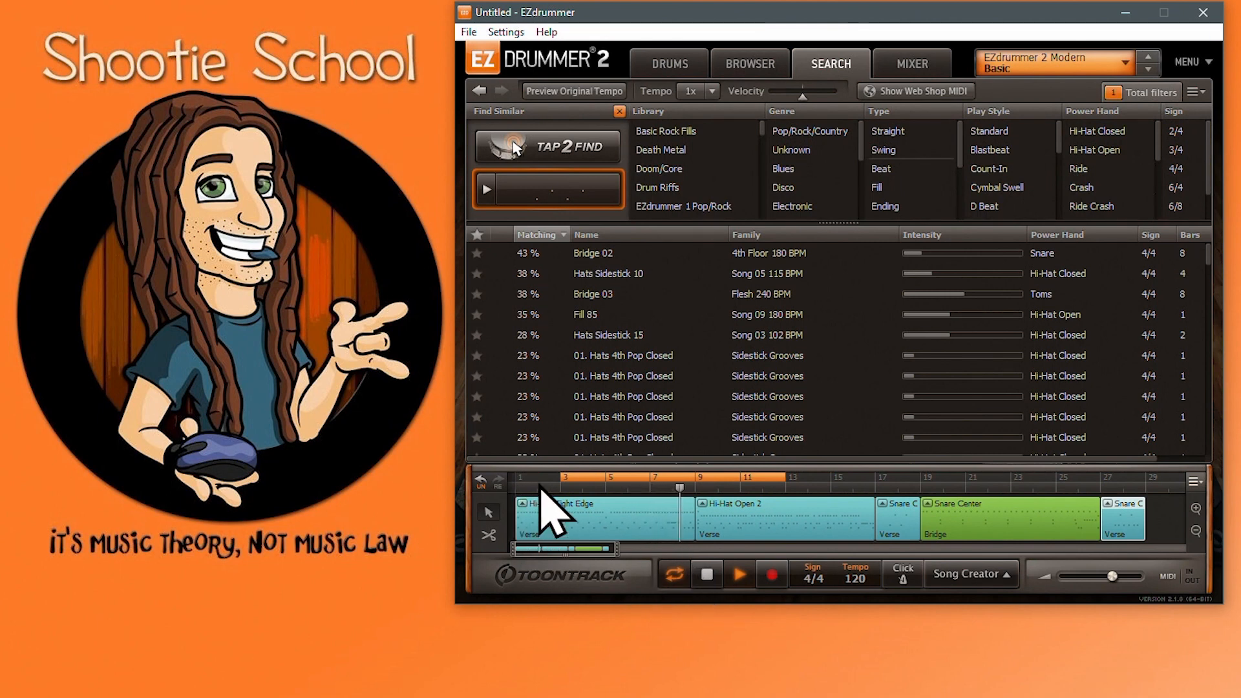
pyautogui.click(740, 574)
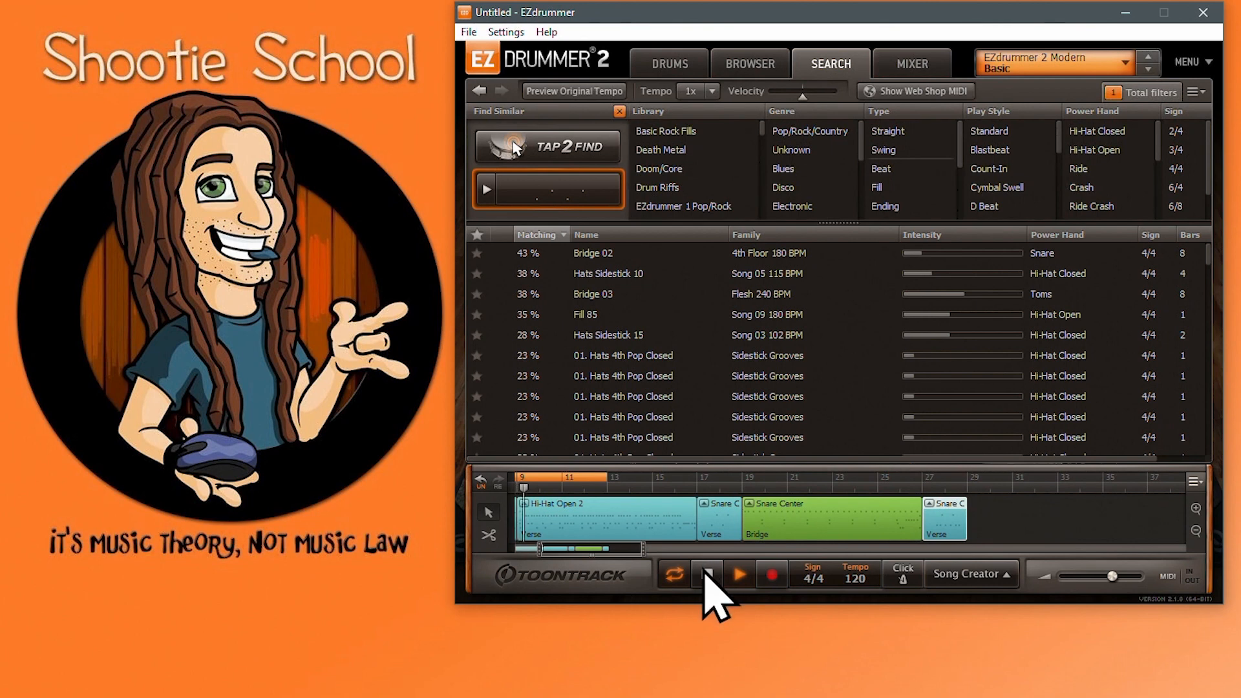
pyautogui.click(706, 573)
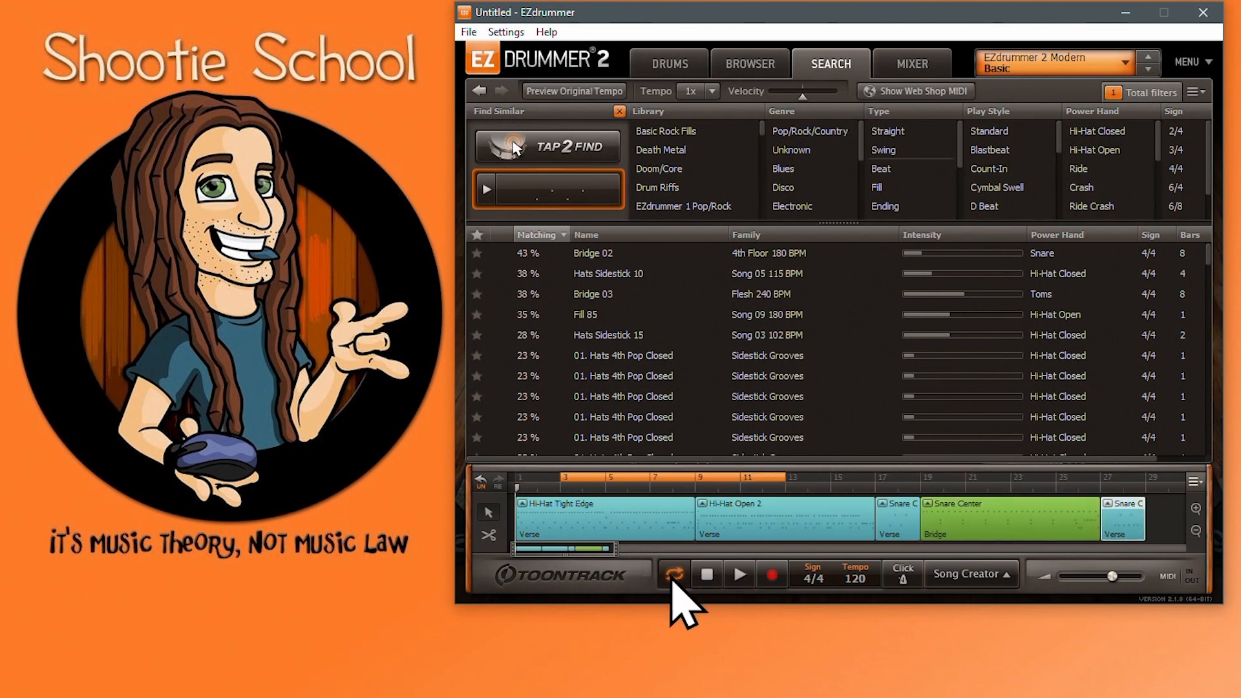
pyautogui.moveTo(682, 503)
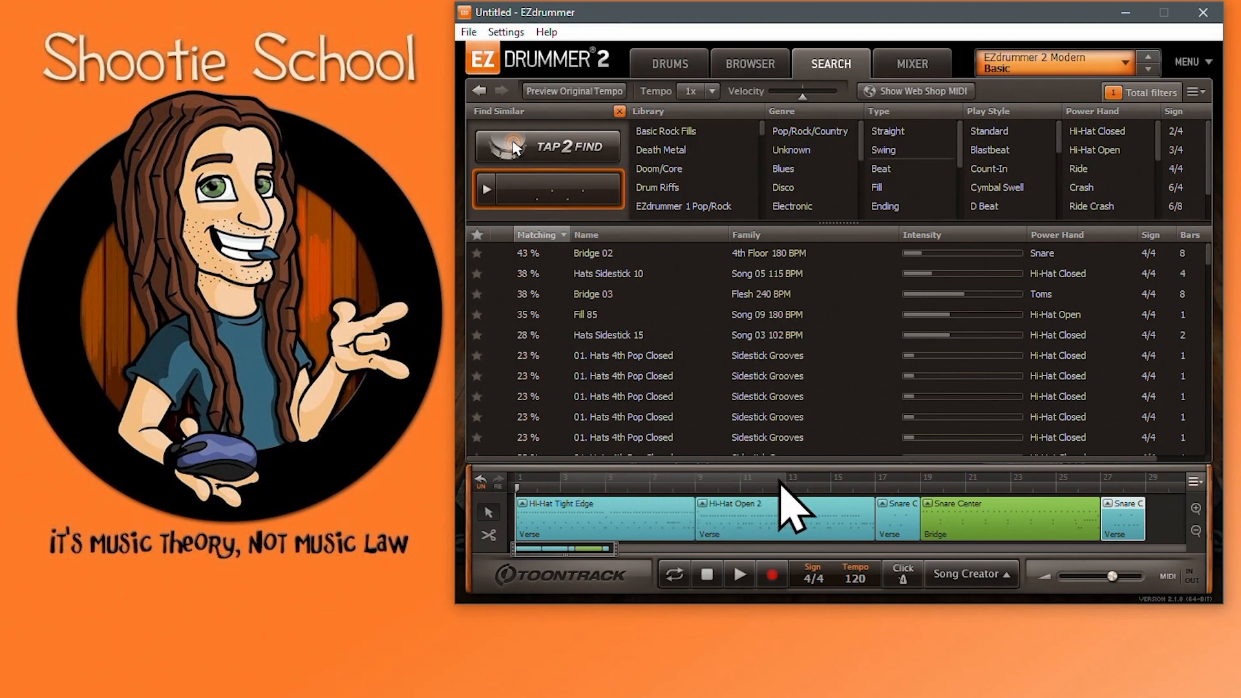
pyautogui.moveTo(673, 502)
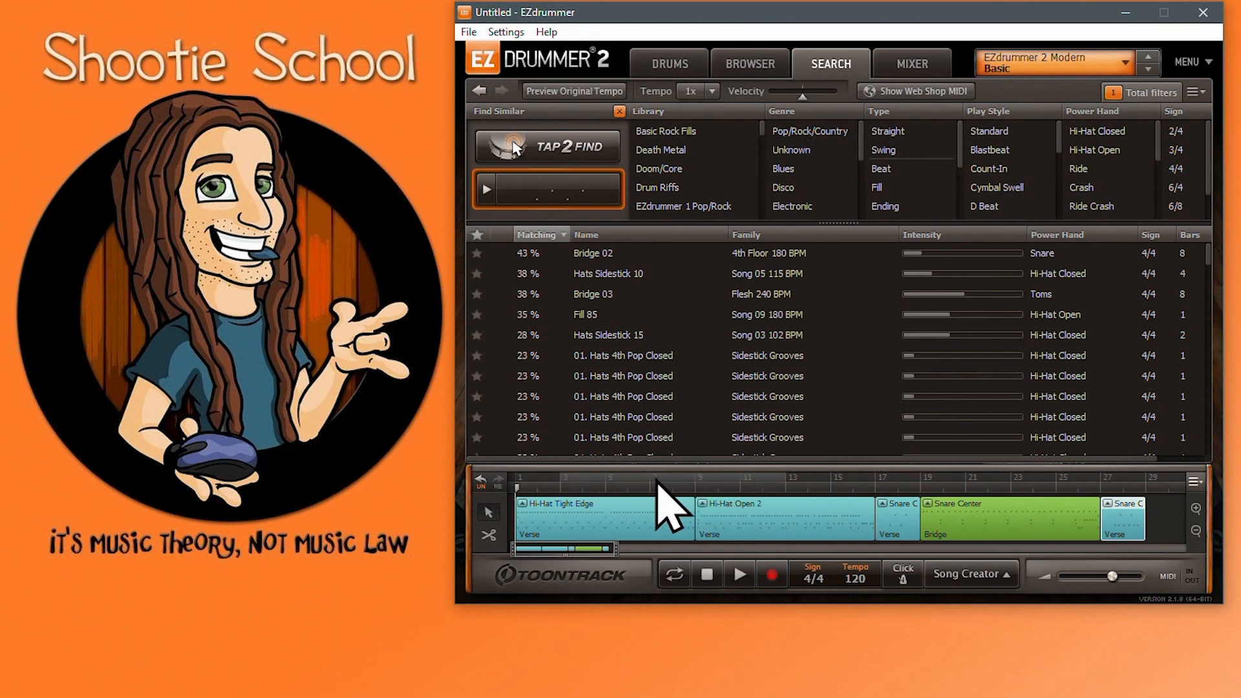
pyautogui.moveTo(569, 507)
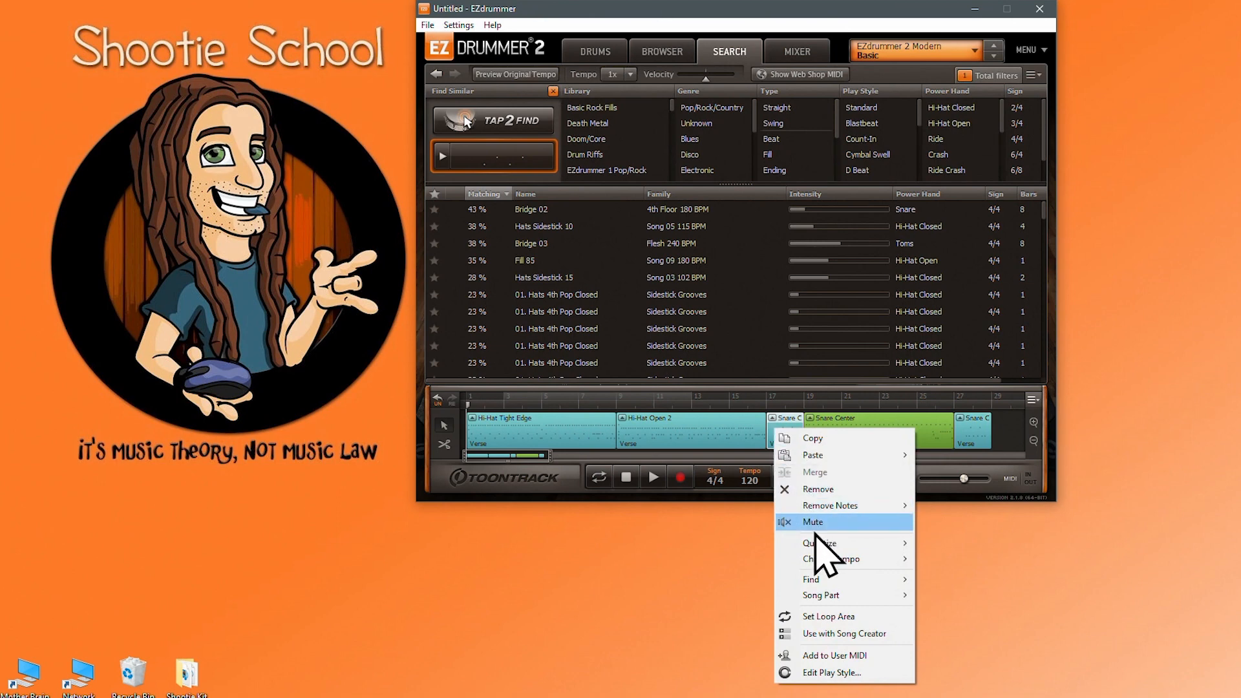
pyautogui.moveTo(831, 621)
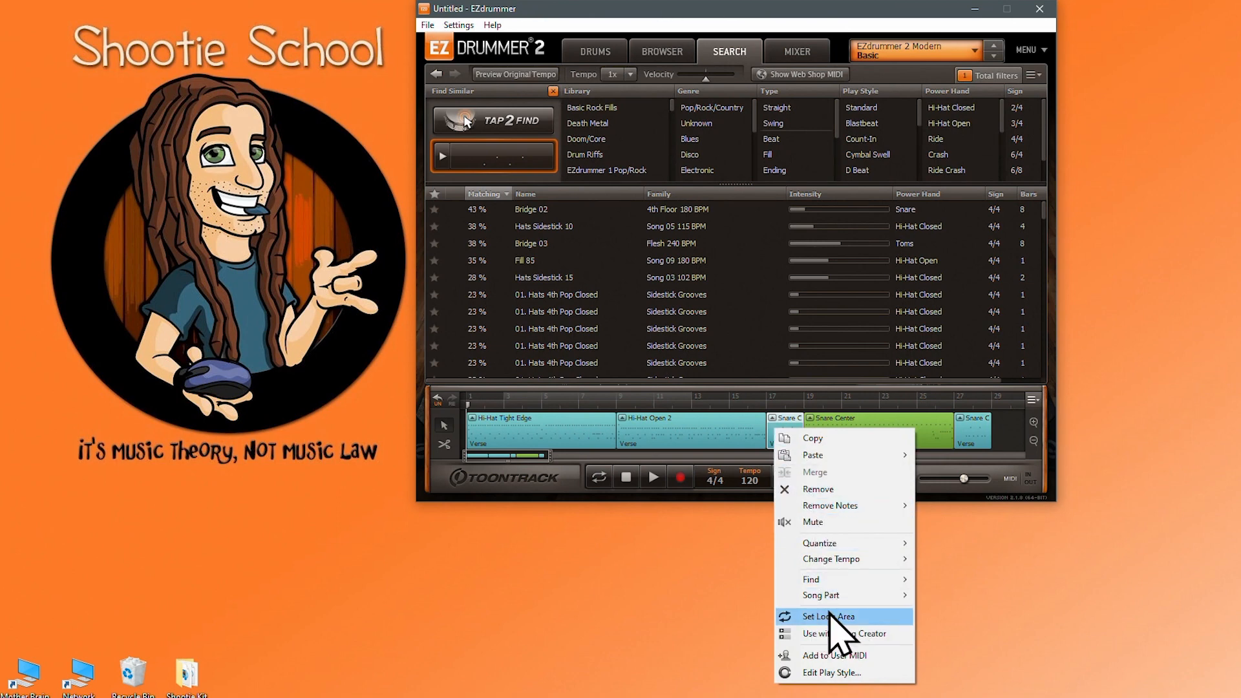
pyautogui.moveTo(842, 634)
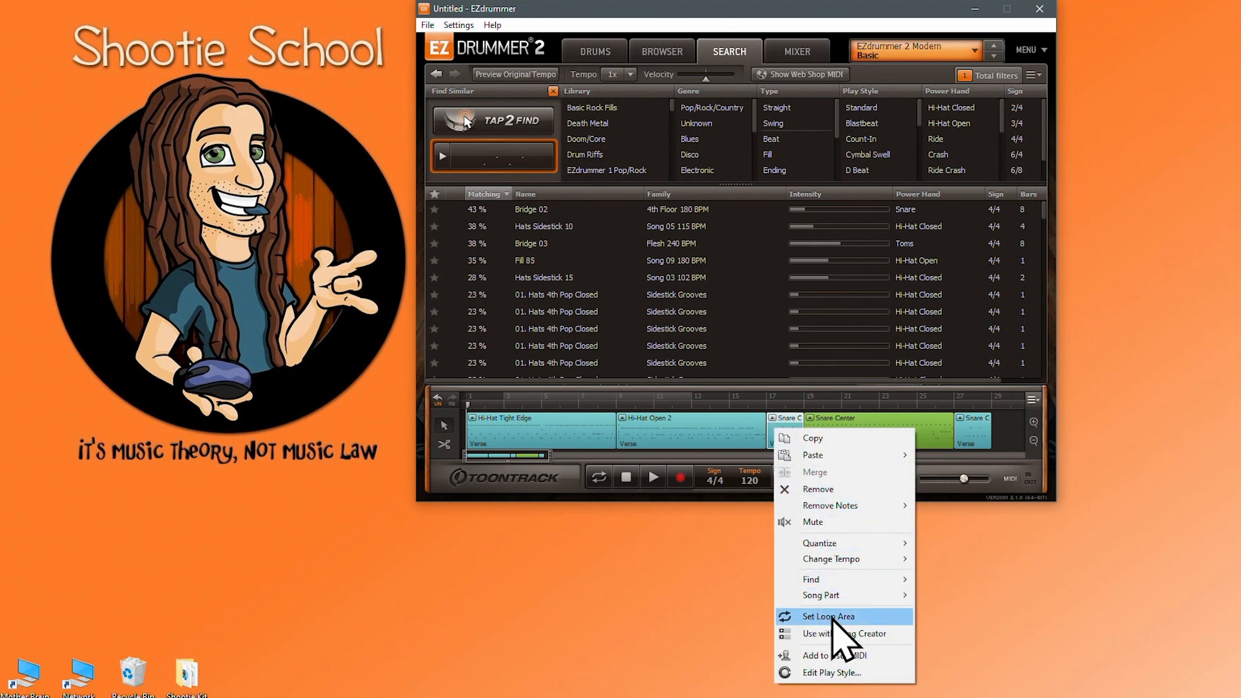
# Step: Loop and play the snare and Hi-Hat Tight Edge blocks, then target the Hi-Hat Open 2 block
pyautogui.click(828, 616)
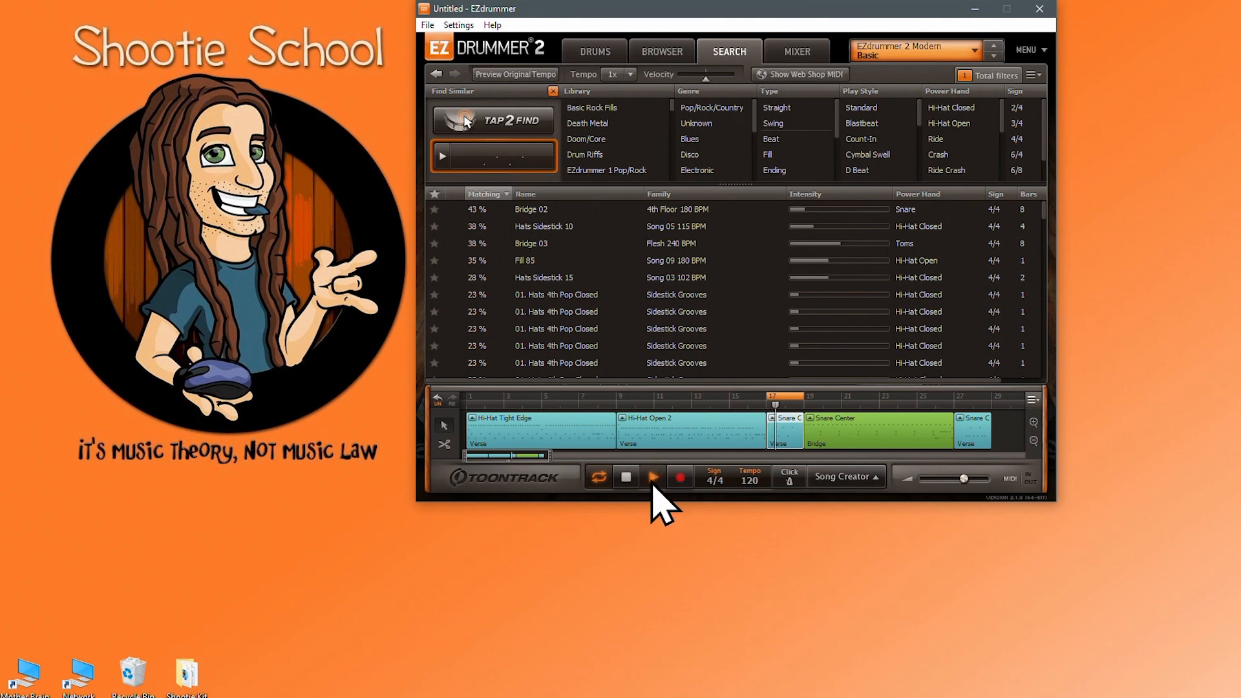
pyautogui.click(652, 476)
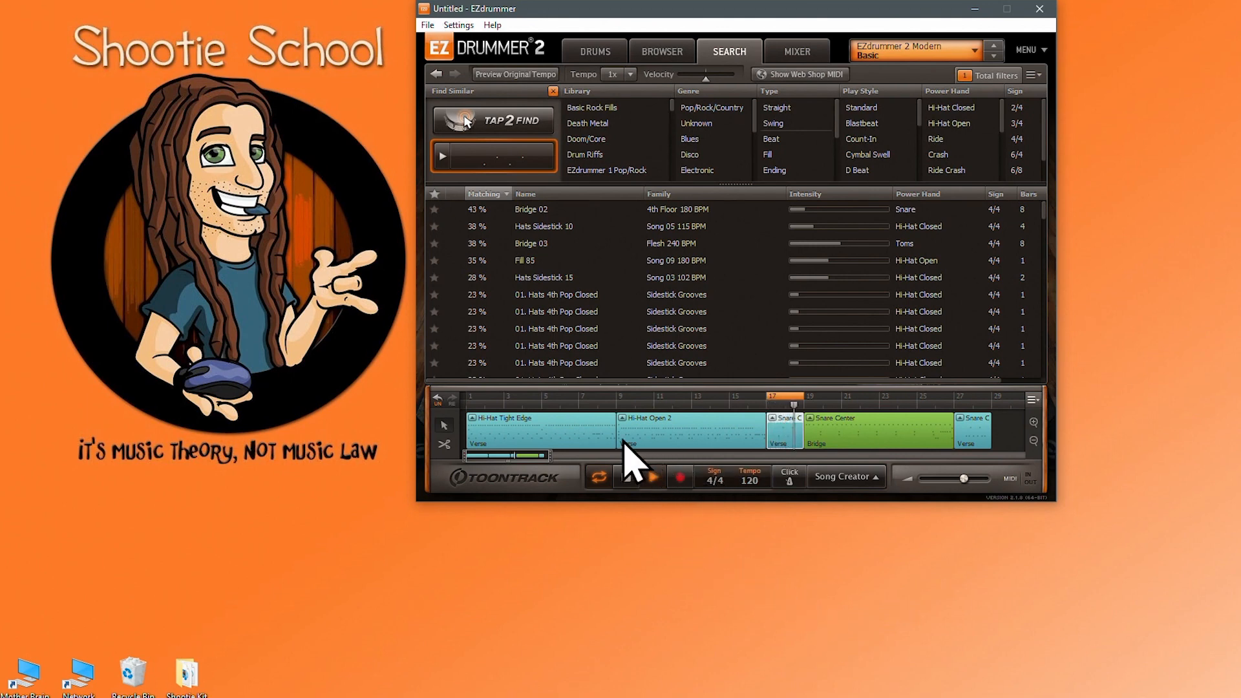
pyautogui.rightClick(625, 444)
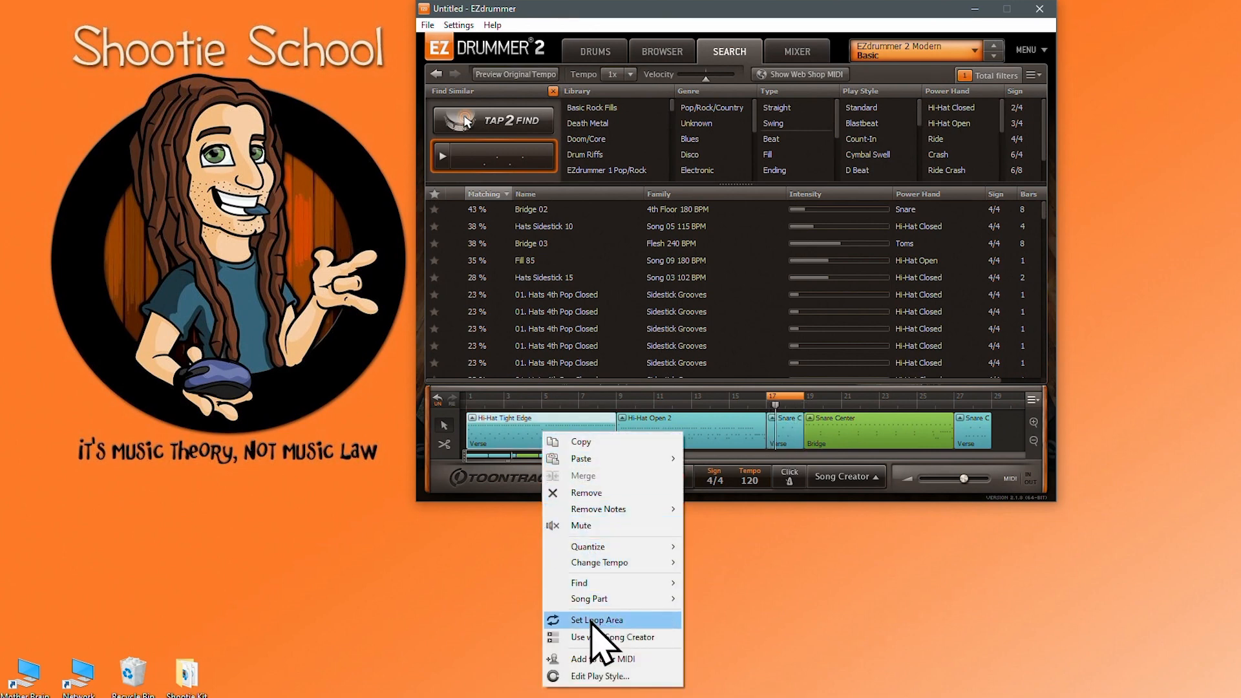
pyautogui.moveTo(606, 647)
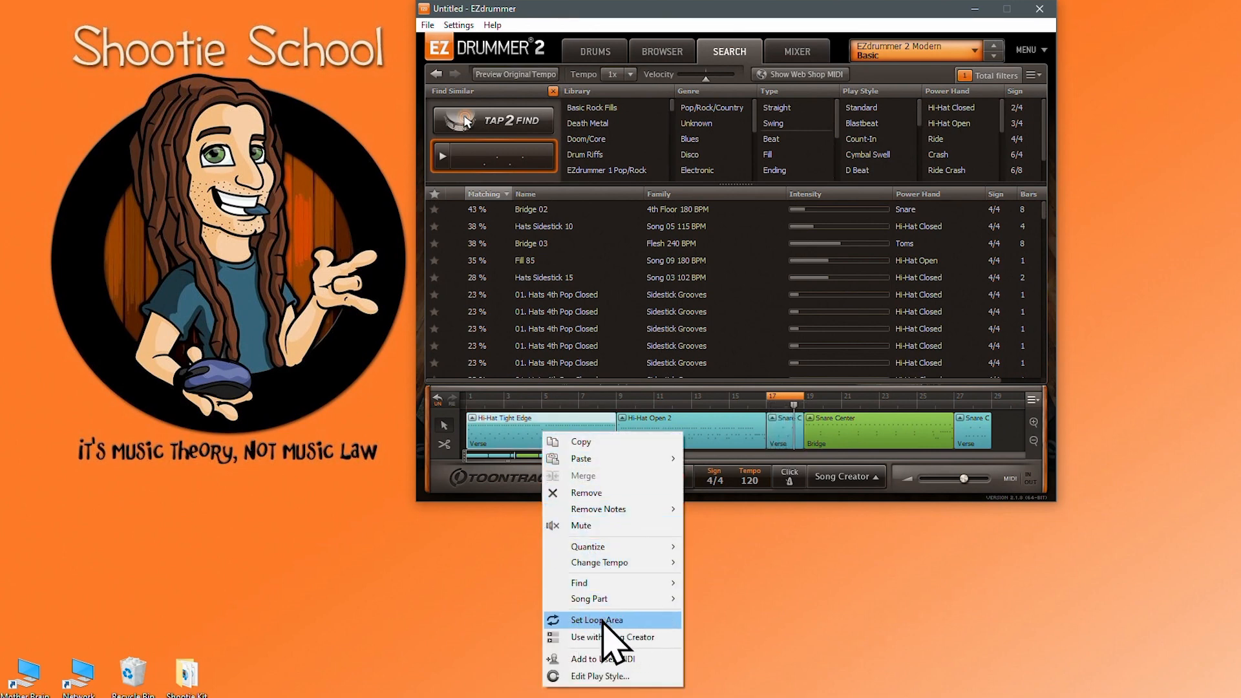
pyautogui.click(596, 620)
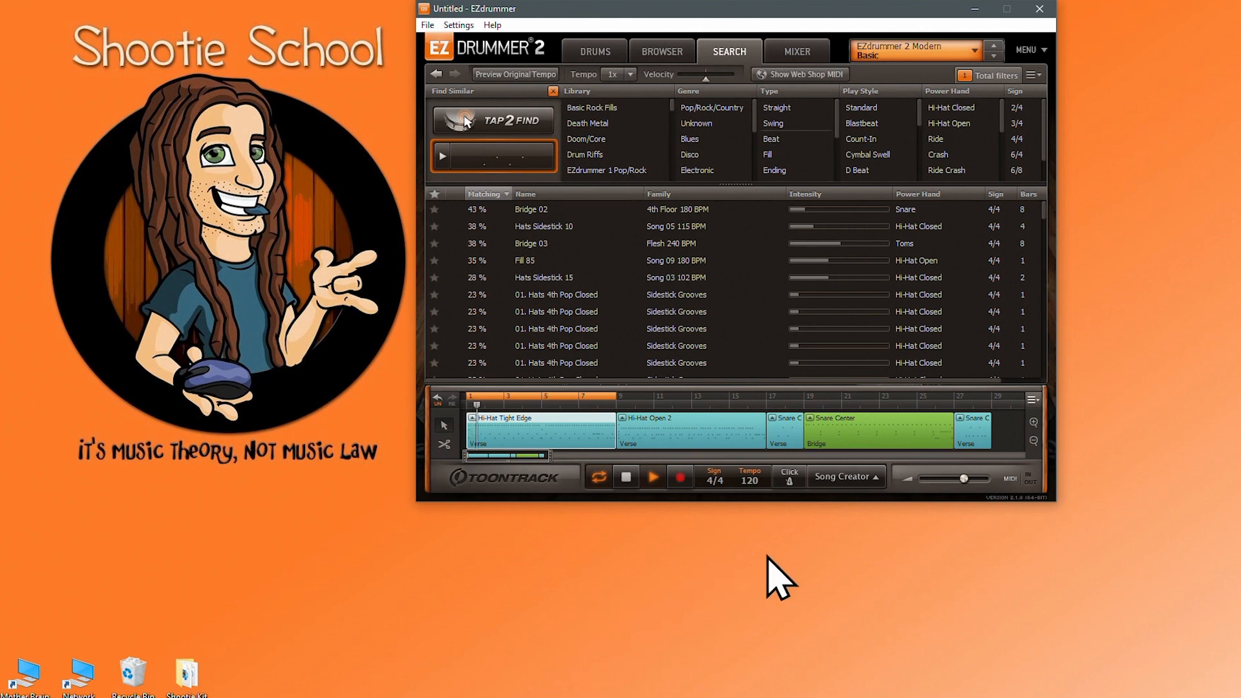
pyautogui.rightClick(972, 427)
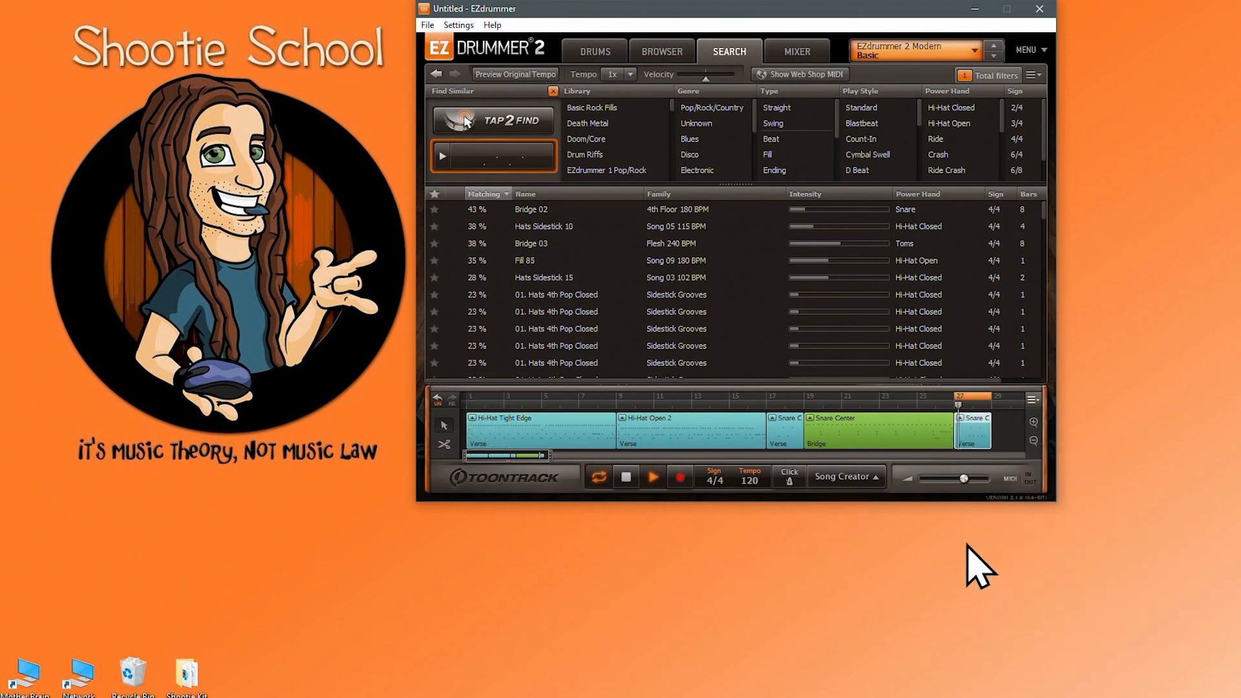
pyautogui.rightClick(692, 432)
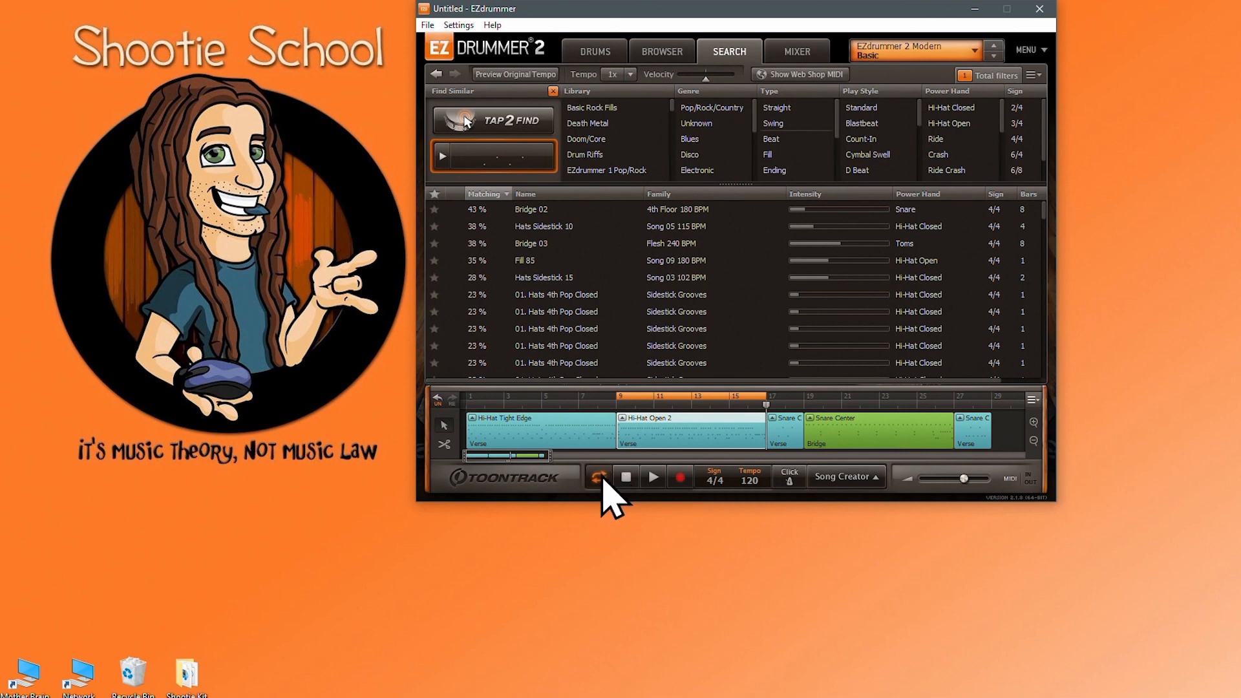
pyautogui.moveTo(1025, 451)
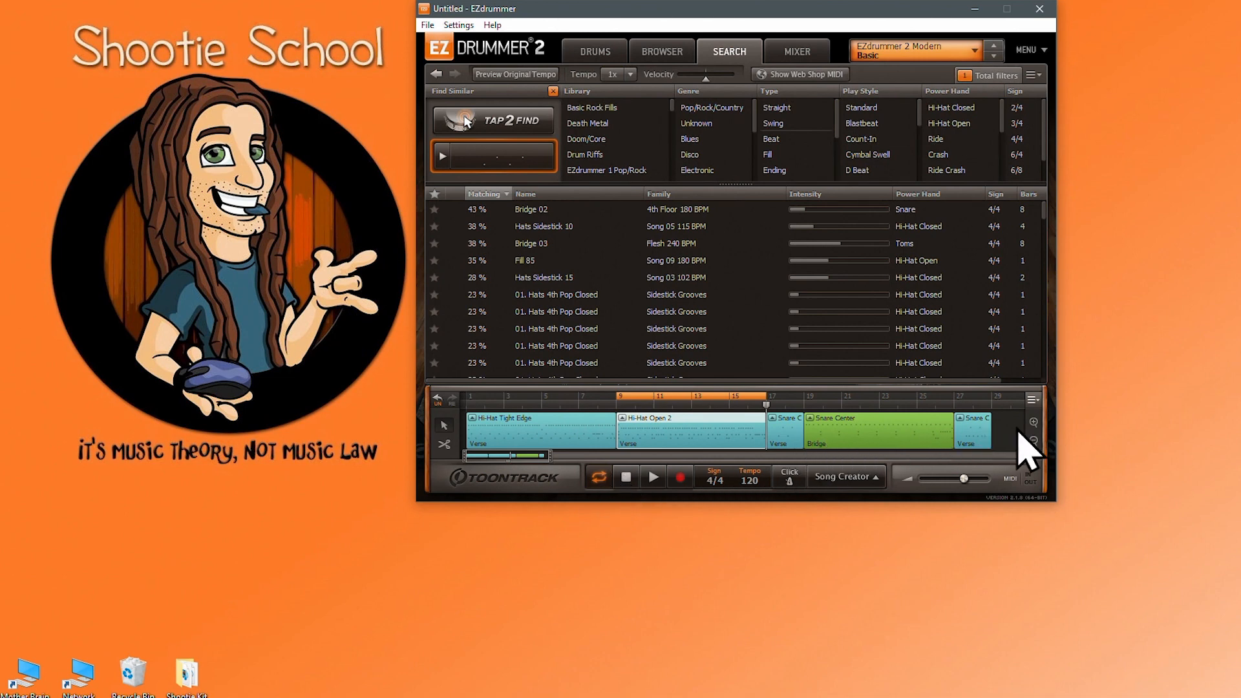
# Step: Remove all blocks from the song track and open the time signature list
pyautogui.rightClick(886, 431)
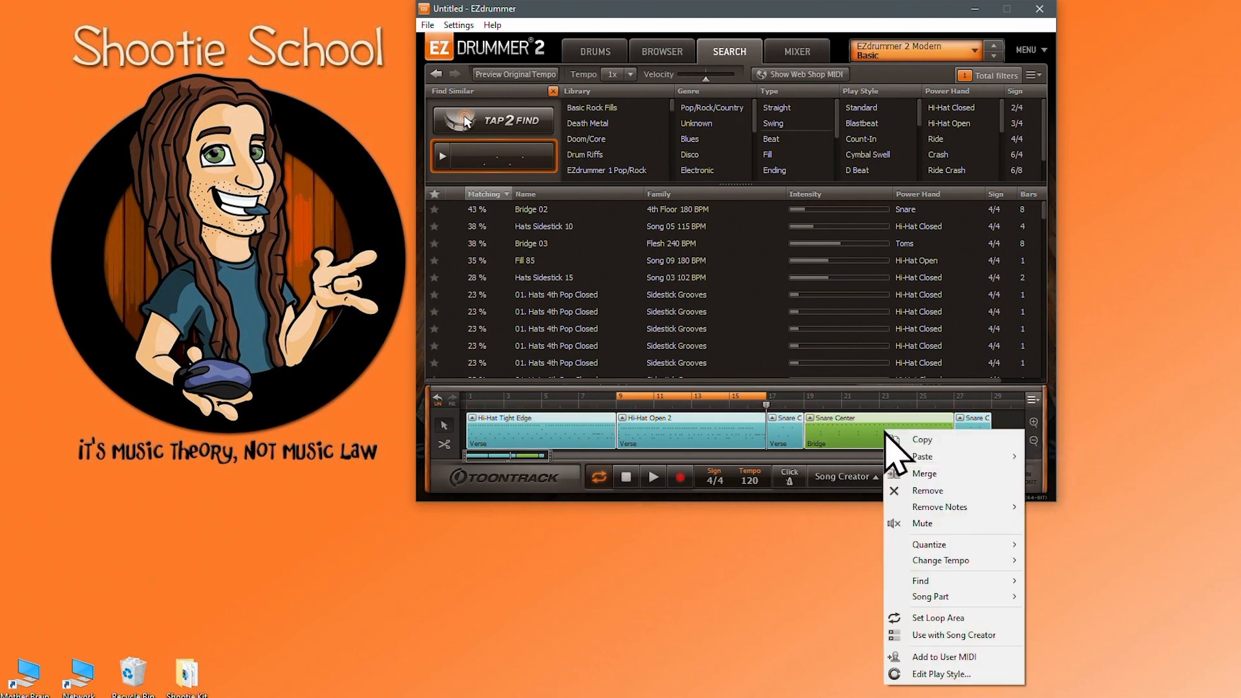
pyautogui.click(927, 490)
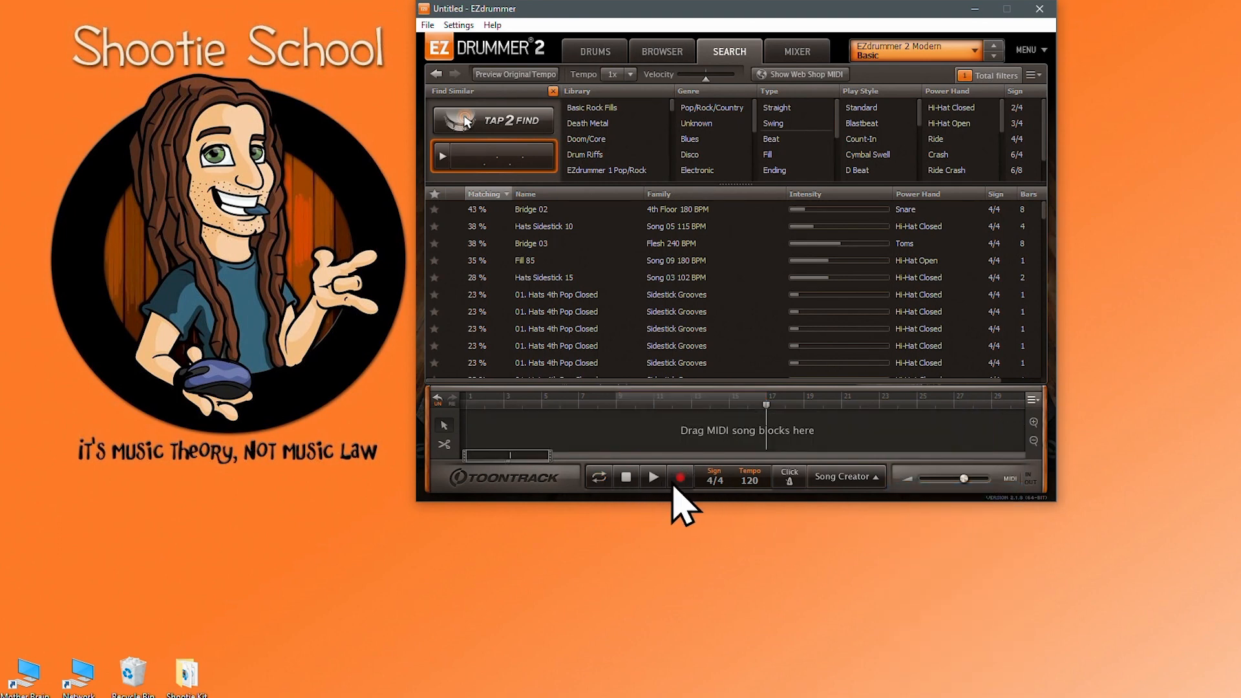
pyautogui.moveTo(720, 511)
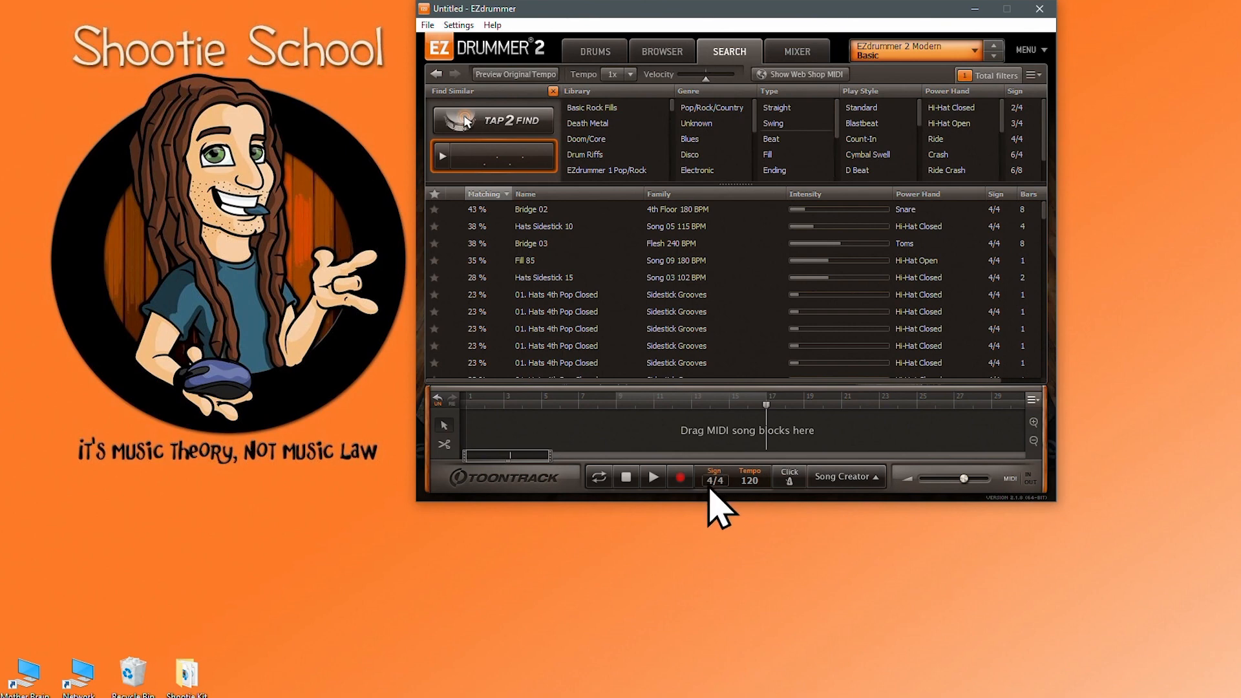
pyautogui.click(713, 480)
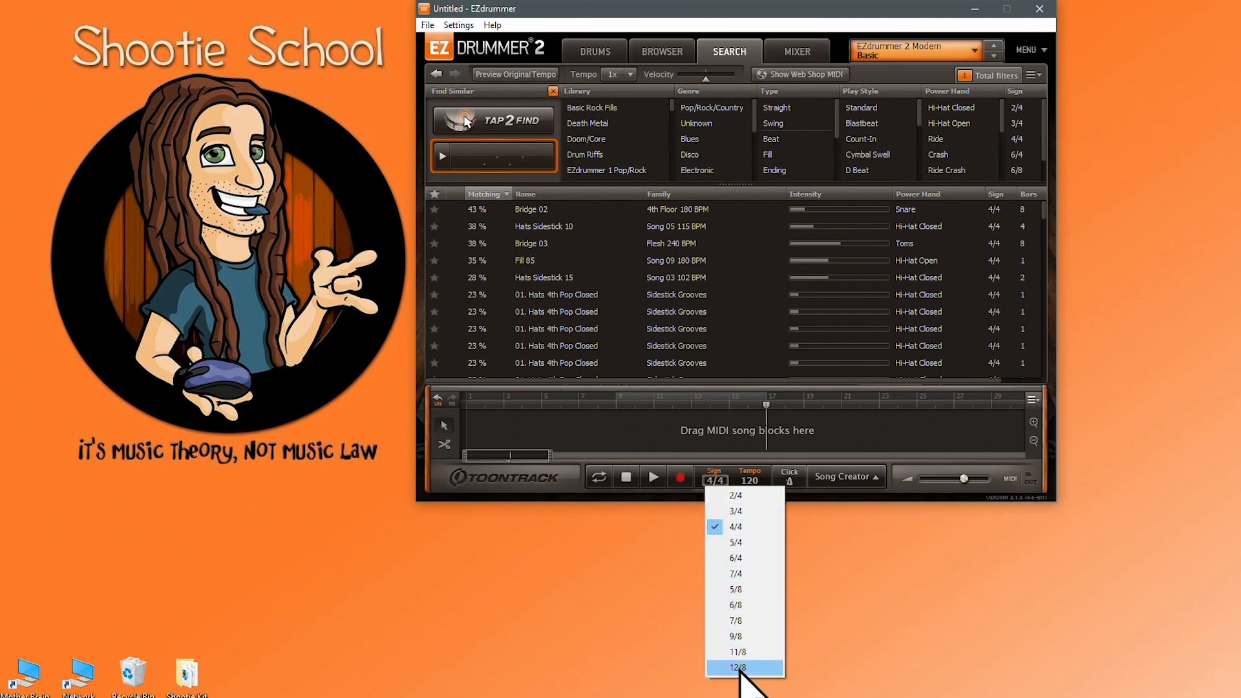
pyautogui.moveTo(743, 496)
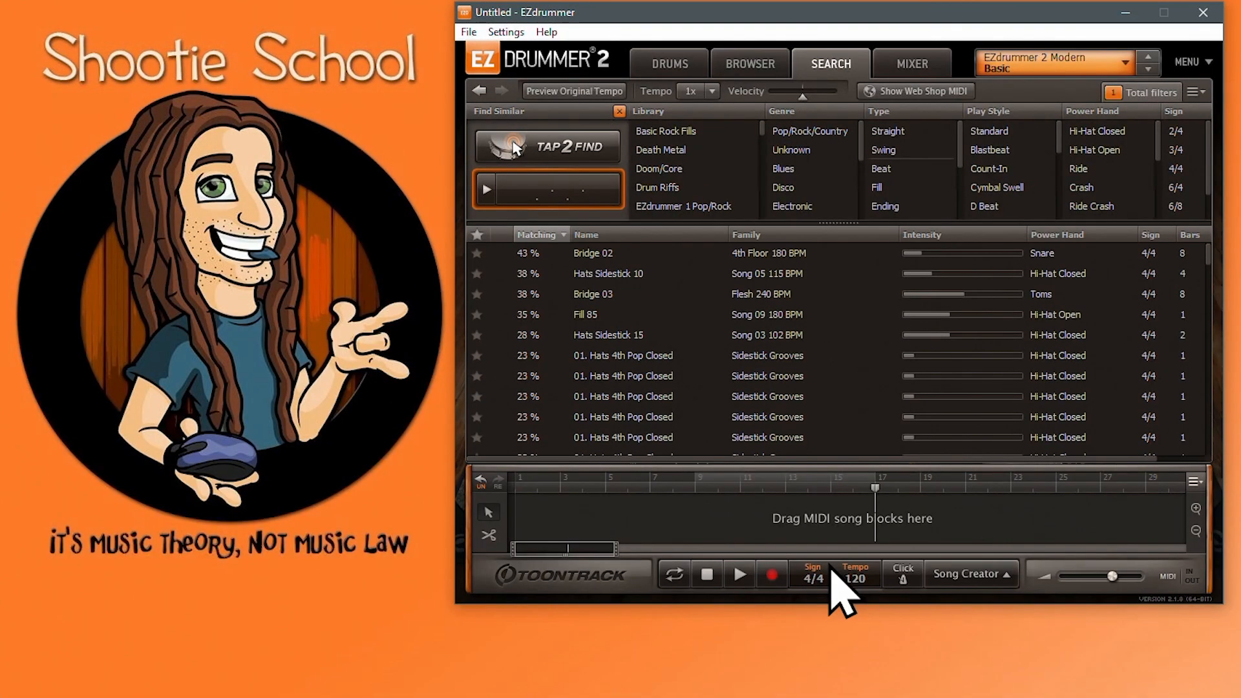
pyautogui.moveTo(744, 440)
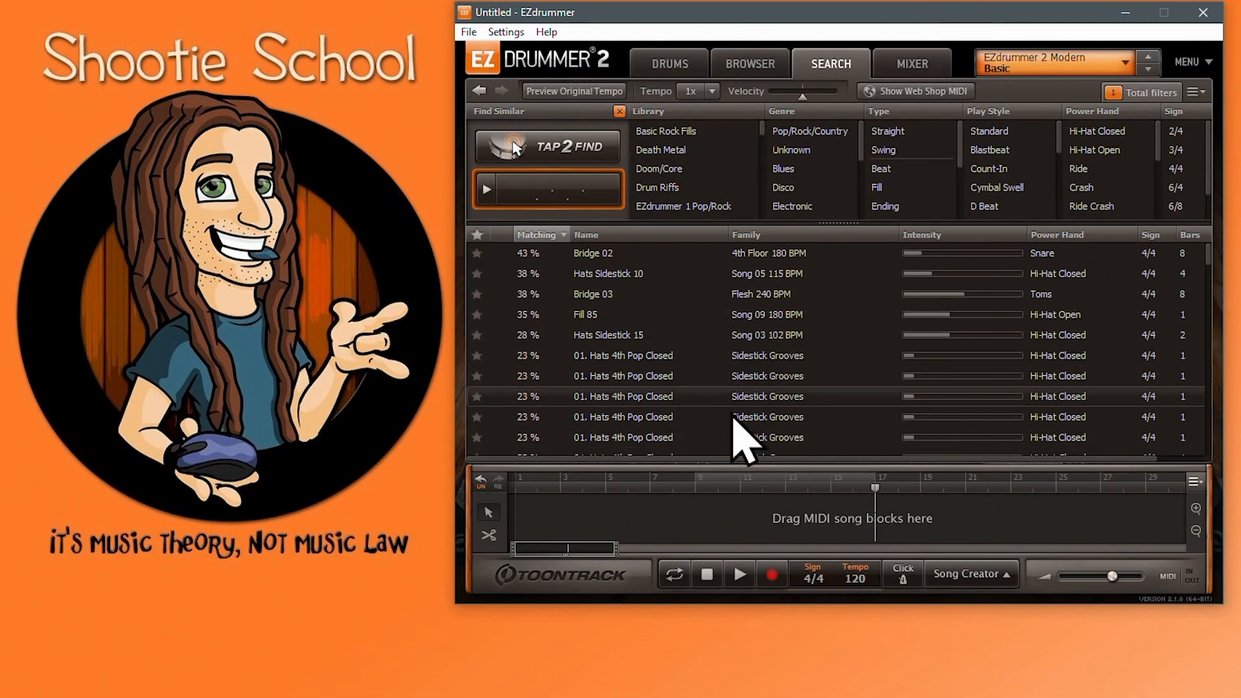
pyautogui.moveTo(718, 535)
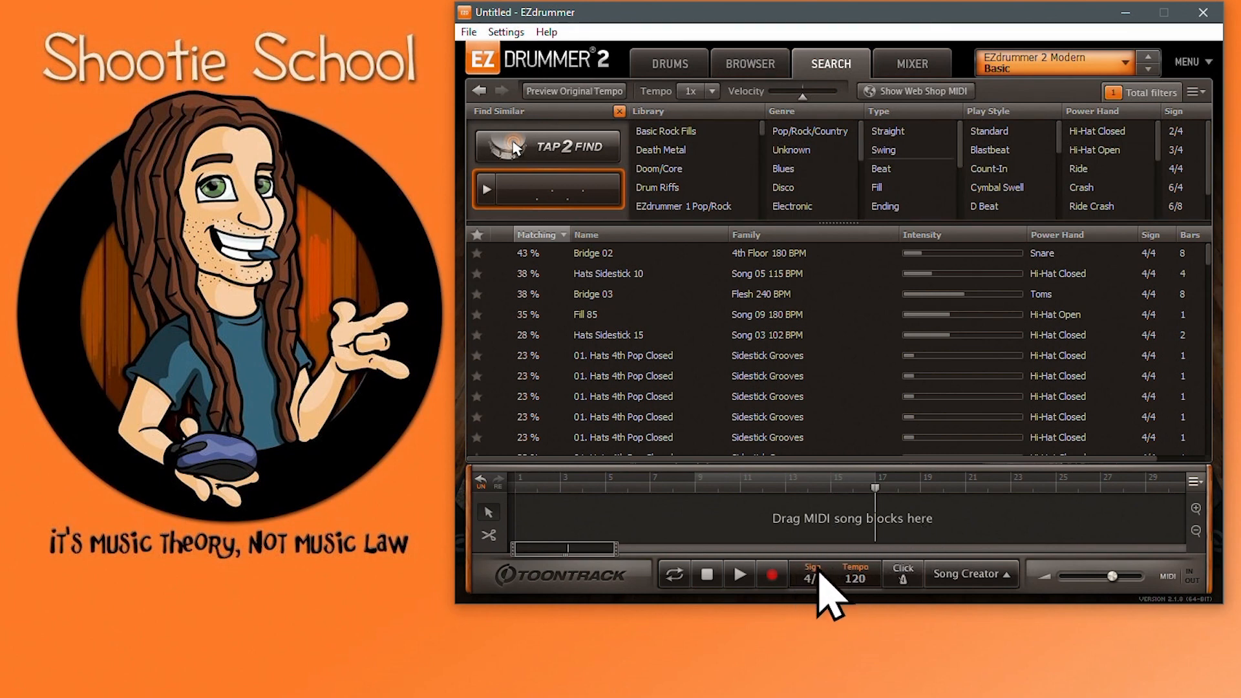
pyautogui.moveTo(818, 581)
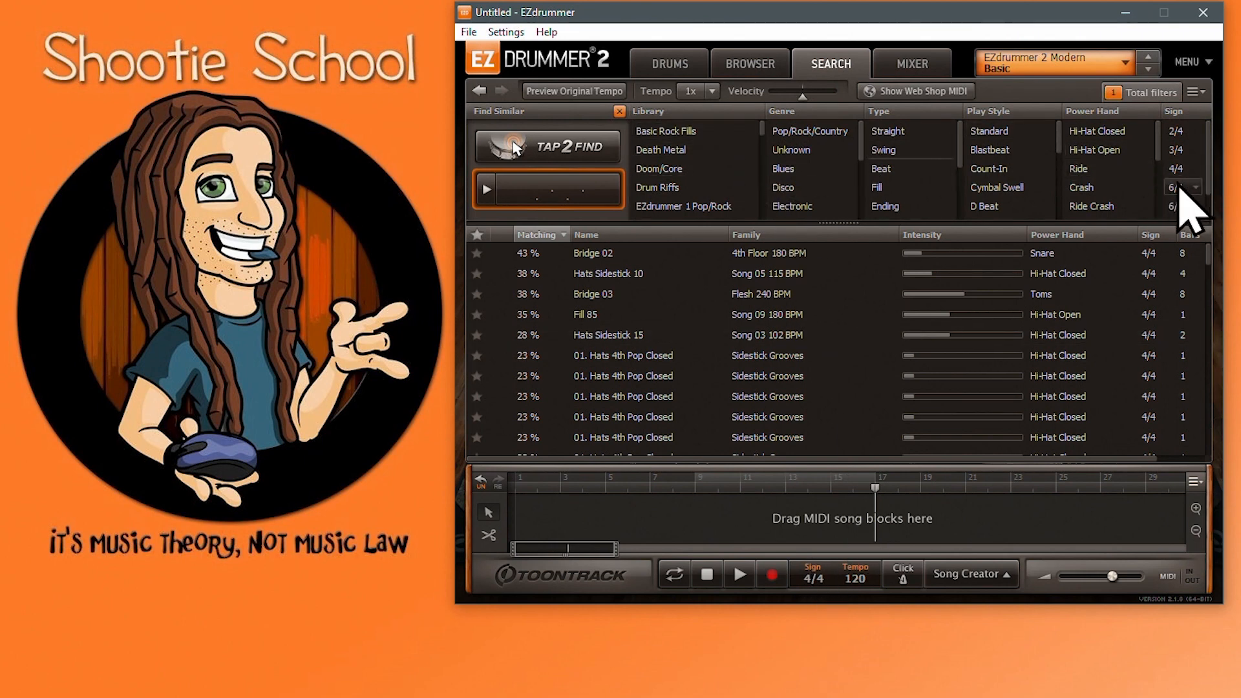
# Step: Filter grooves to 6/4, then switch the Sign filter to 3/4 and pick a ride groove
pyautogui.click(1180, 187)
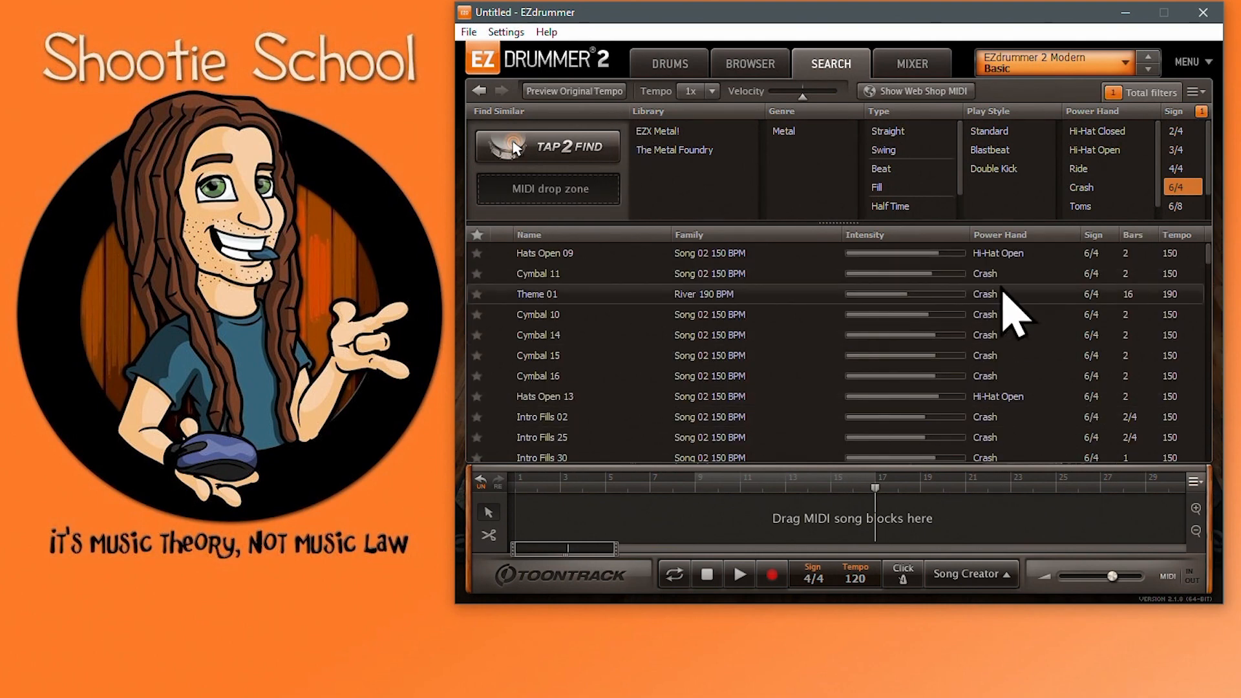
pyautogui.moveTo(1124, 340)
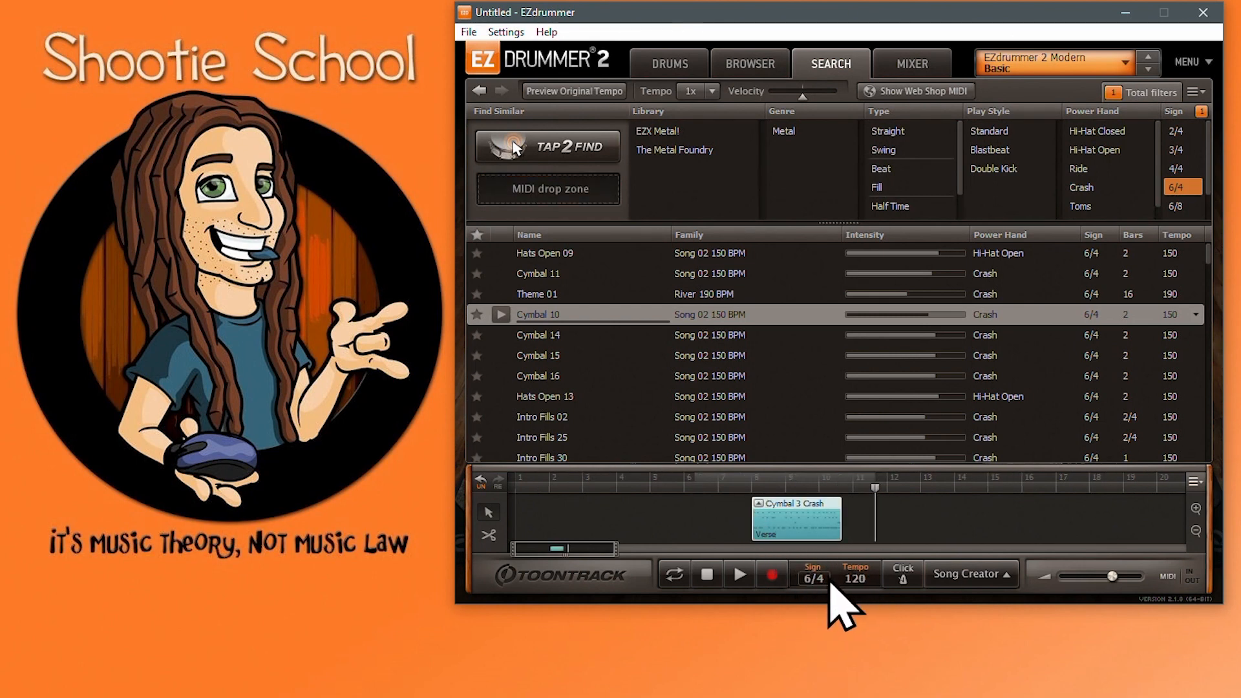
pyautogui.moveTo(822, 582)
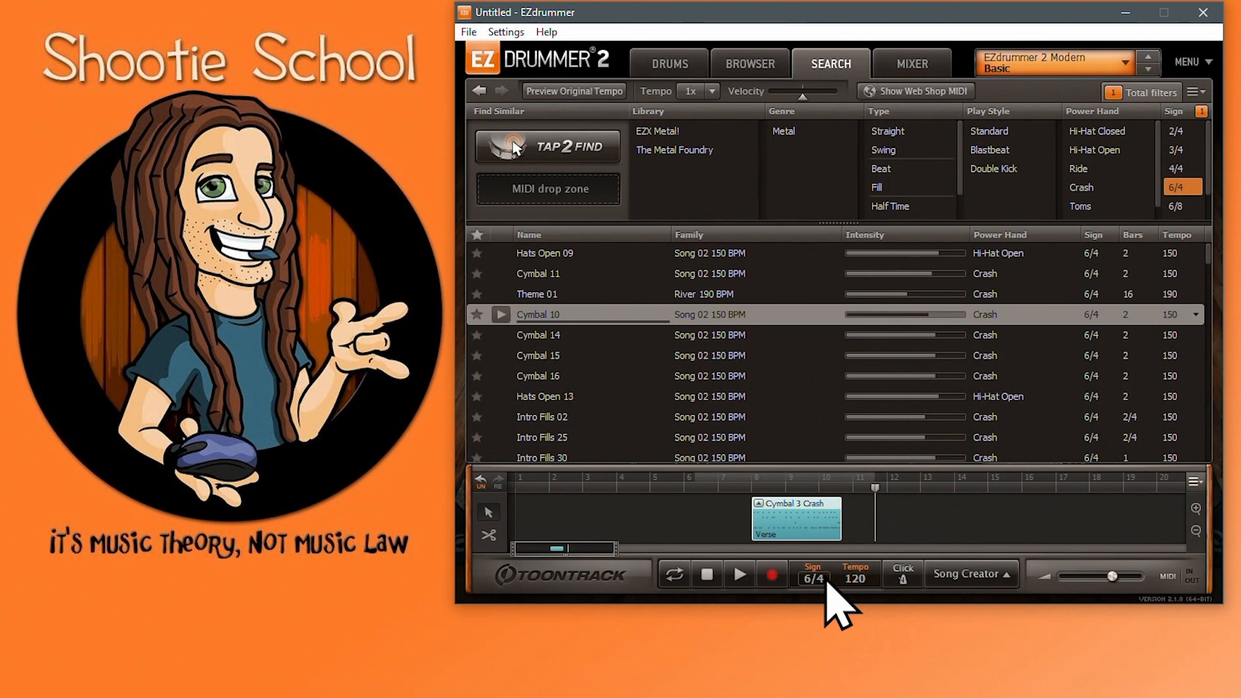
pyautogui.click(1181, 149)
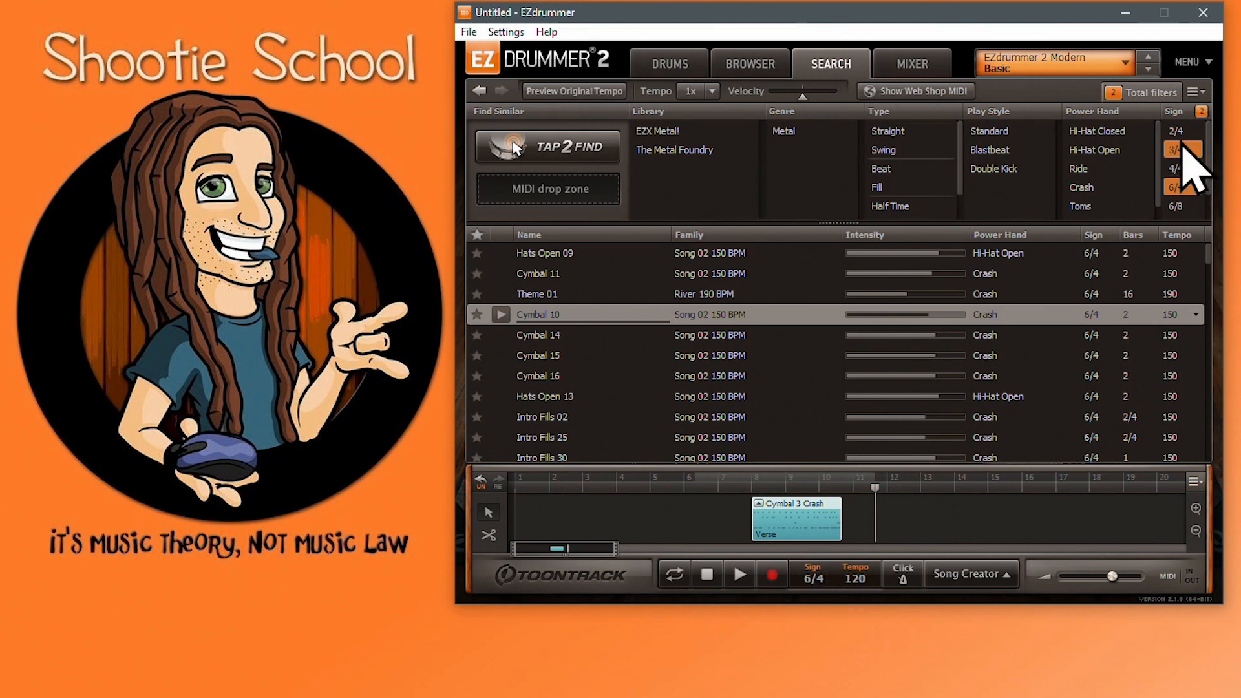
pyautogui.click(1178, 149)
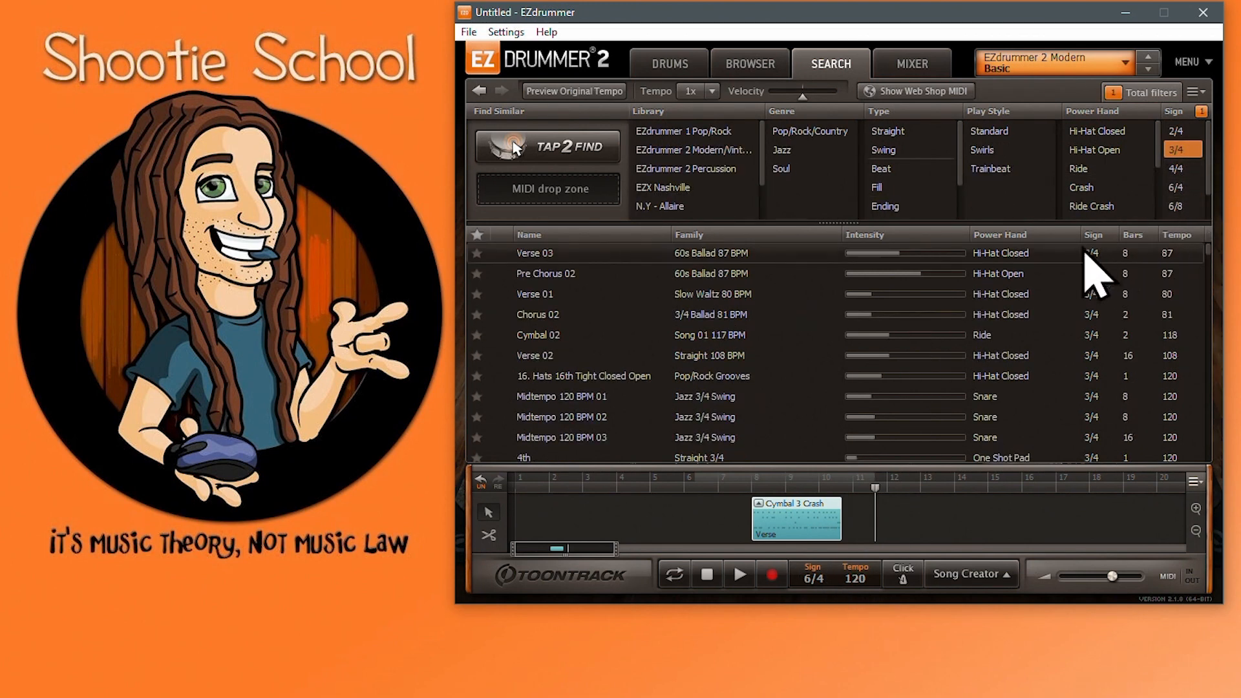
pyautogui.click(537, 334)
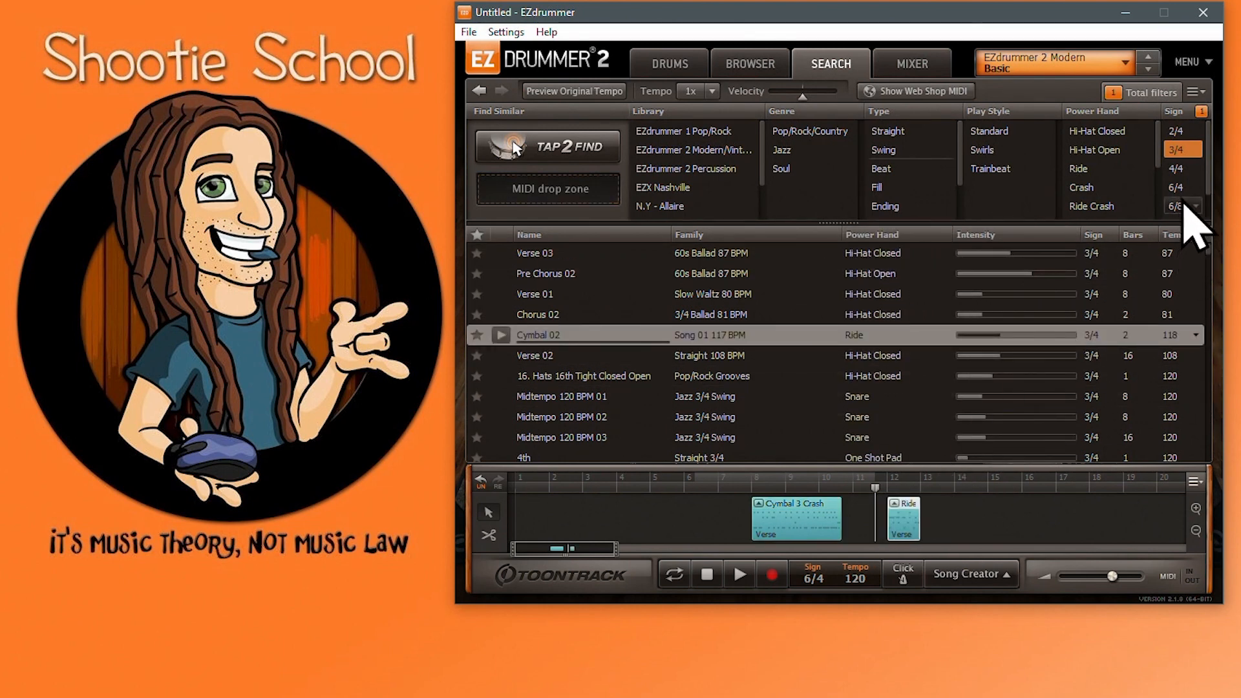
pyautogui.click(1179, 192)
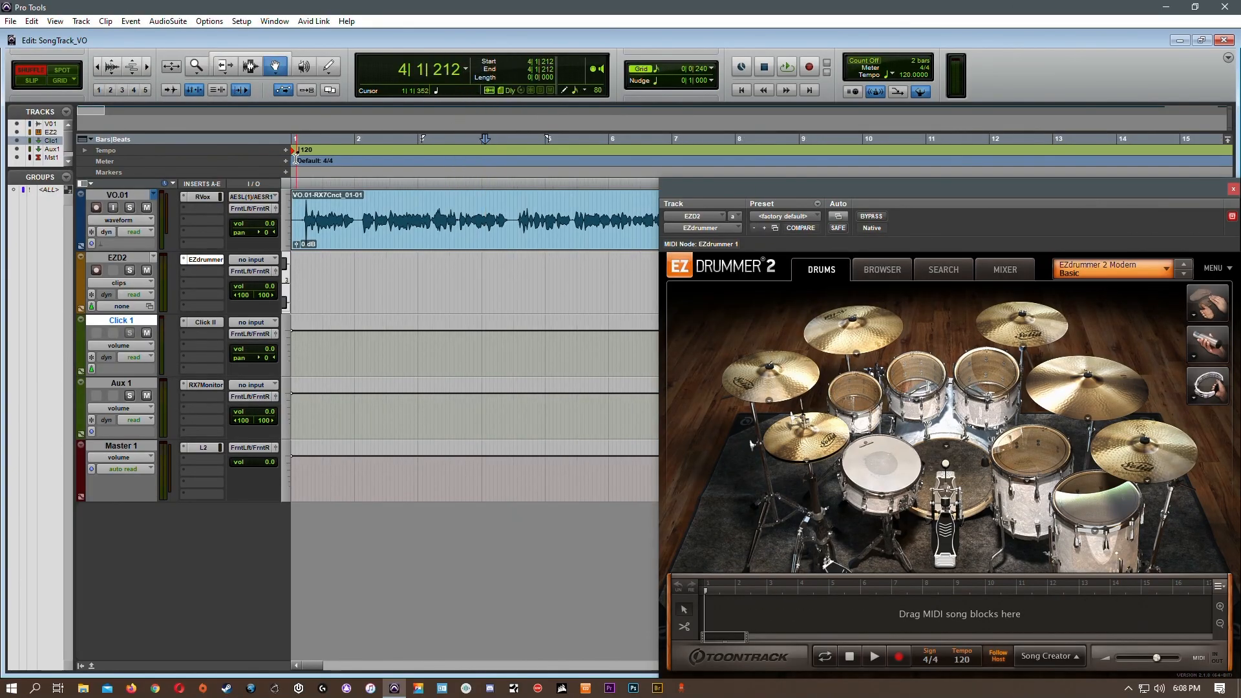
# Step: Add a 6/4 meter change and a 180 BPM tempo change, then play the session
pyautogui.doubleClick(315, 159)
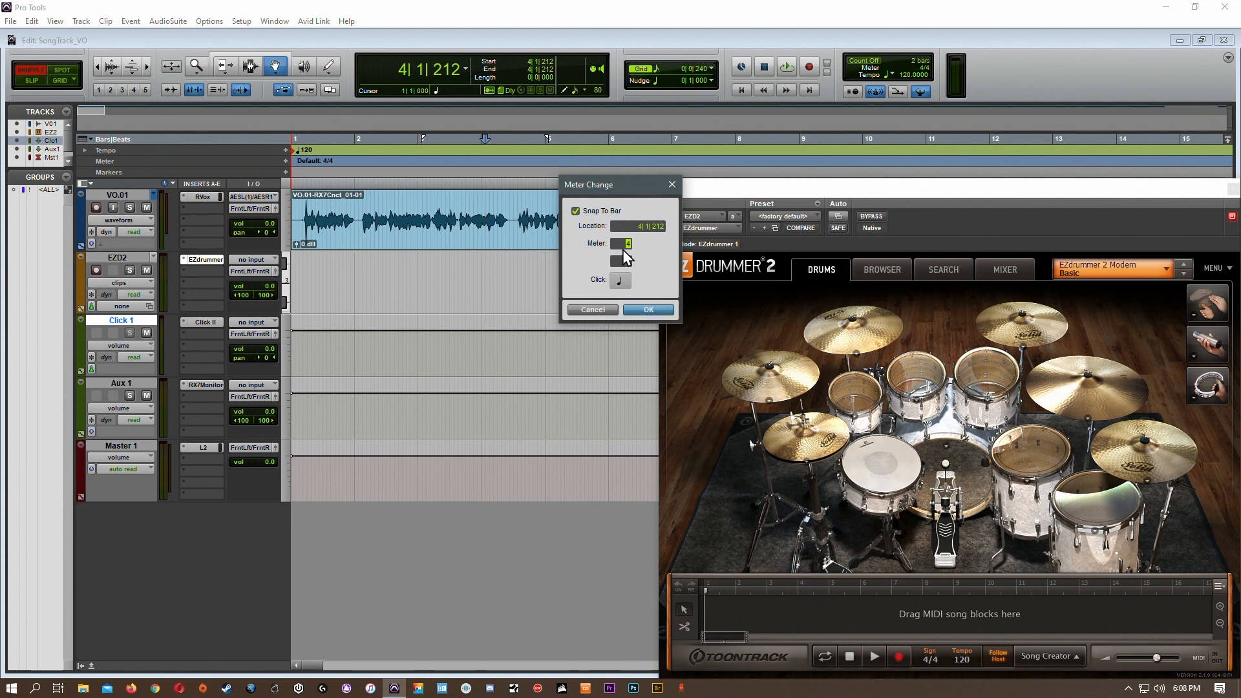
pyautogui.click(647, 309)
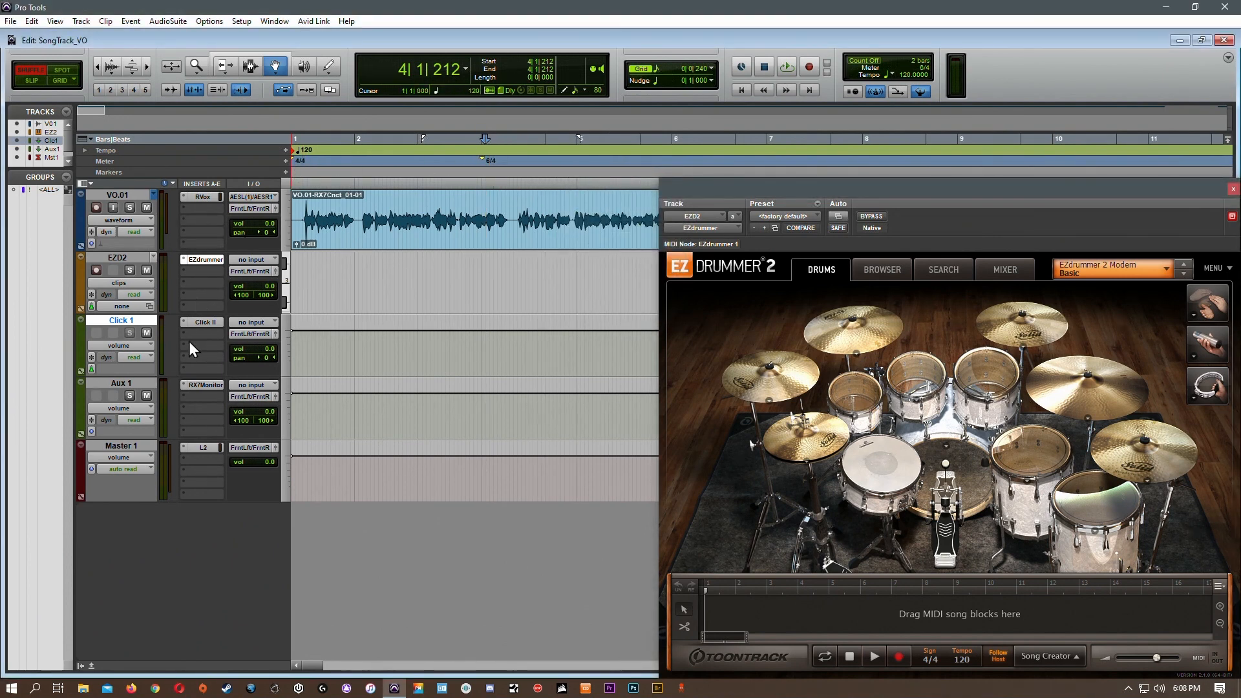
pyautogui.click(204, 321)
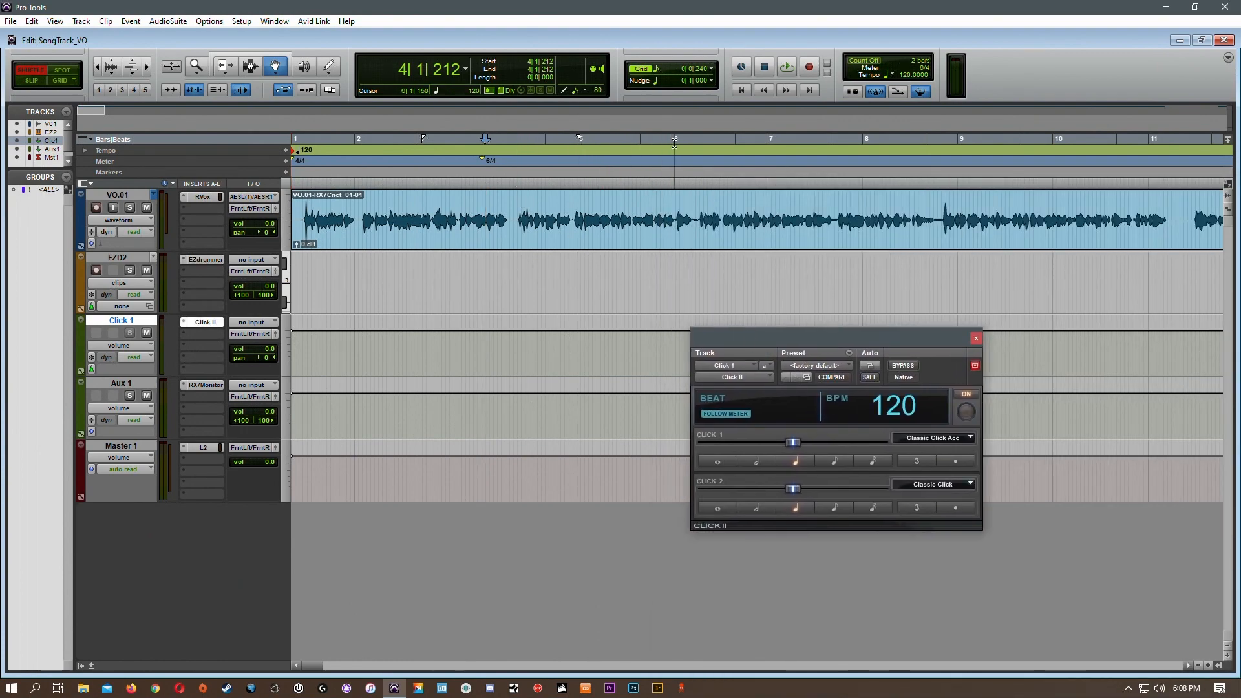
pyautogui.click(84, 151)
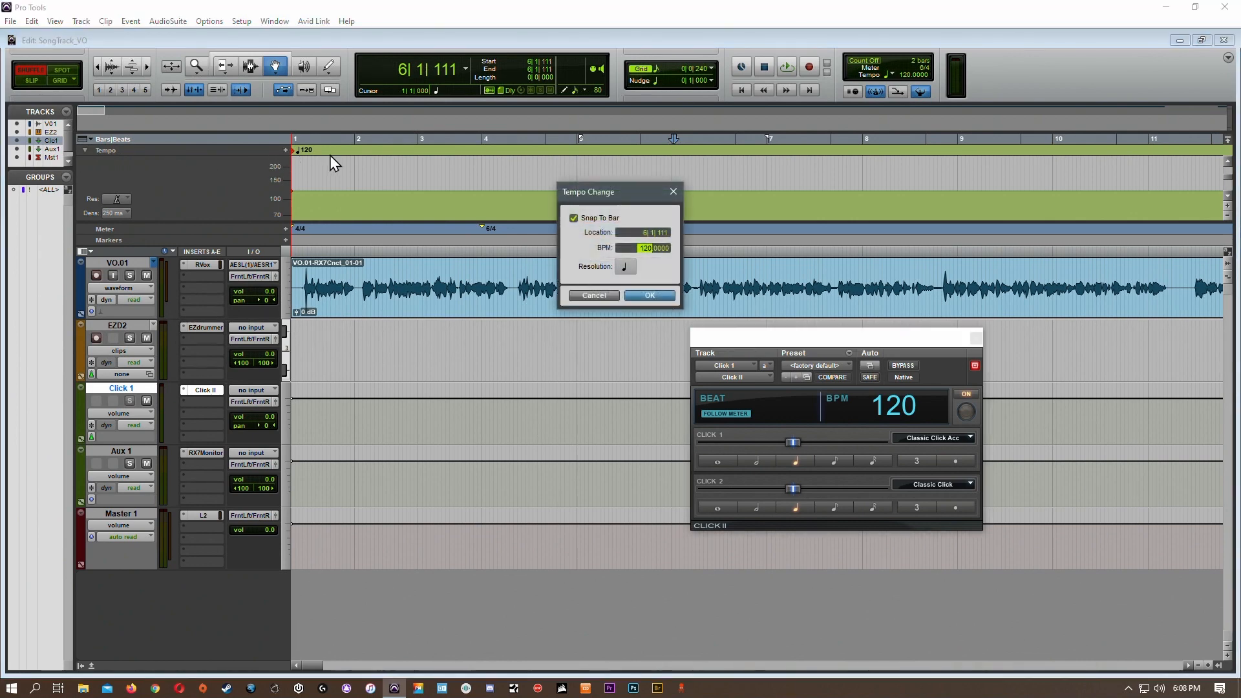
pyautogui.click(649, 295)
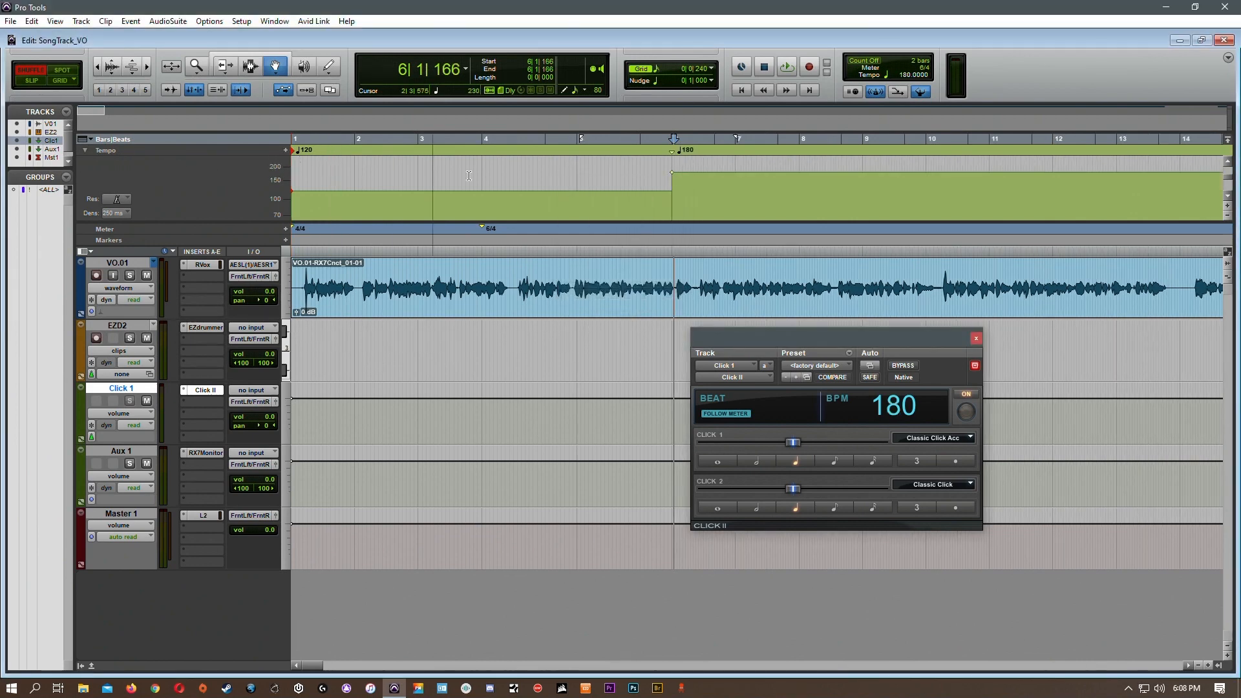
pyautogui.click(705, 198)
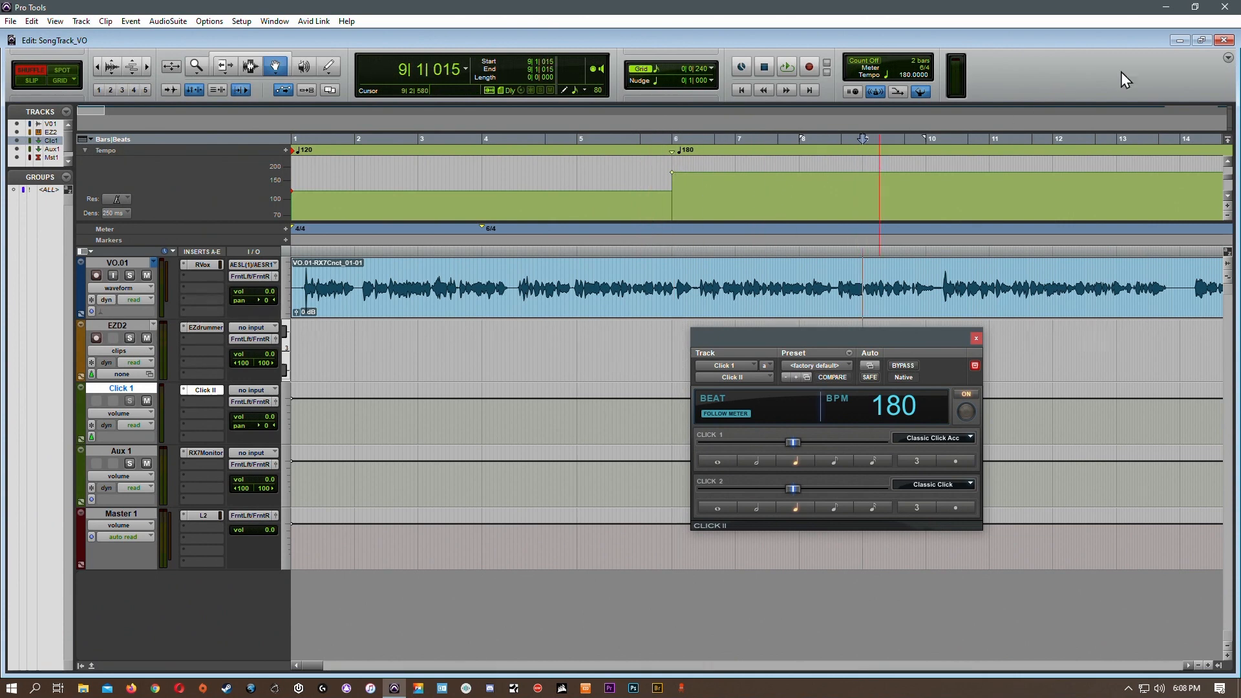
pyautogui.moveTo(1229, 10)
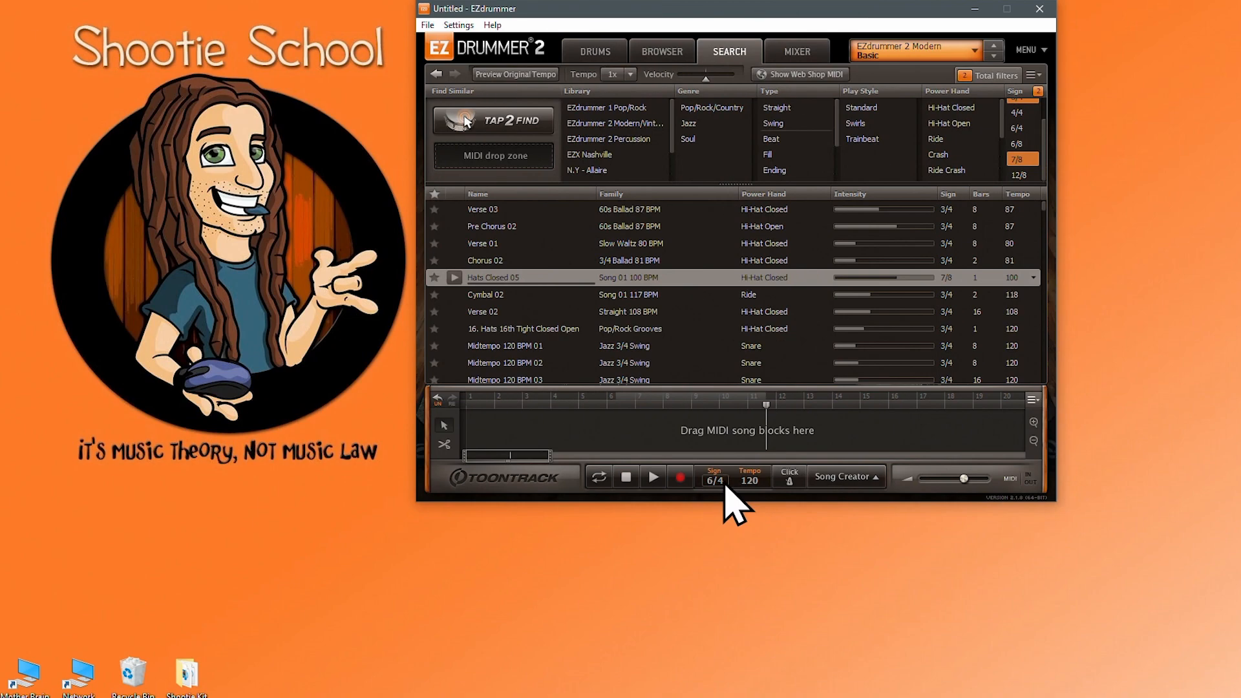
# Step: Set the song tempo to 119 BPM in the transport bar
pyautogui.click(713, 480)
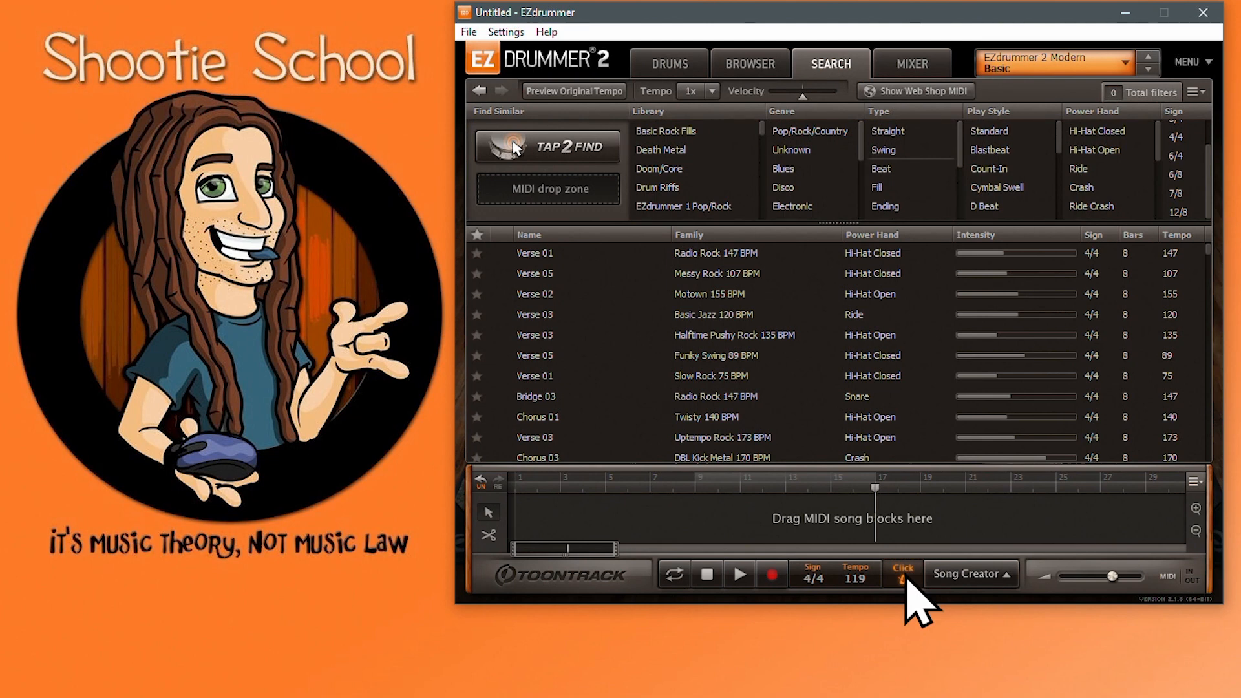
pyautogui.moveTo(895, 570)
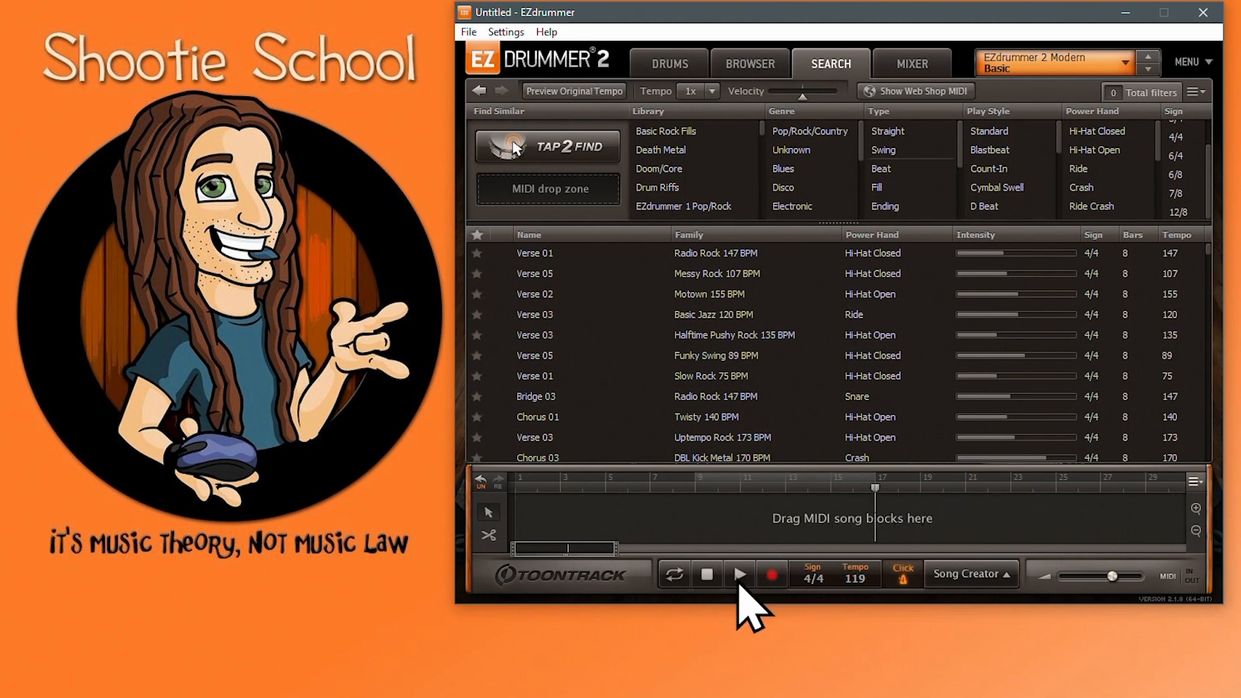
# Step: Play the song and set the metronome to sound only while the song track plays
pyautogui.click(739, 574)
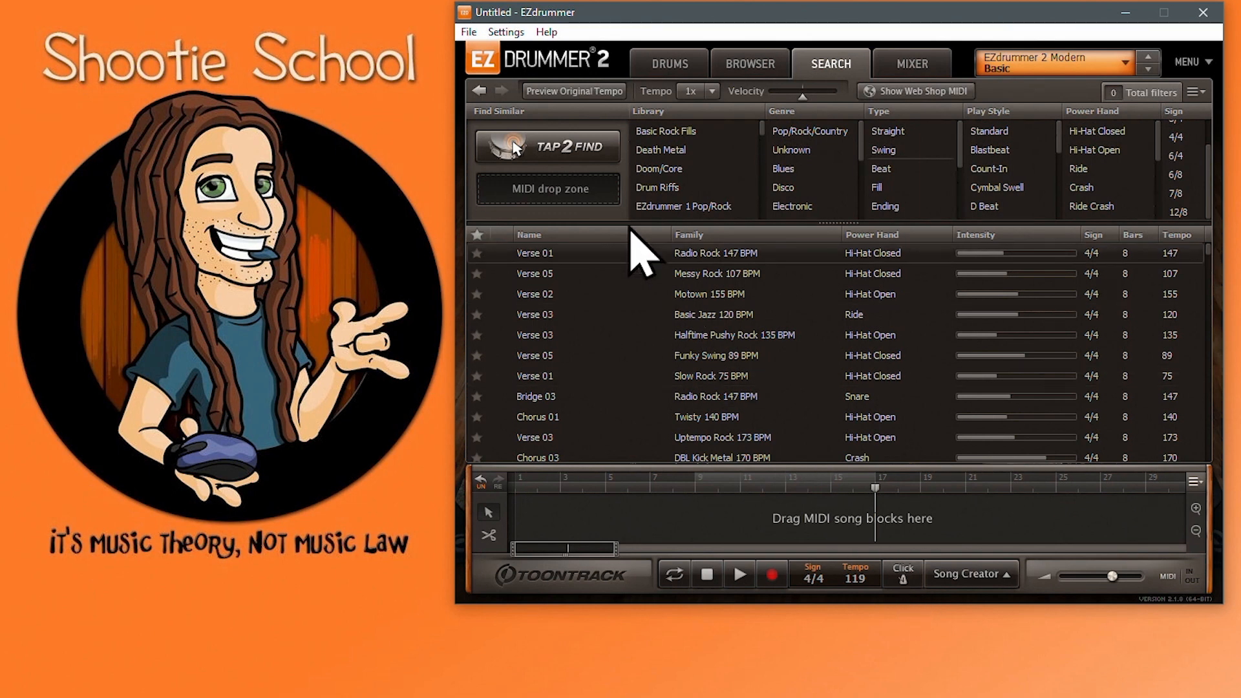
pyautogui.click(505, 31)
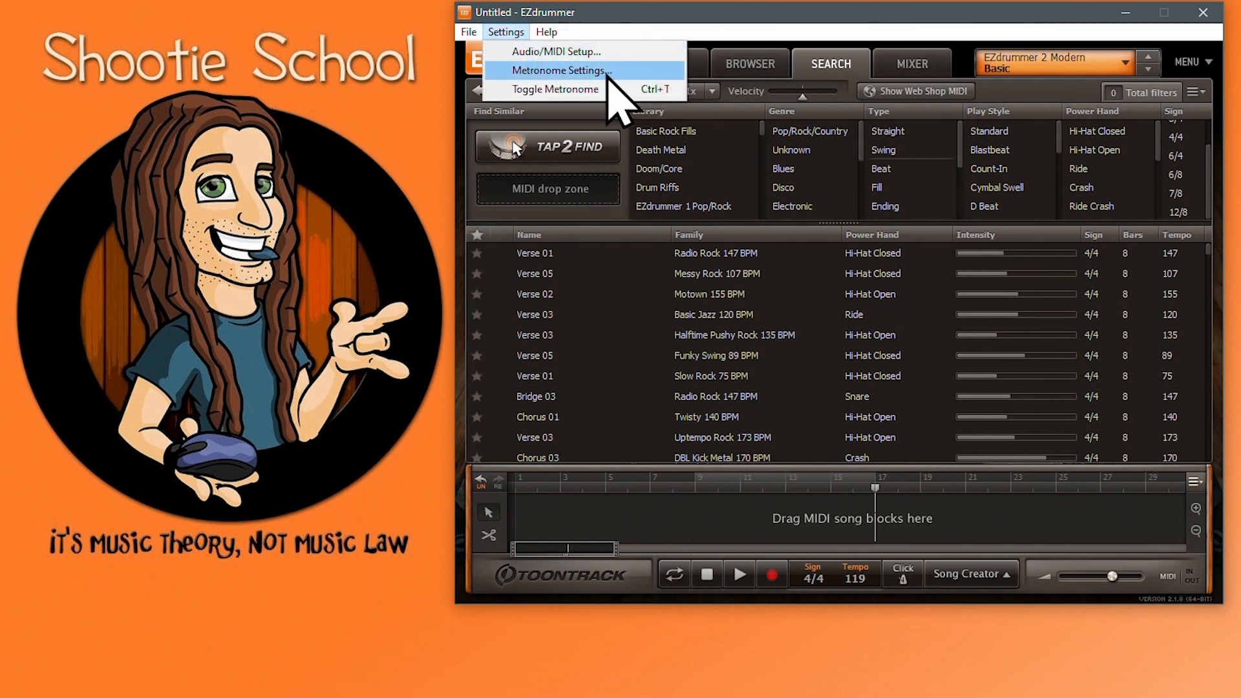
pyautogui.click(561, 70)
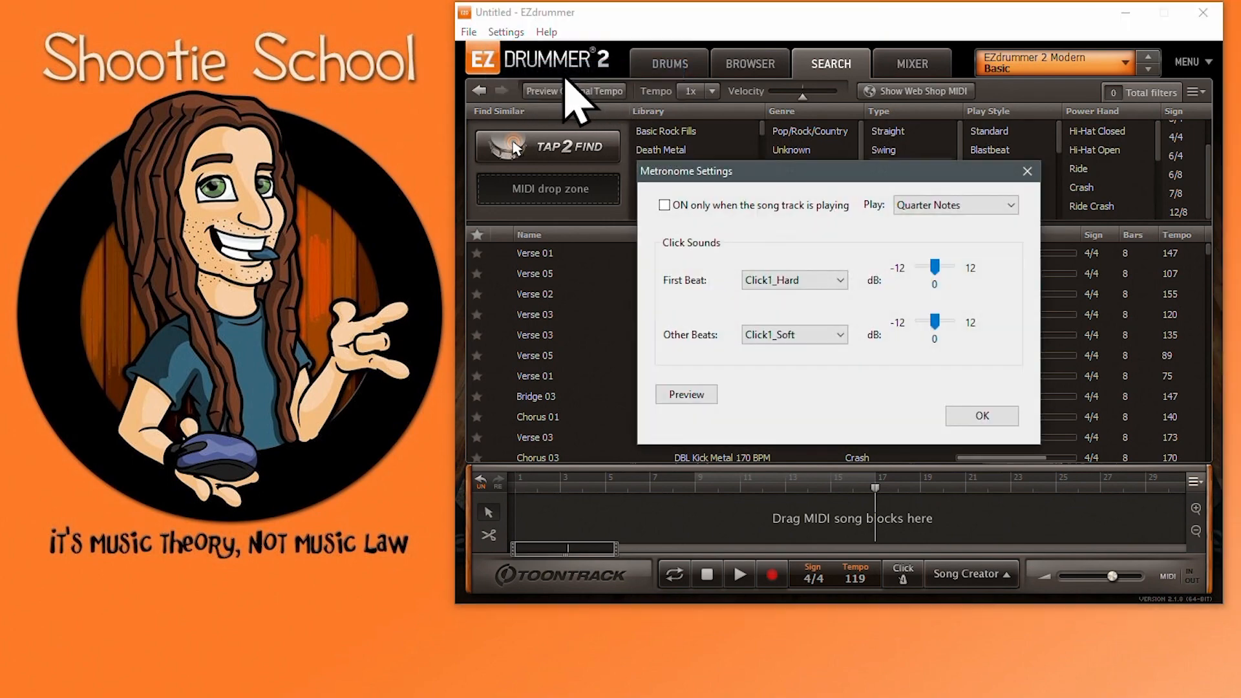
pyautogui.moveTo(744, 241)
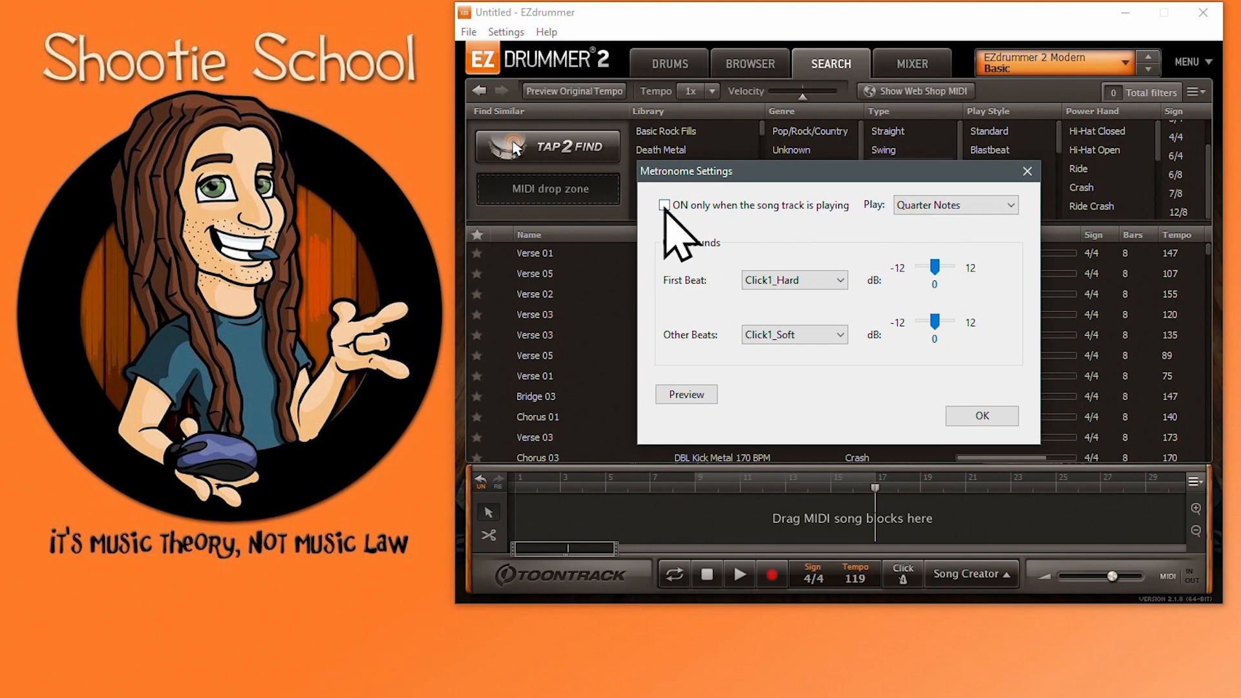
pyautogui.click(663, 205)
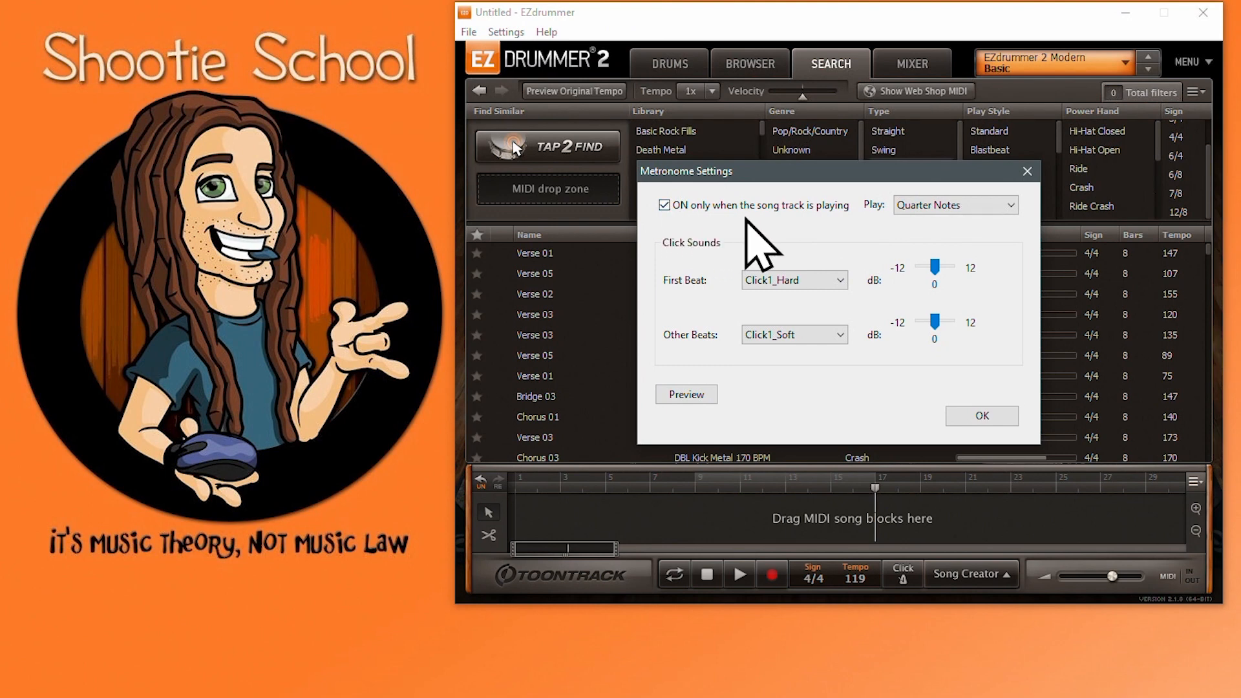
pyautogui.moveTo(949, 262)
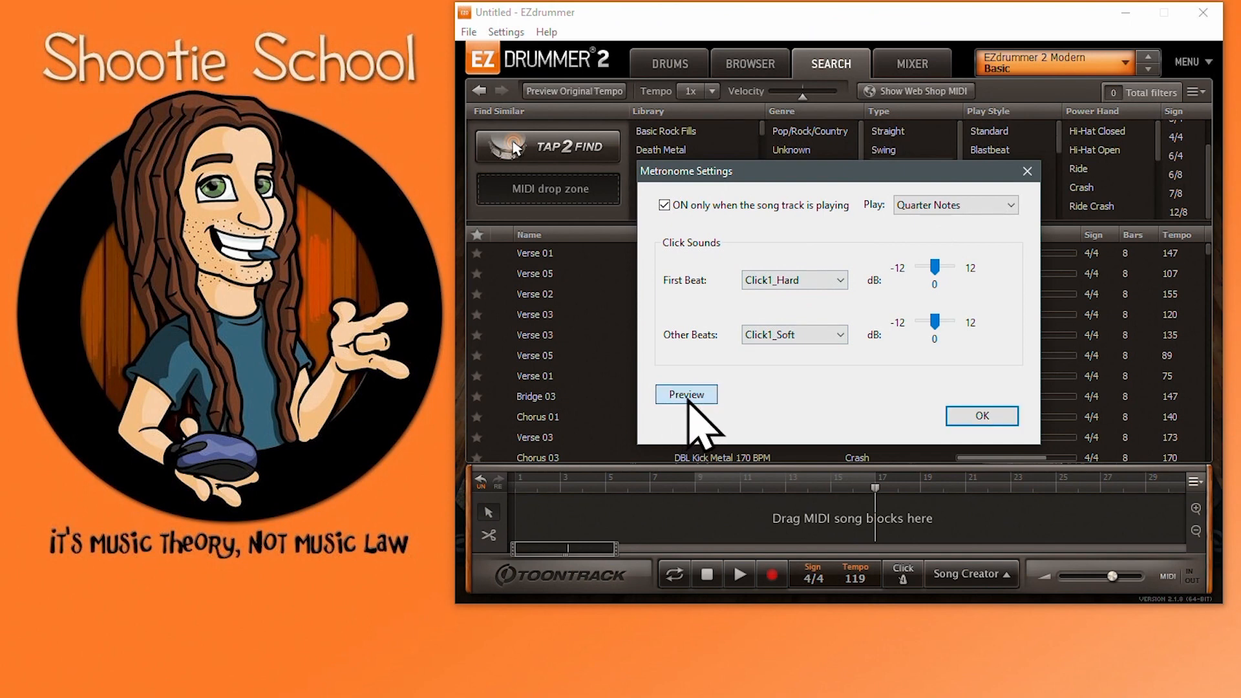
pyautogui.moveTo(1021, 249)
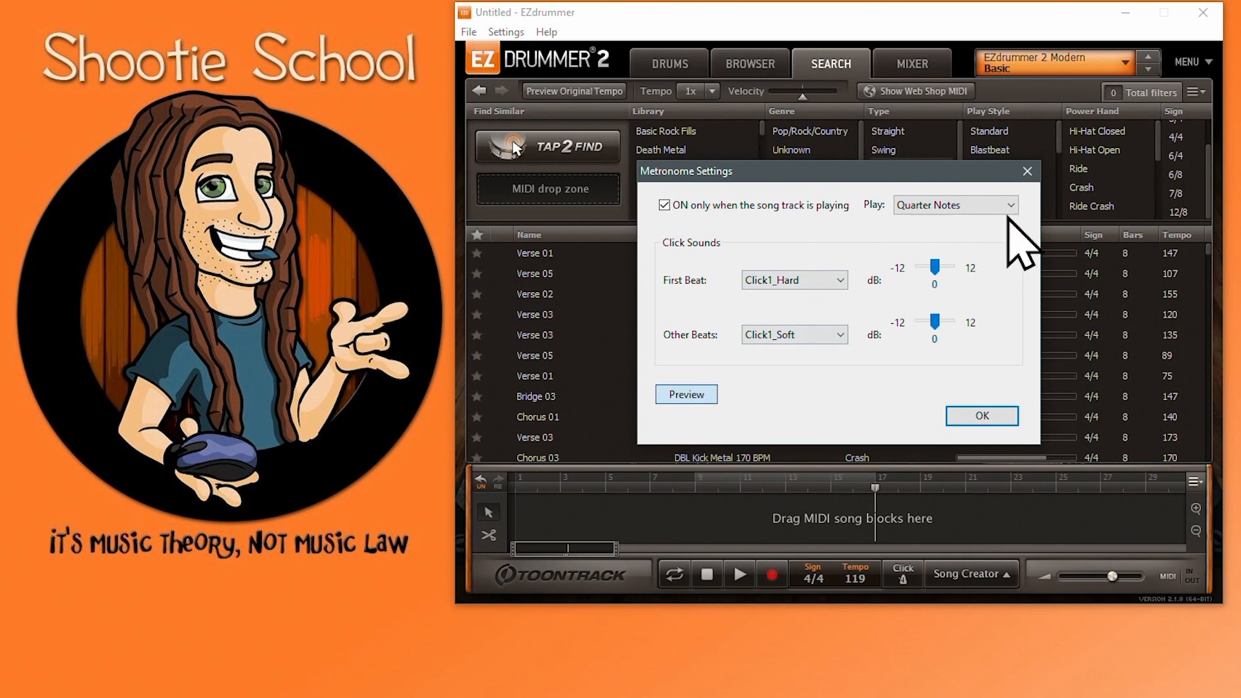
# Step: Keep quarter-note clicks, using Click5_Hard for first beats and Click5_Soft for others
pyautogui.click(954, 205)
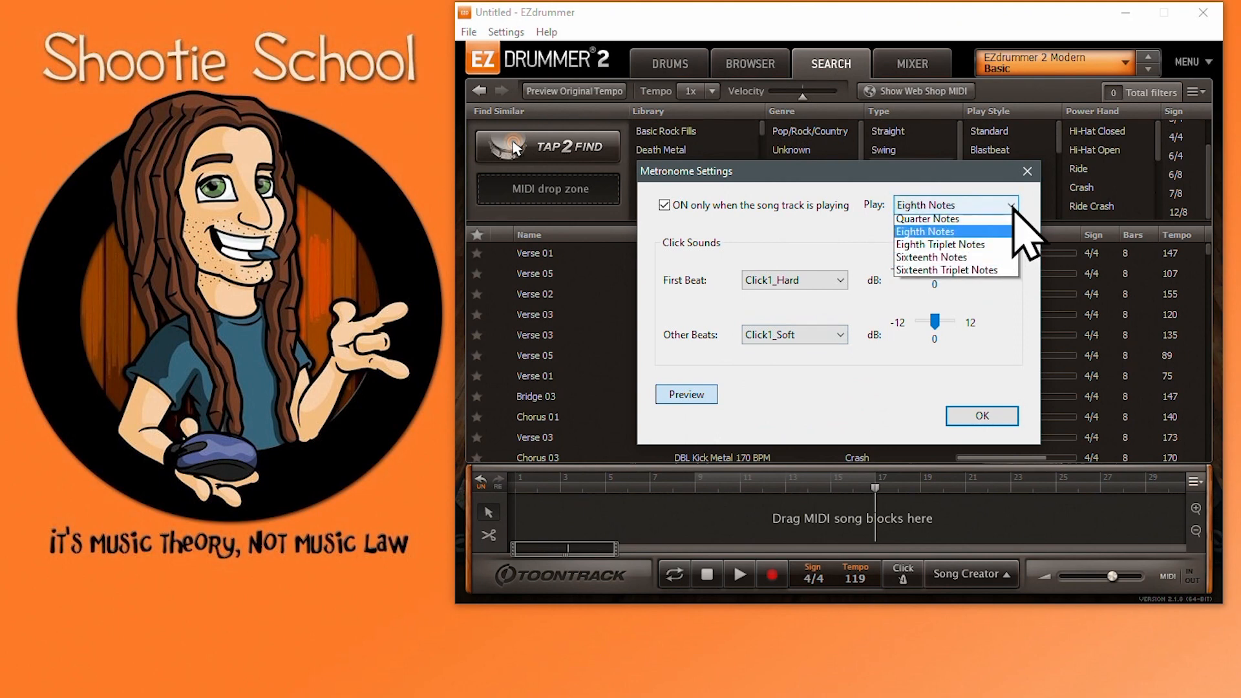
pyautogui.click(939, 244)
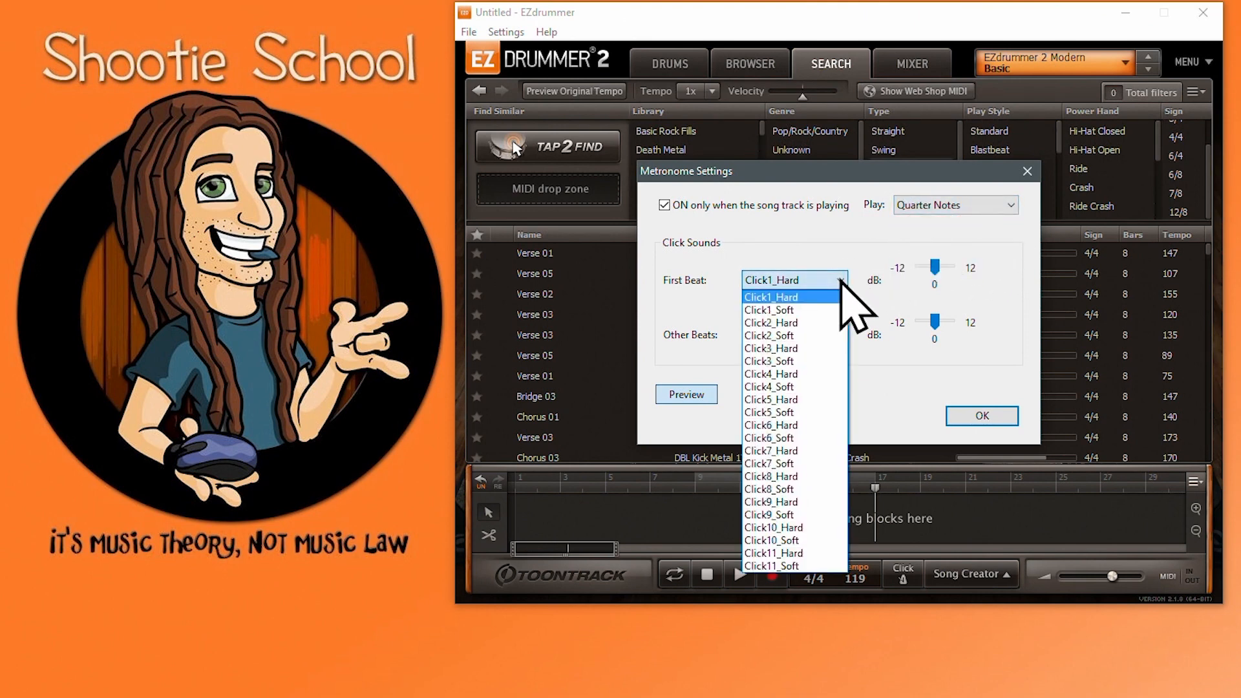
pyautogui.click(769, 398)
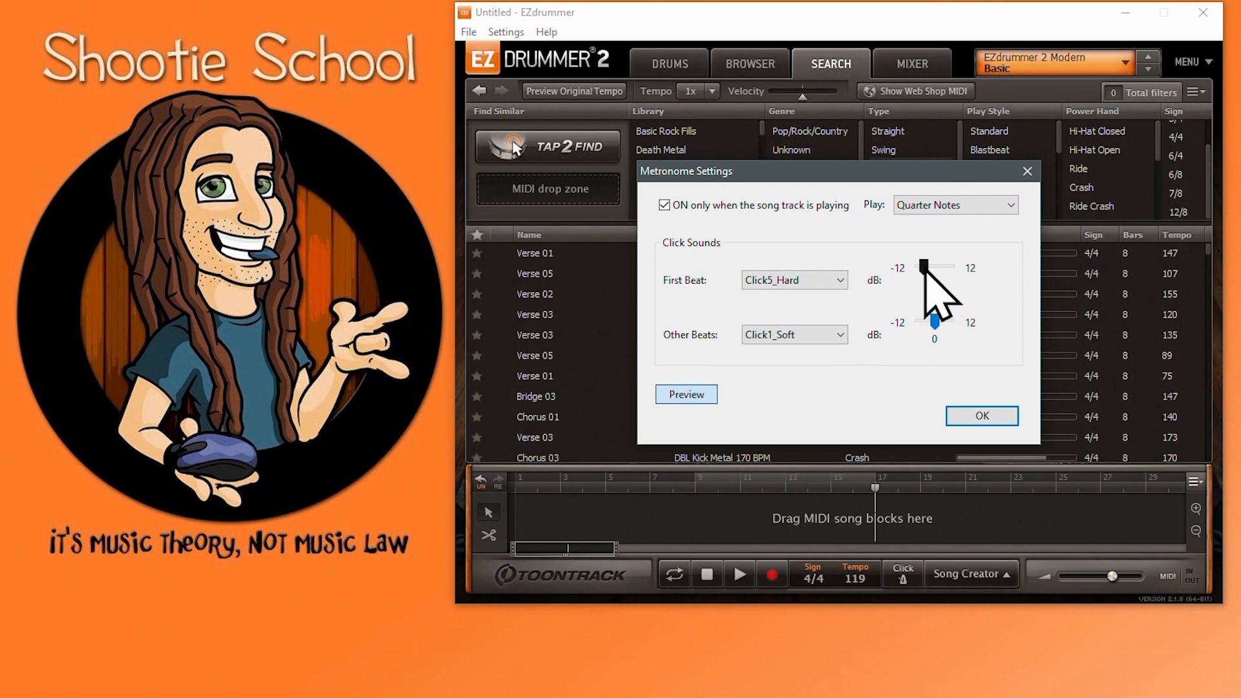
pyautogui.click(794, 334)
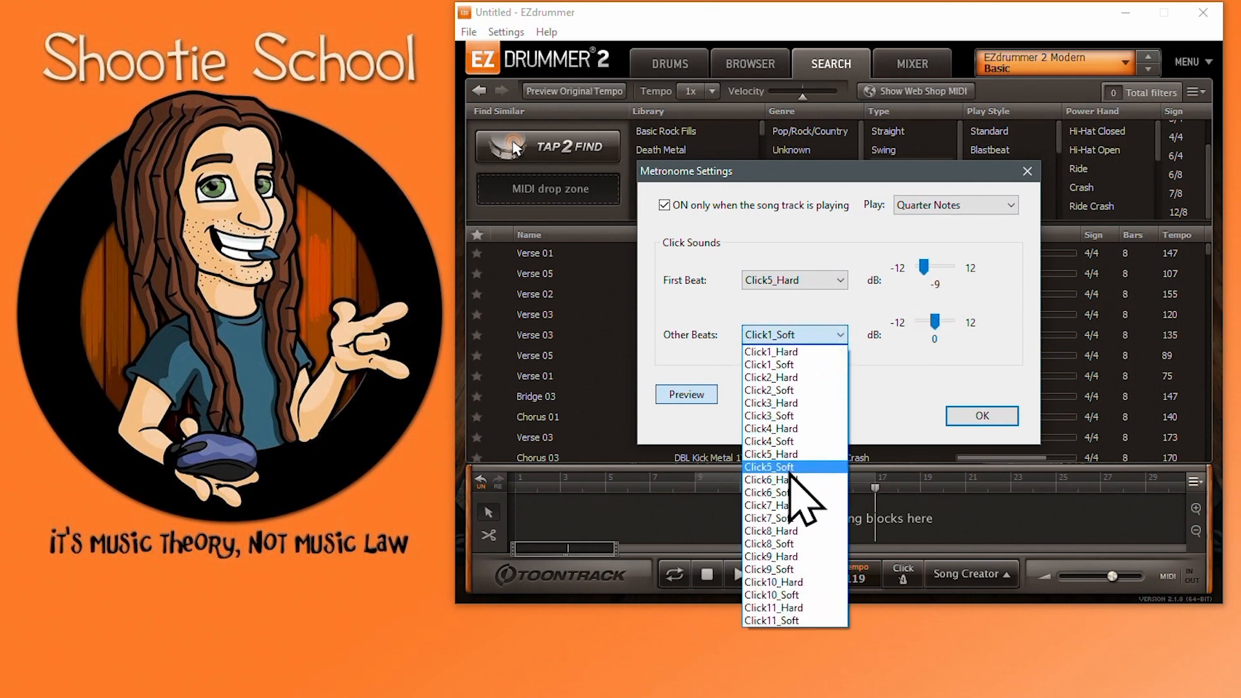
pyautogui.click(768, 466)
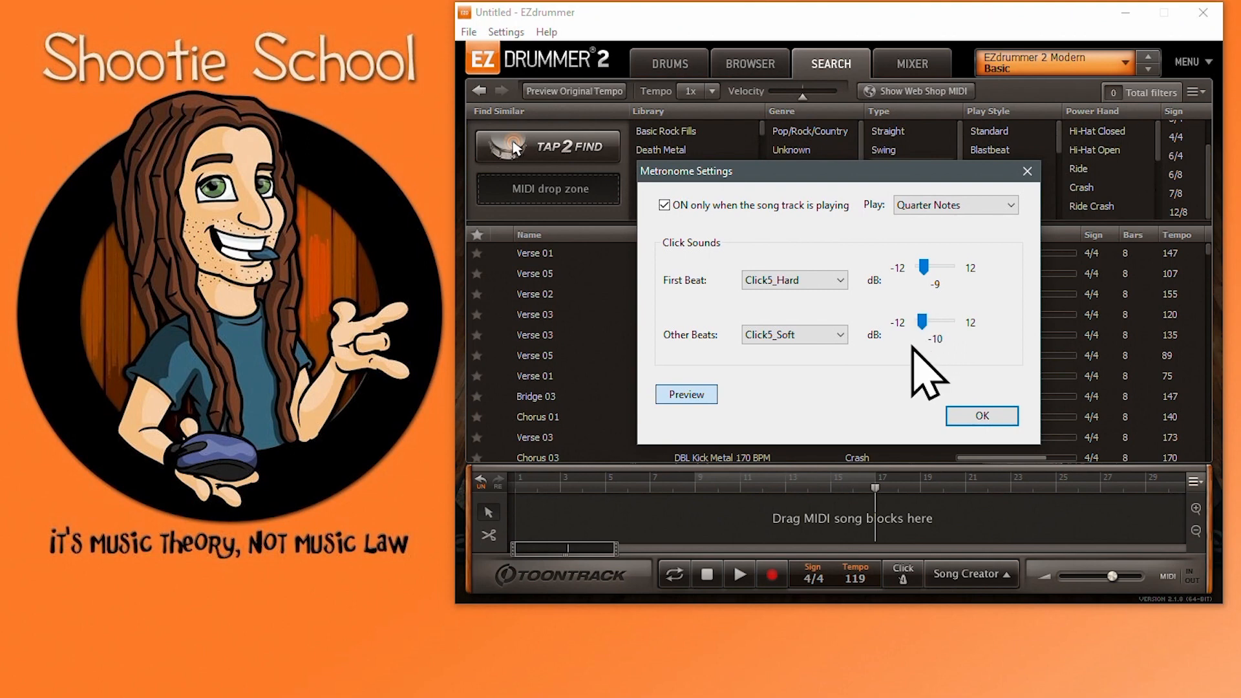
pyautogui.moveTo(772, 265)
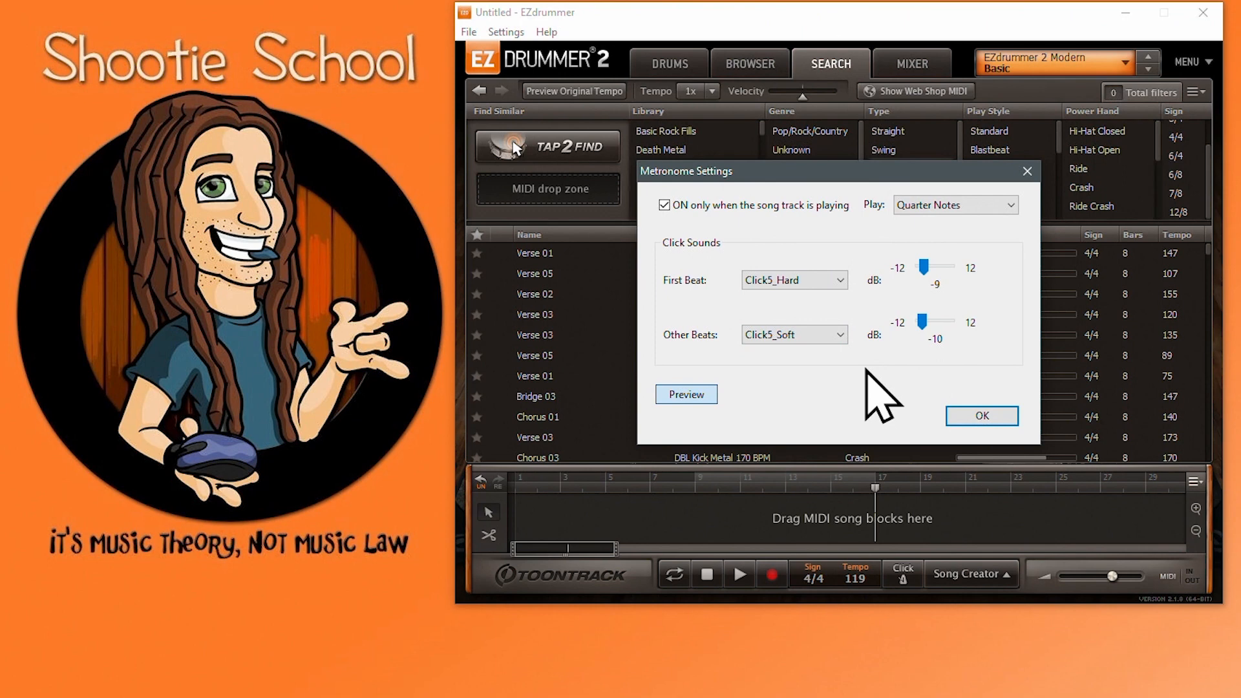
pyautogui.moveTo(980, 432)
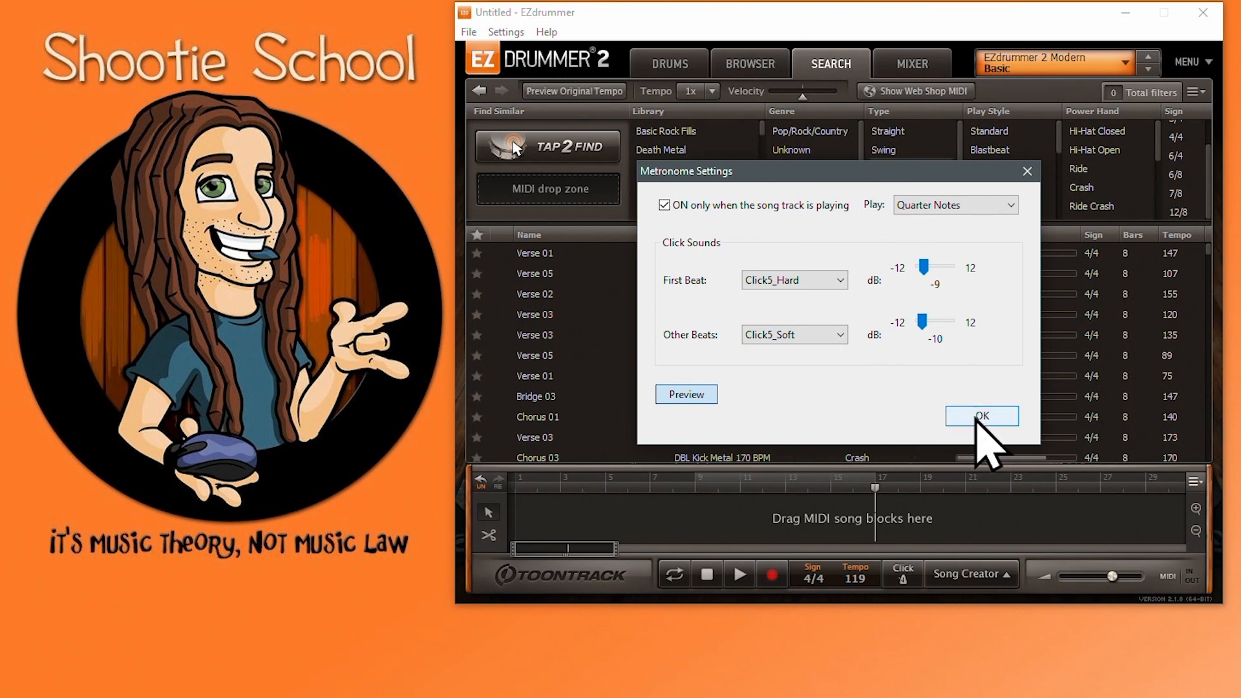
pyautogui.moveTo(1026, 171)
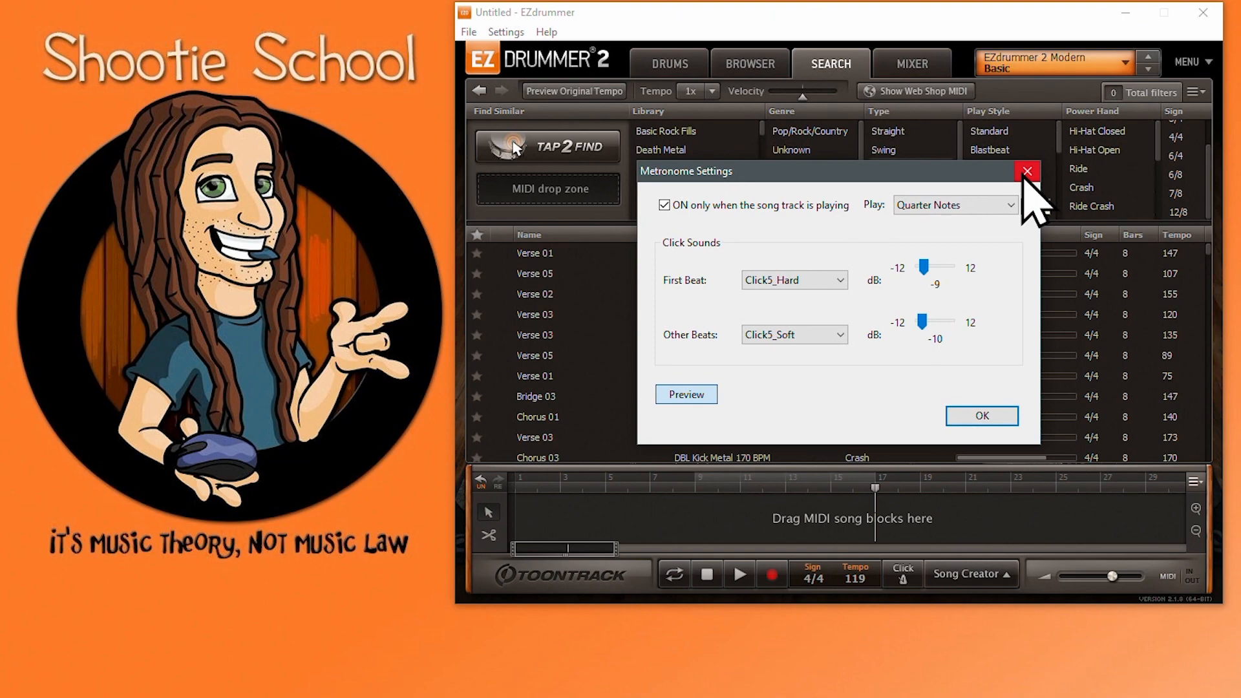
pyautogui.click(1026, 170)
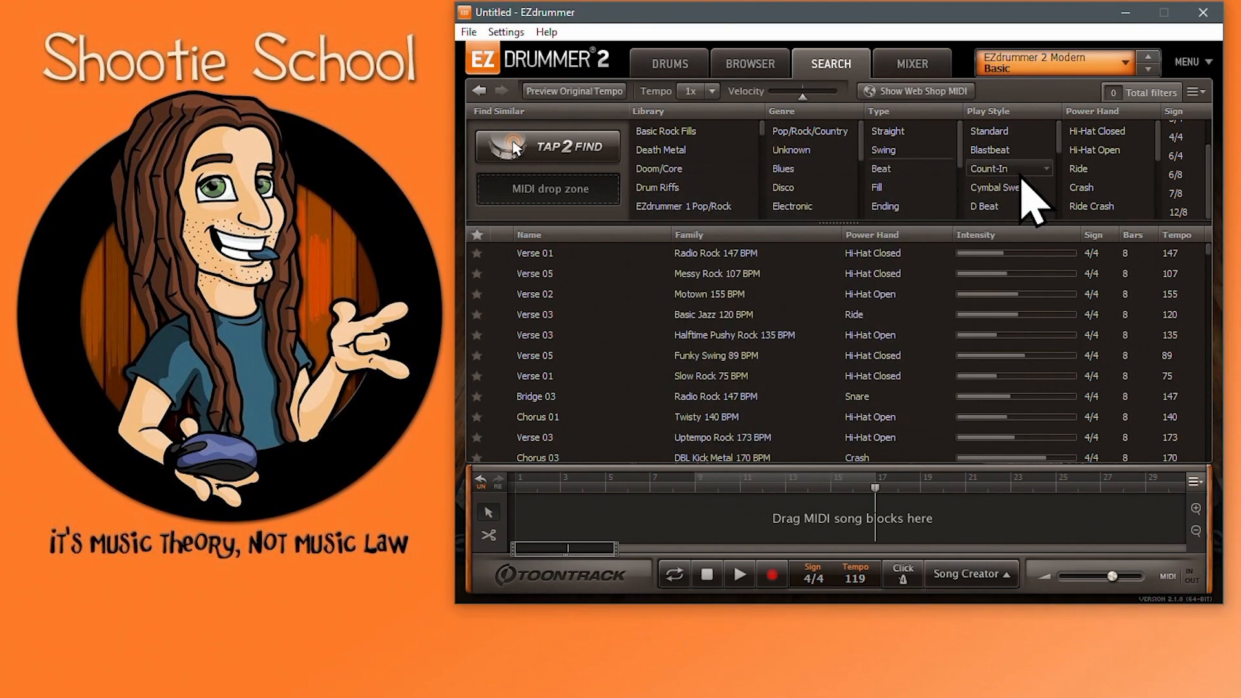
# Step: Create a new song from the File menu, discarding changes to the untitled song
pyautogui.click(468, 32)
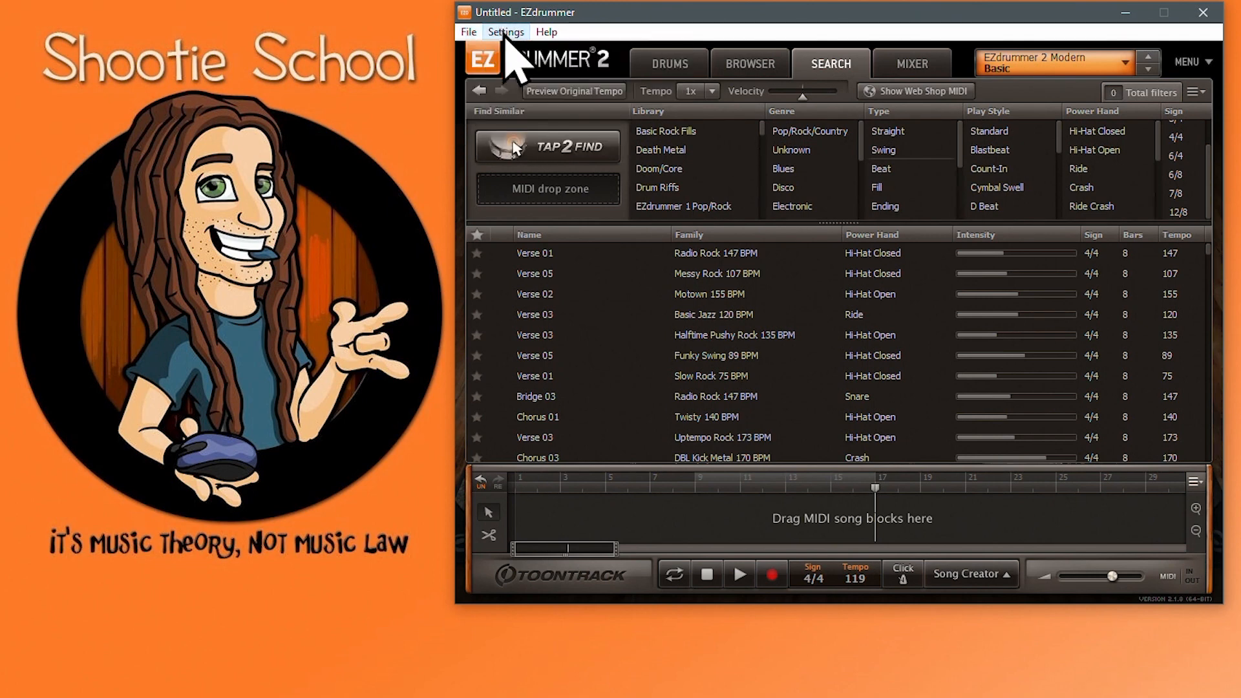
pyautogui.click(468, 32)
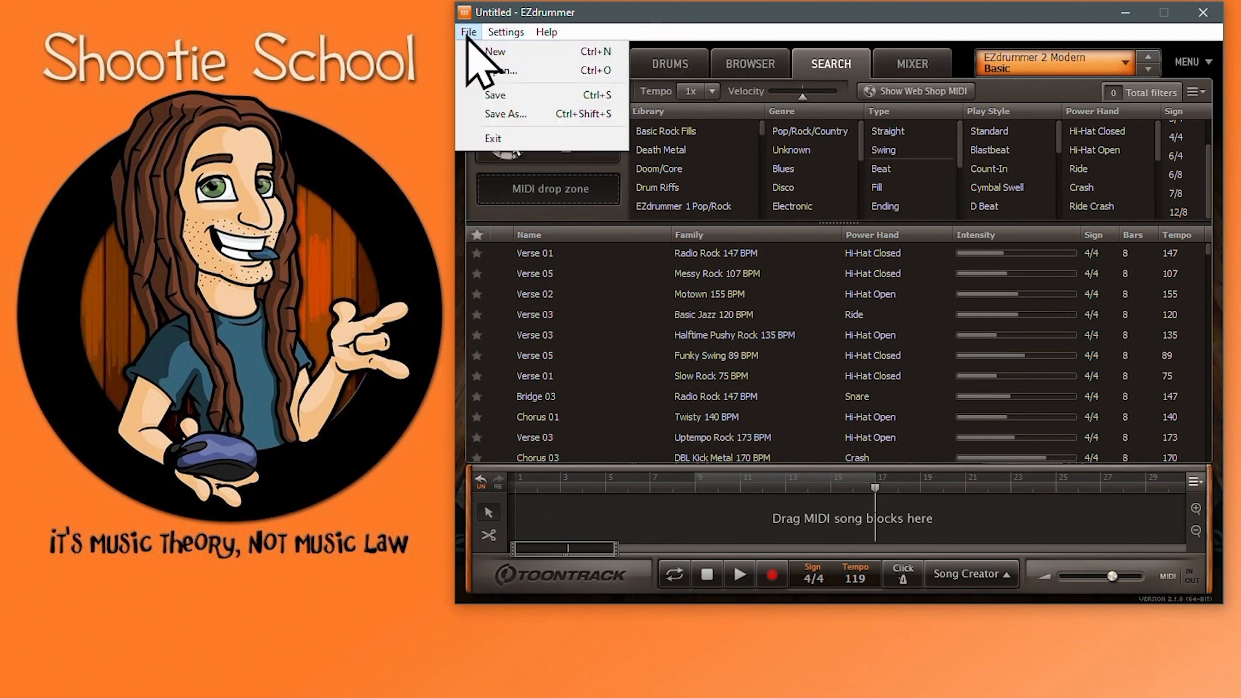
pyautogui.moveTo(498, 70)
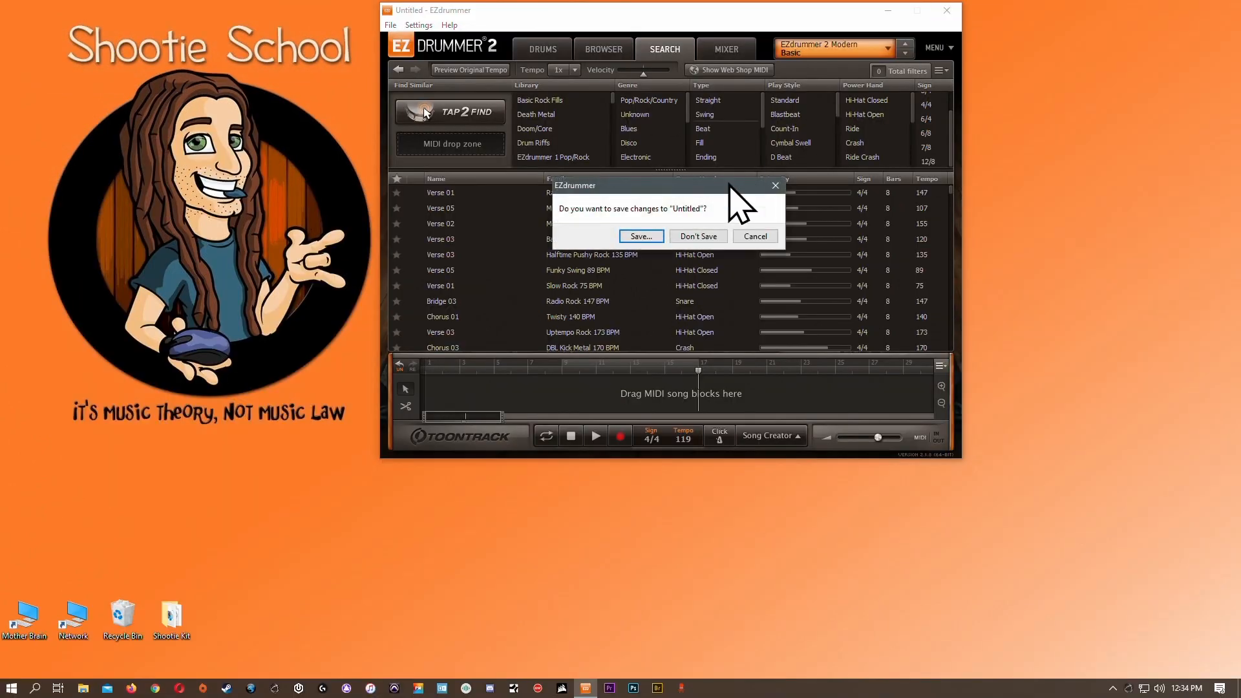
pyautogui.click(697, 236)
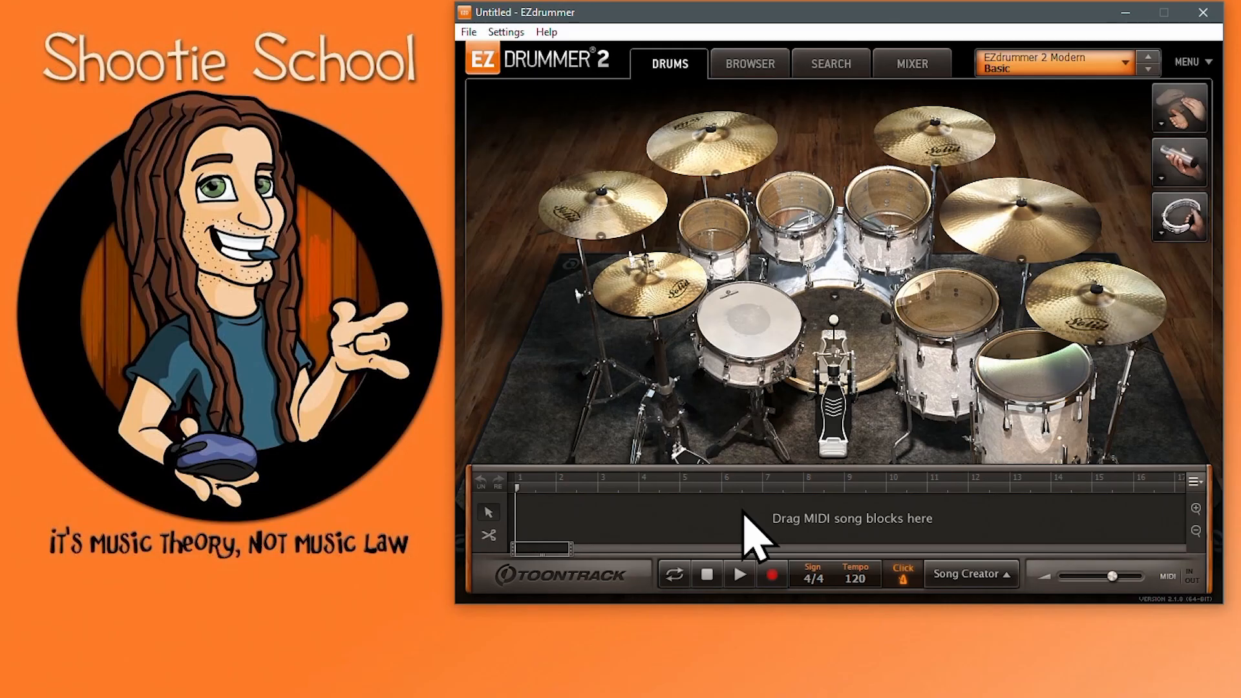
# Step: Briefly toggle the song creator, switch to the mixer, and browse alternative kick drum pieces
pyautogui.click(969, 573)
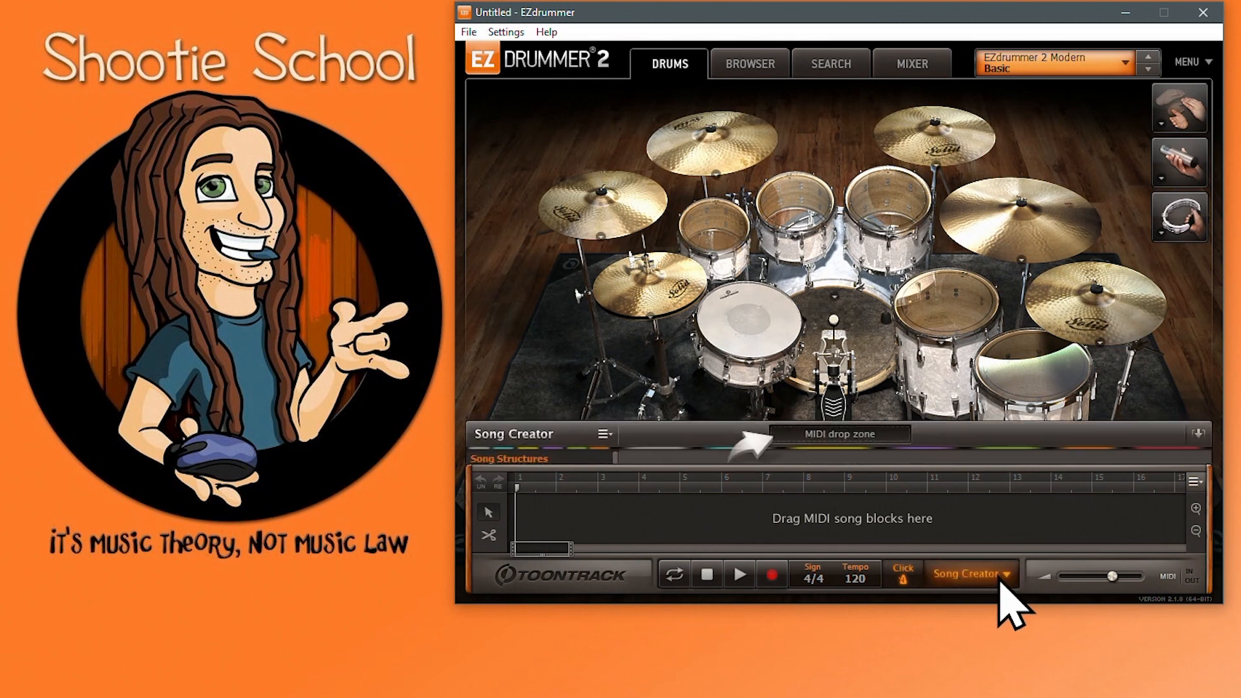
pyautogui.click(968, 573)
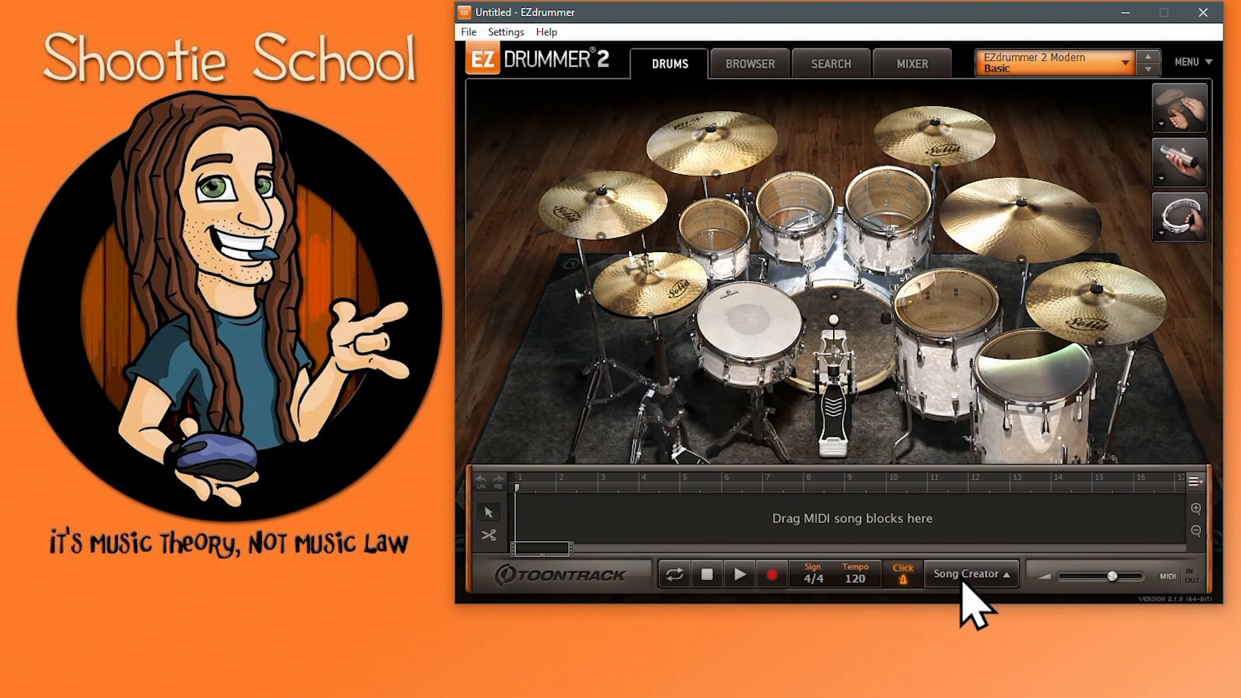
pyautogui.moveTo(1116, 614)
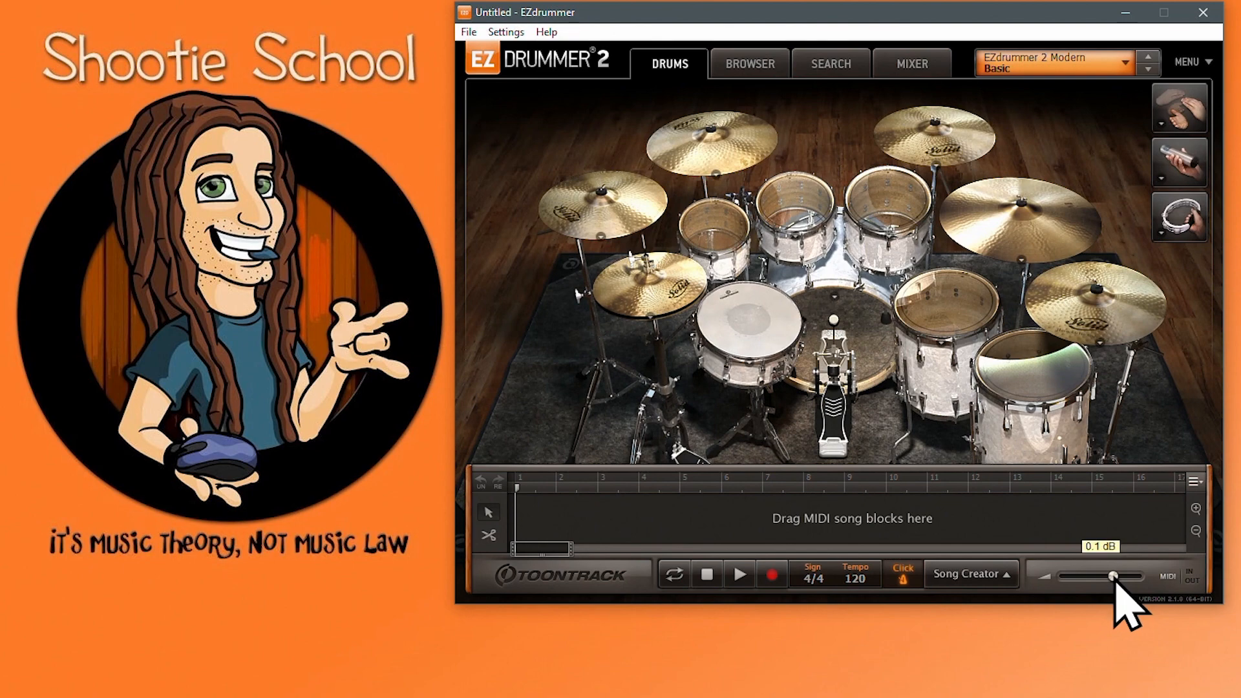
pyautogui.moveTo(938, 258)
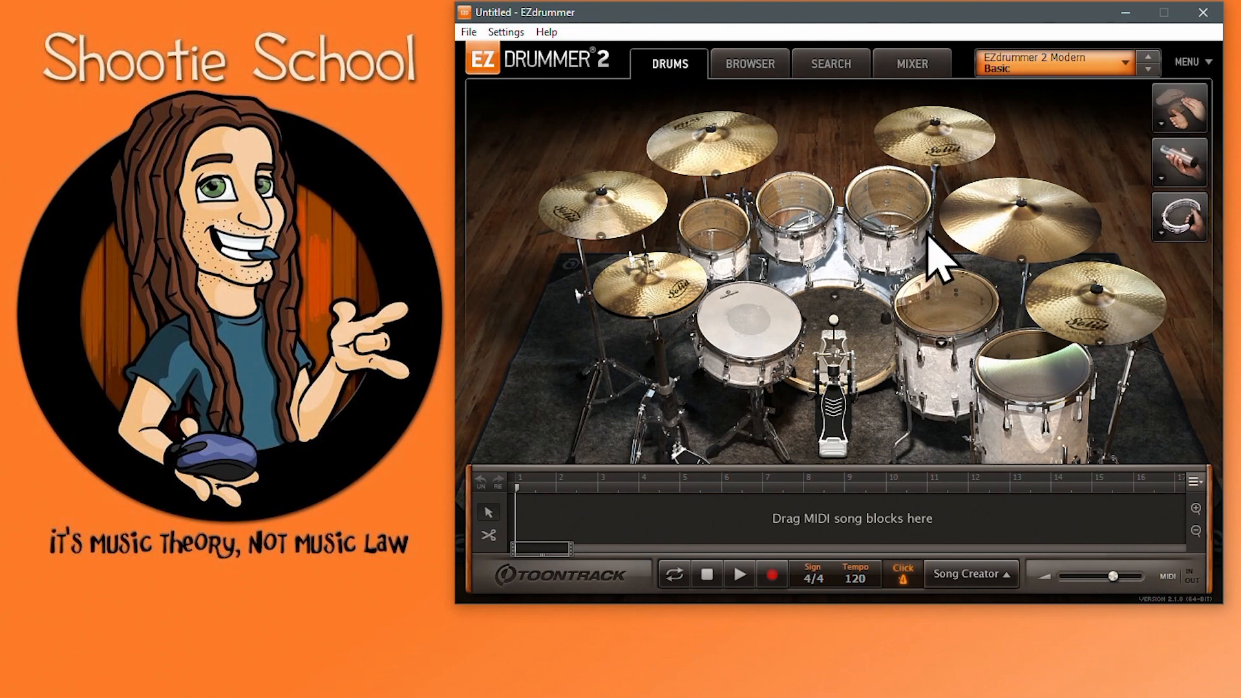
pyautogui.click(910, 64)
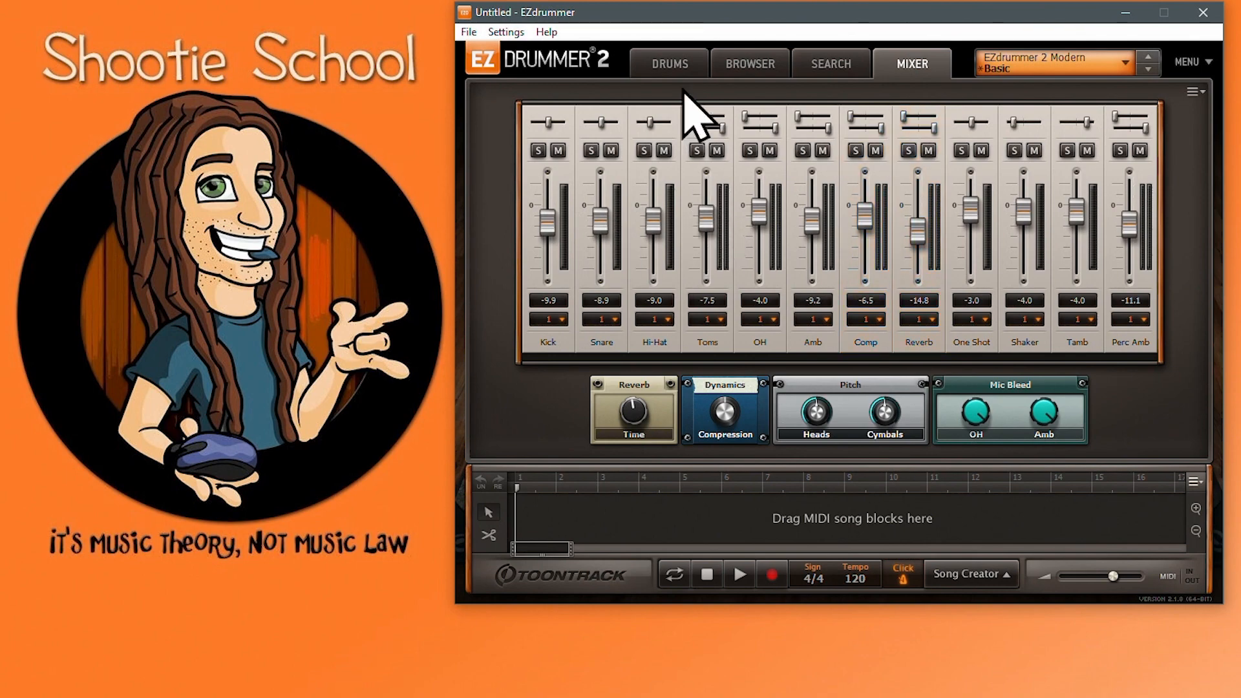
pyautogui.click(667, 63)
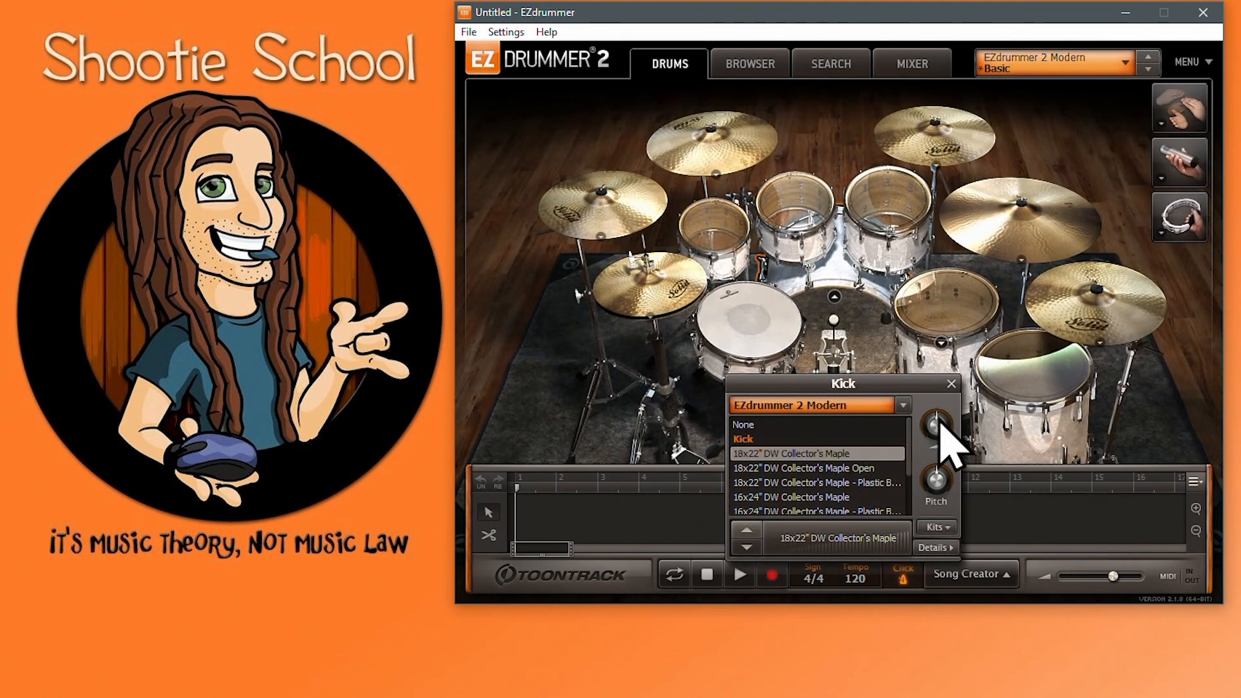
pyautogui.click(747, 325)
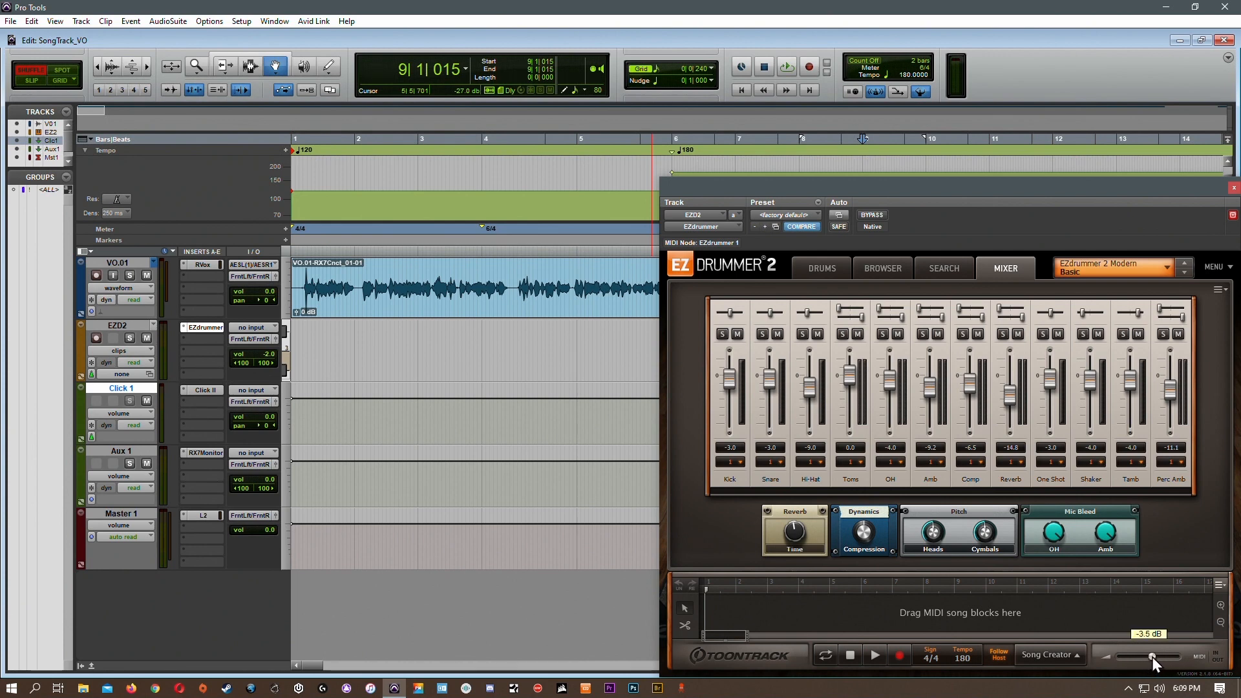
pyautogui.moveTo(977, 197)
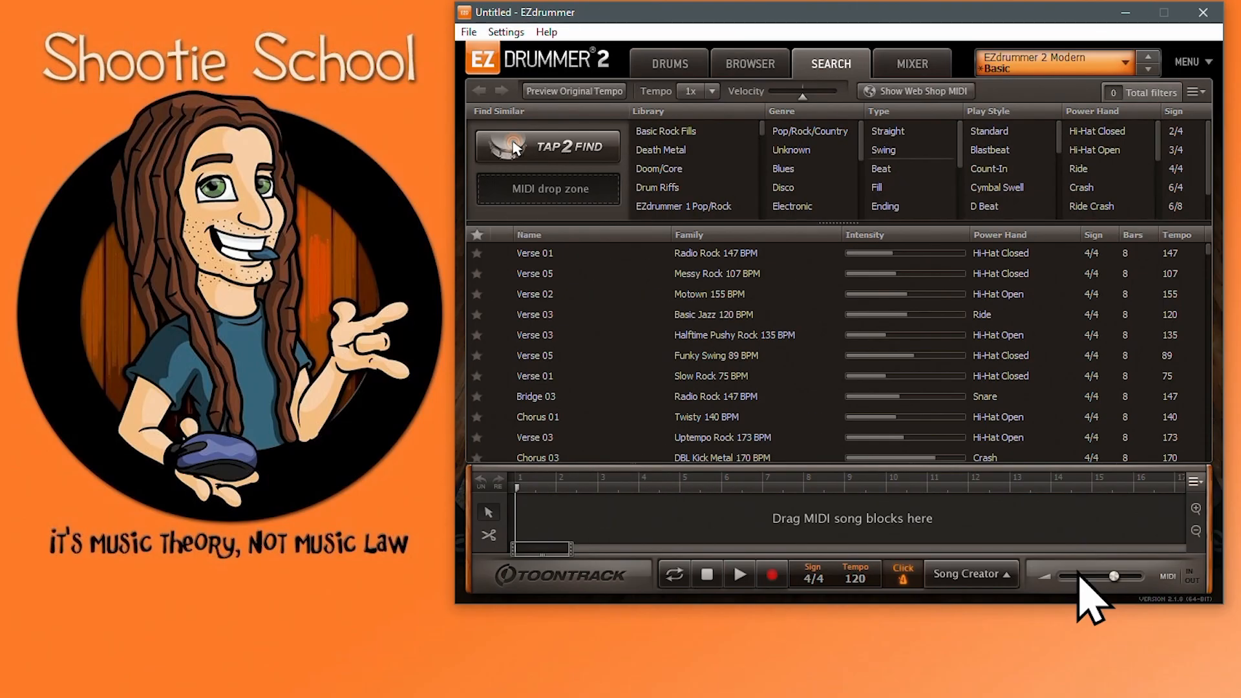
pyautogui.moveTo(1193, 605)
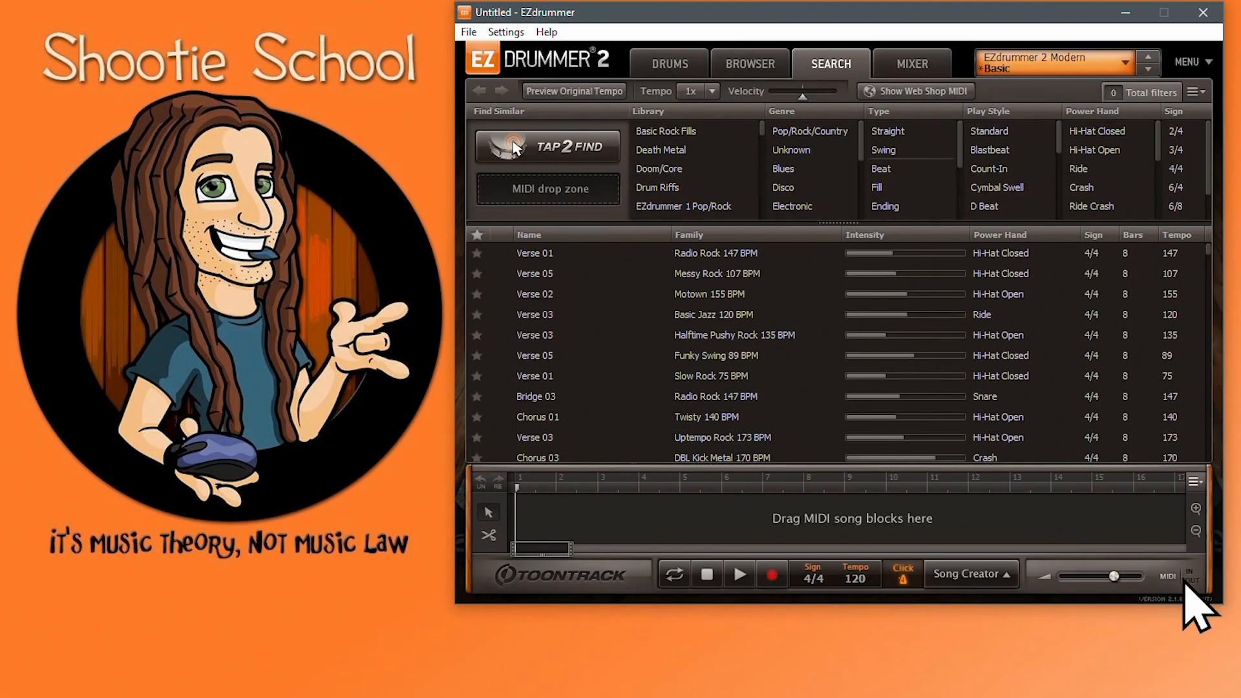
pyautogui.moveTo(1179, 614)
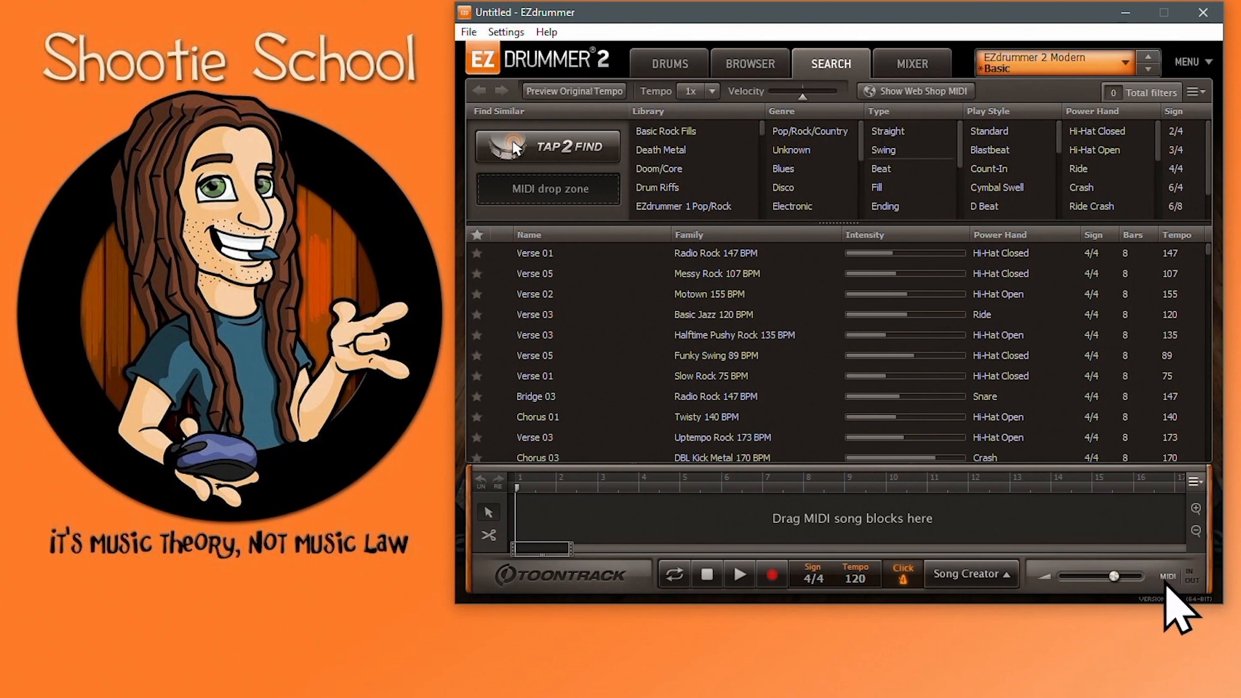
pyautogui.moveTo(1179, 597)
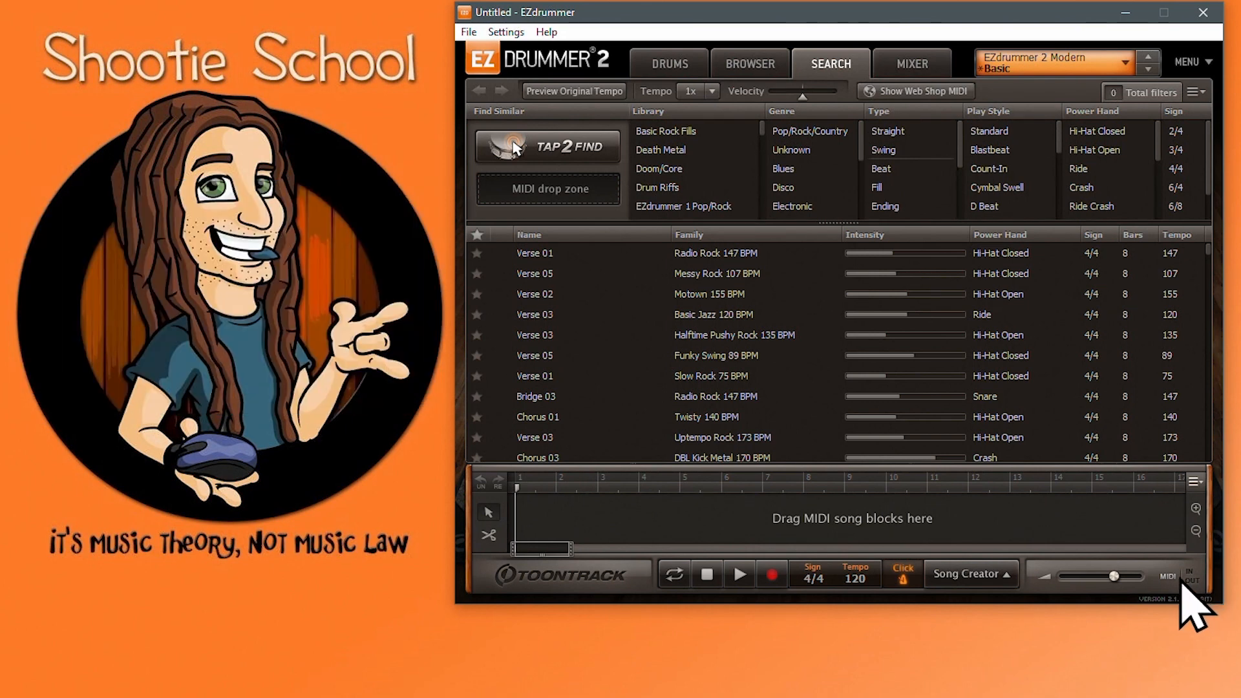
pyautogui.moveTo(487, 511)
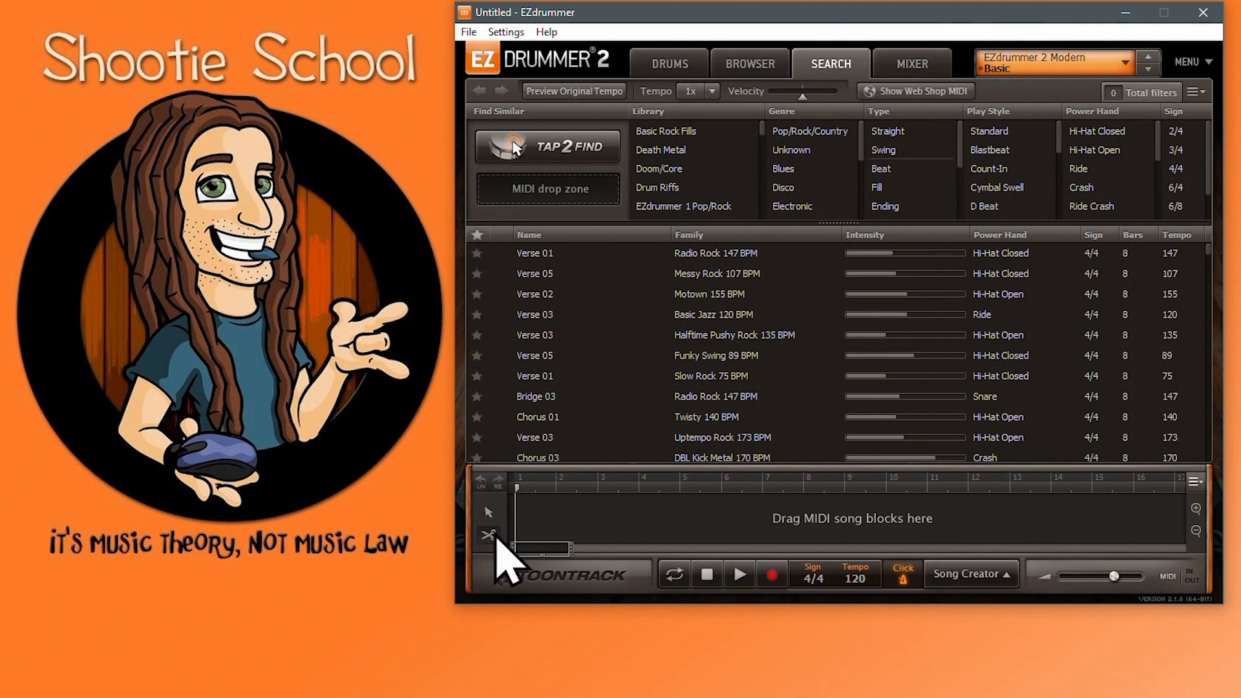
pyautogui.moveTo(573, 547)
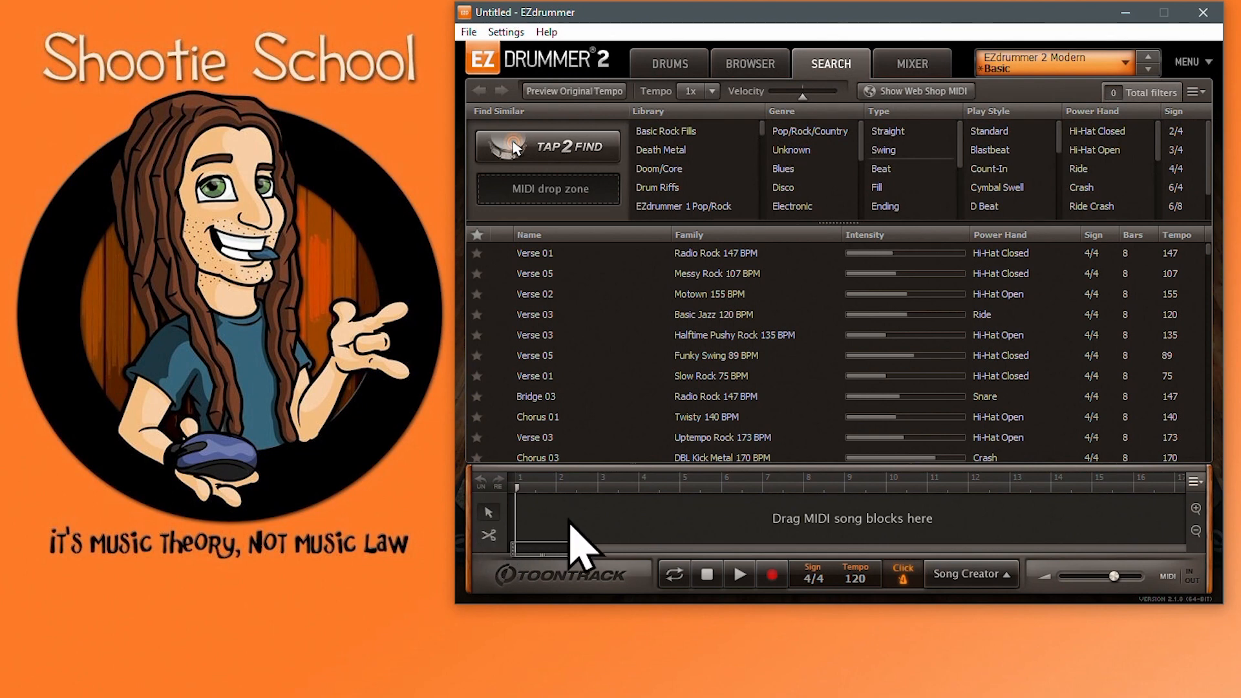
pyautogui.moveTo(676, 538)
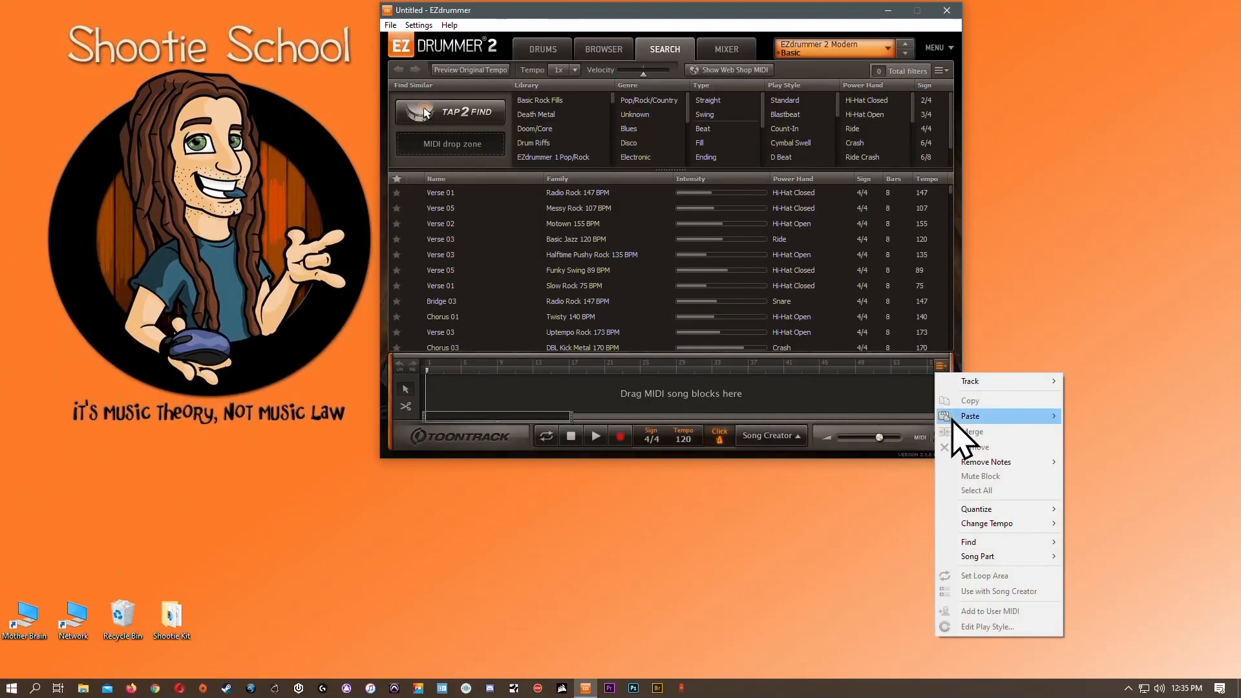
pyautogui.moveTo(985, 586)
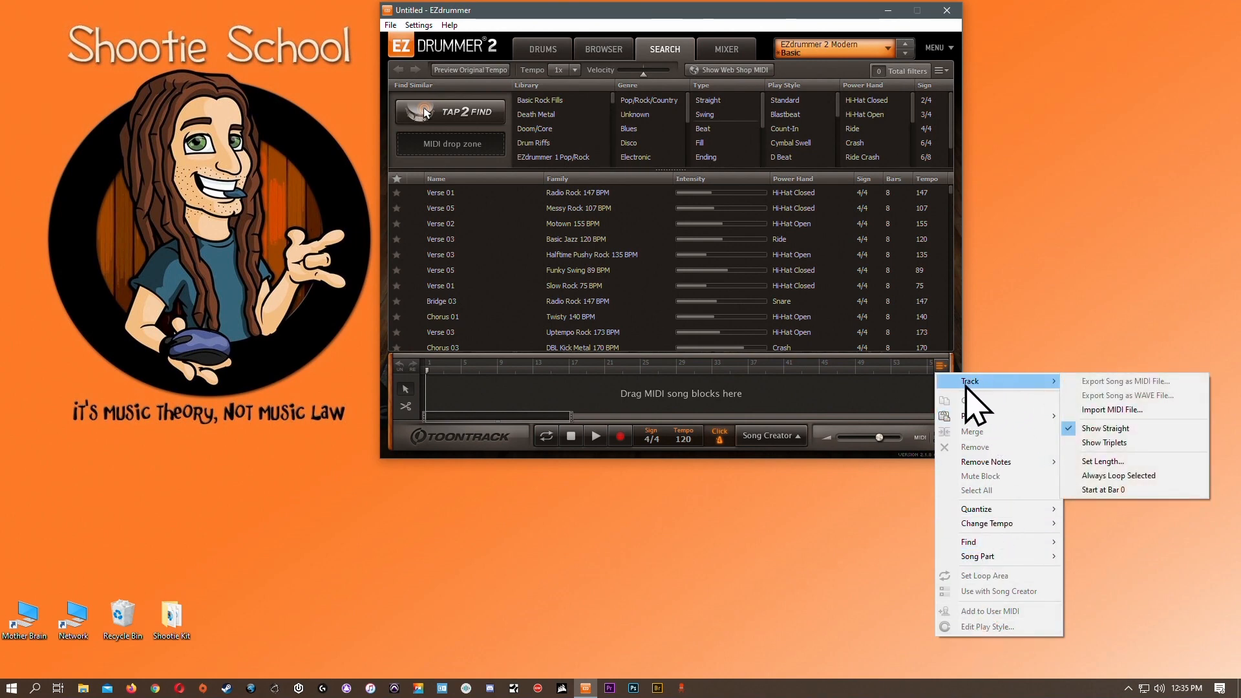
pyautogui.moveTo(969, 396)
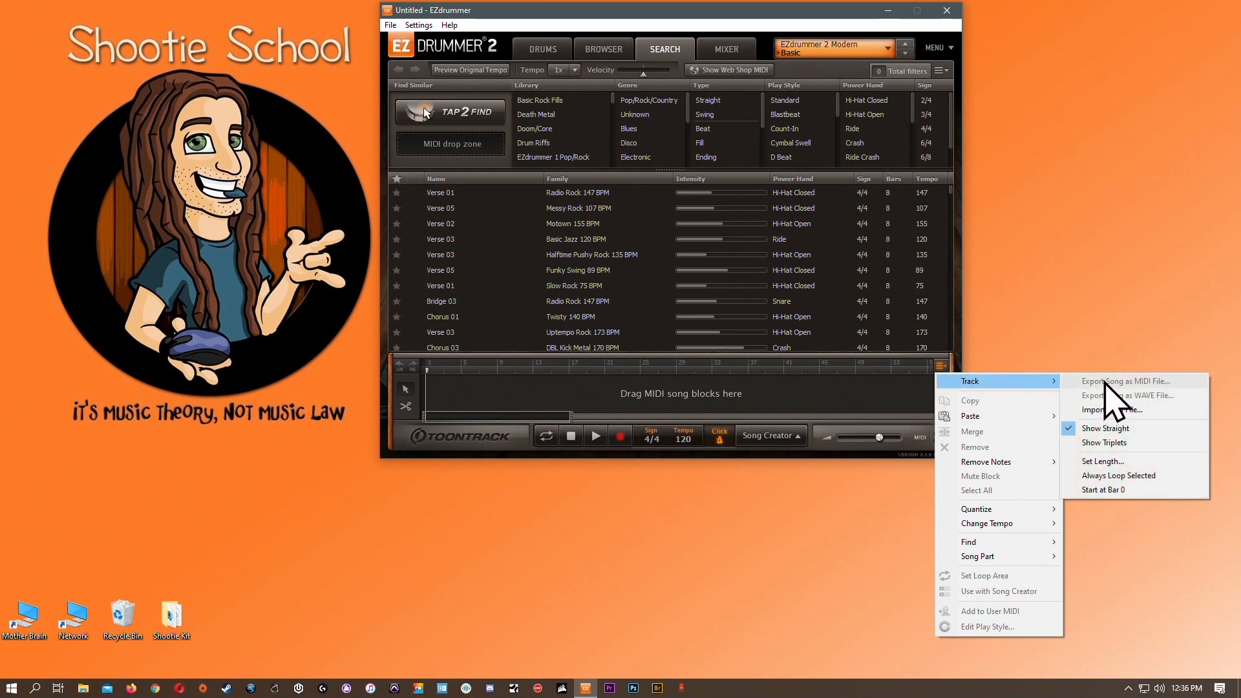
pyautogui.moveTo(866, 403)
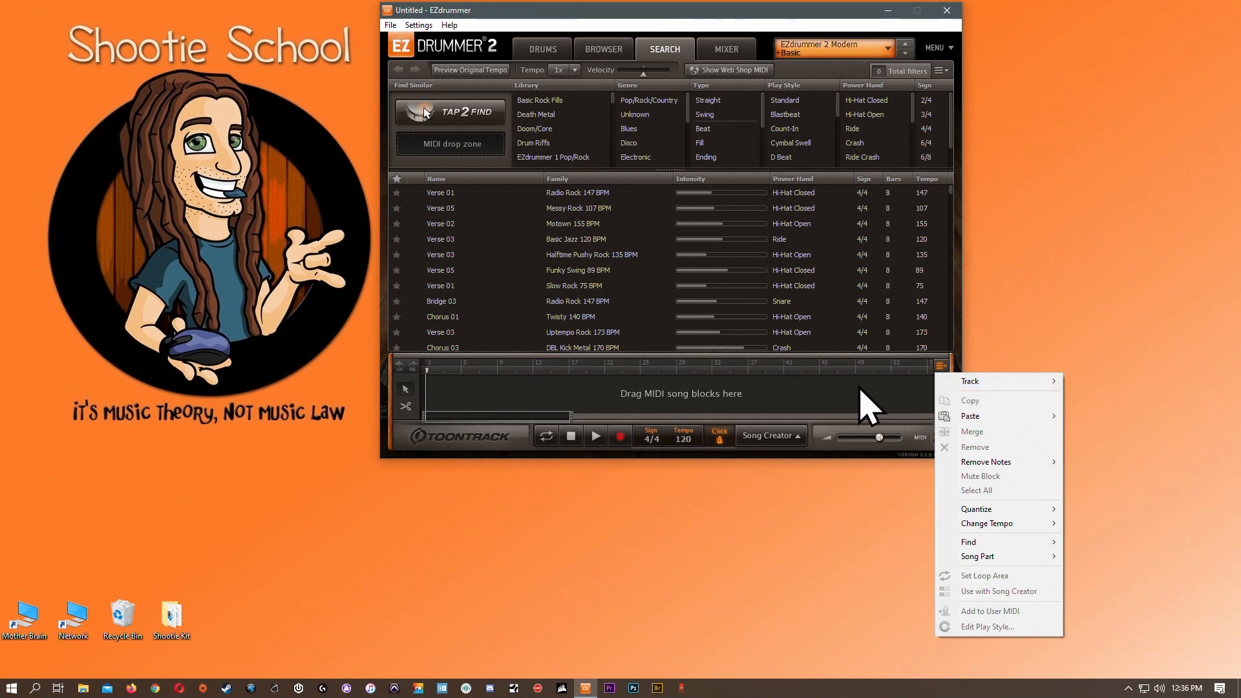
pyautogui.moveTo(577, 408)
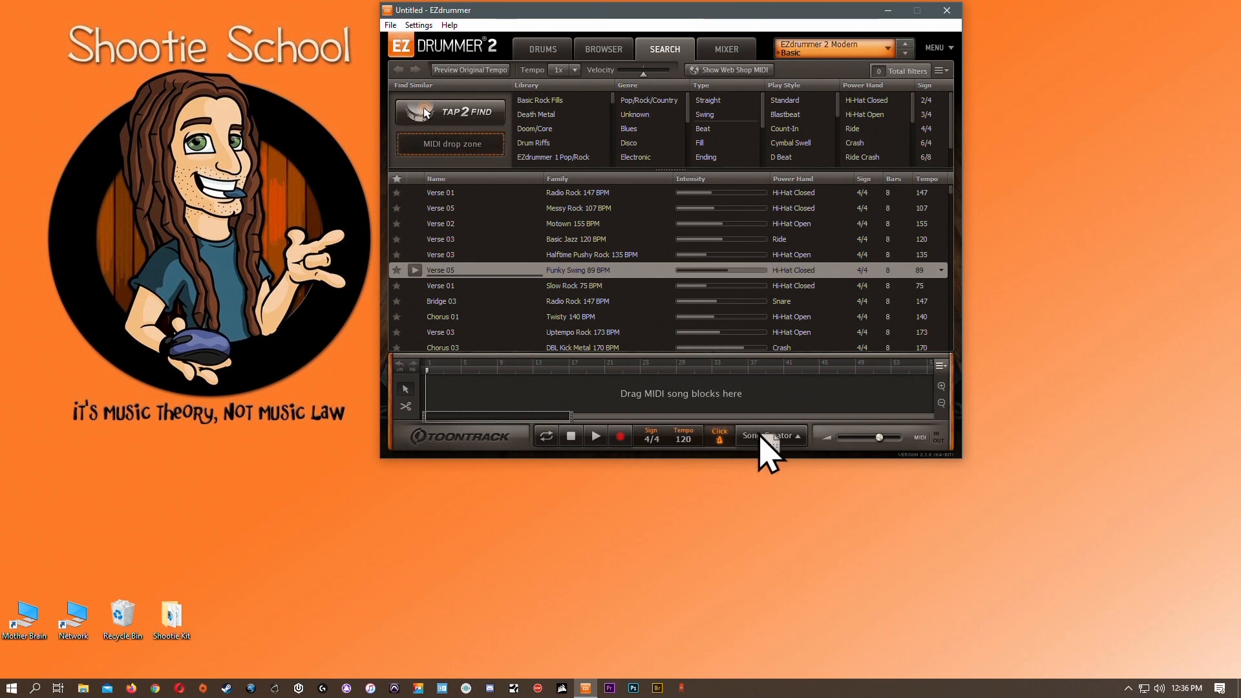
# Step: Fill the song track with the ABAB Short structure and start Export Song as MIDI File
pyautogui.click(765, 435)
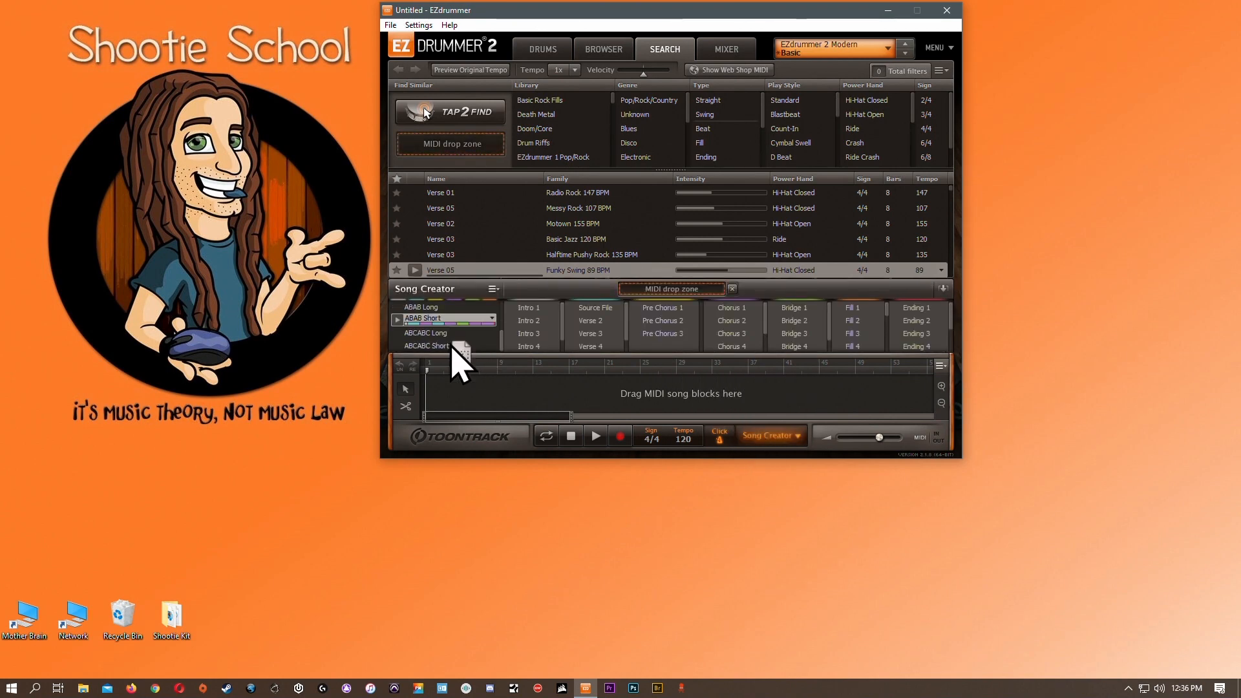
pyautogui.click(398, 317)
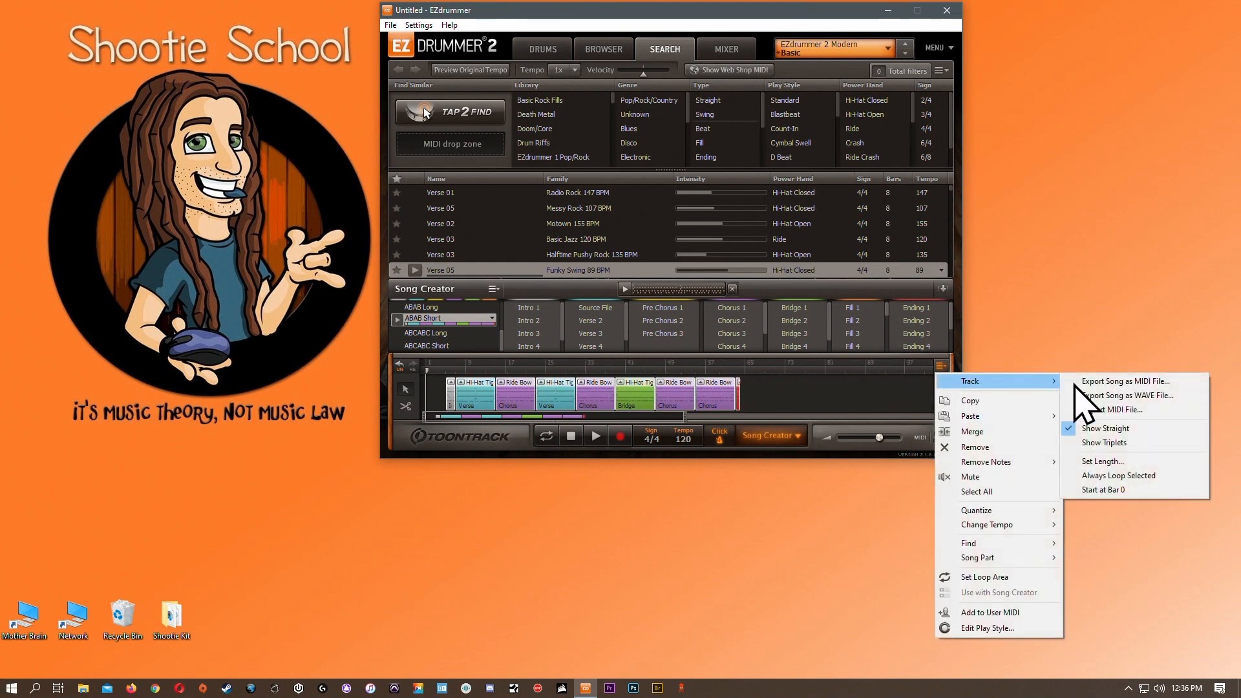
pyautogui.click(1125, 381)
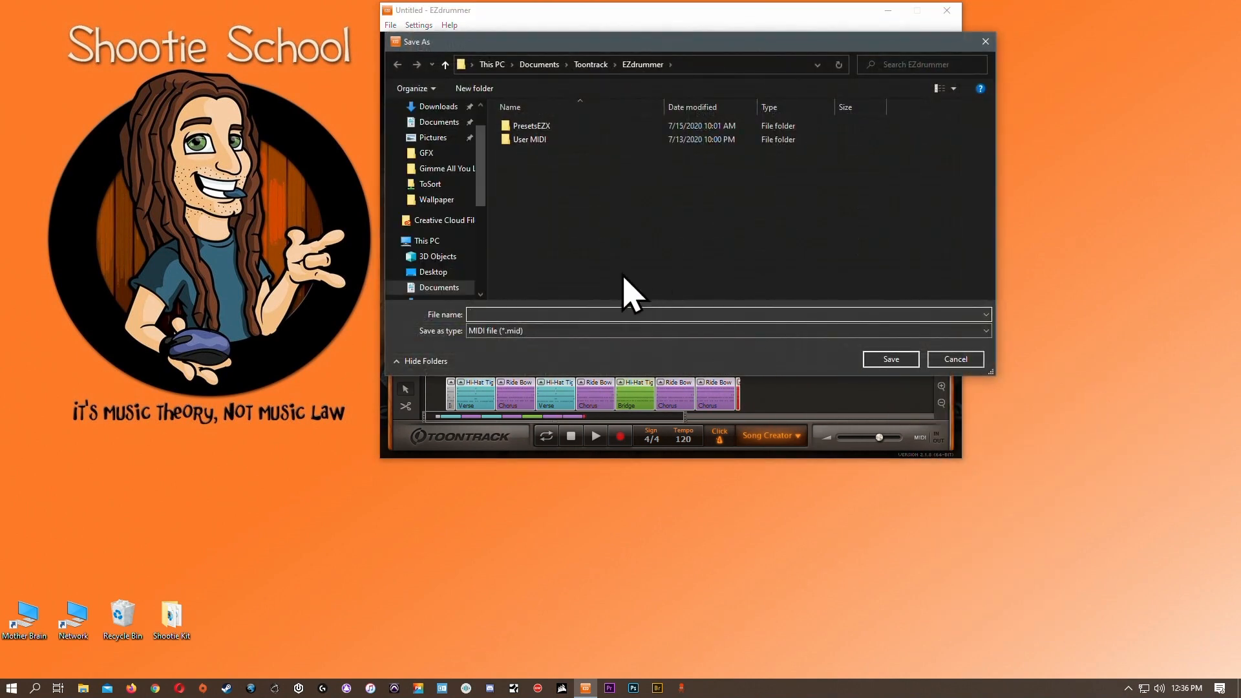
# Step: Save the MIDI export to the desktop as 'Shootie Song'
pyautogui.click(433, 271)
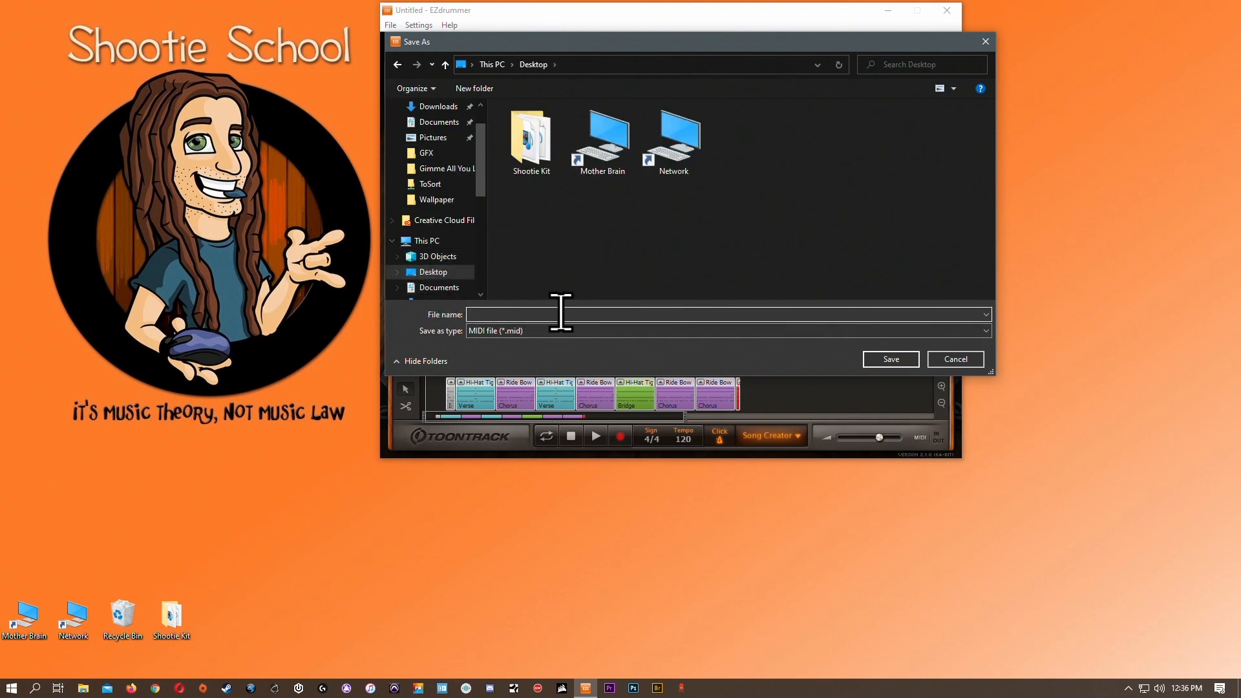
pyautogui.write('Shootie Song')
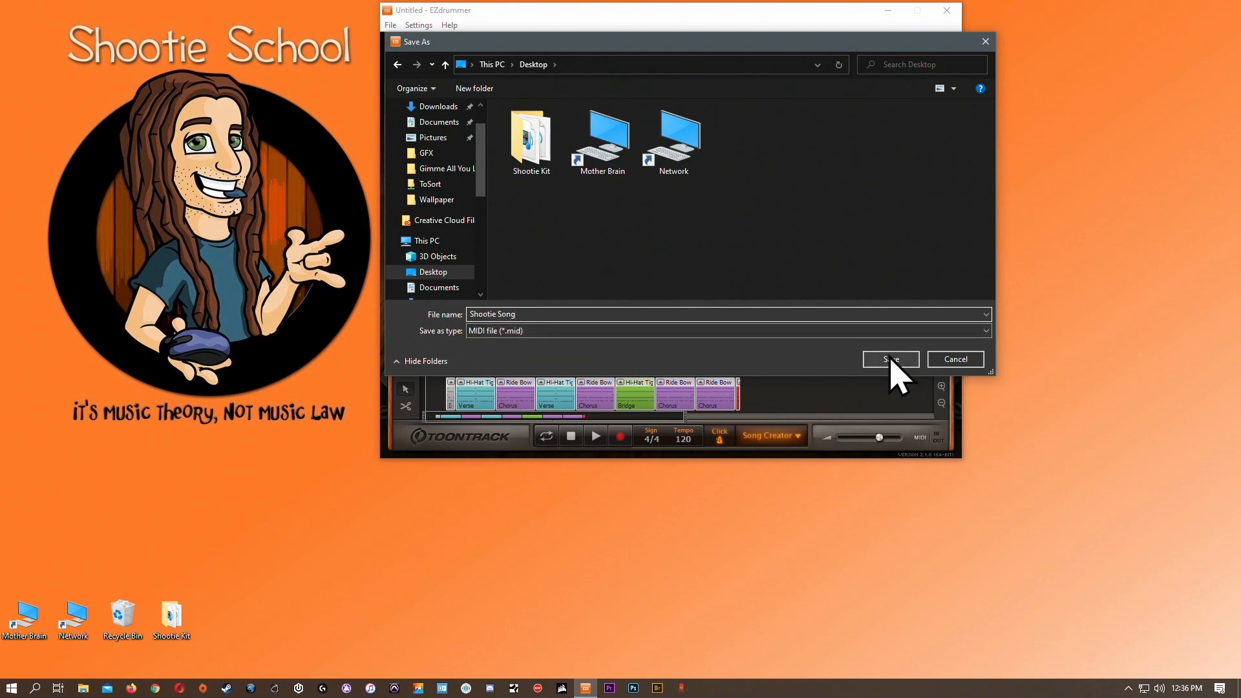
pyautogui.click(889, 359)
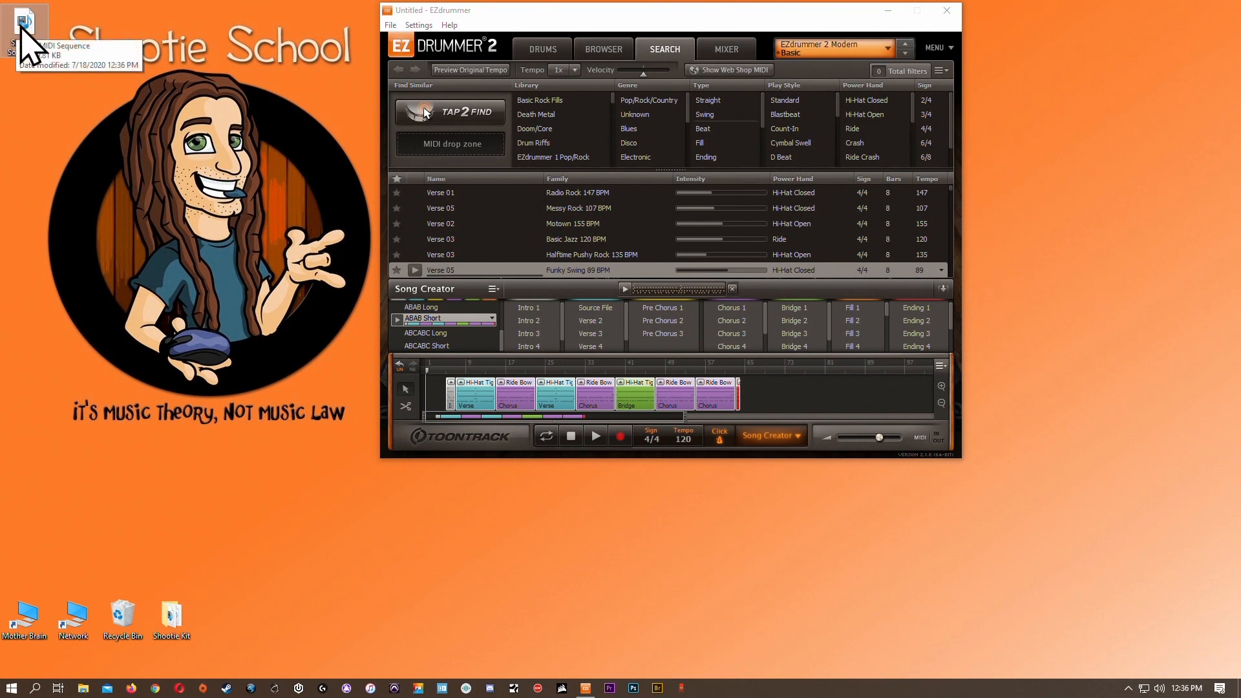
pyautogui.moveTo(253, 233)
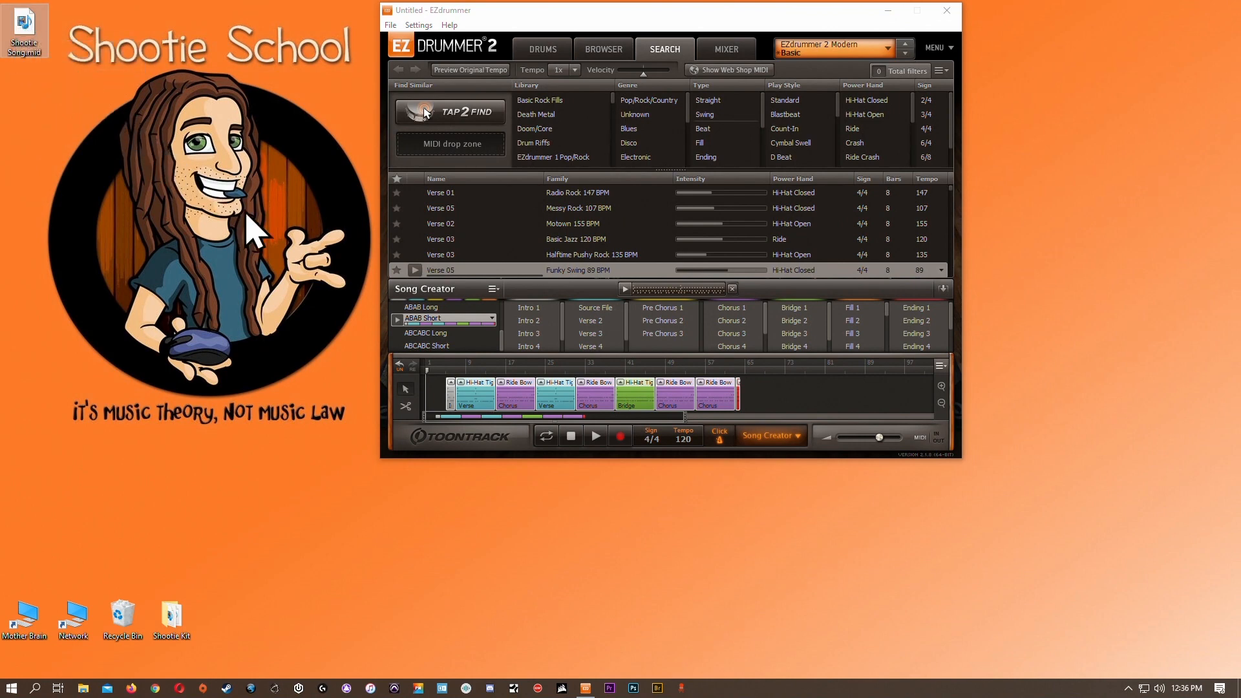
pyautogui.moveTo(772, 415)
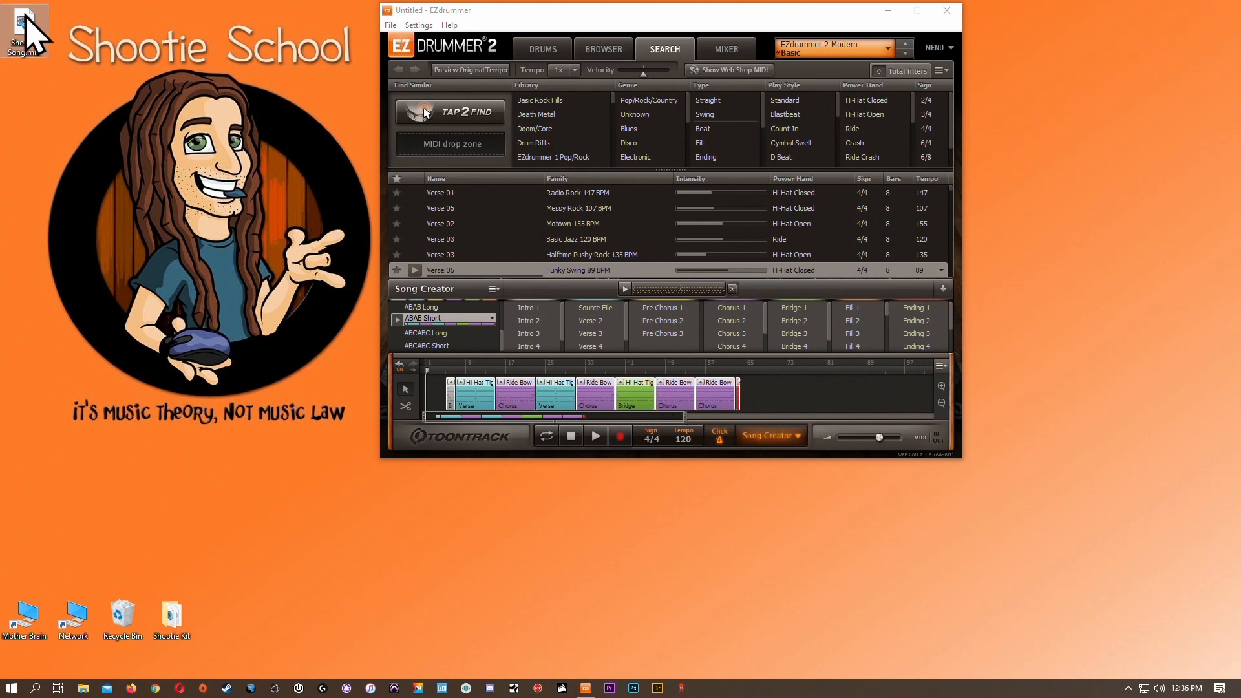
pyautogui.moveTo(28, 36)
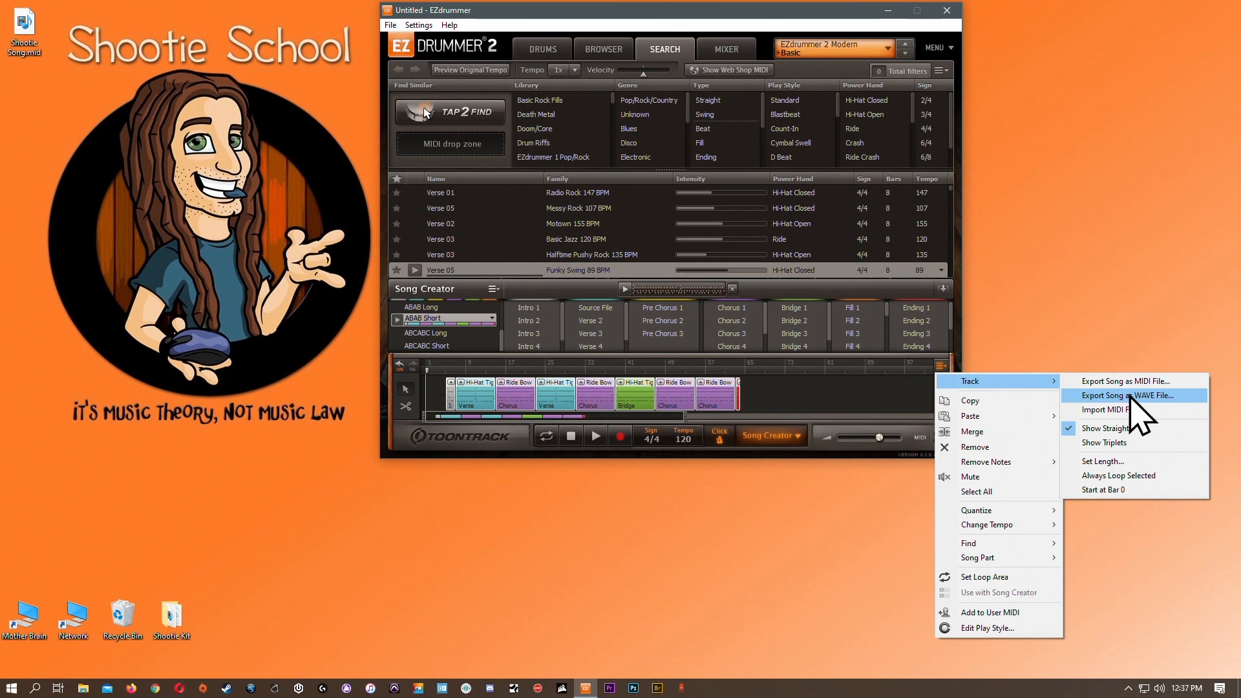
pyautogui.moveTo(672, 155)
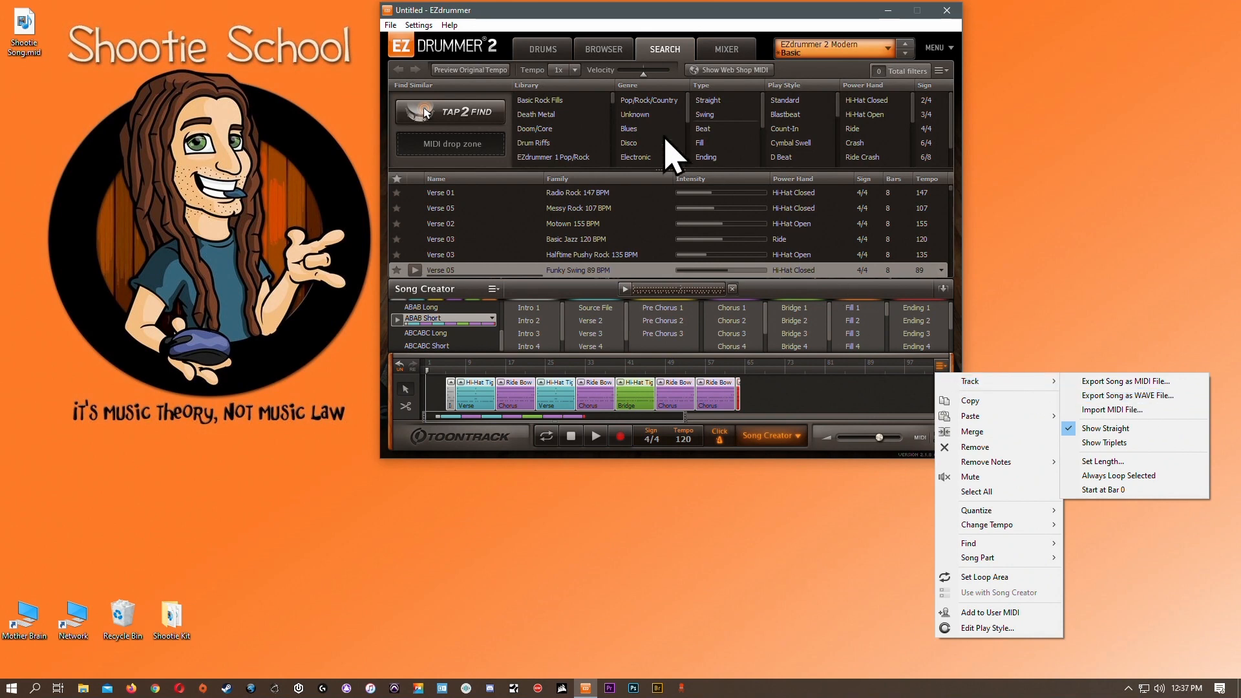
# Step: Switch from the Drums view to the Mixer and bring up the song track's export options
pyautogui.click(542, 49)
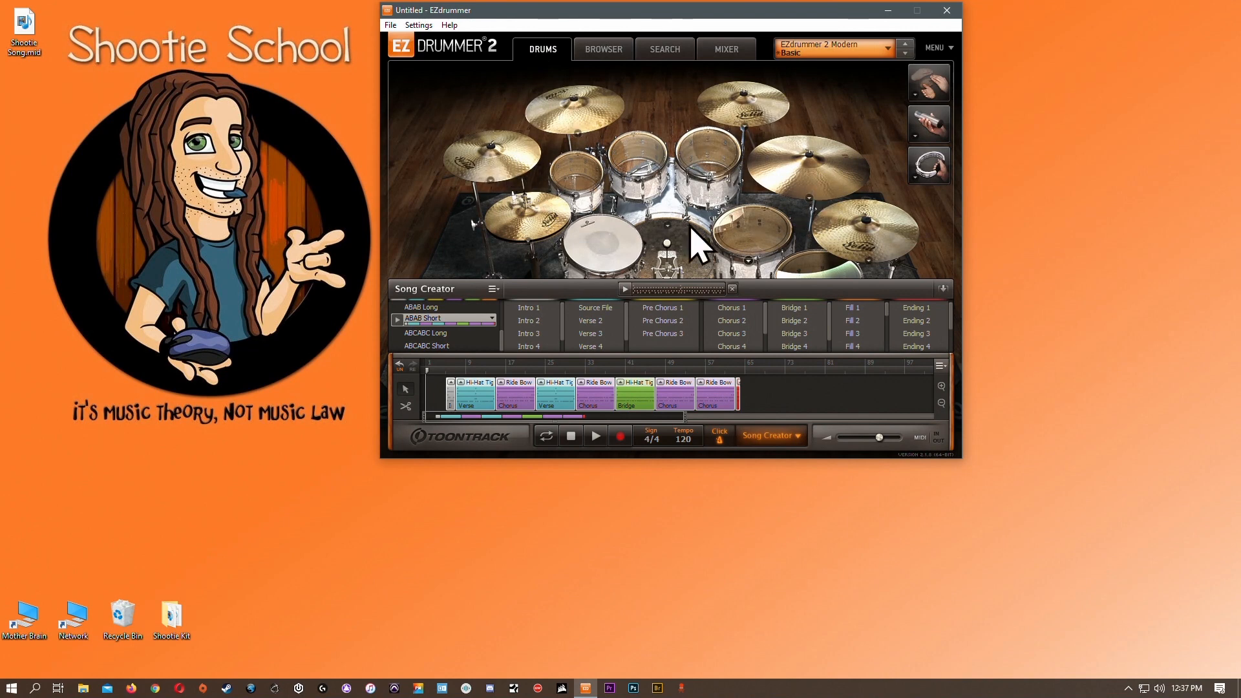
pyautogui.click(724, 49)
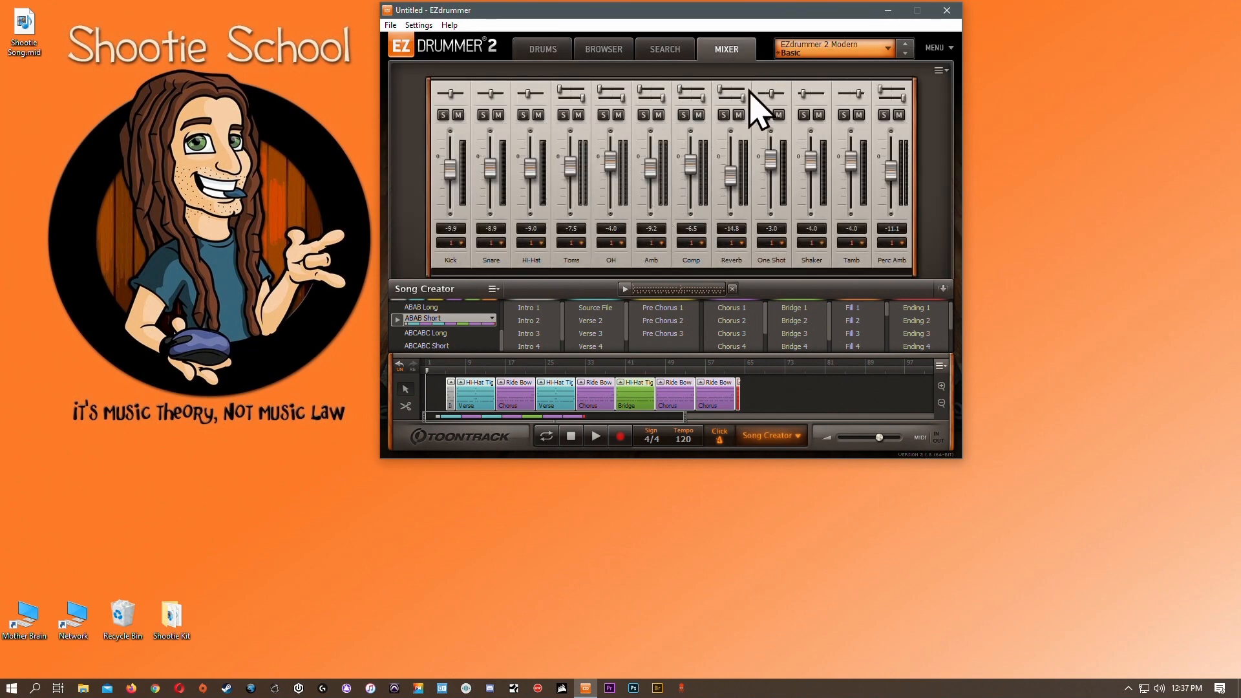
pyautogui.moveTo(572, 214)
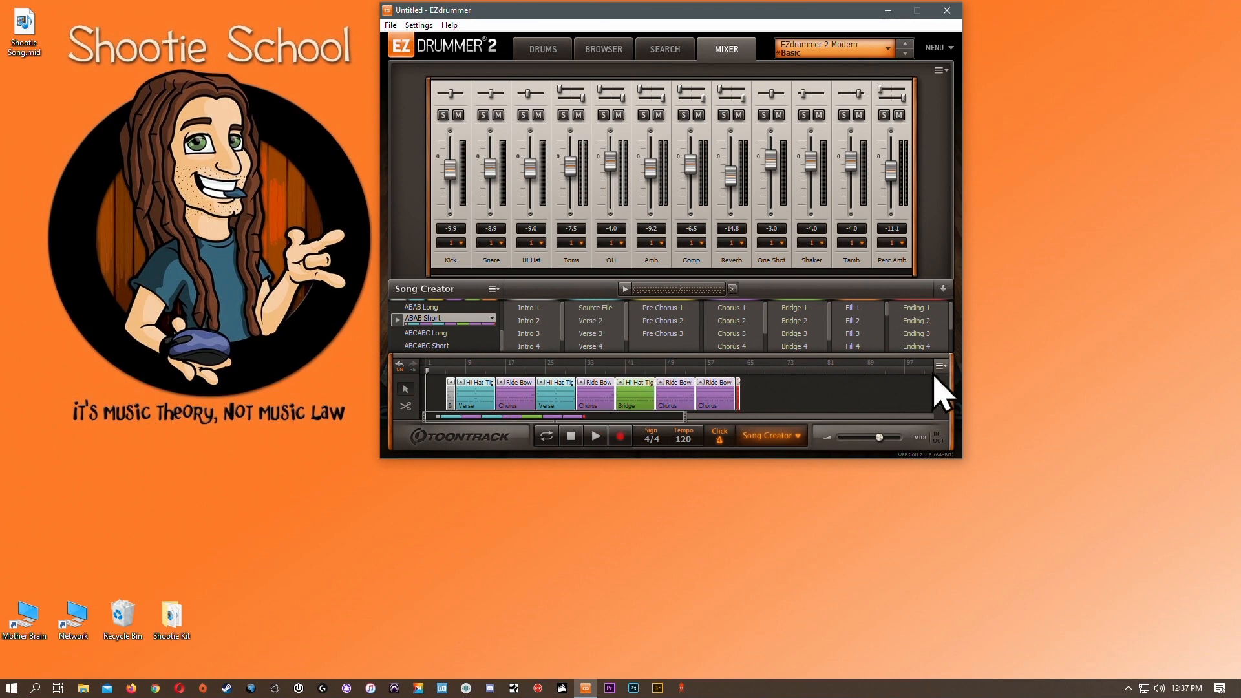
pyautogui.click(939, 366)
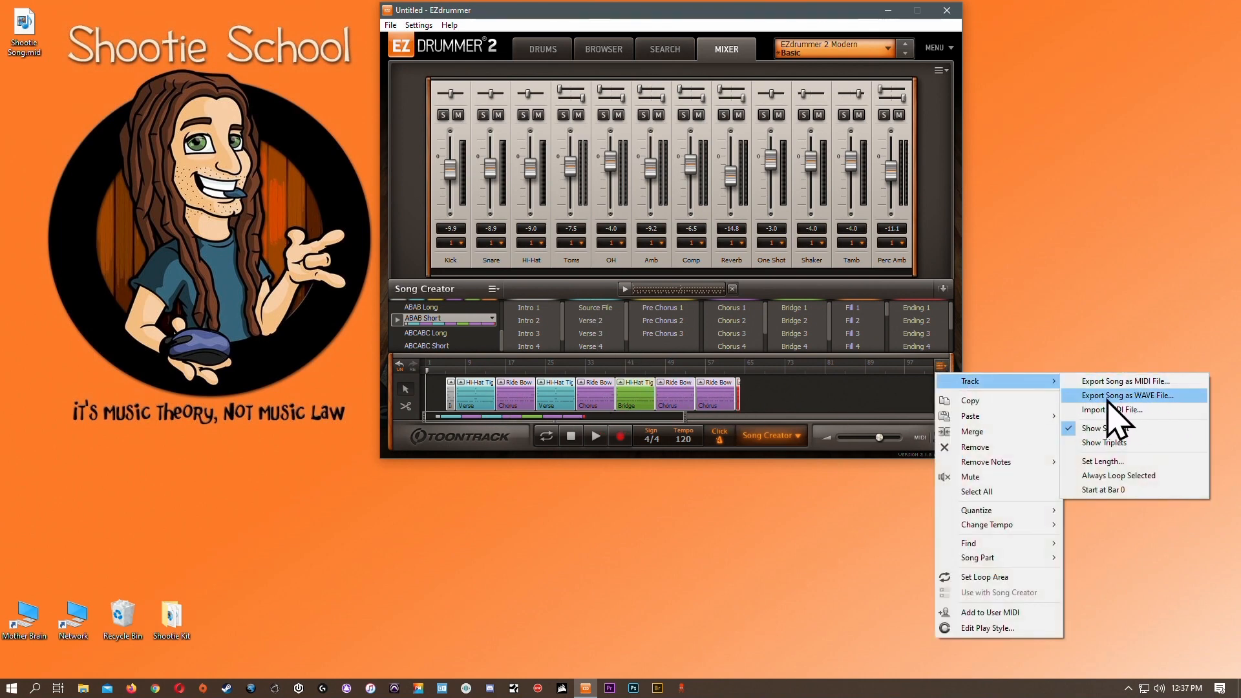
# Step: Export the song as a WAVE file named 'Shootie Audio File' to the desktop
pyautogui.click(1126, 395)
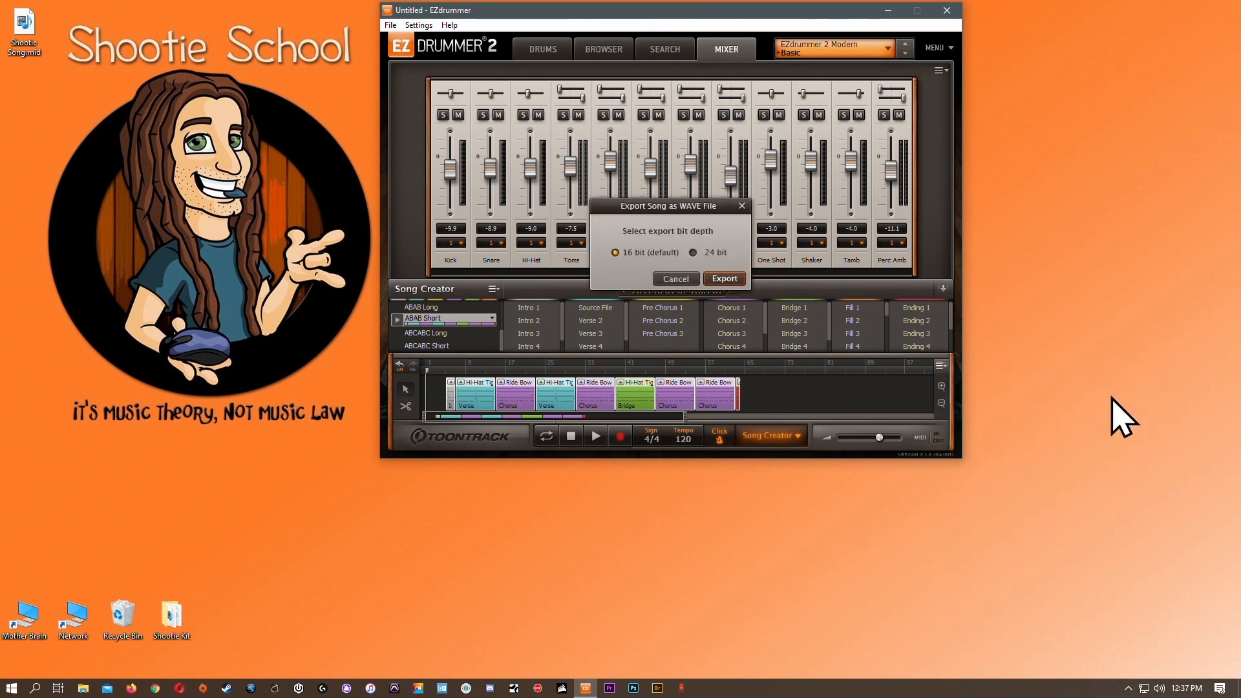
pyautogui.moveTo(645, 325)
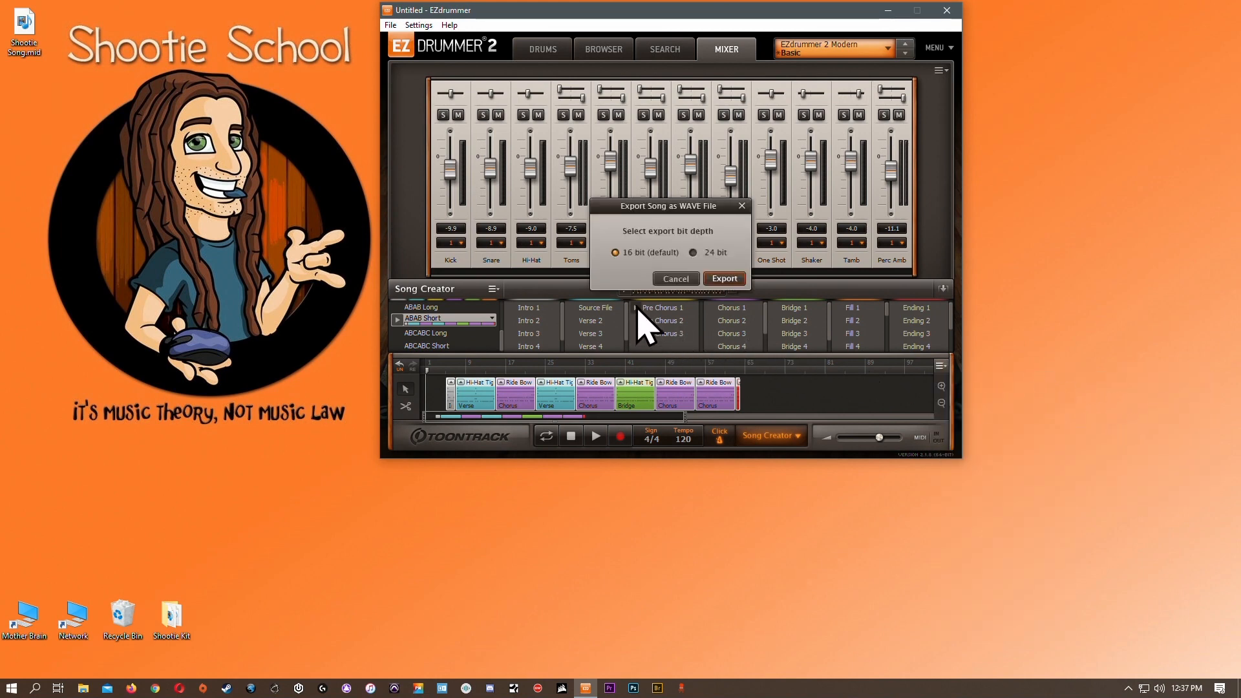
pyautogui.moveTo(646, 272)
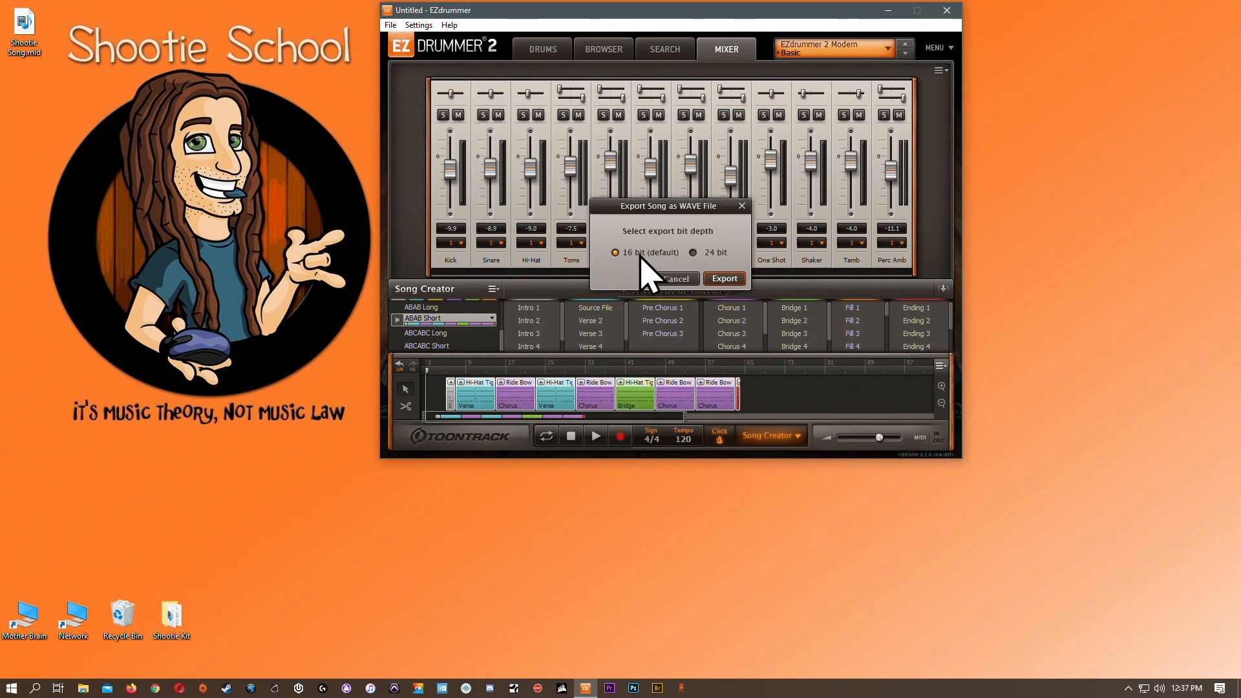
pyautogui.moveTo(646, 273)
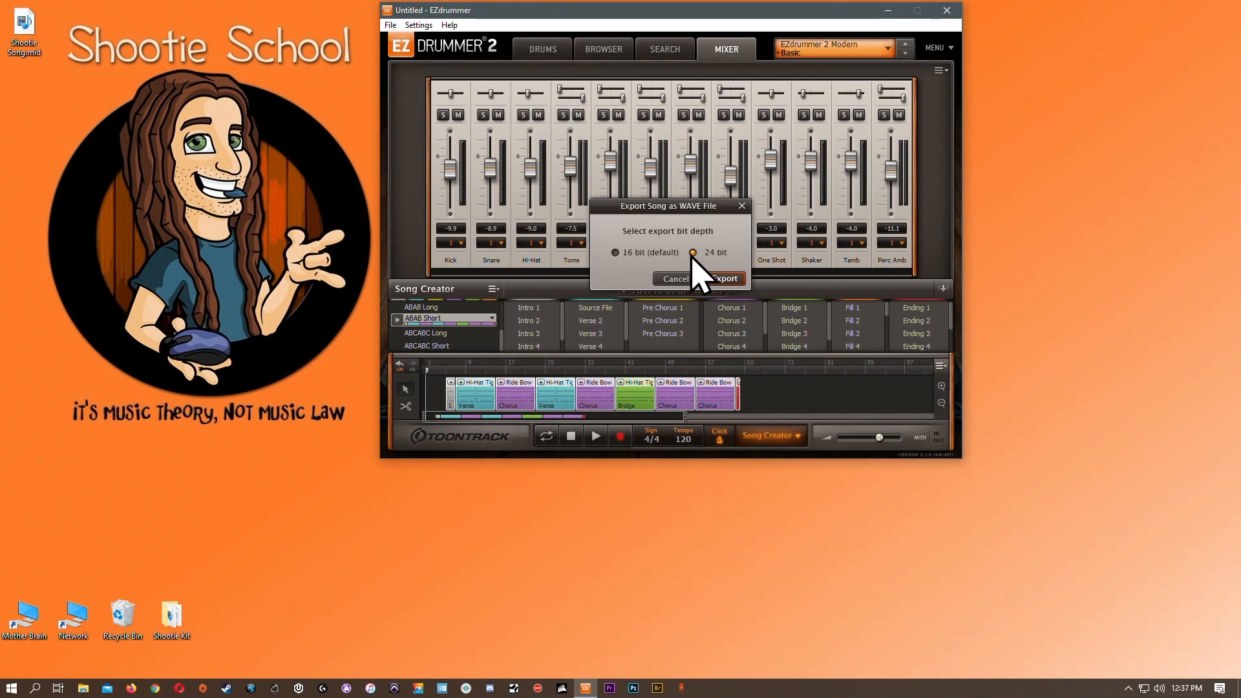
pyautogui.click(722, 278)
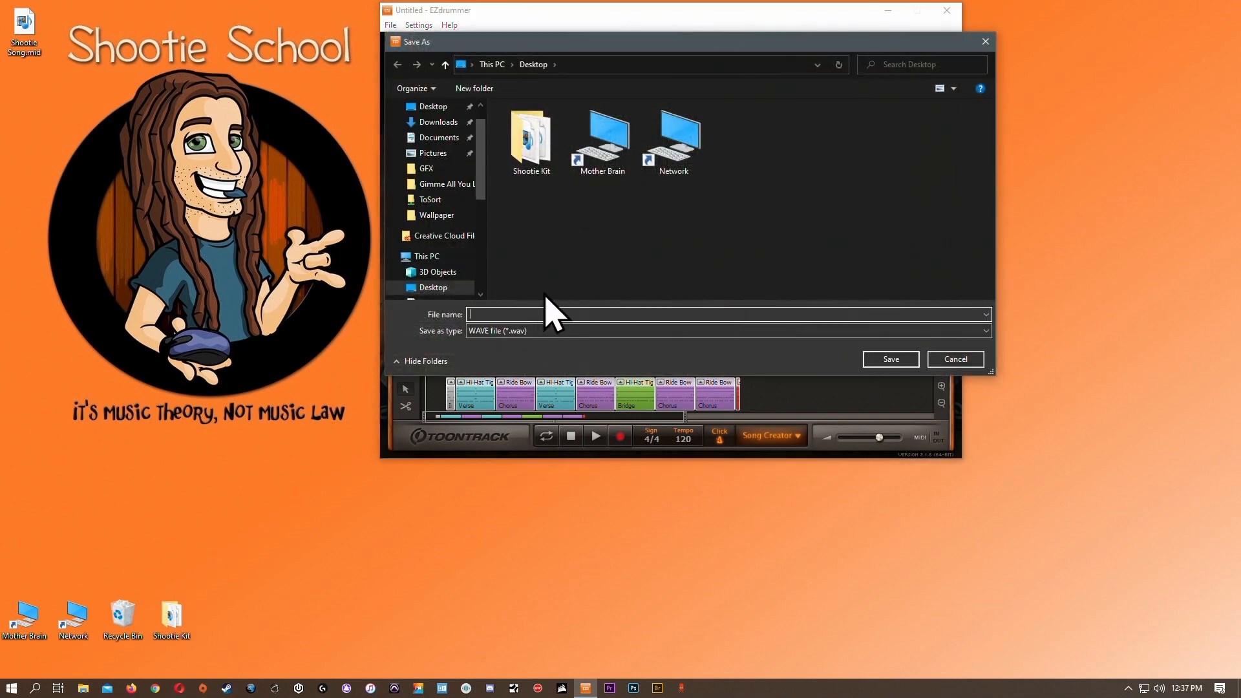
pyautogui.write('Shootie Audio File')
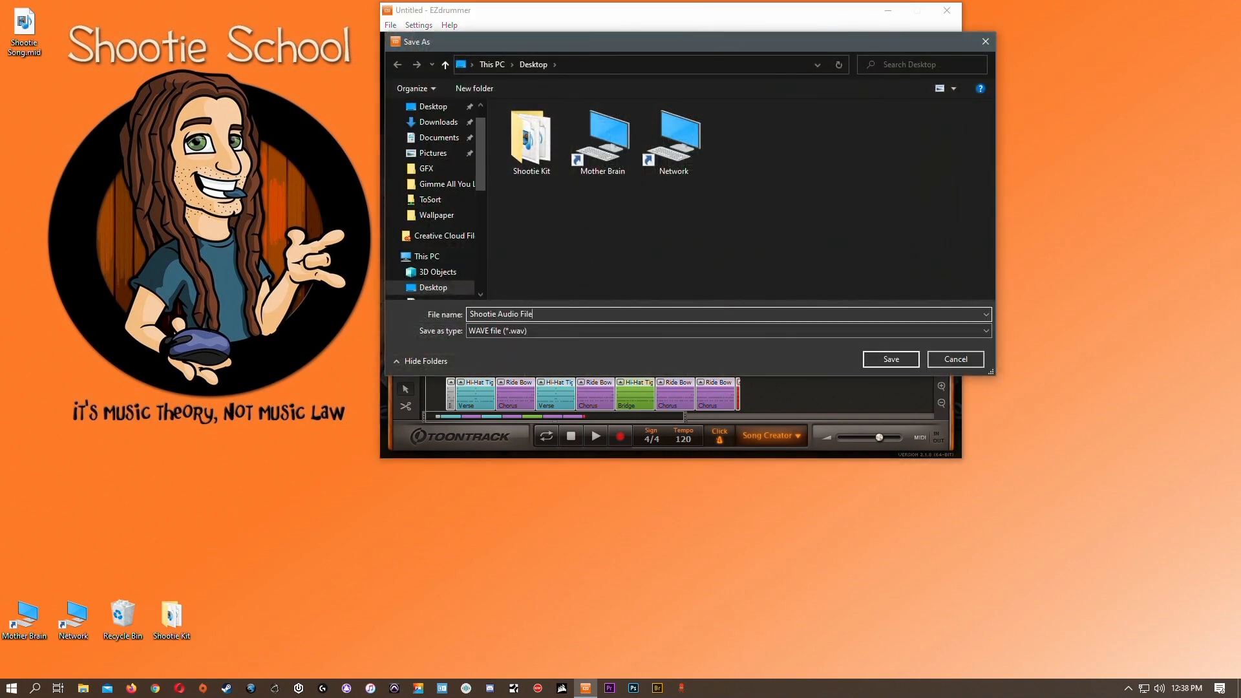
pyautogui.click(889, 359)
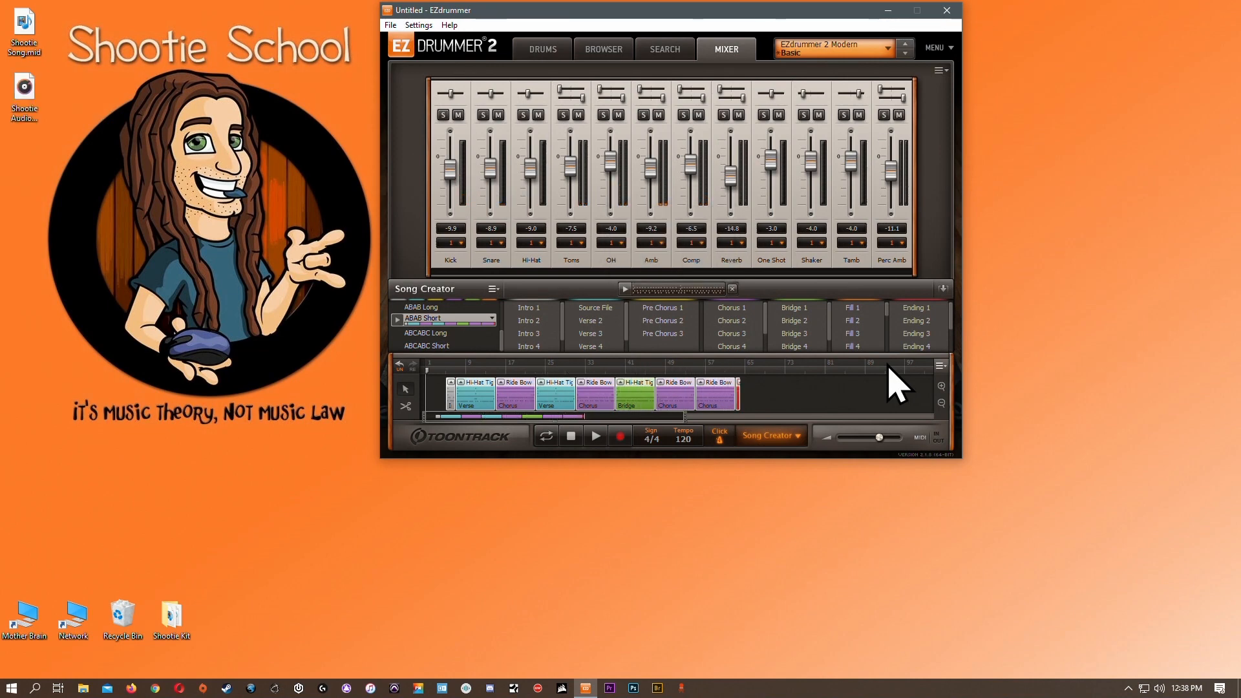
pyautogui.moveTo(24, 91)
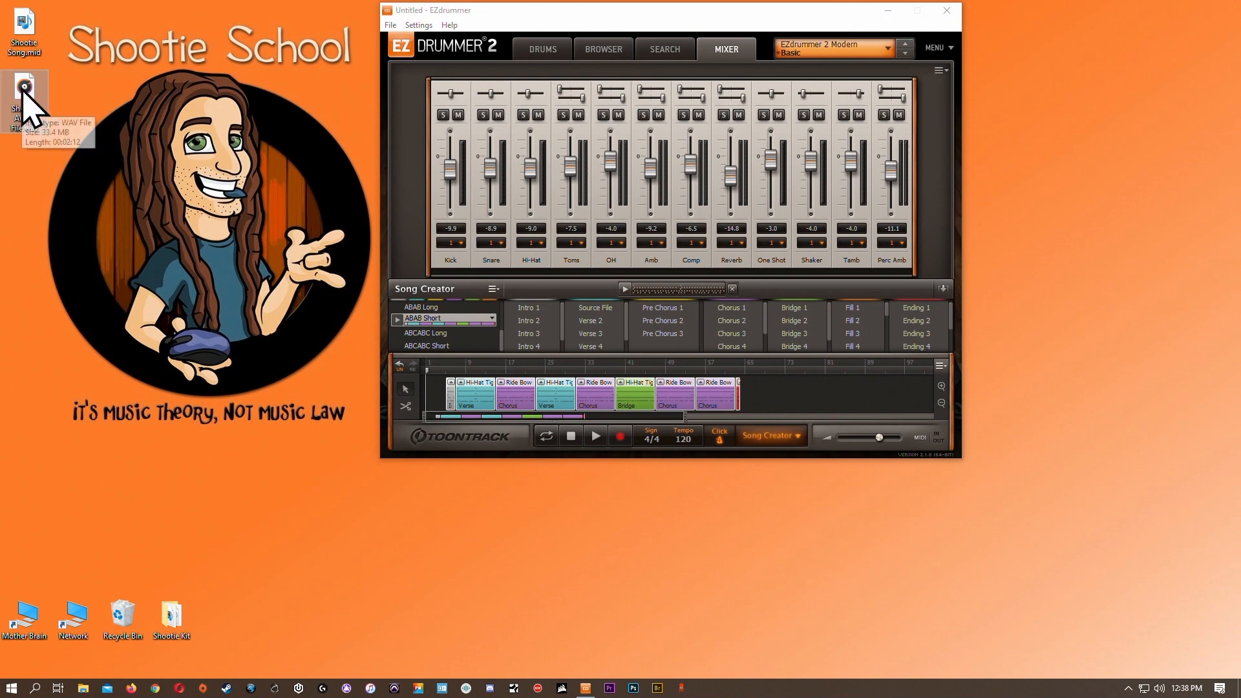
# Step: Check the new WAV file on the desktop, then reopen the song track options
pyautogui.rightClick(24, 88)
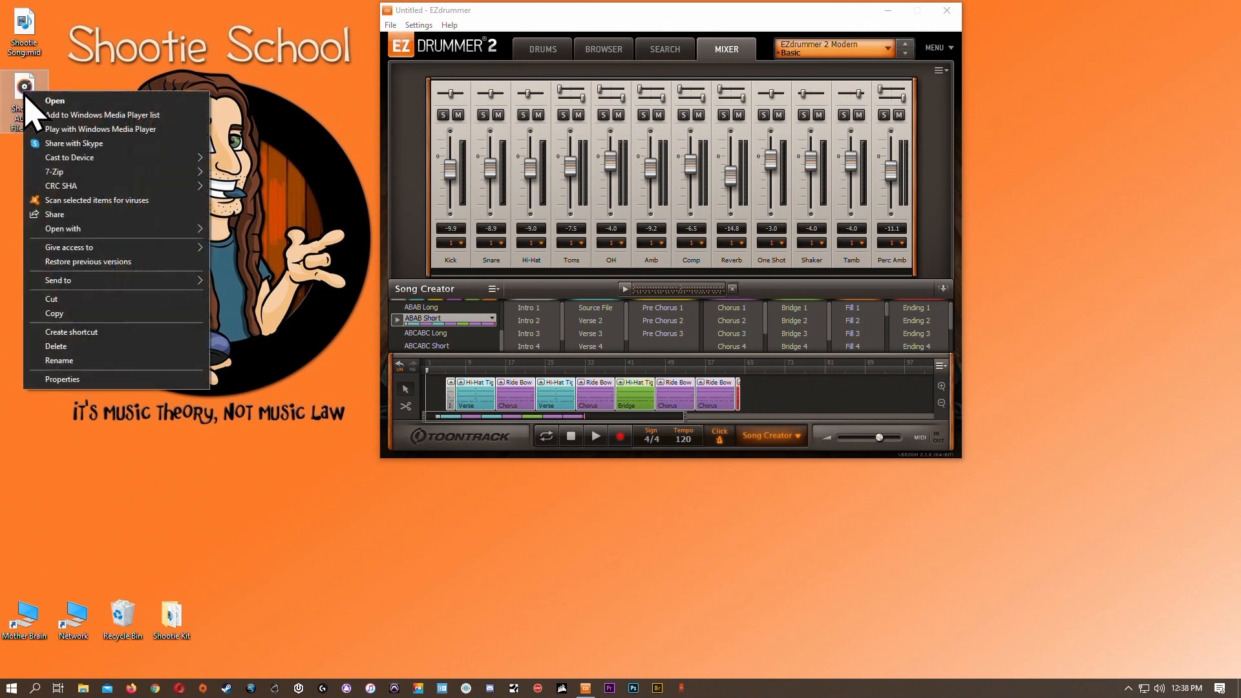
pyautogui.click(317, 194)
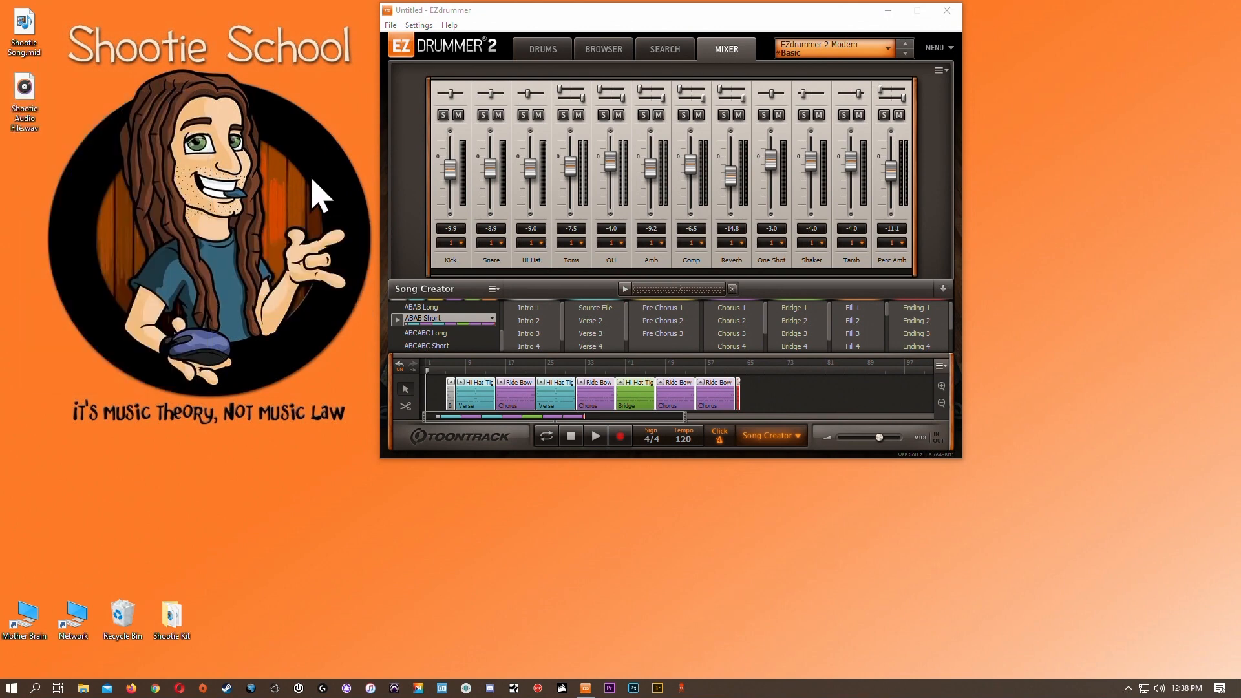
pyautogui.click(939, 367)
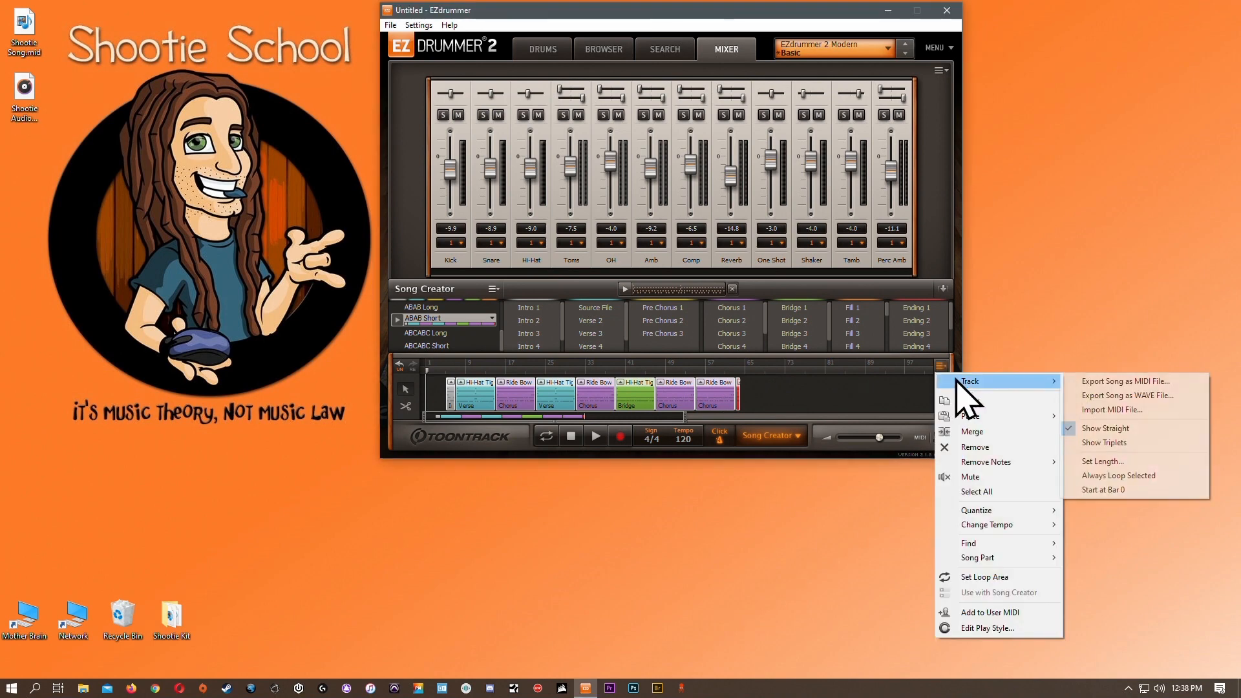
pyautogui.moveTo(1111, 409)
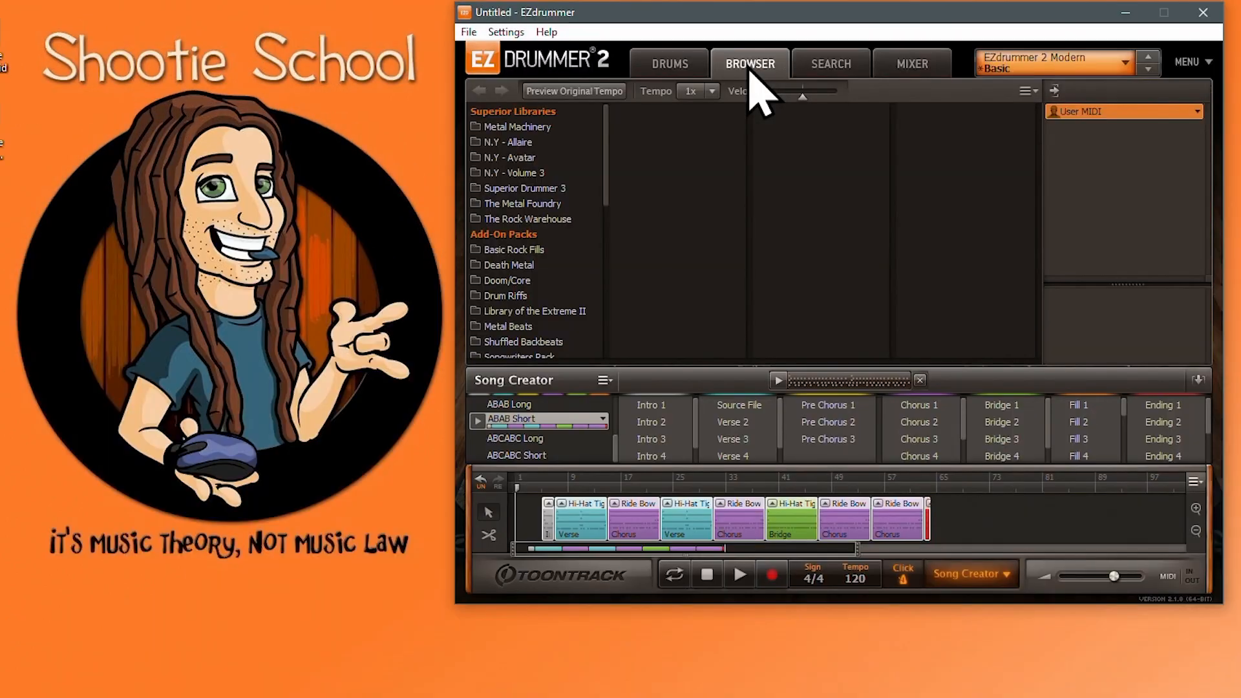
pyautogui.moveTo(1163, 155)
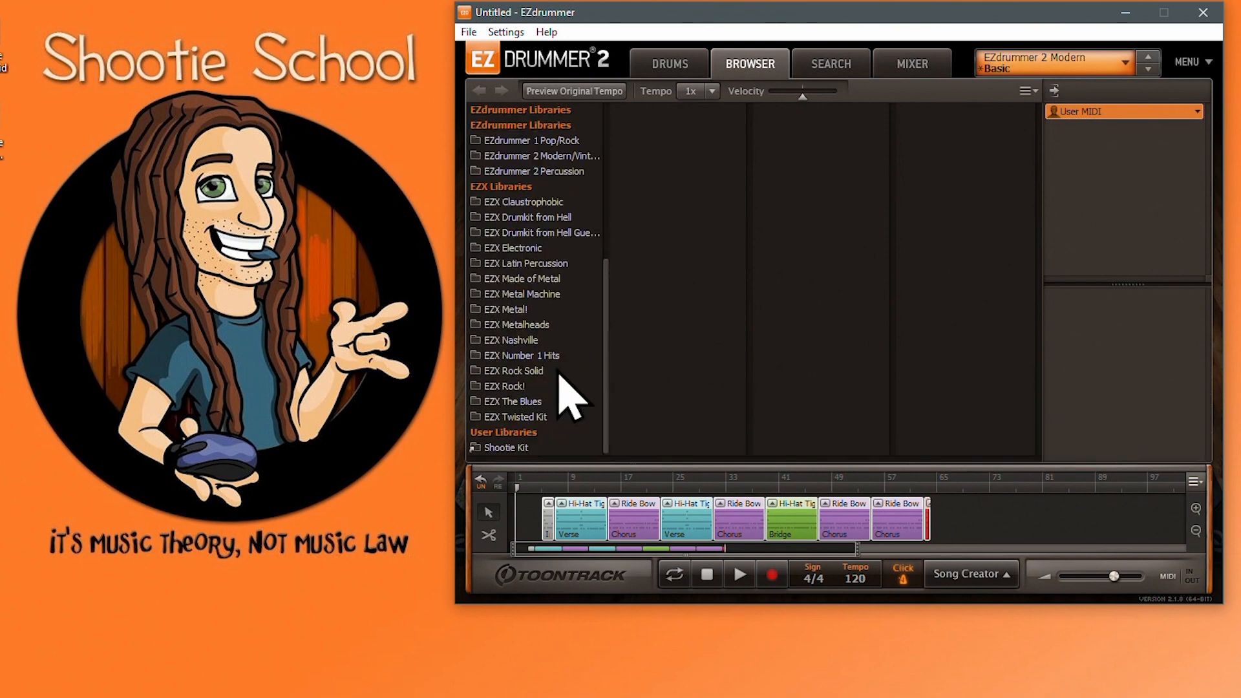
# Step: Select the Shootie Kit user library to list its grooves, including MetronomeTest
pyautogui.click(504, 447)
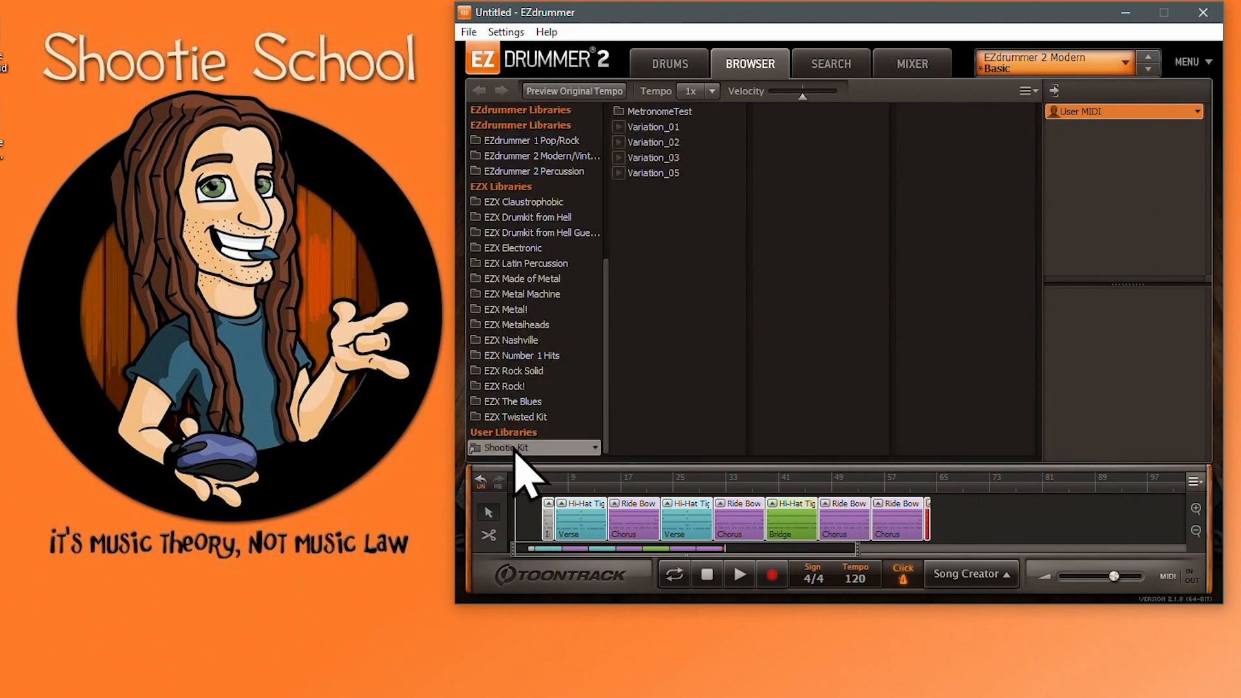
pyautogui.moveTo(546, 475)
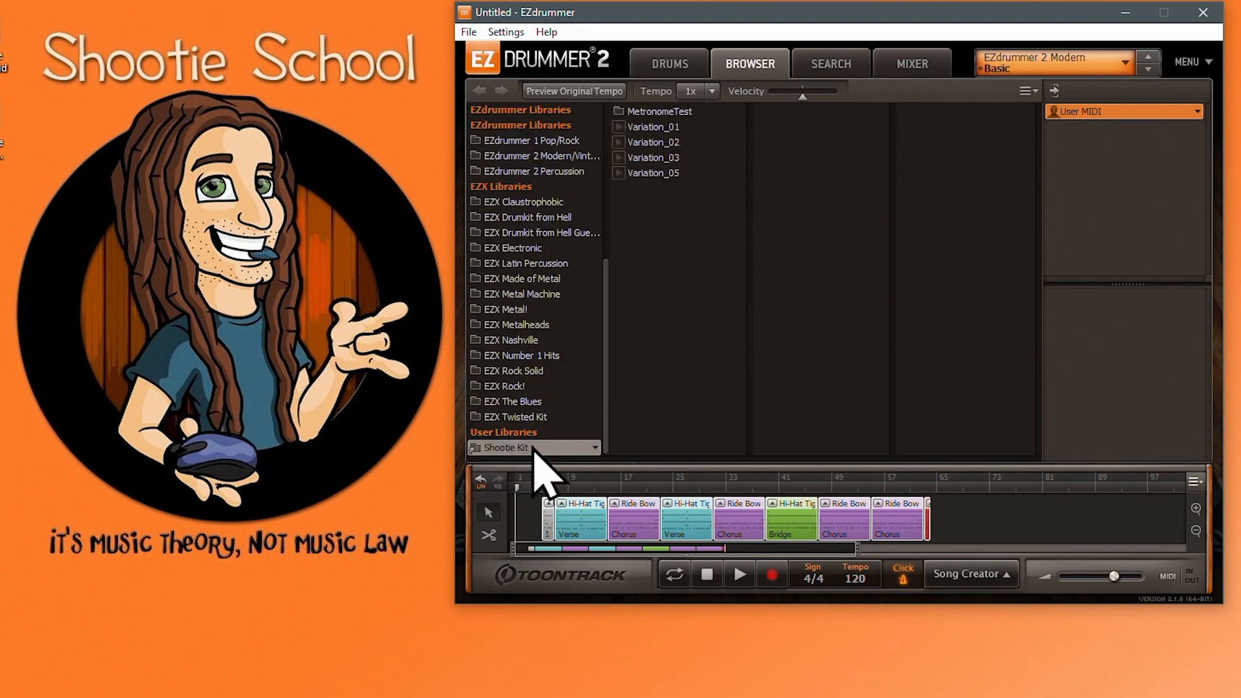
pyautogui.moveTo(530, 448)
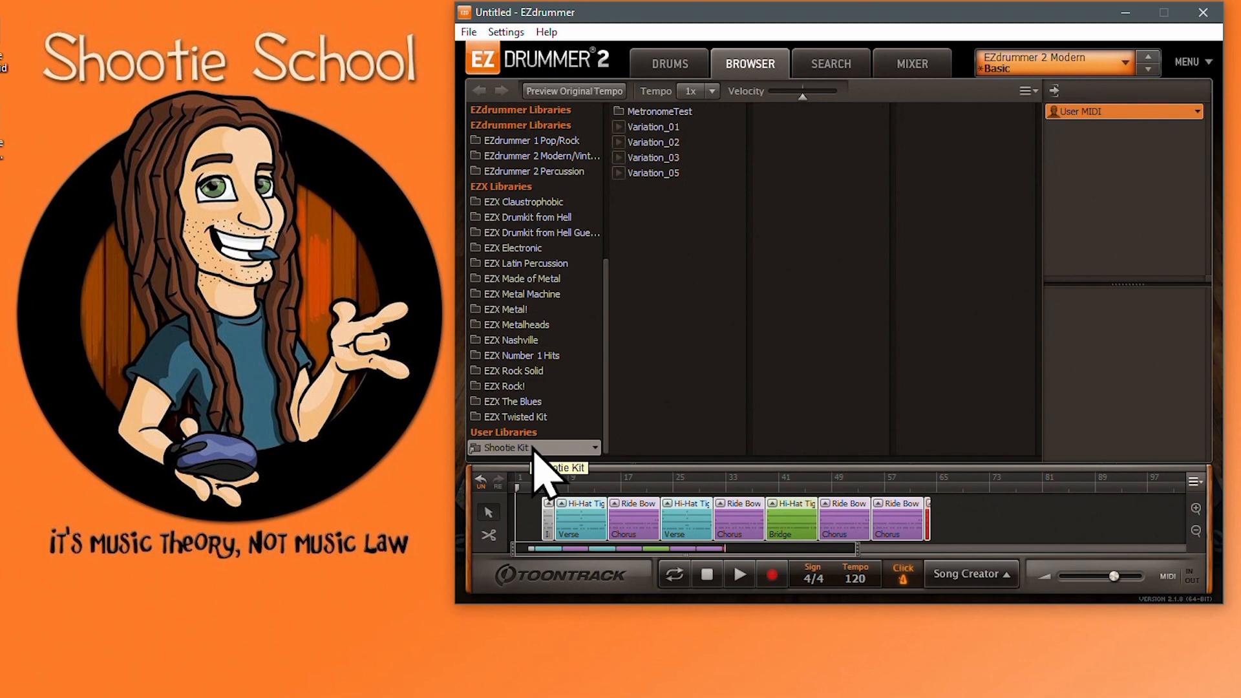
pyautogui.moveTo(1202, 507)
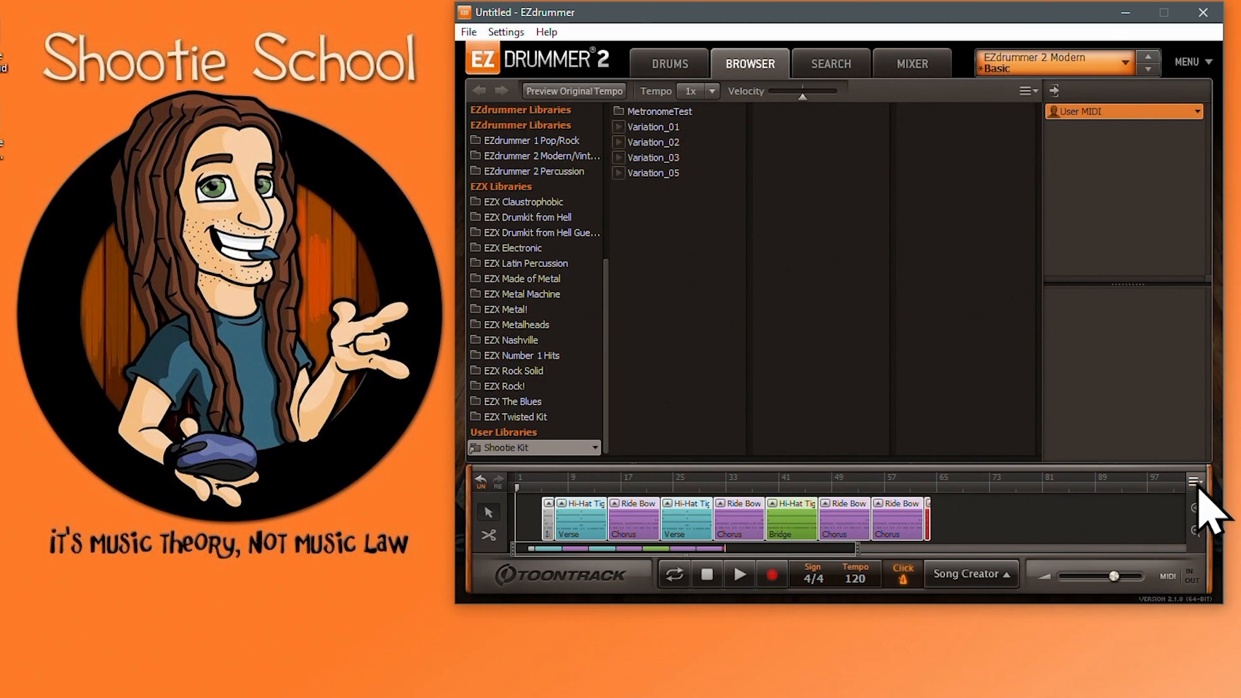
pyautogui.moveTo(1124, 546)
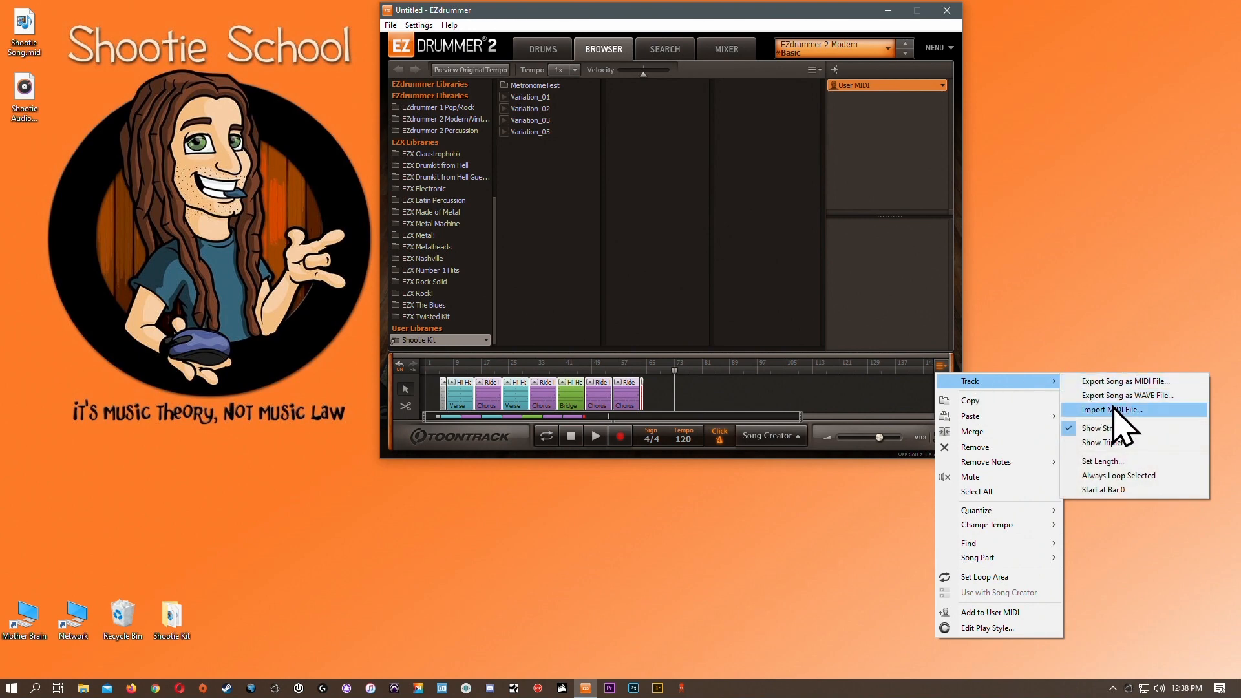
# Step: Import Shootie Song.mid from the desktop into the song track
pyautogui.click(1112, 409)
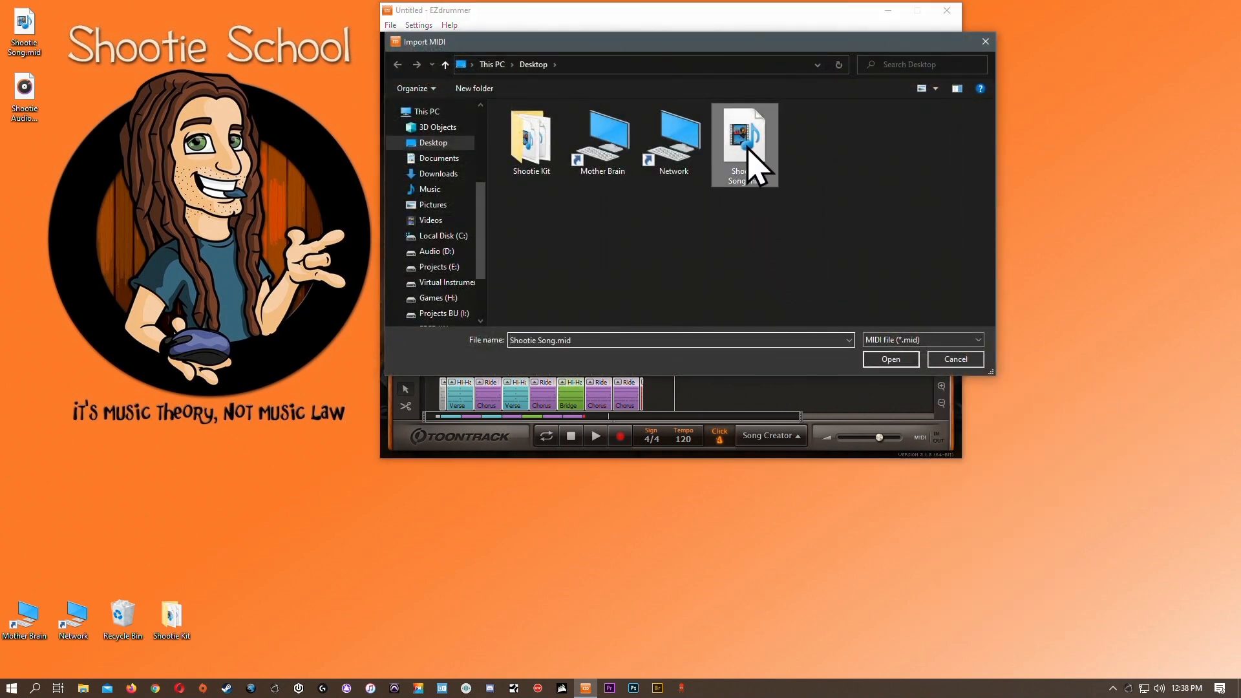
pyautogui.click(888, 359)
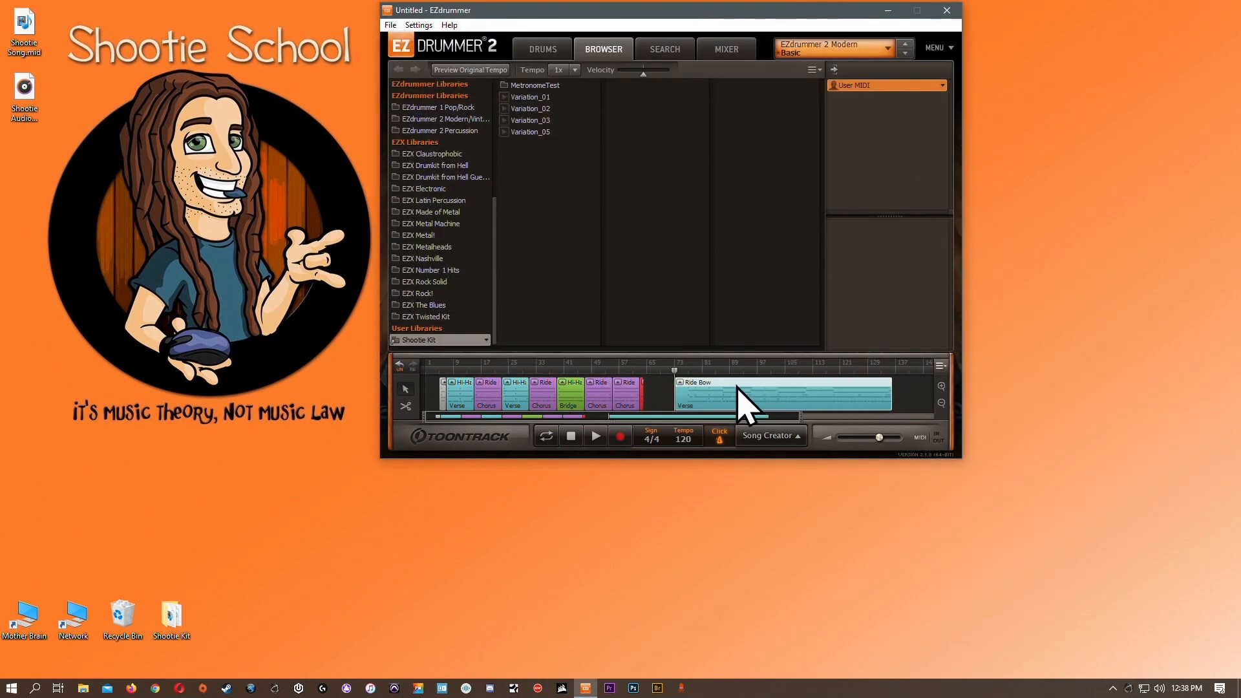
pyautogui.moveTo(435, 230)
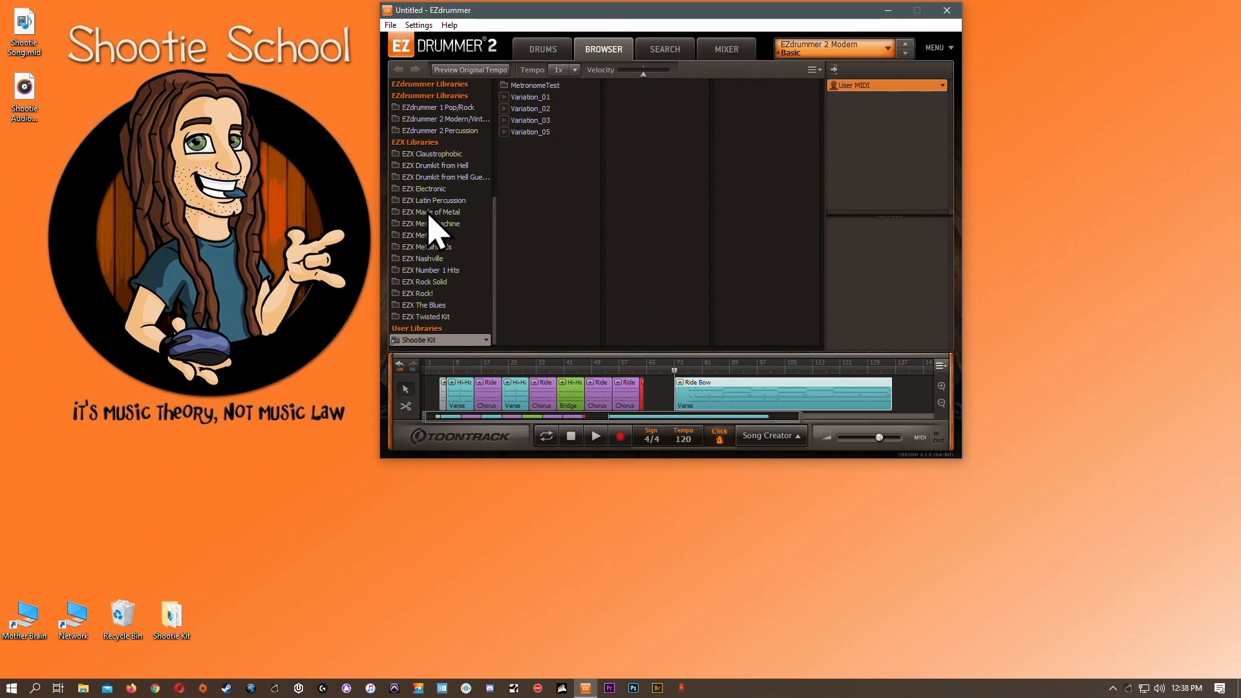
pyautogui.moveTo(847, 416)
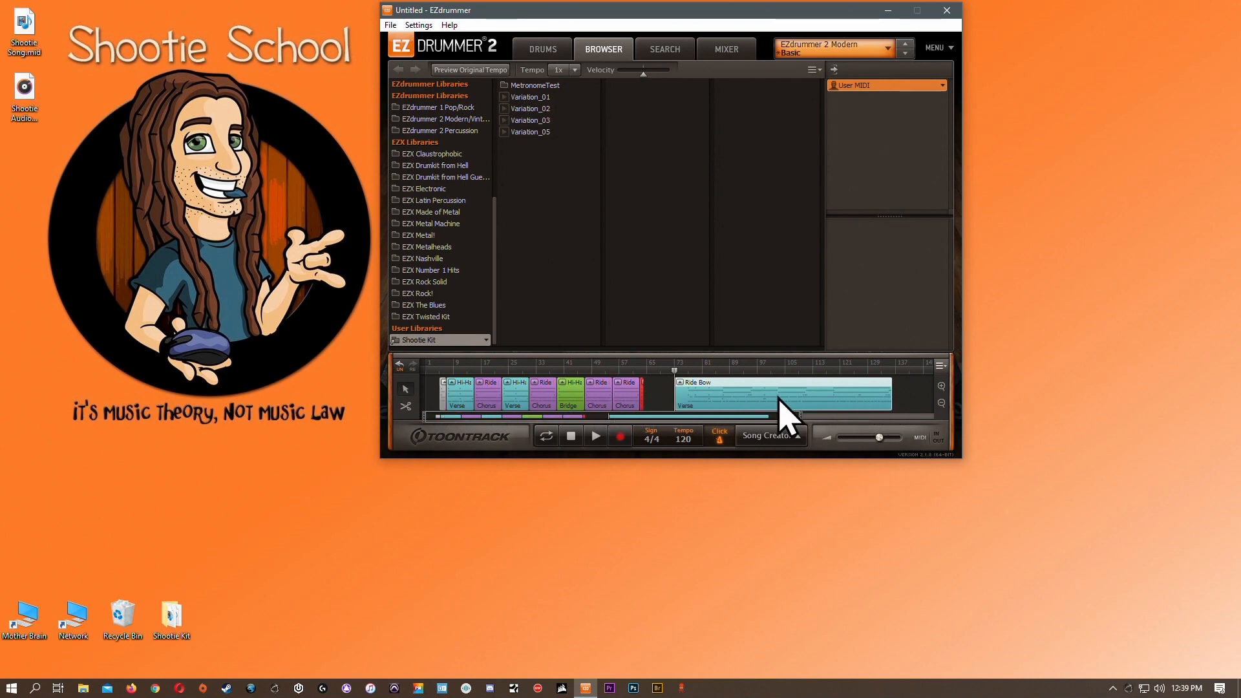
pyautogui.moveTo(969, 400)
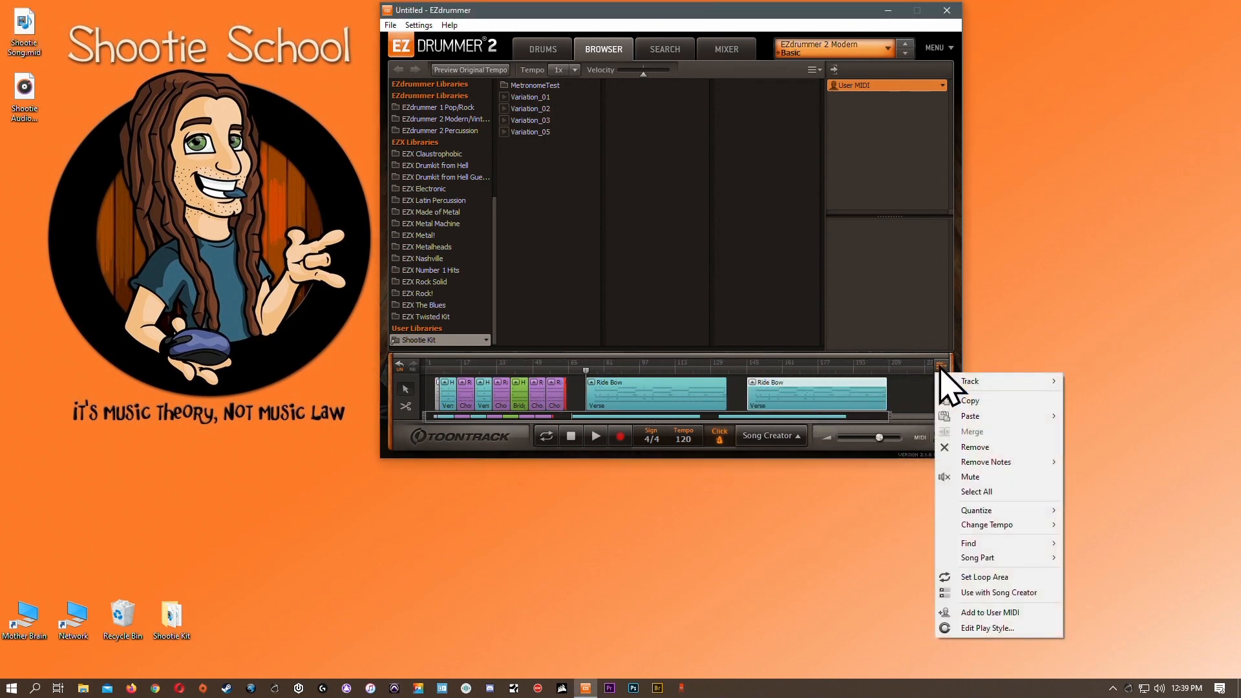
pyautogui.moveTo(1005, 564)
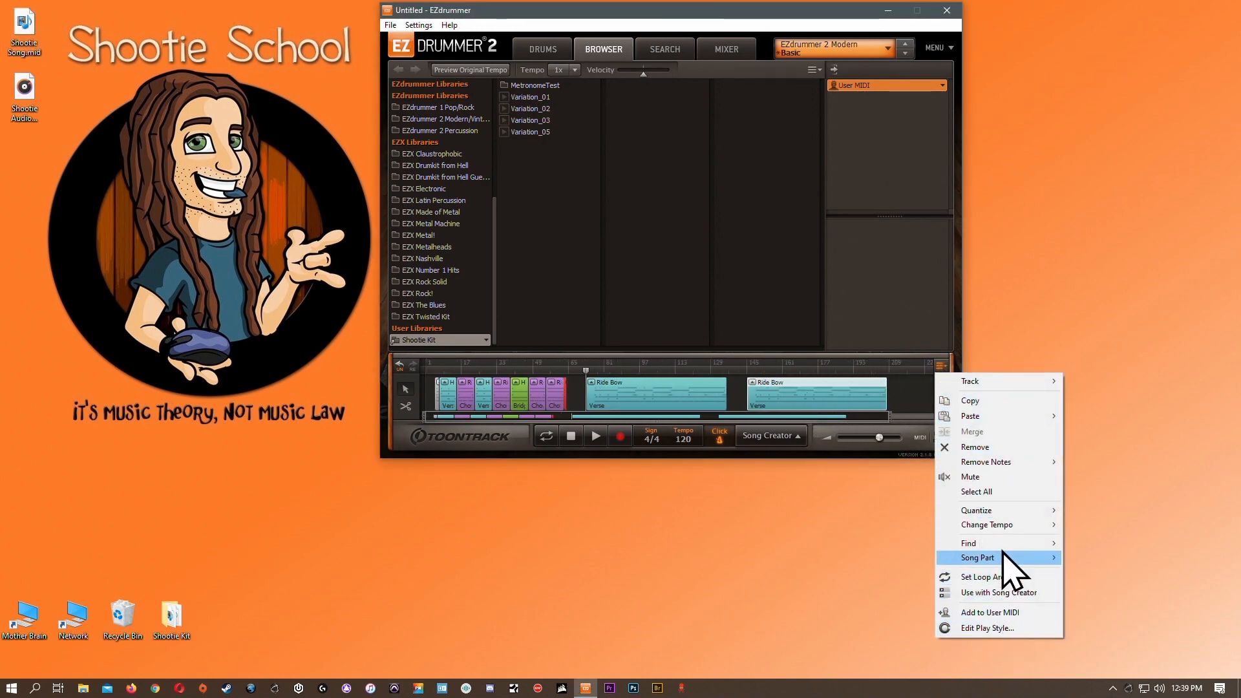
pyautogui.moveTo(1001, 641)
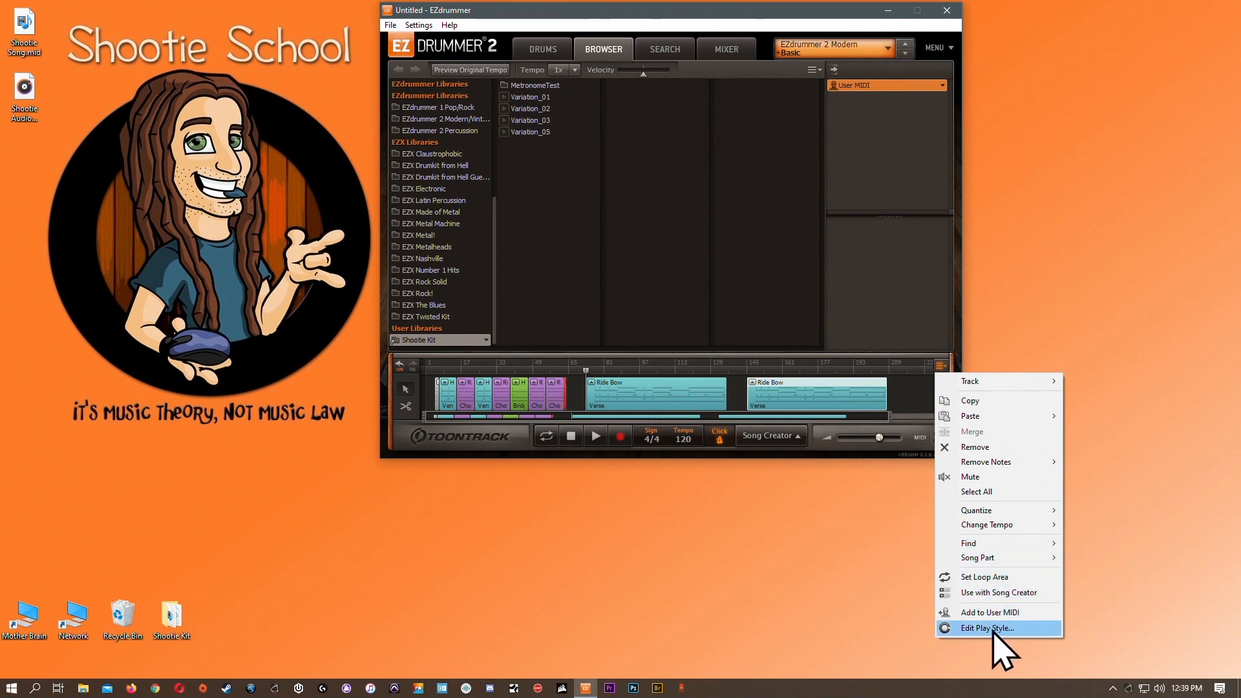
pyautogui.moveTo(984, 641)
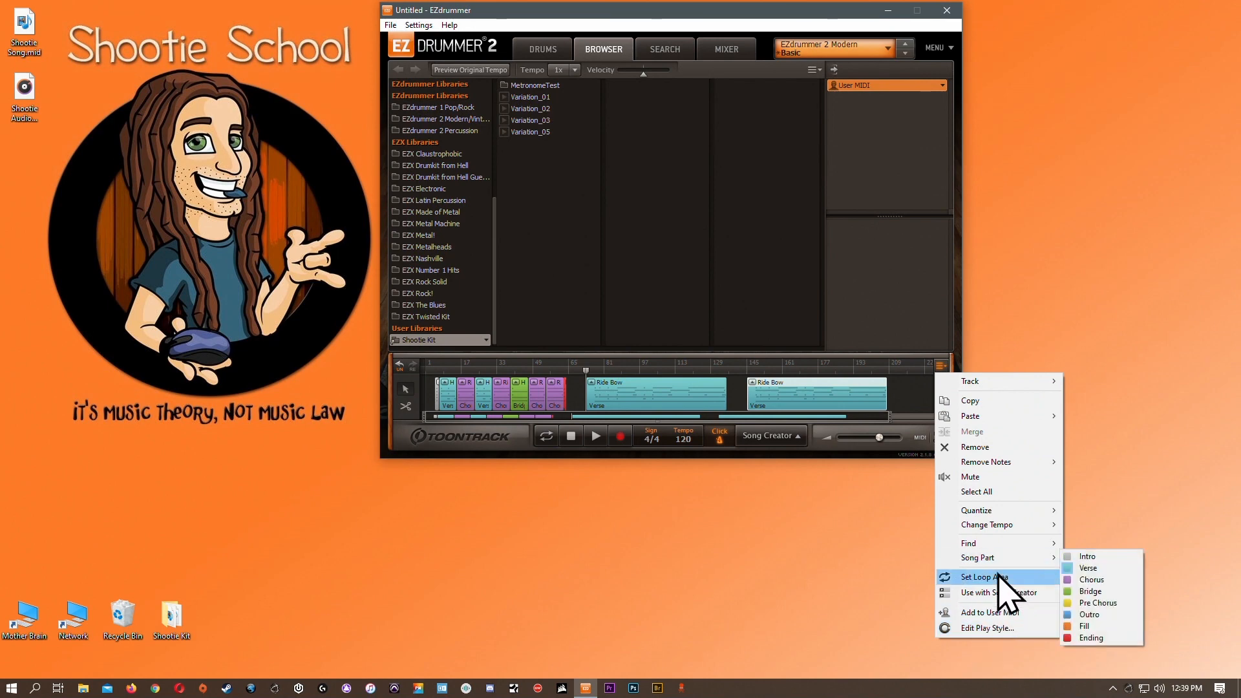
pyautogui.moveTo(1000, 592)
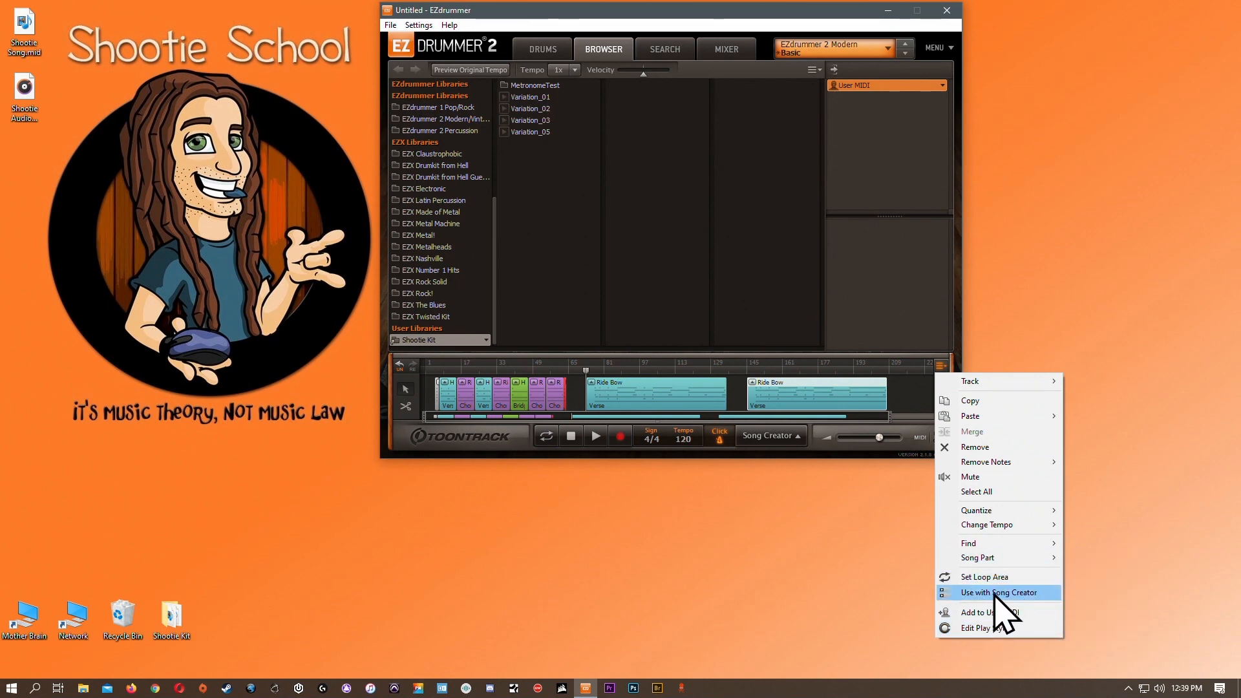
pyautogui.moveTo(990, 562)
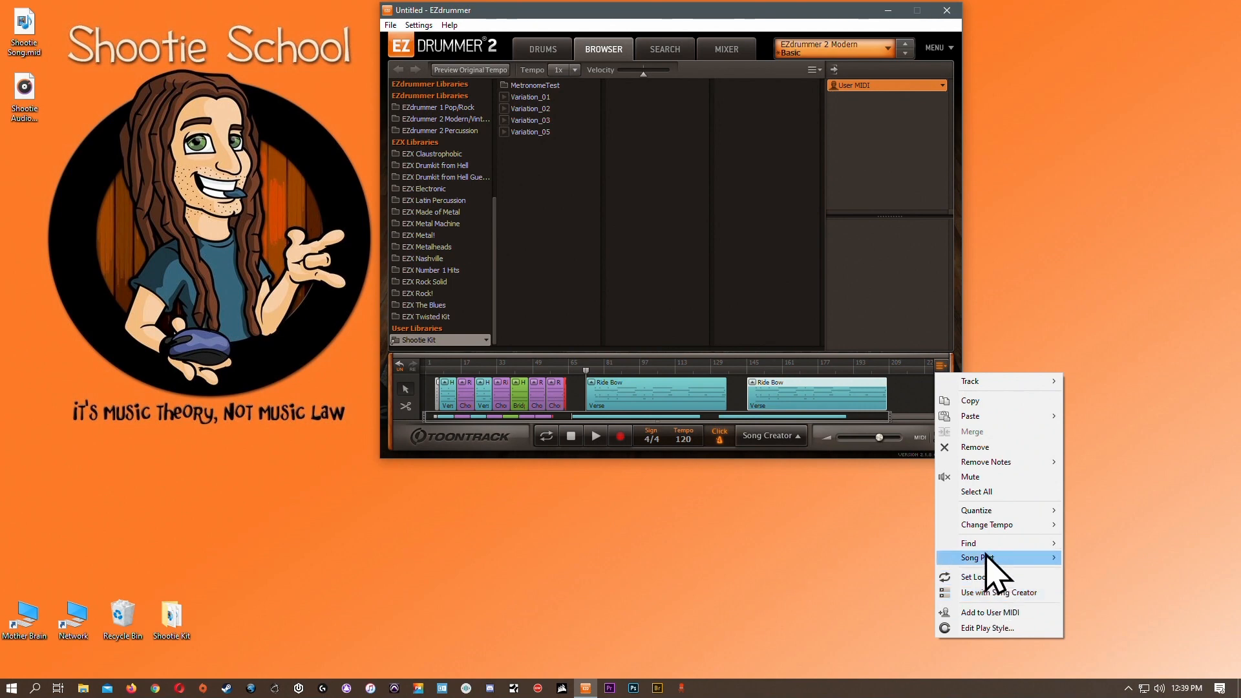
pyautogui.moveTo(968, 542)
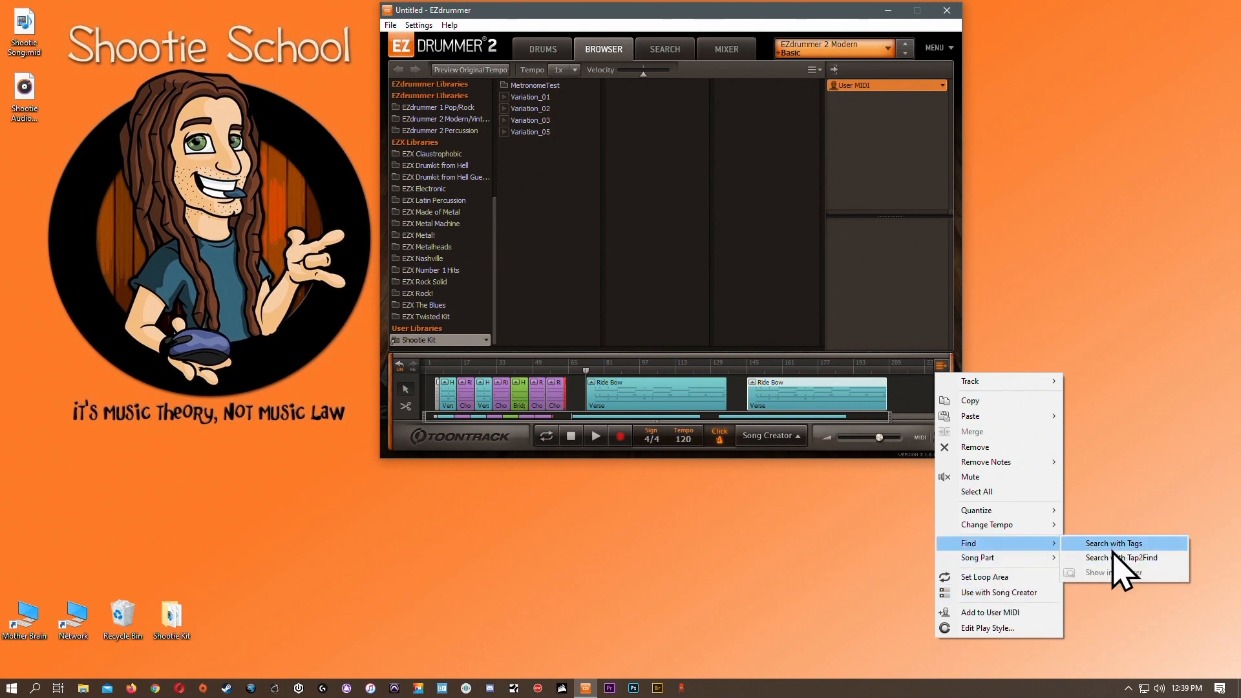
pyautogui.moveTo(1116, 557)
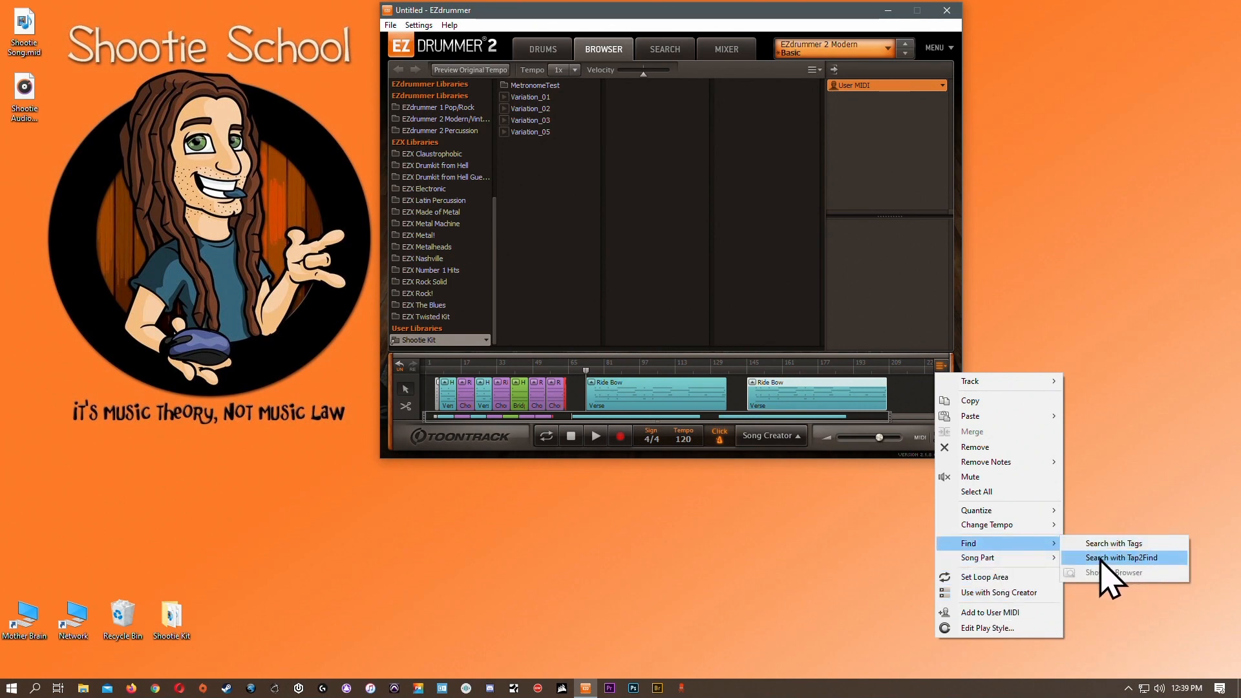
pyautogui.moveTo(977, 558)
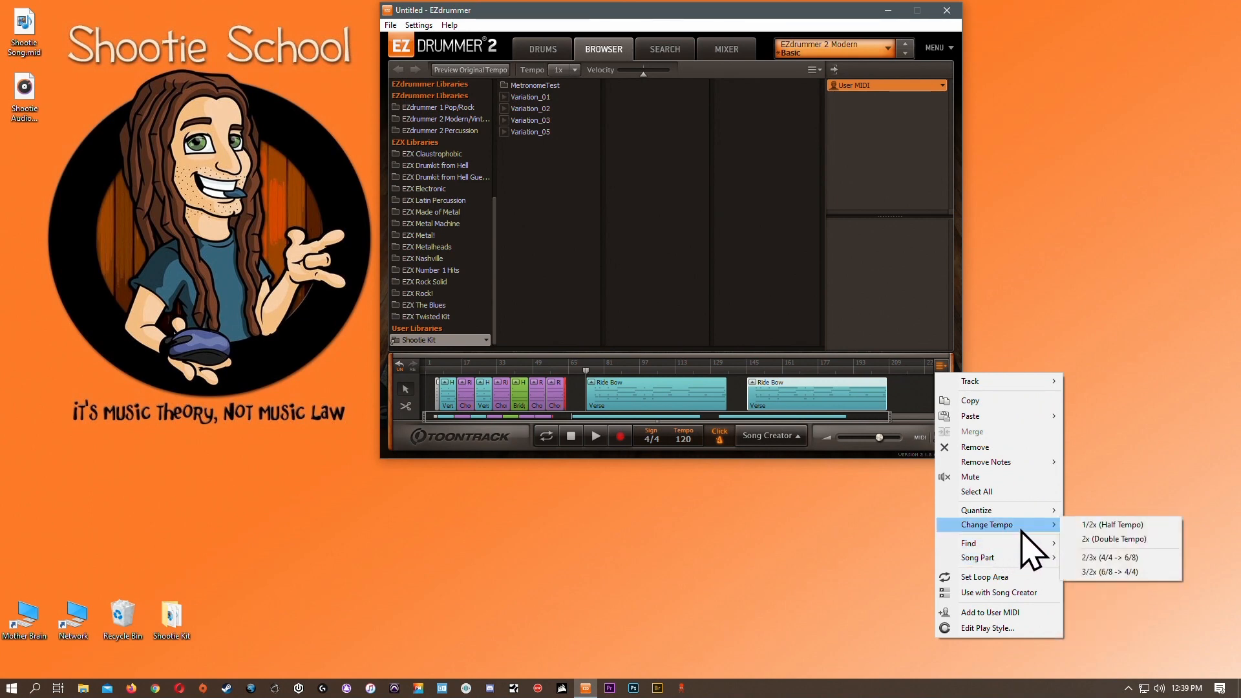
pyautogui.moveTo(989, 612)
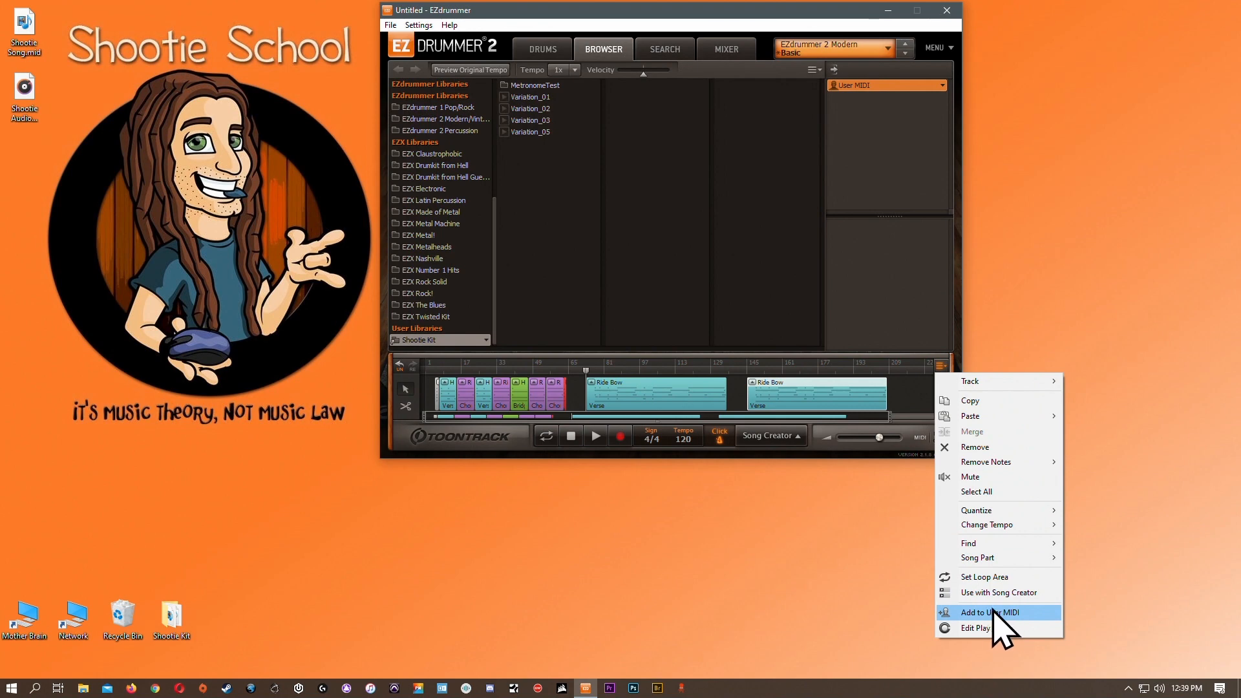
pyautogui.moveTo(993, 476)
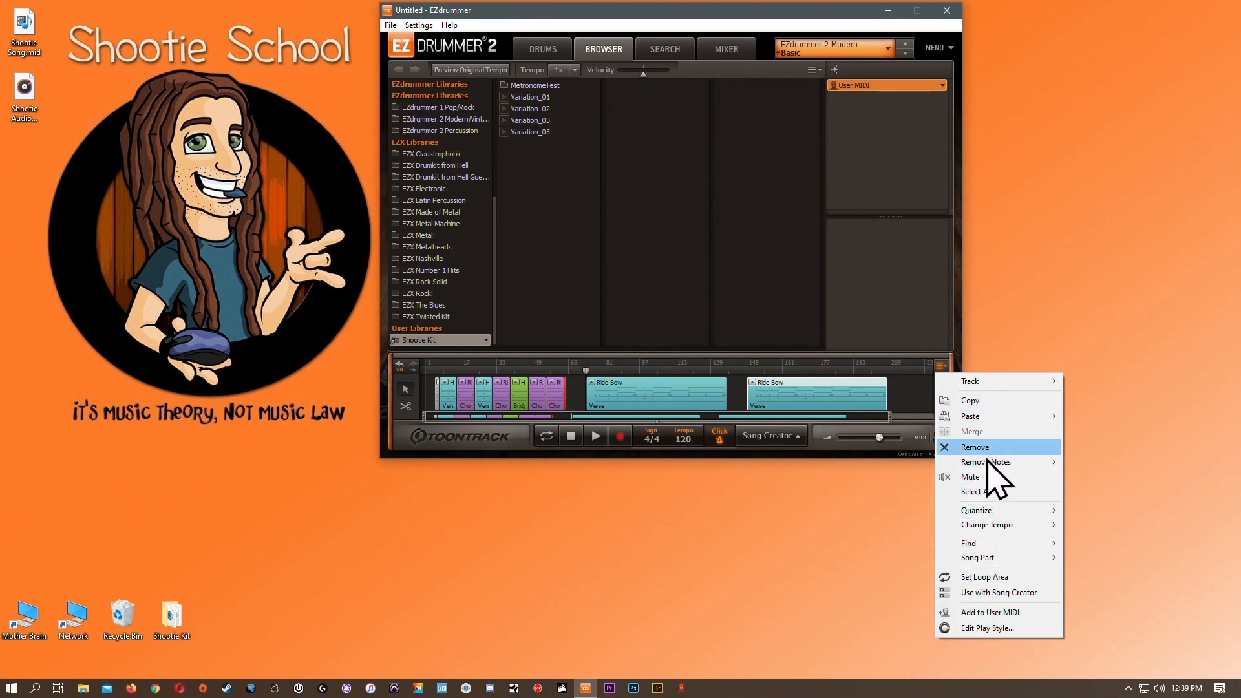
pyautogui.moveTo(984, 483)
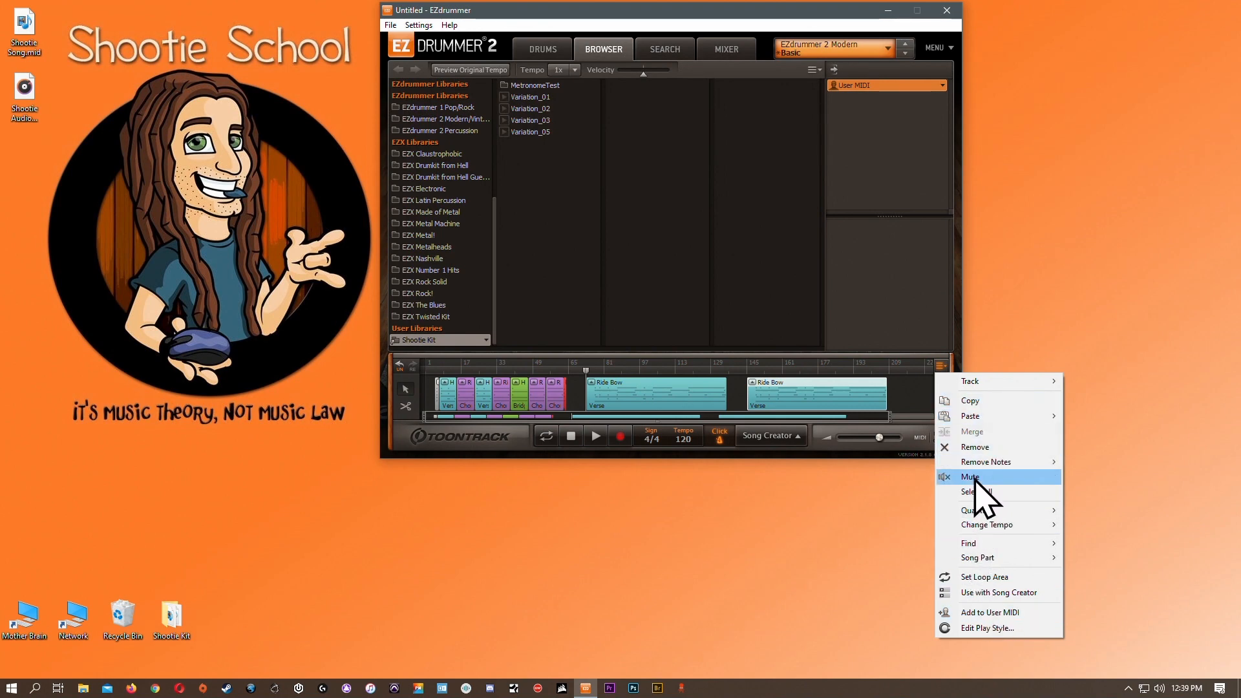